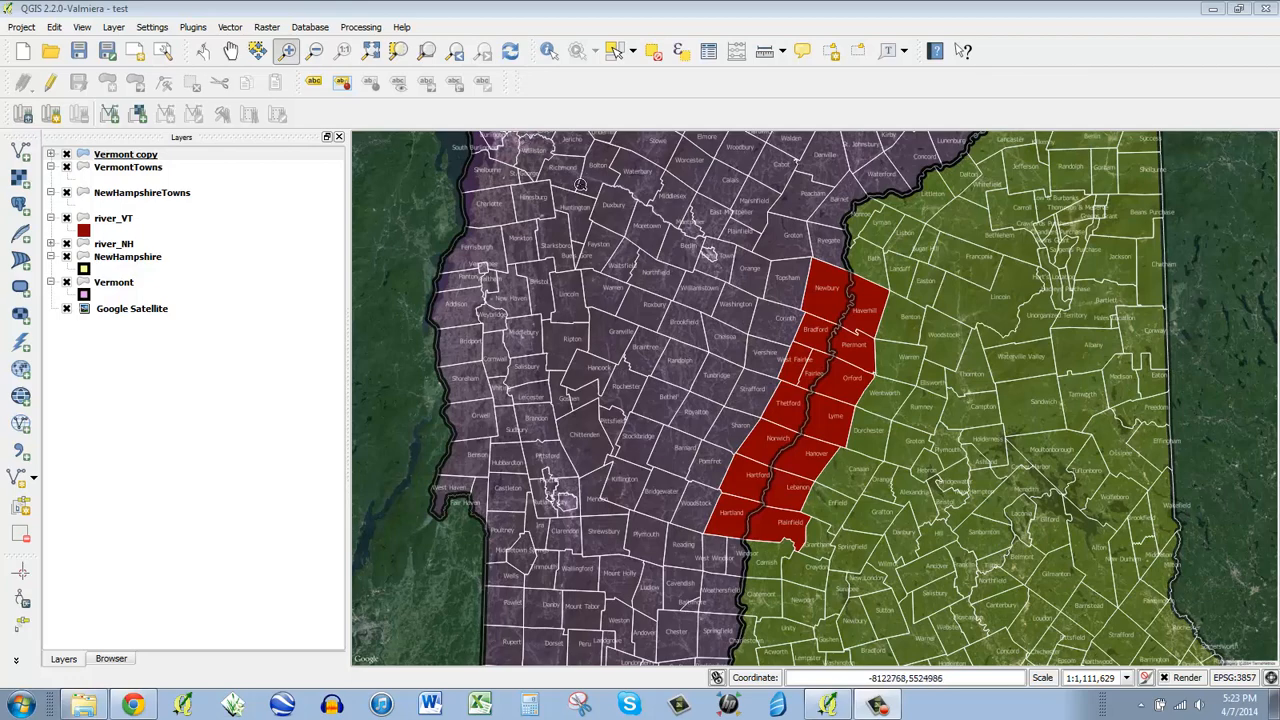
pyautogui.moveTo(352, 168)
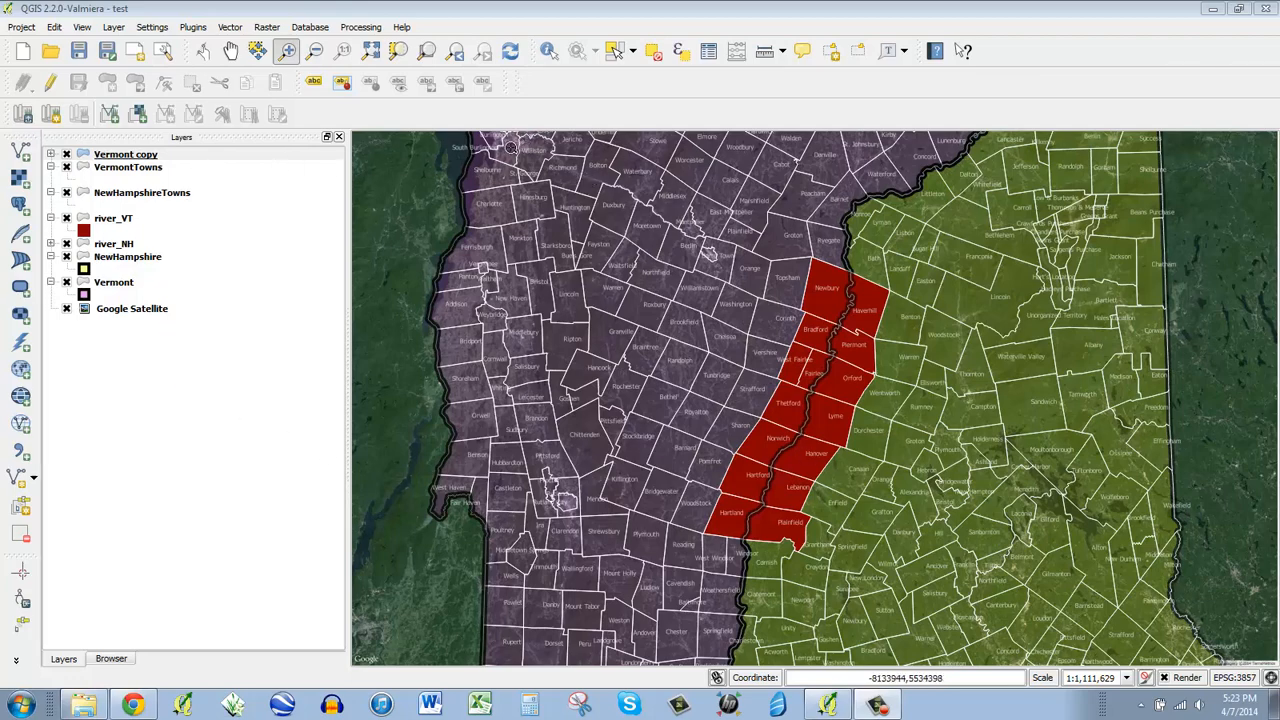
pyautogui.moveTo(724, 486)
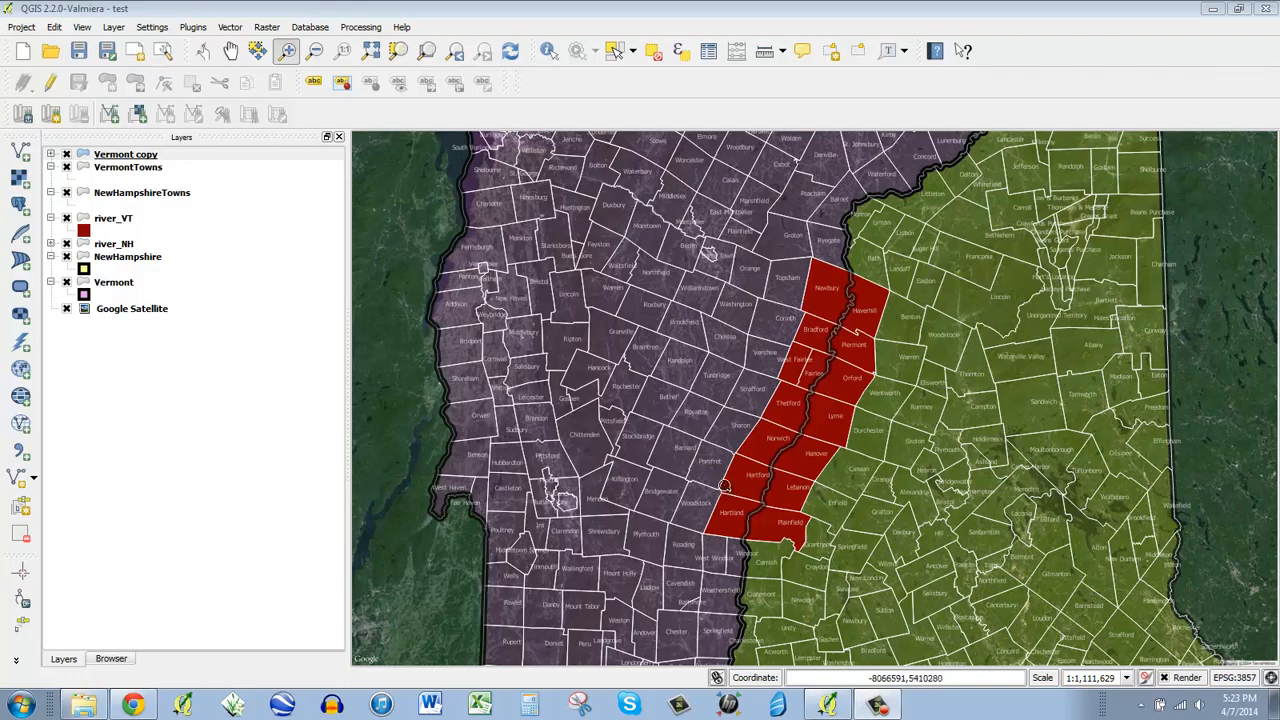
pyautogui.moveTo(498, 374)
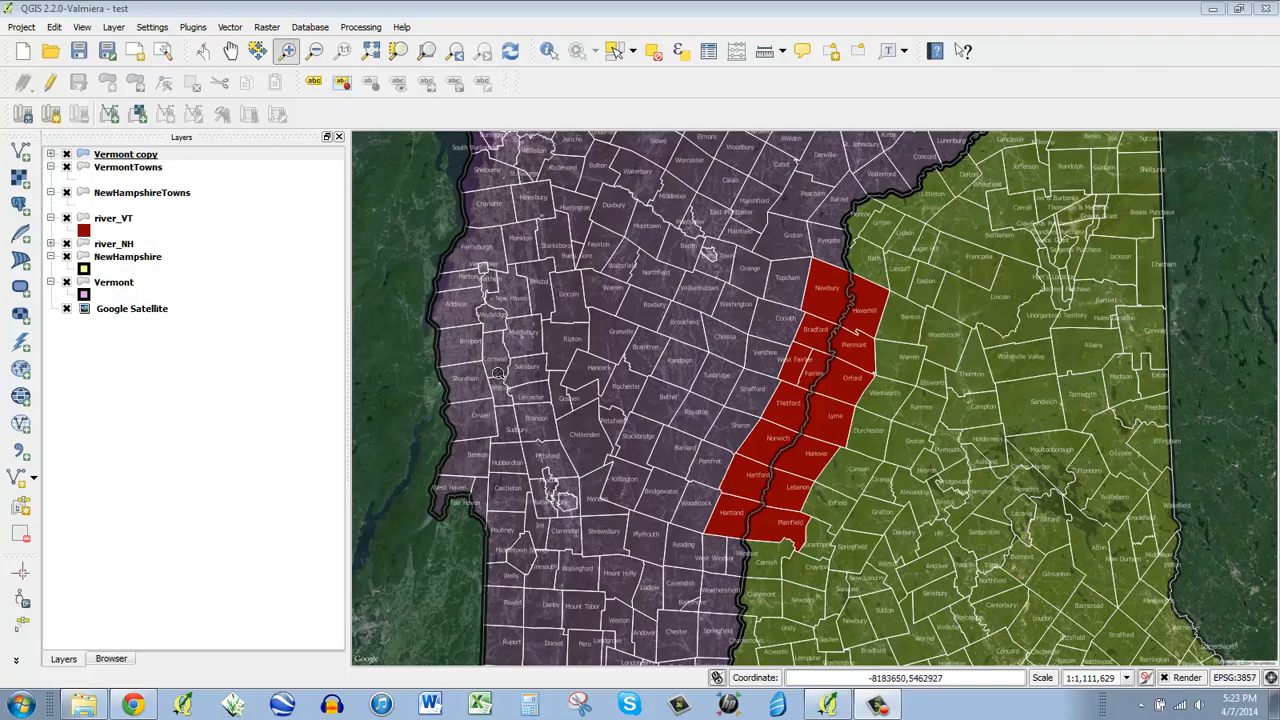
pyautogui.moveTo(614, 336)
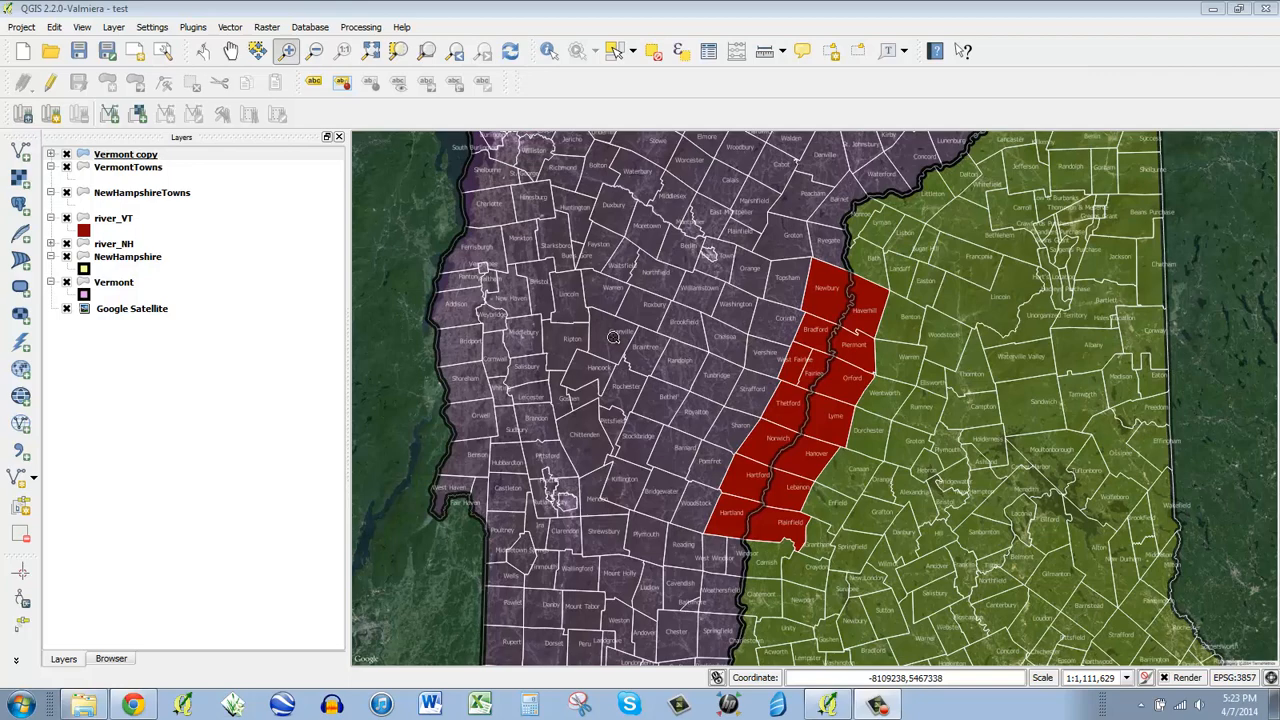
pyautogui.moveTo(672, 336)
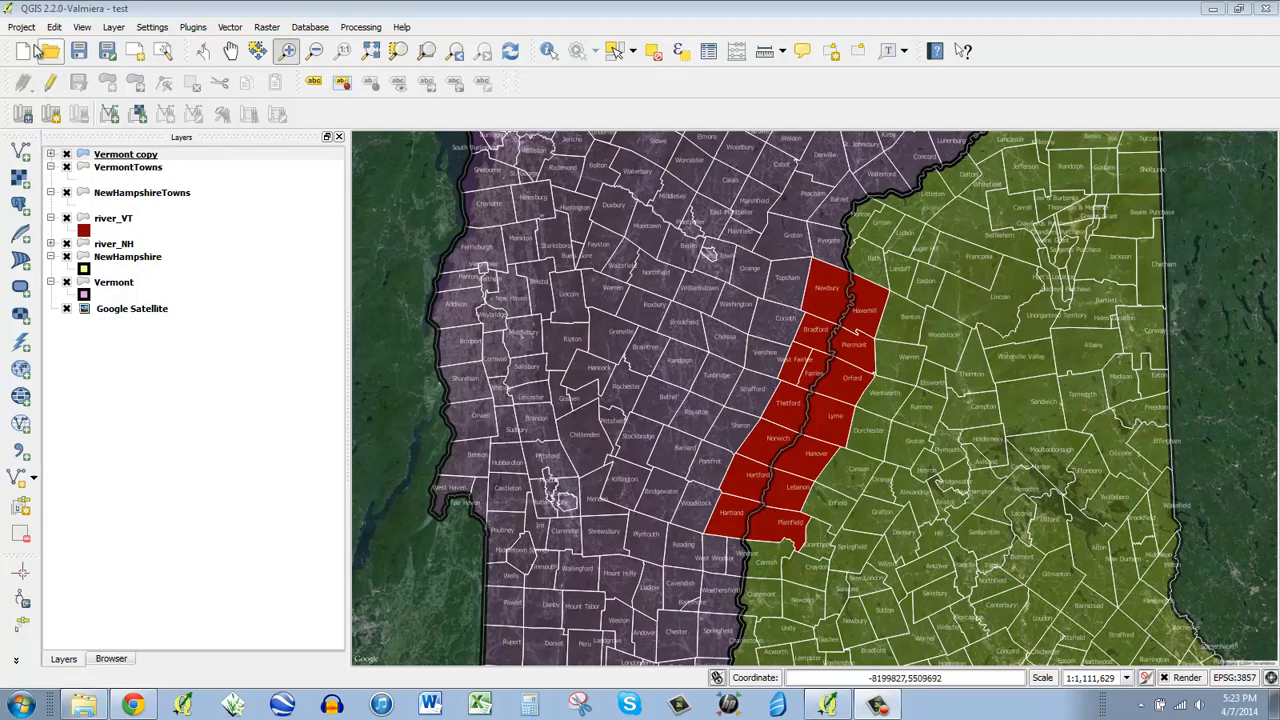
# Save the project as MyFirstMap on the Desktop via Project > Save As
pyautogui.click(20, 28)
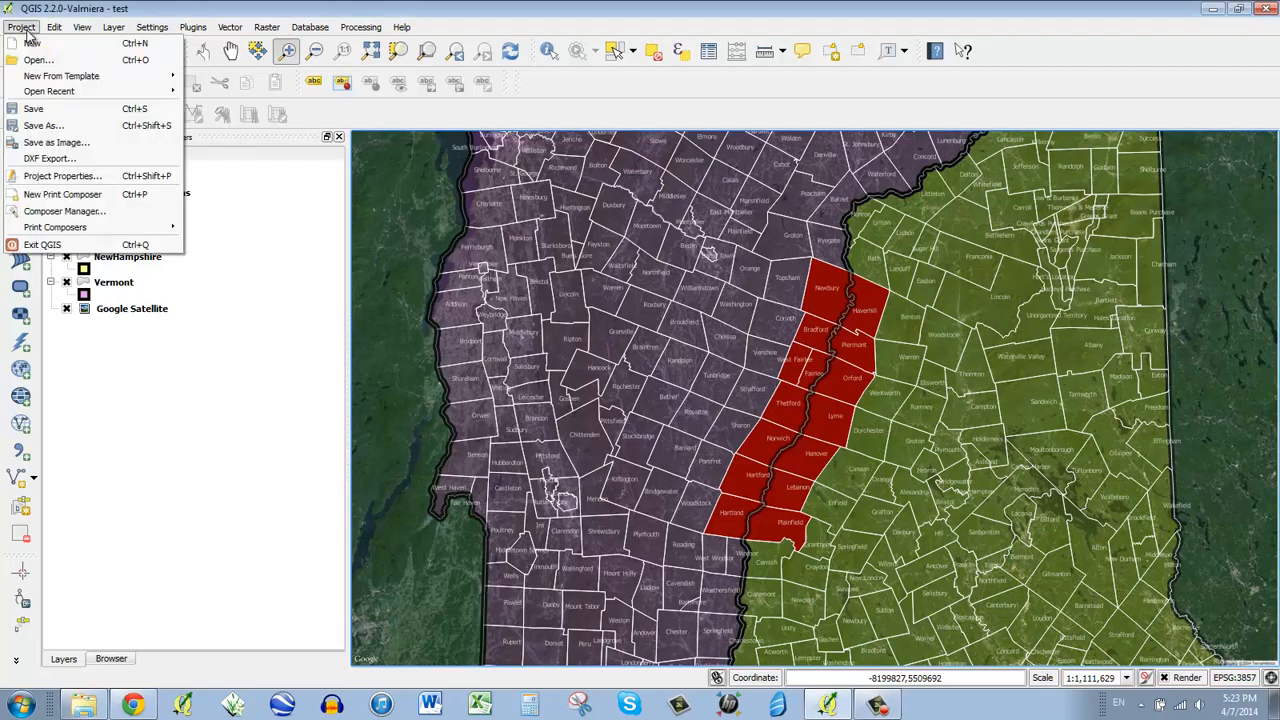
pyautogui.moveTo(36, 108)
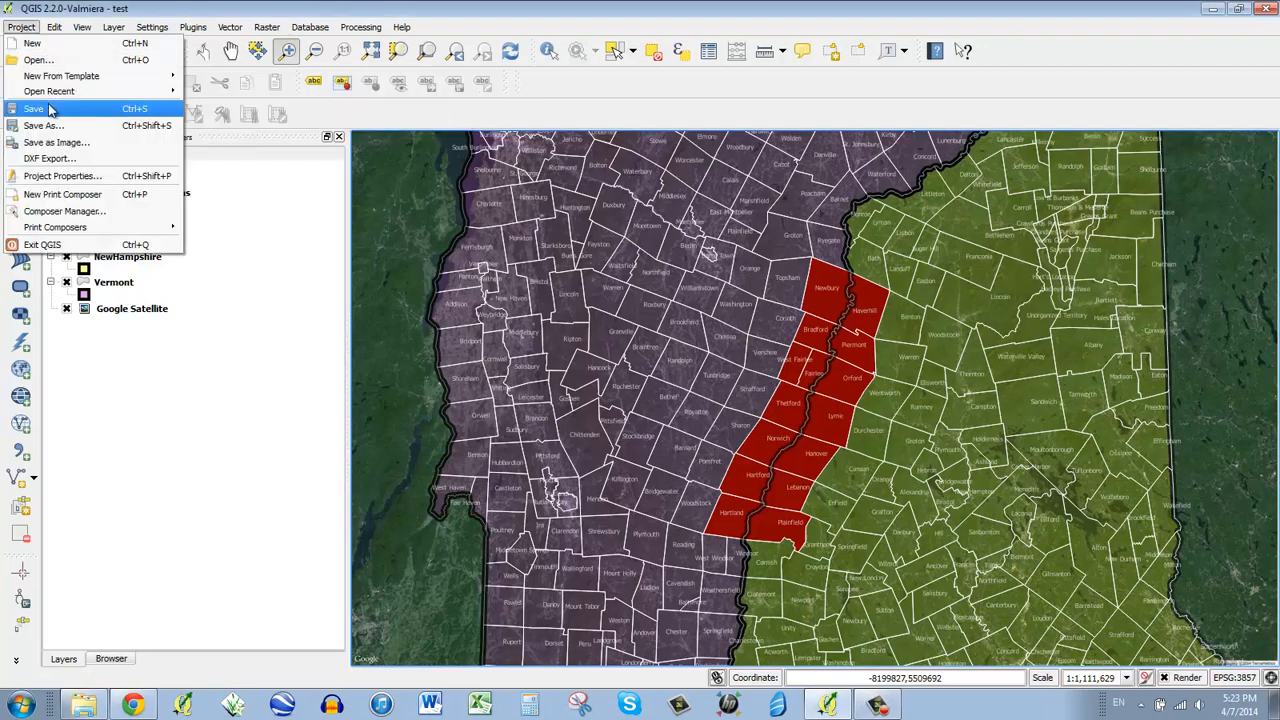
pyautogui.moveTo(44, 128)
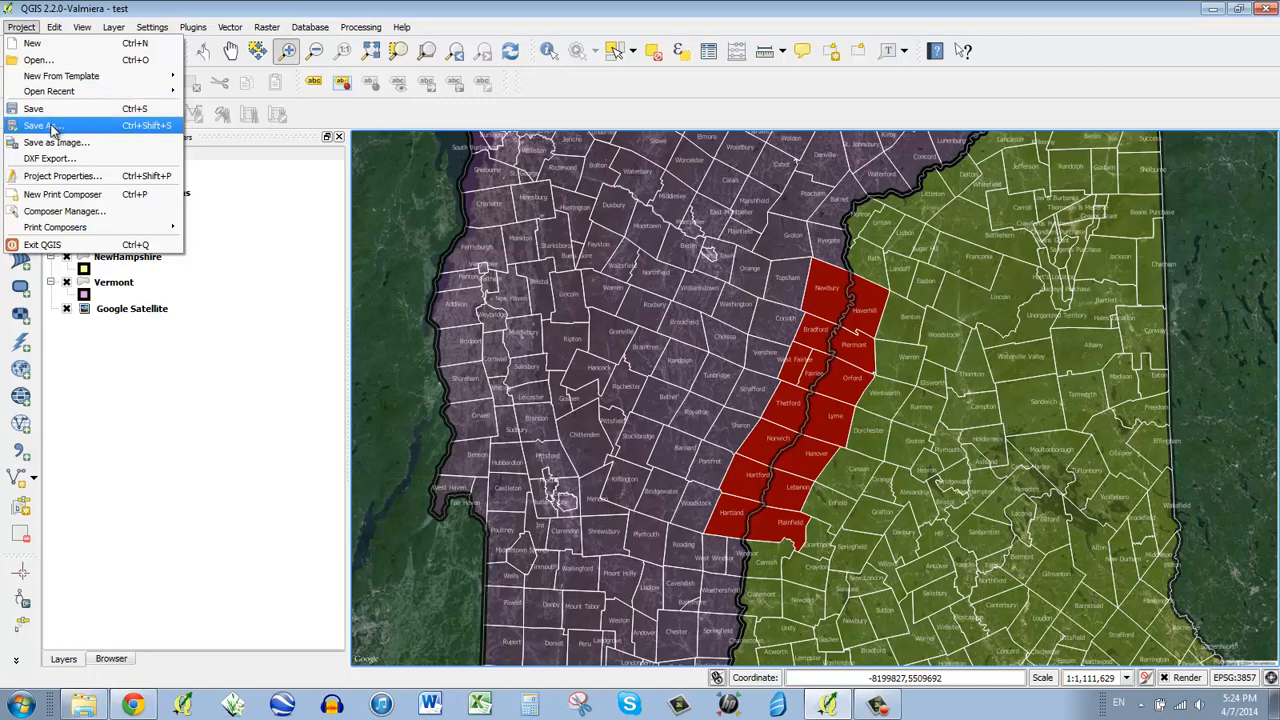
pyautogui.click(44, 124)
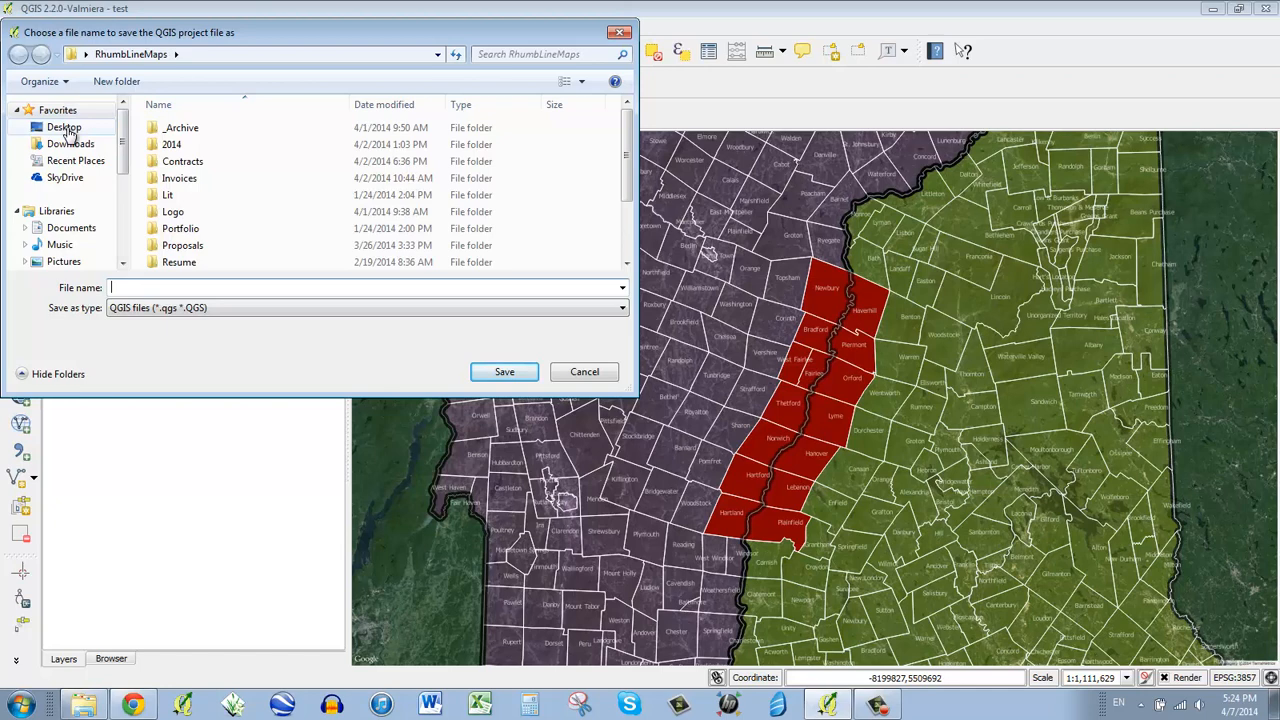
pyautogui.click(64, 128)
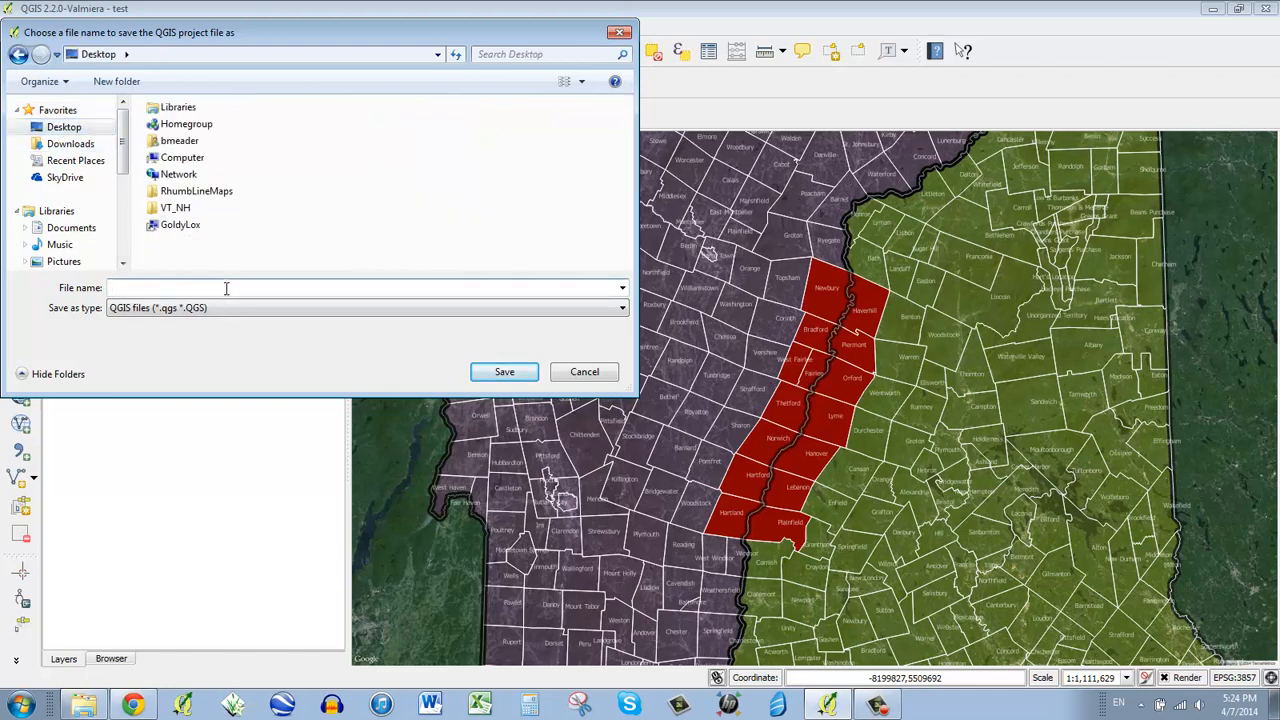
pyautogui.write('MyFirst')
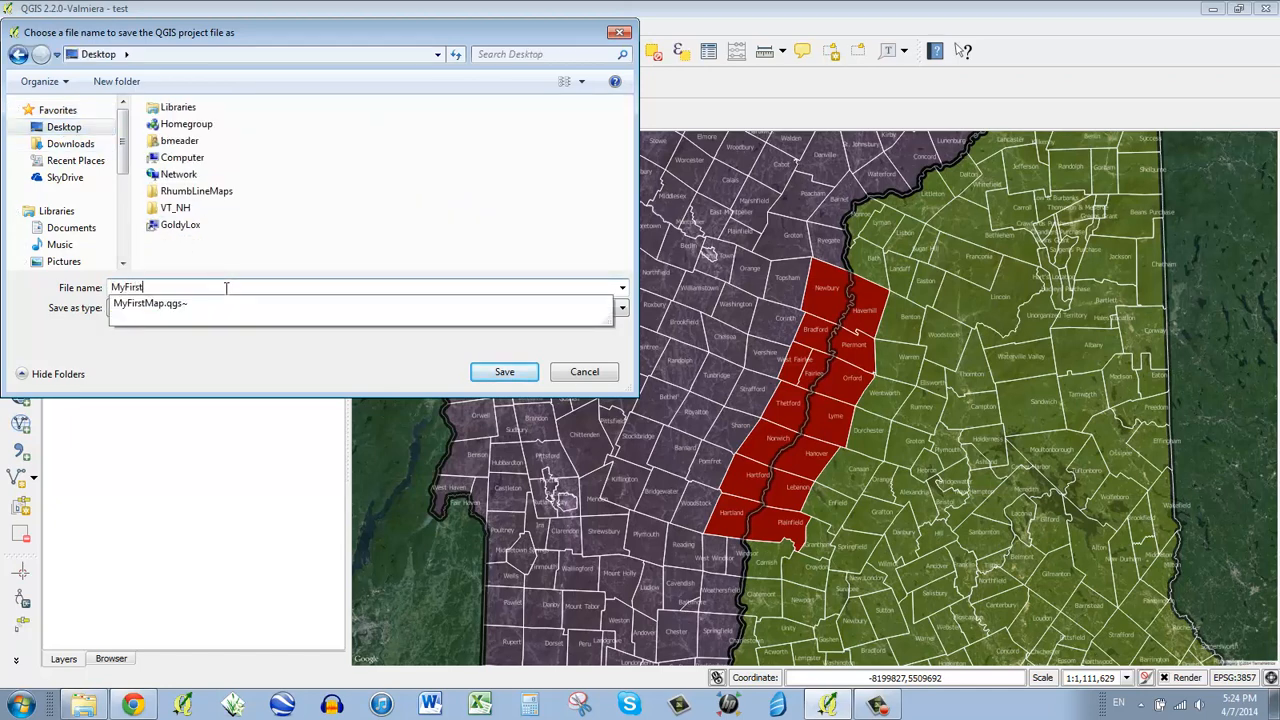
pyautogui.write('Map')
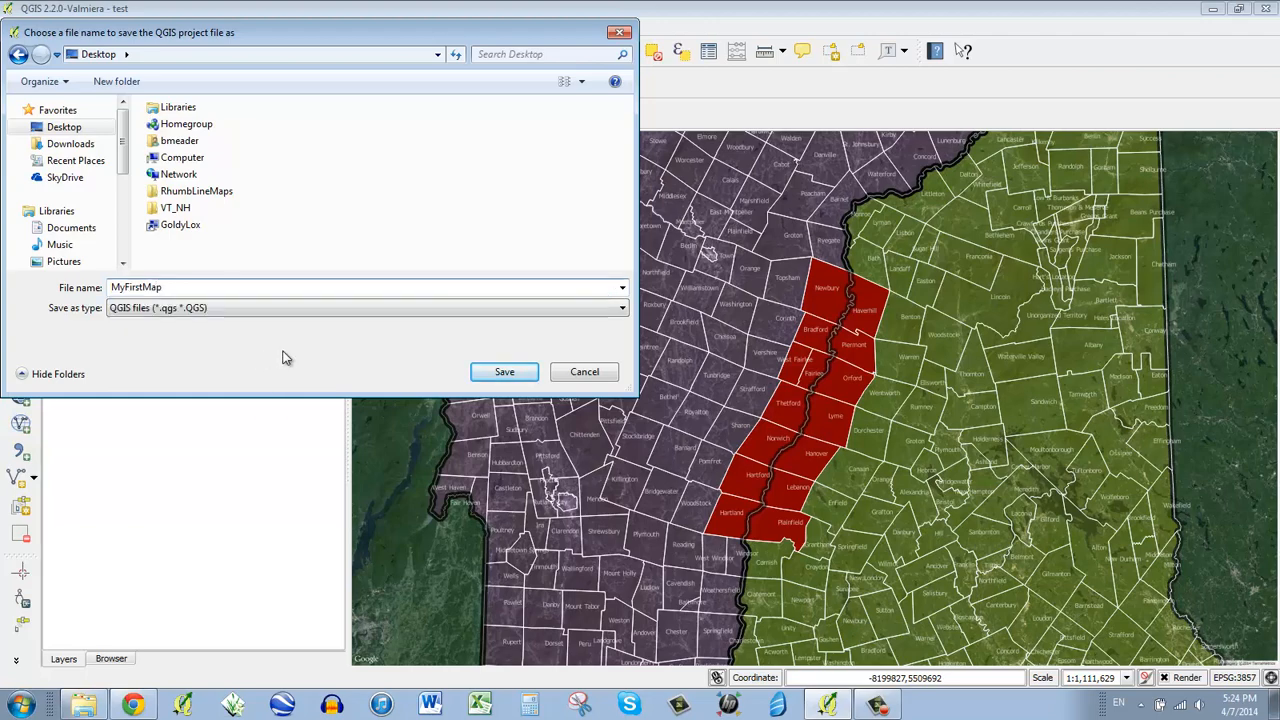
pyautogui.click(504, 370)
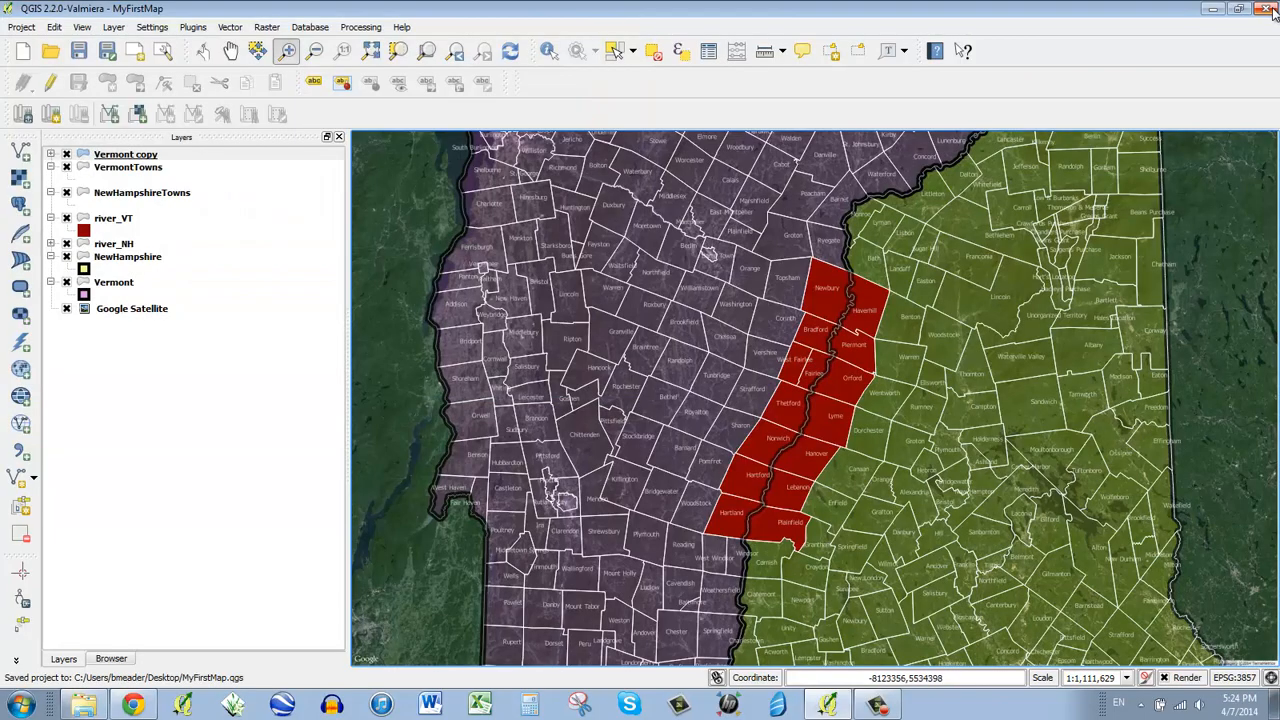
# Minimize QGIS and reopen the project from the MyFirstMap.qgs file on the Desktop
pyautogui.click(1238, 8)
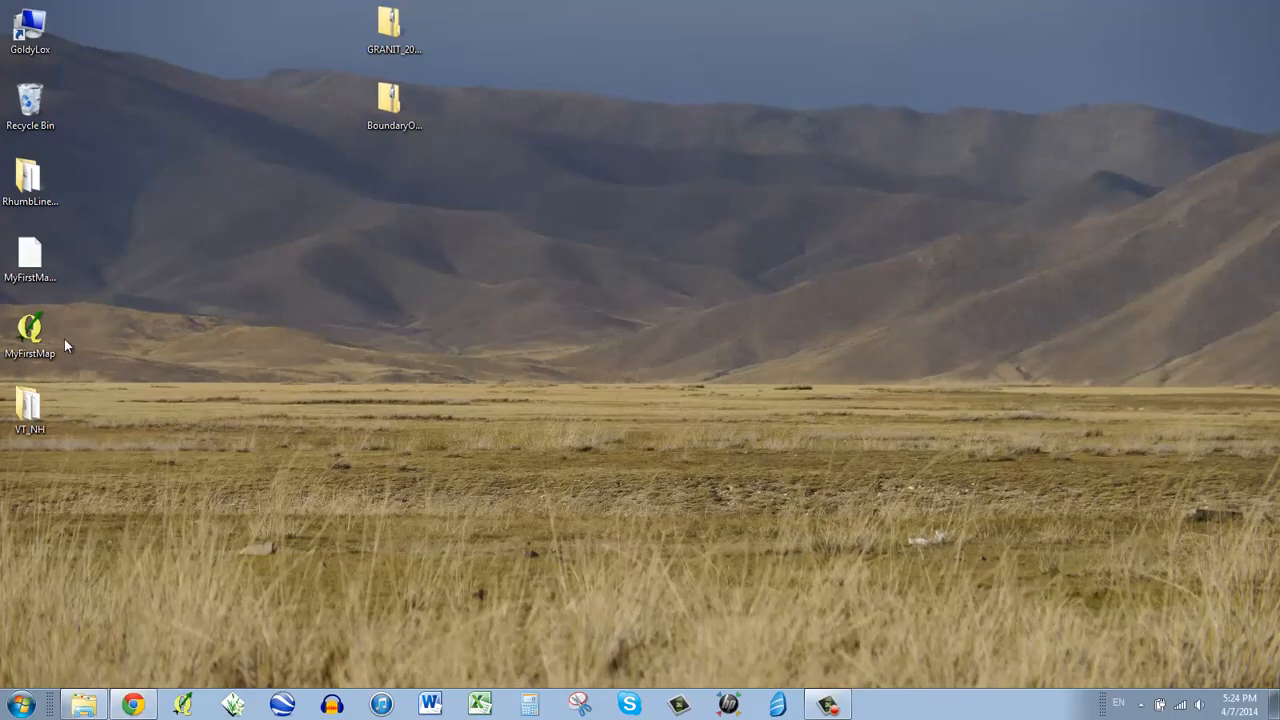
pyautogui.click(30, 336)
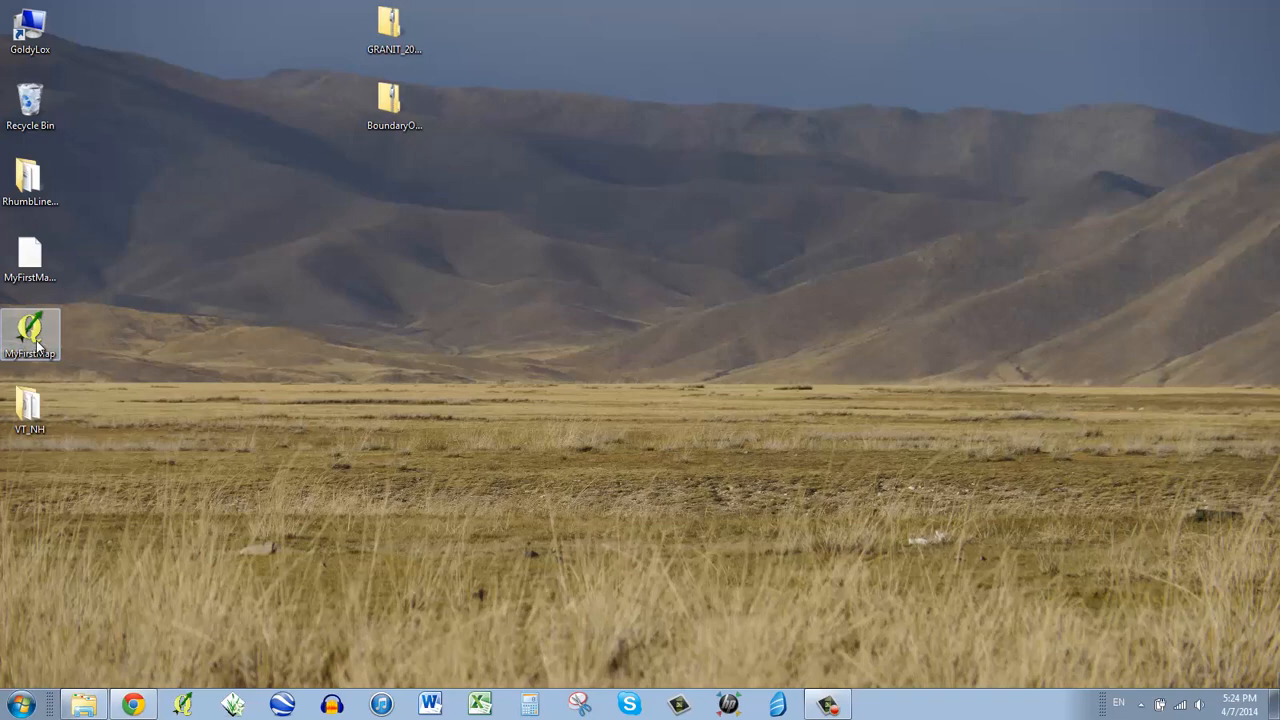
pyautogui.moveTo(30, 336)
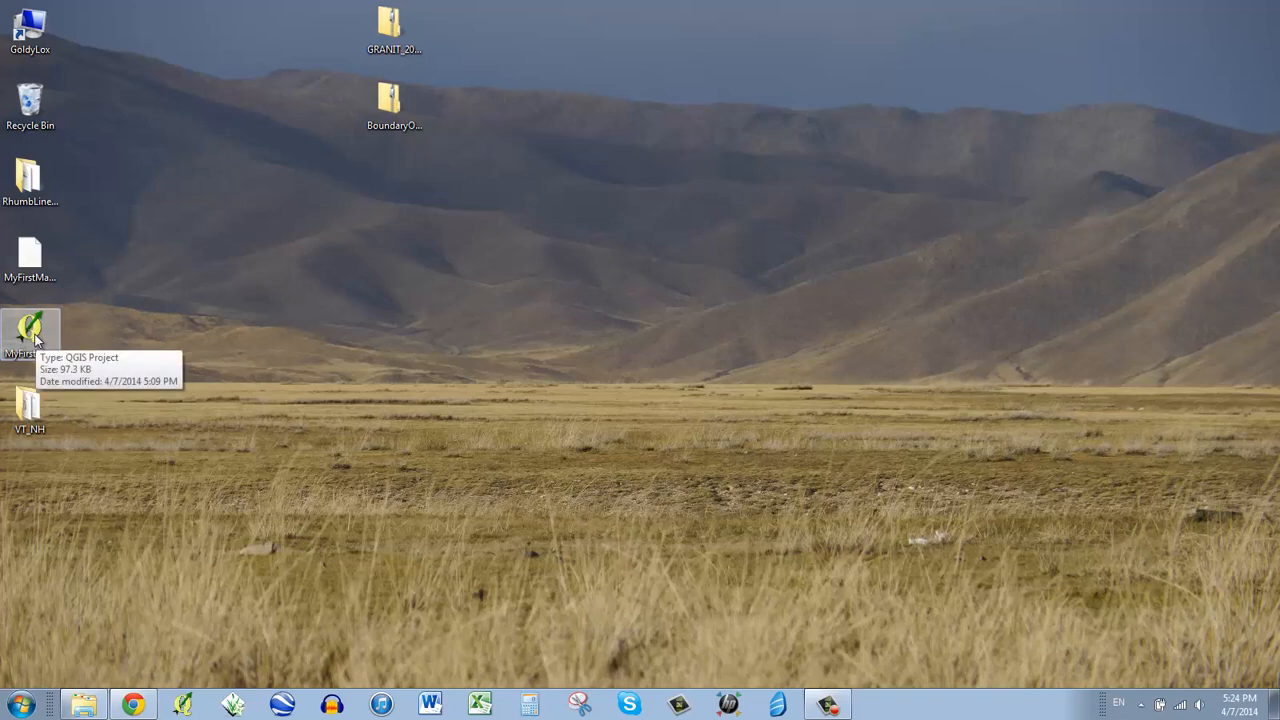
pyautogui.doubleClick(30, 336)
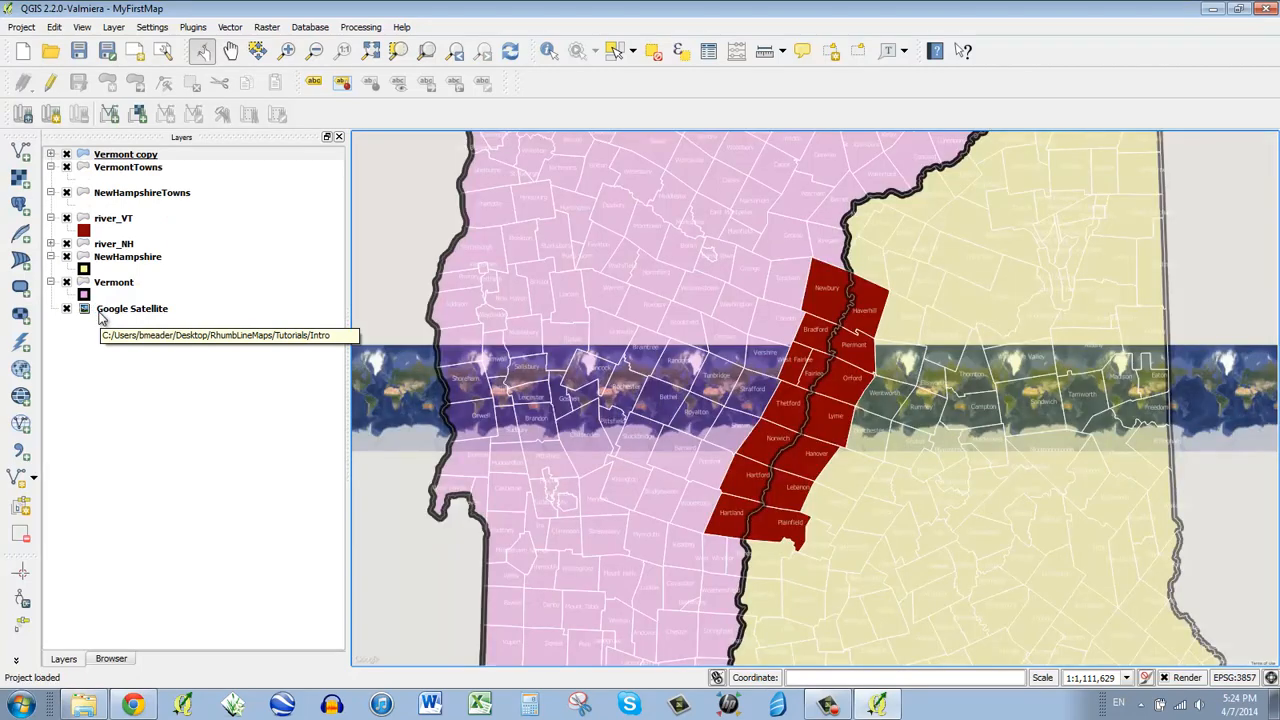
pyautogui.moveTo(804, 404)
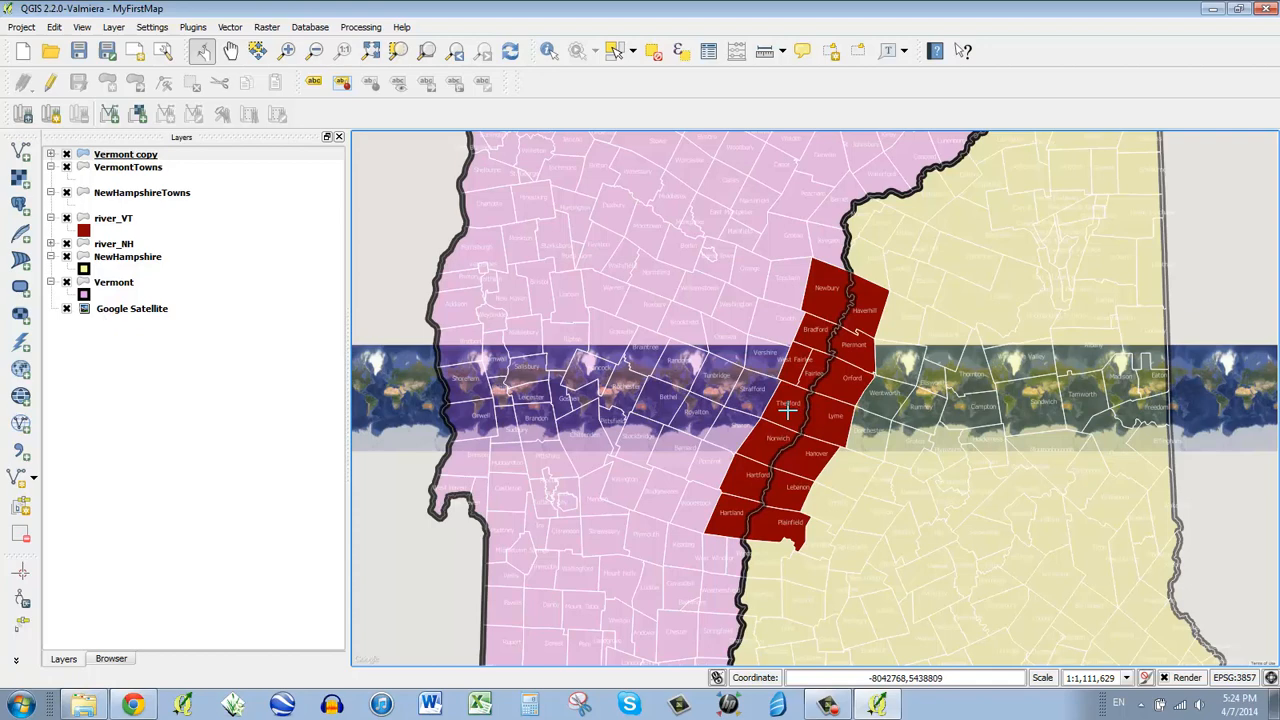
pyautogui.moveTo(832, 440)
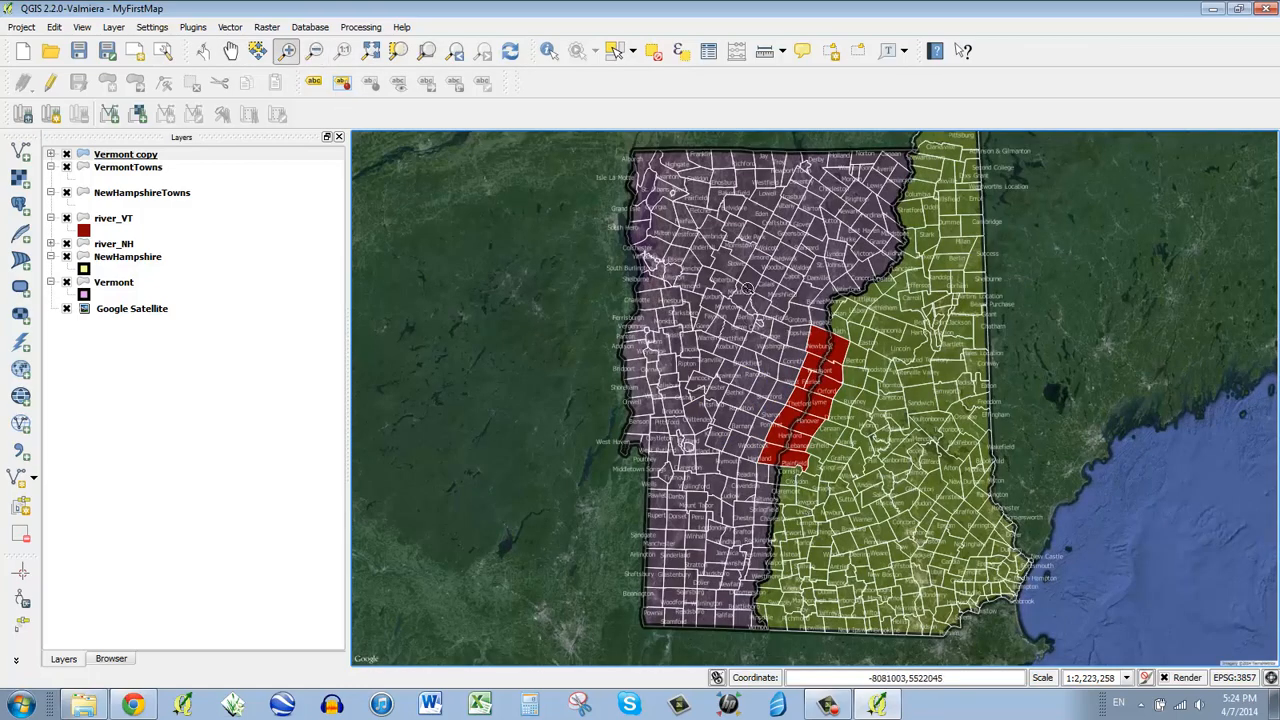
pyautogui.moveTo(1016, 550)
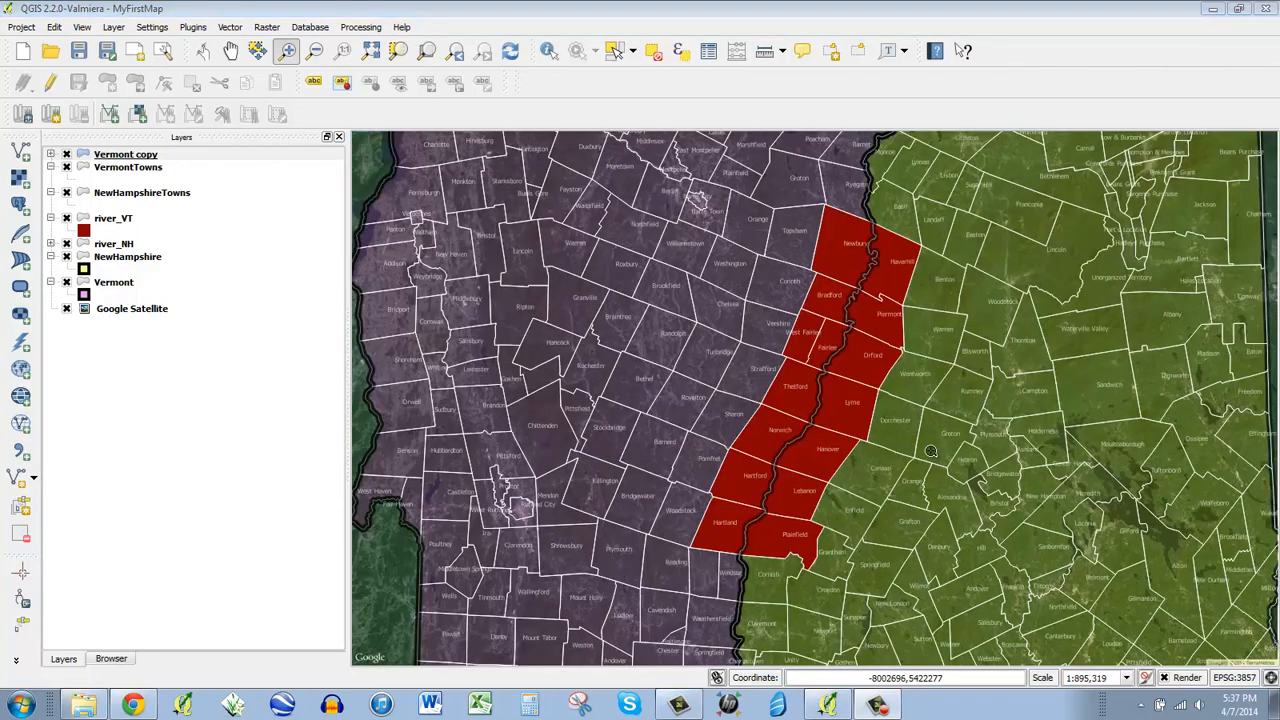
pyautogui.moveTo(908, 434)
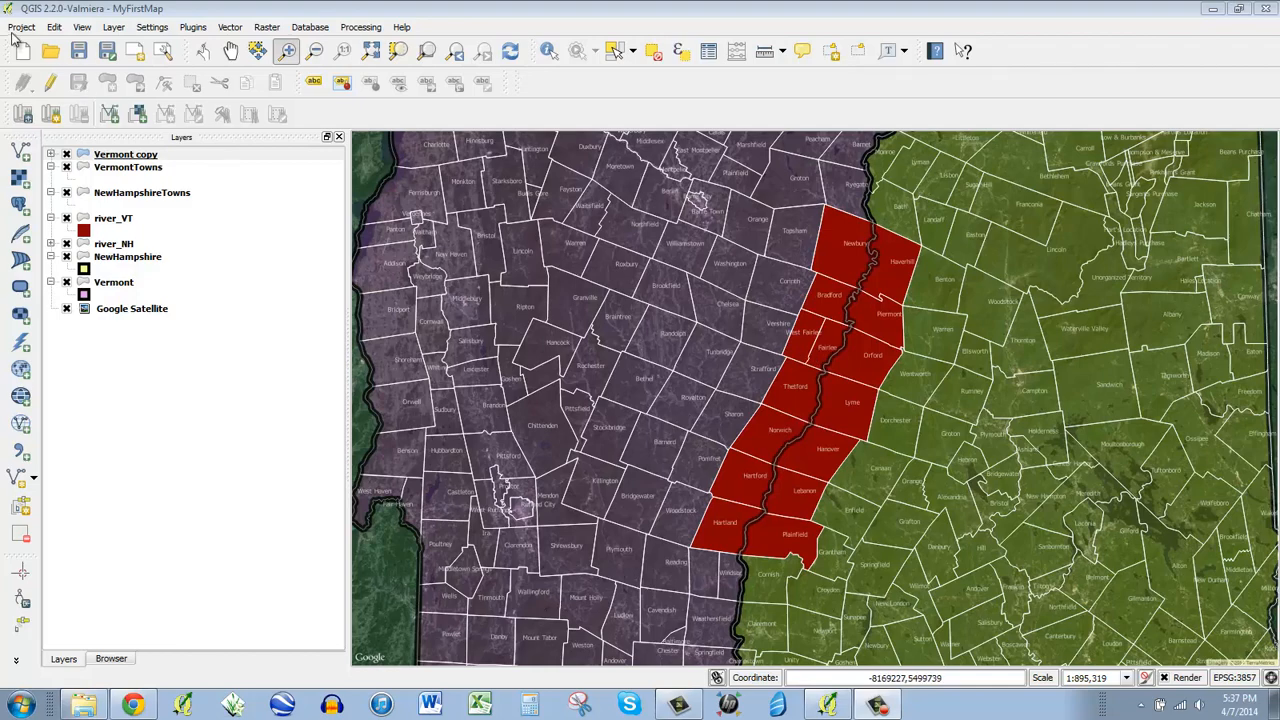
# Toggle the Google Satellite basemap off and back on, then recentre the map on the red border towns
pyautogui.click(20, 28)
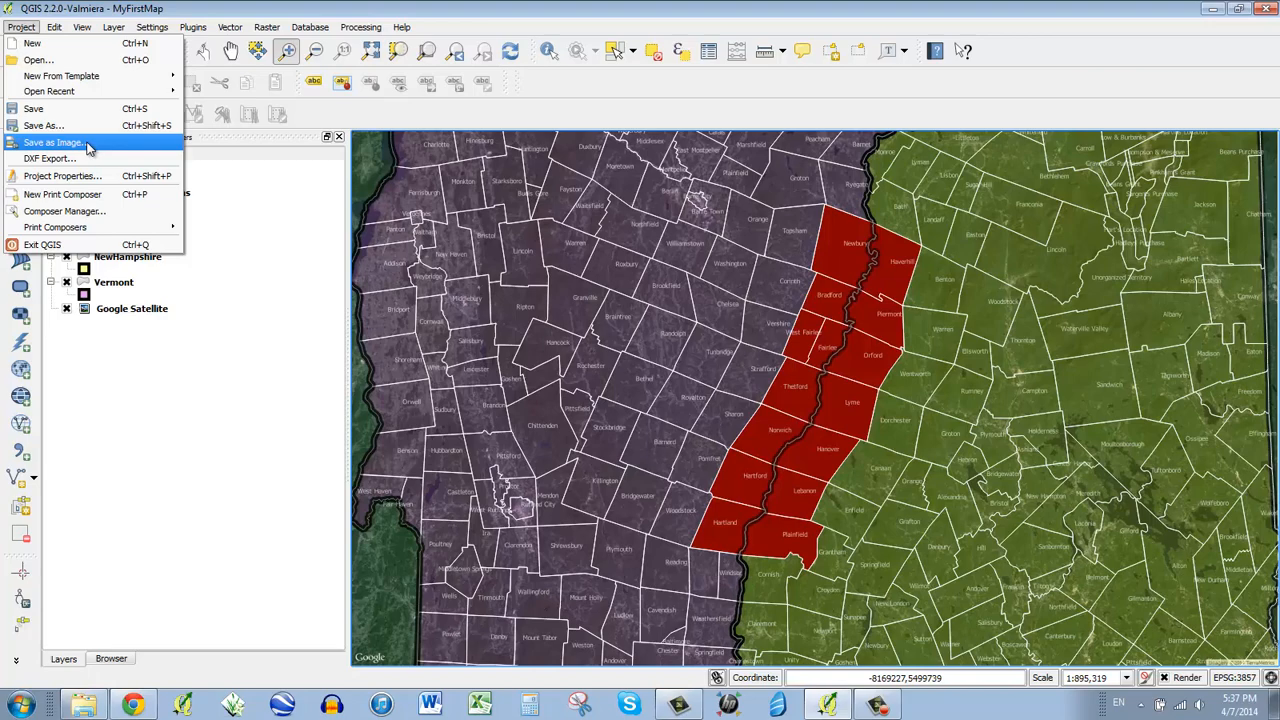
pyautogui.moveTo(150, 60)
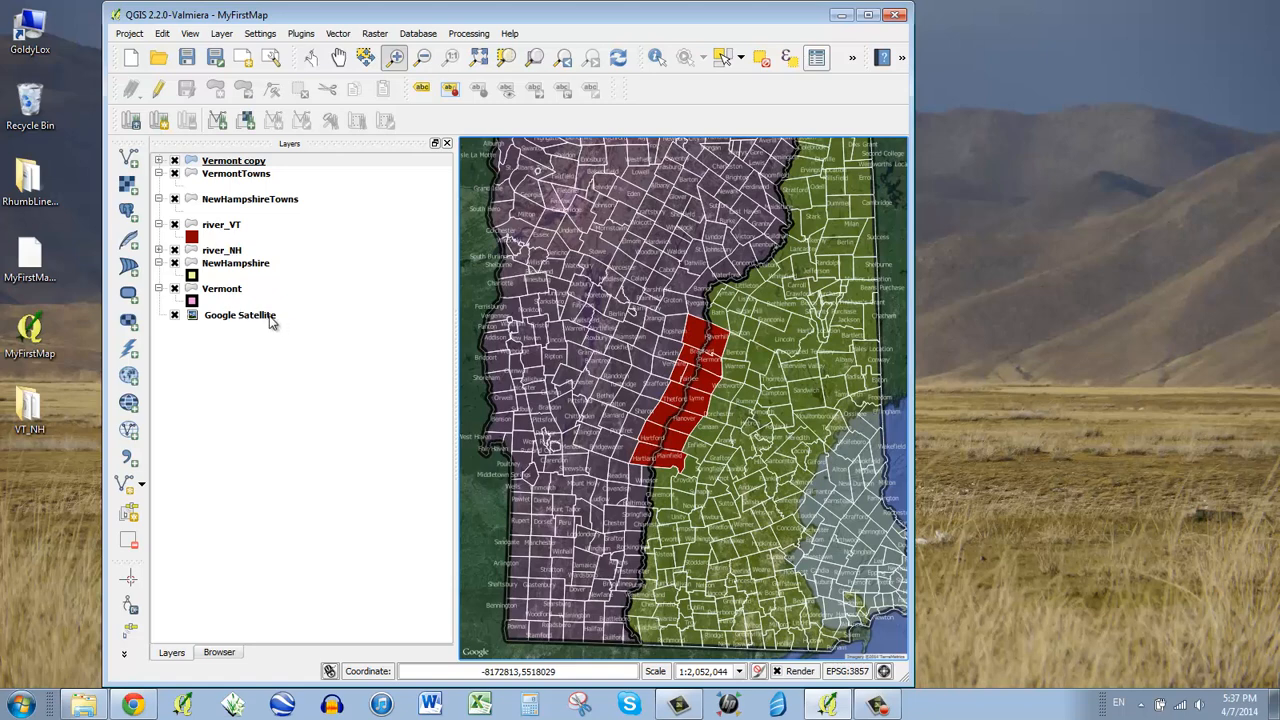
pyautogui.moveTo(220, 330)
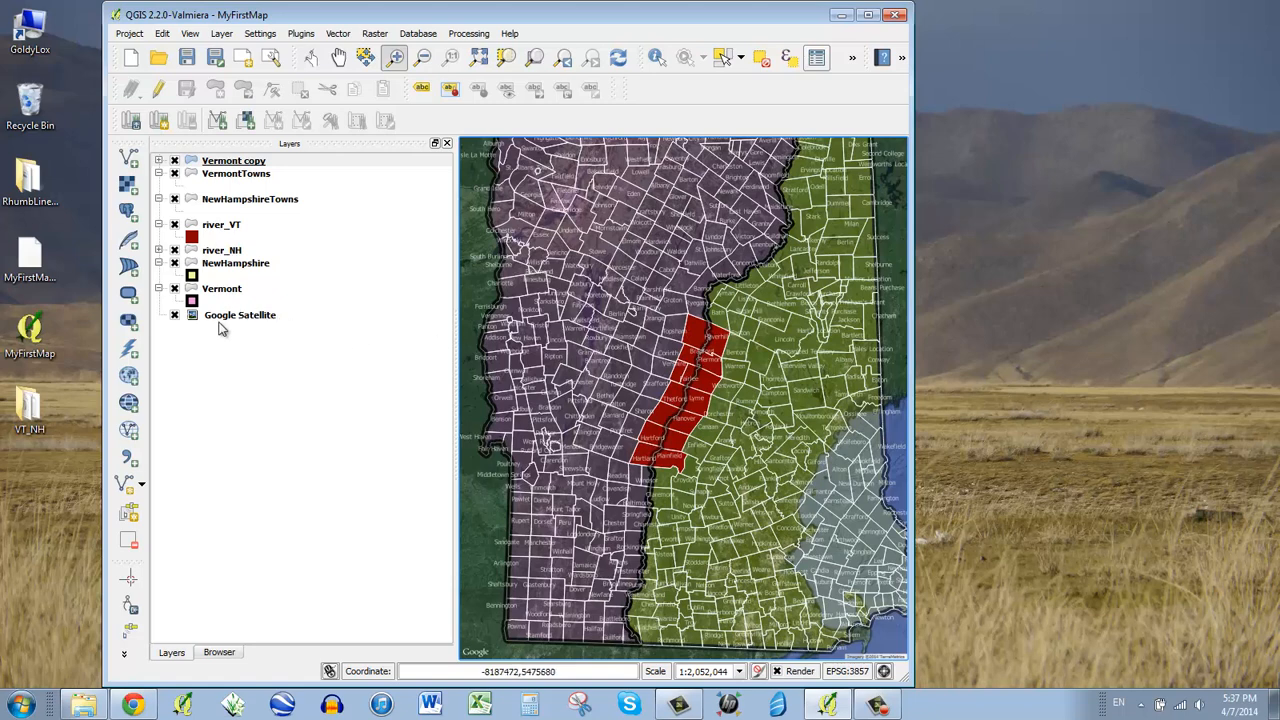
pyautogui.click(234, 160)
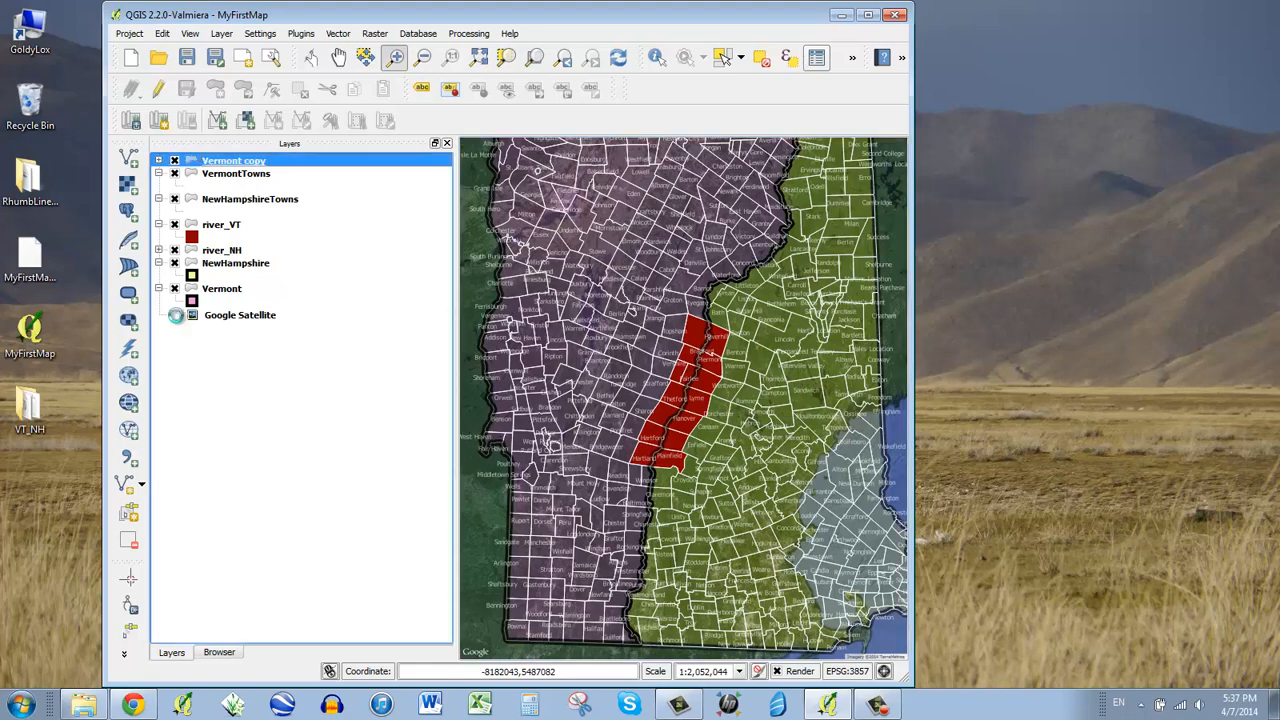
pyautogui.click(176, 316)
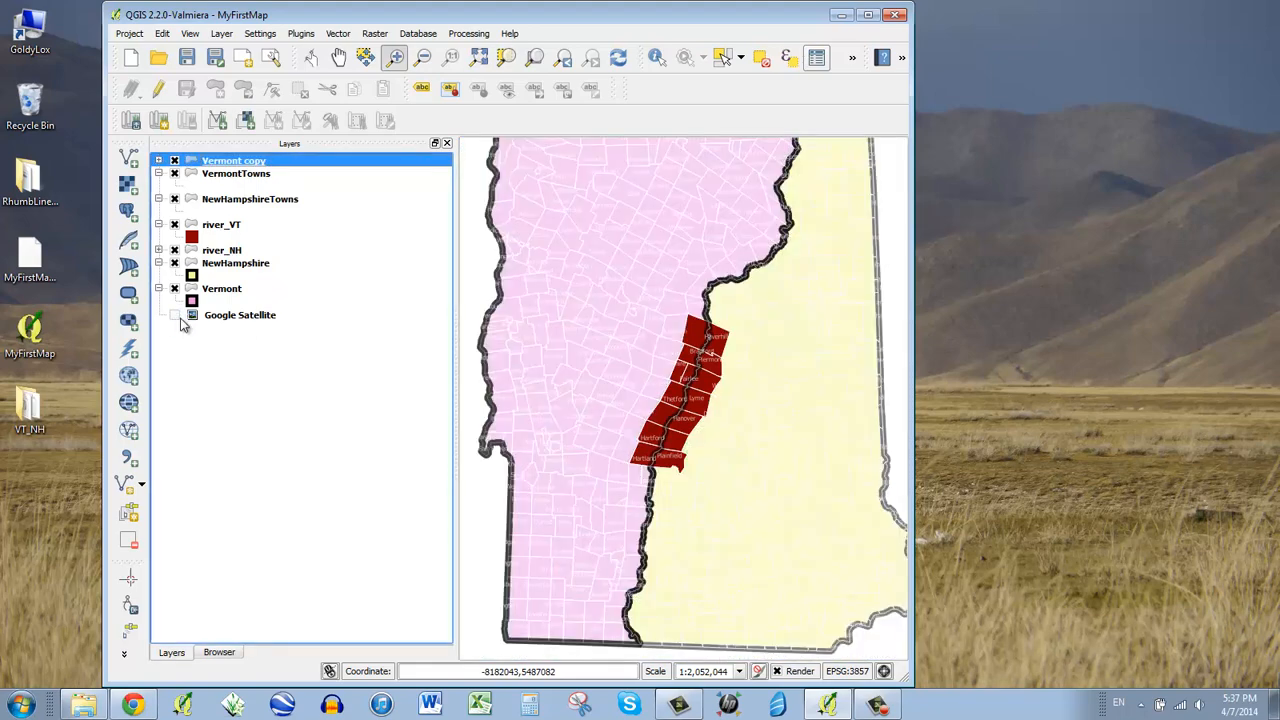
pyautogui.click(174, 316)
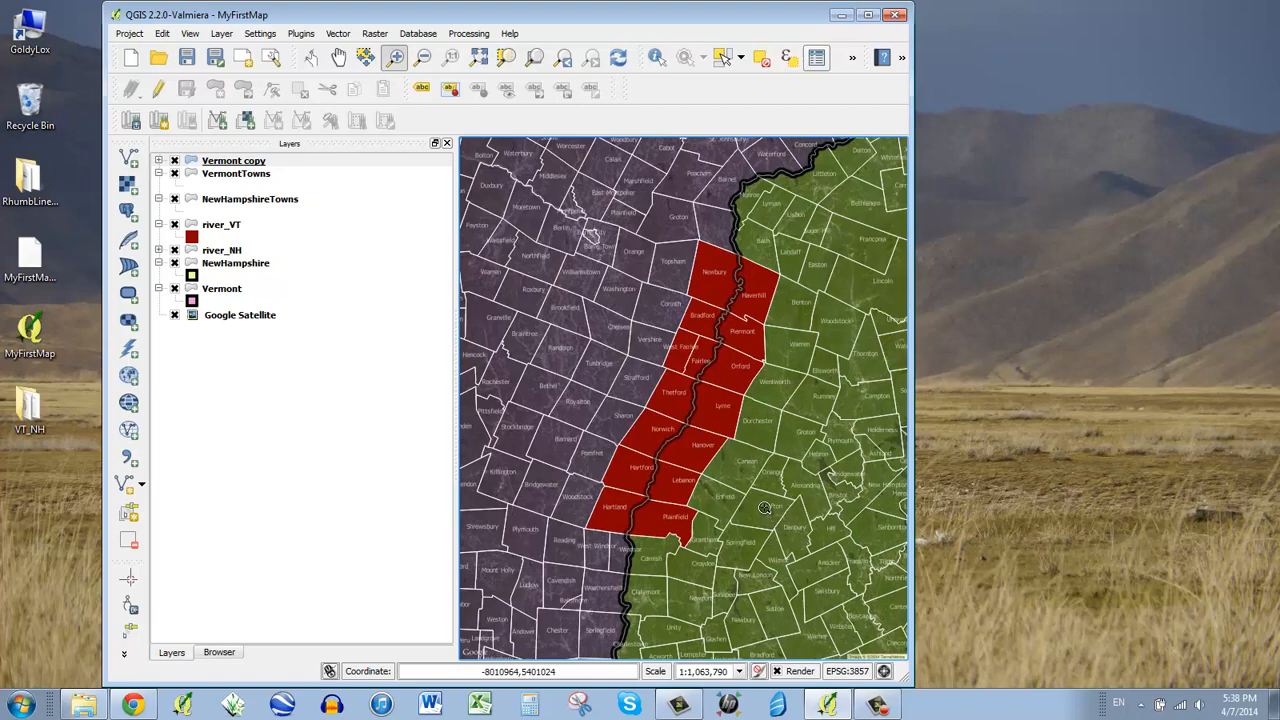
pyautogui.moveTo(558, 388)
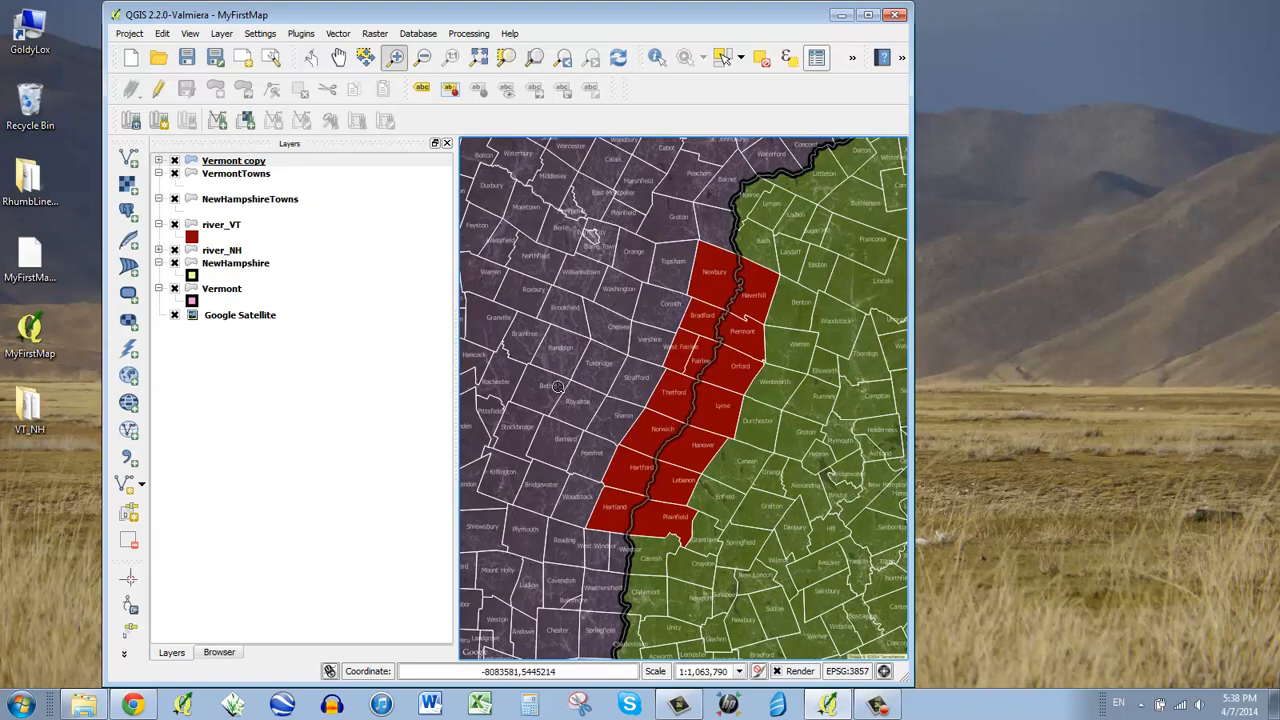
pyautogui.moveTo(560, 390); pyautogui.dragTo(736, 400)
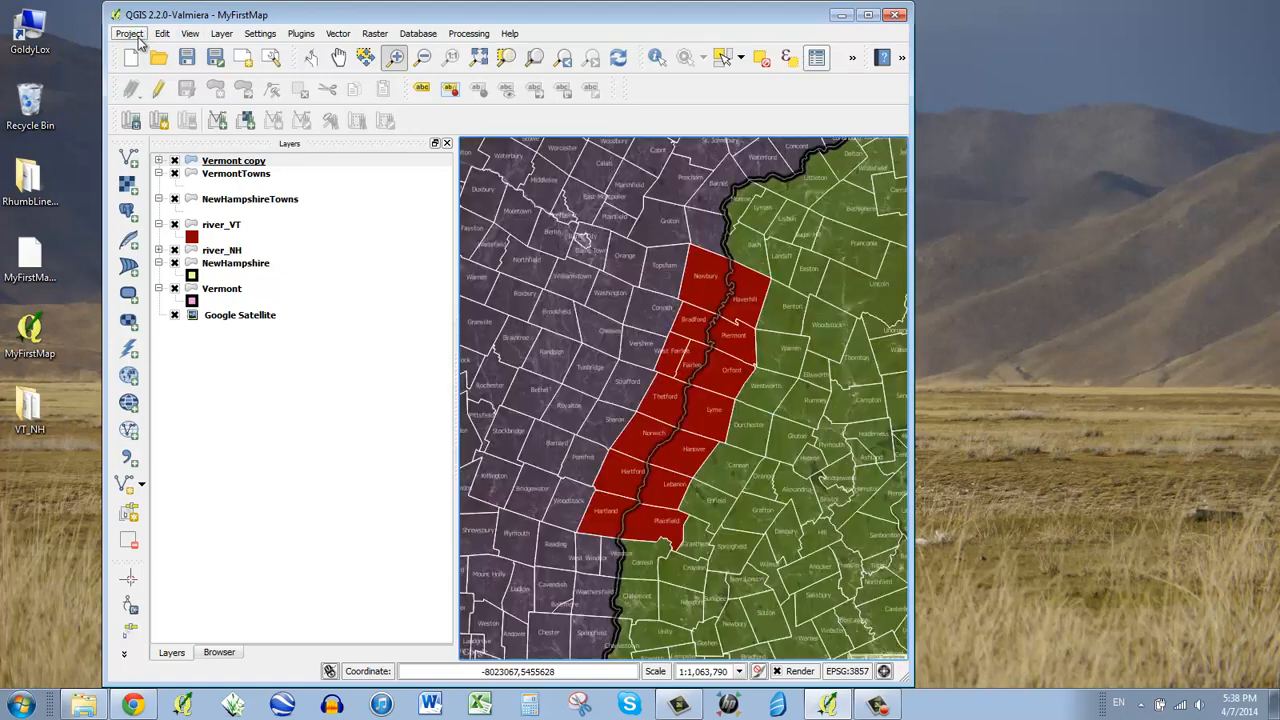
# Export the map view as a JPG image named MyFirstMap on the Desktop
pyautogui.click(128, 32)
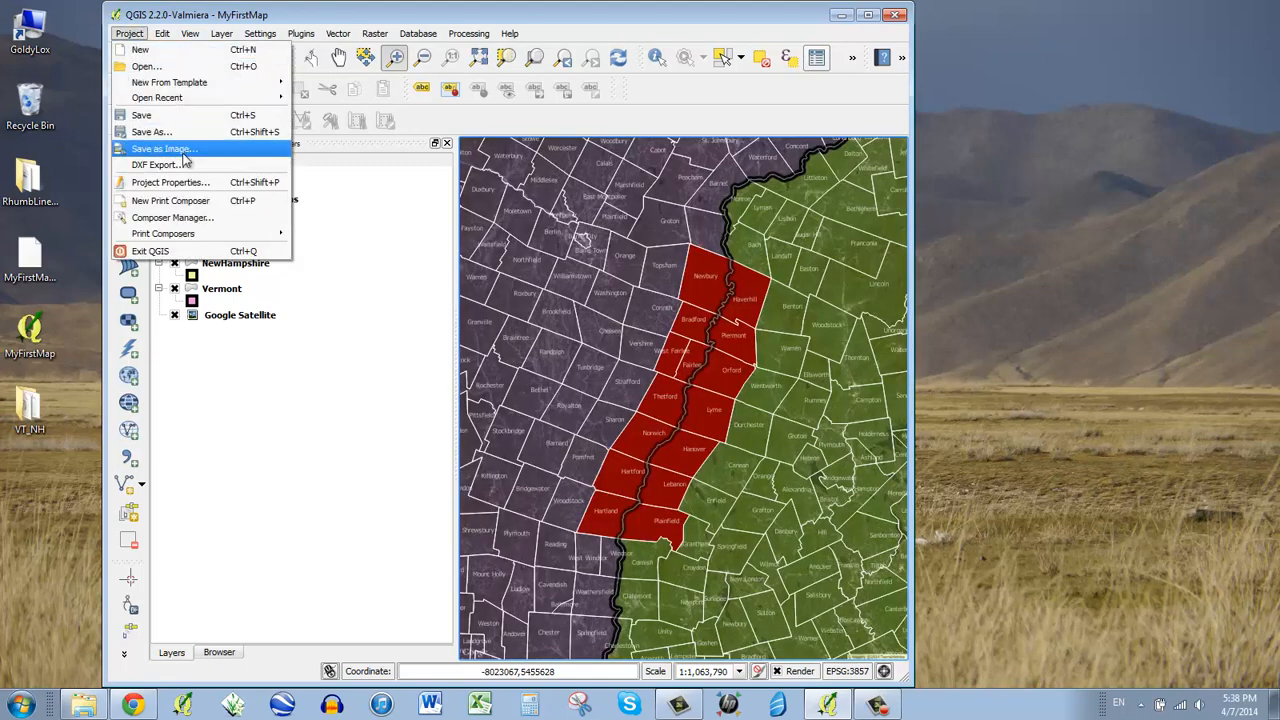
pyautogui.click(162, 148)
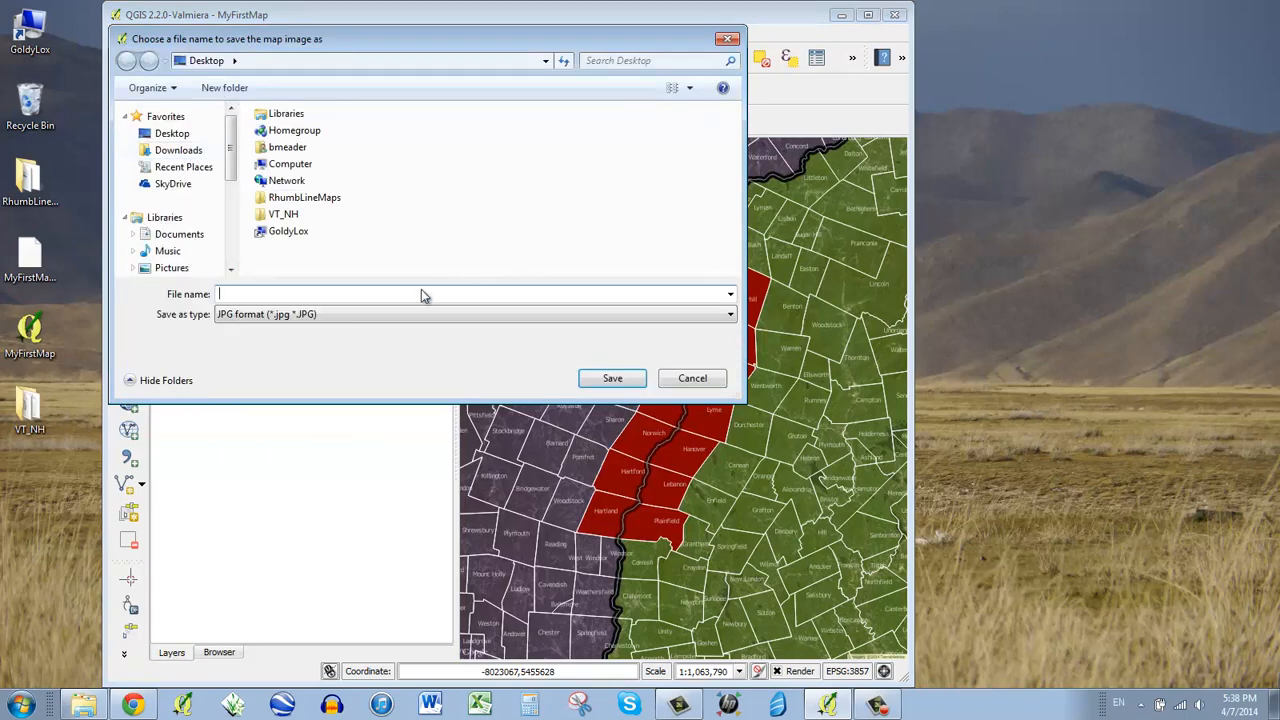
pyautogui.write('M')
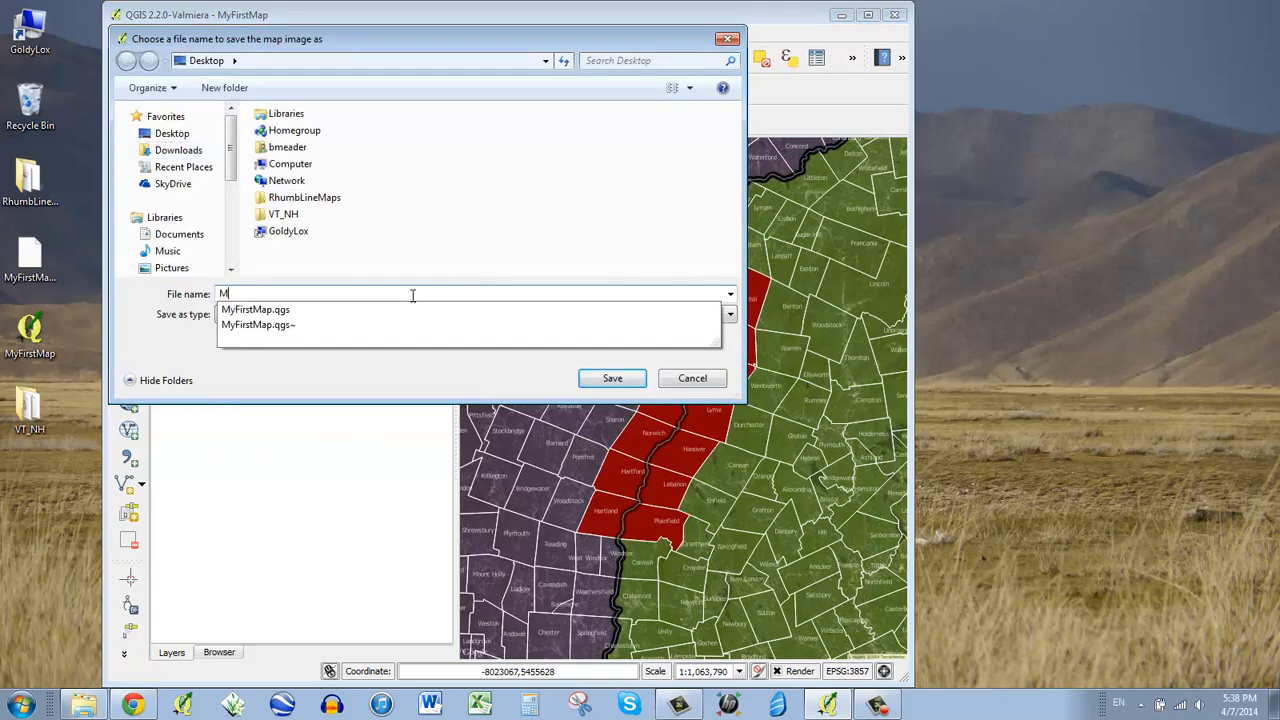
pyautogui.write('yFirstMap')
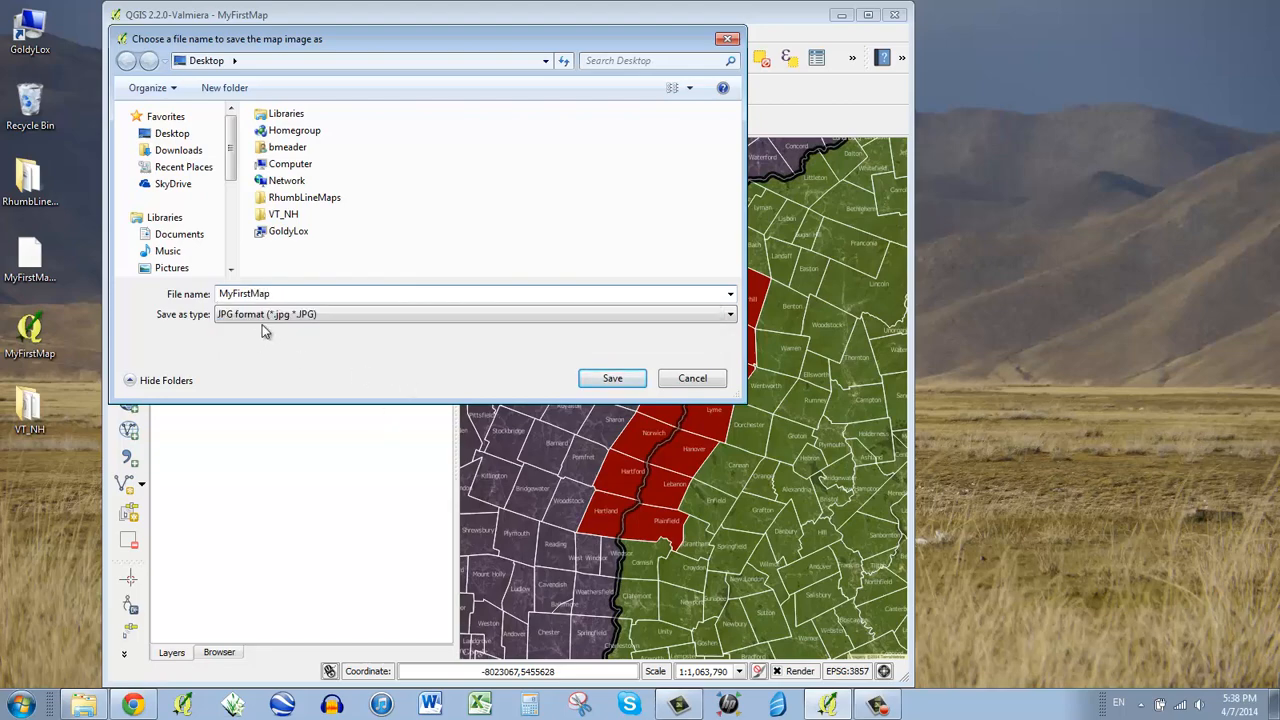
pyautogui.click(612, 378)
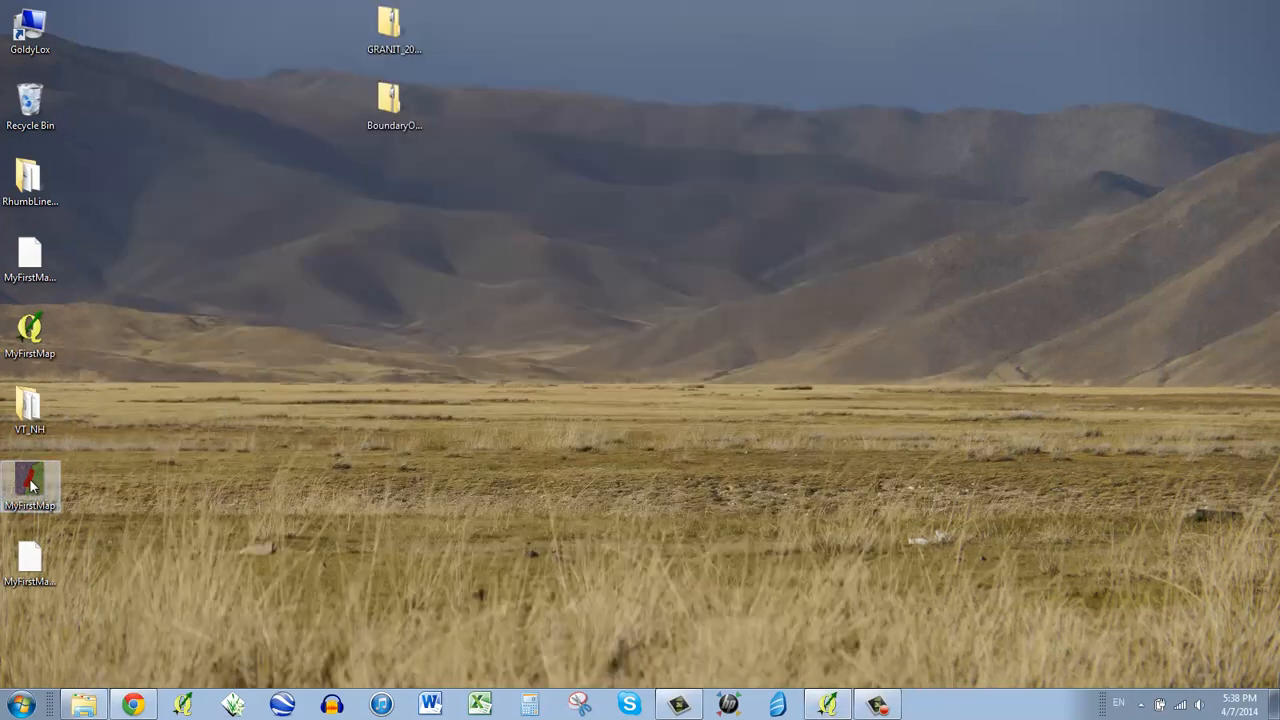
pyautogui.doubleClick(30, 488)
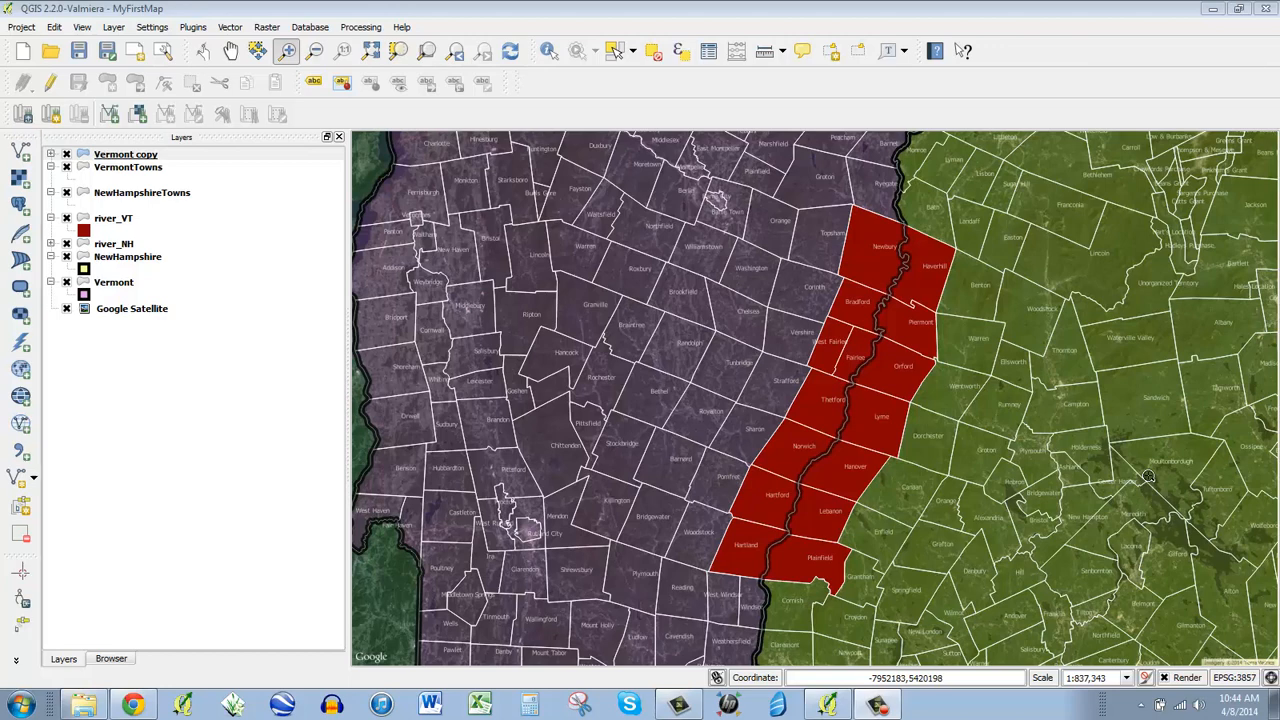
pyautogui.moveTo(944, 190)
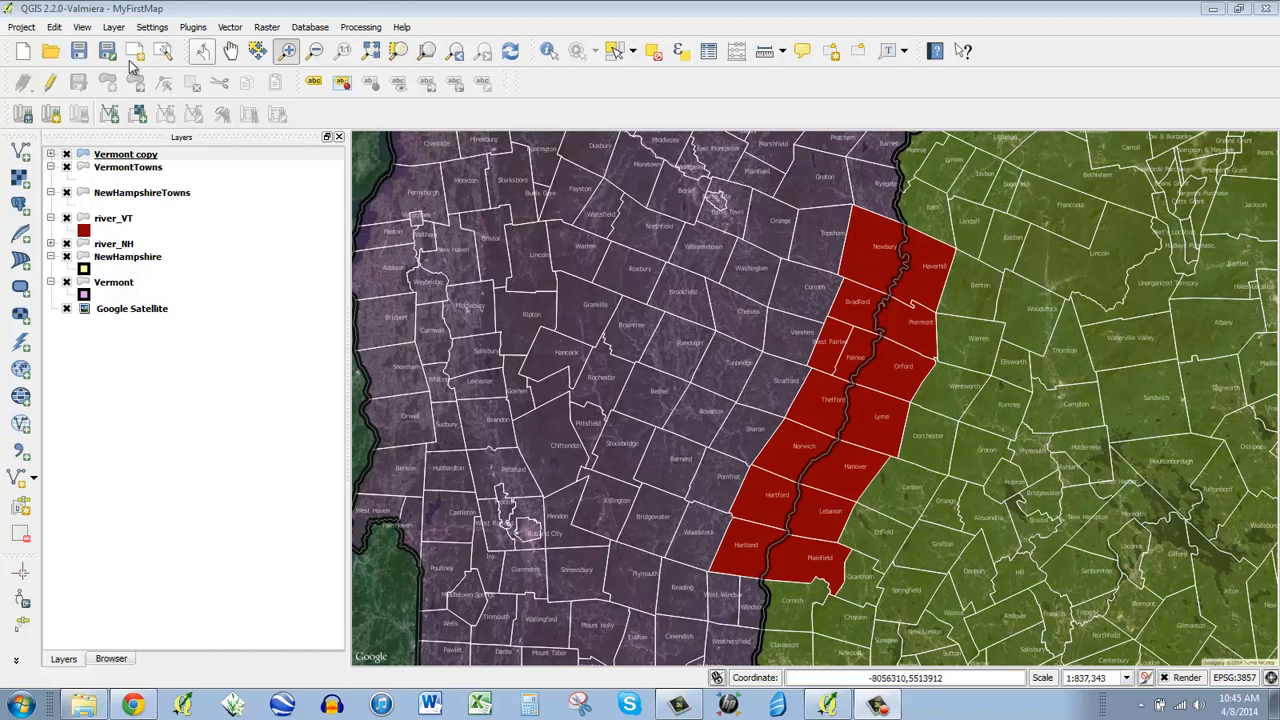
# Export the map view again as a TIFF image named MyFirstMap on the Desktop
pyautogui.click(20, 28)
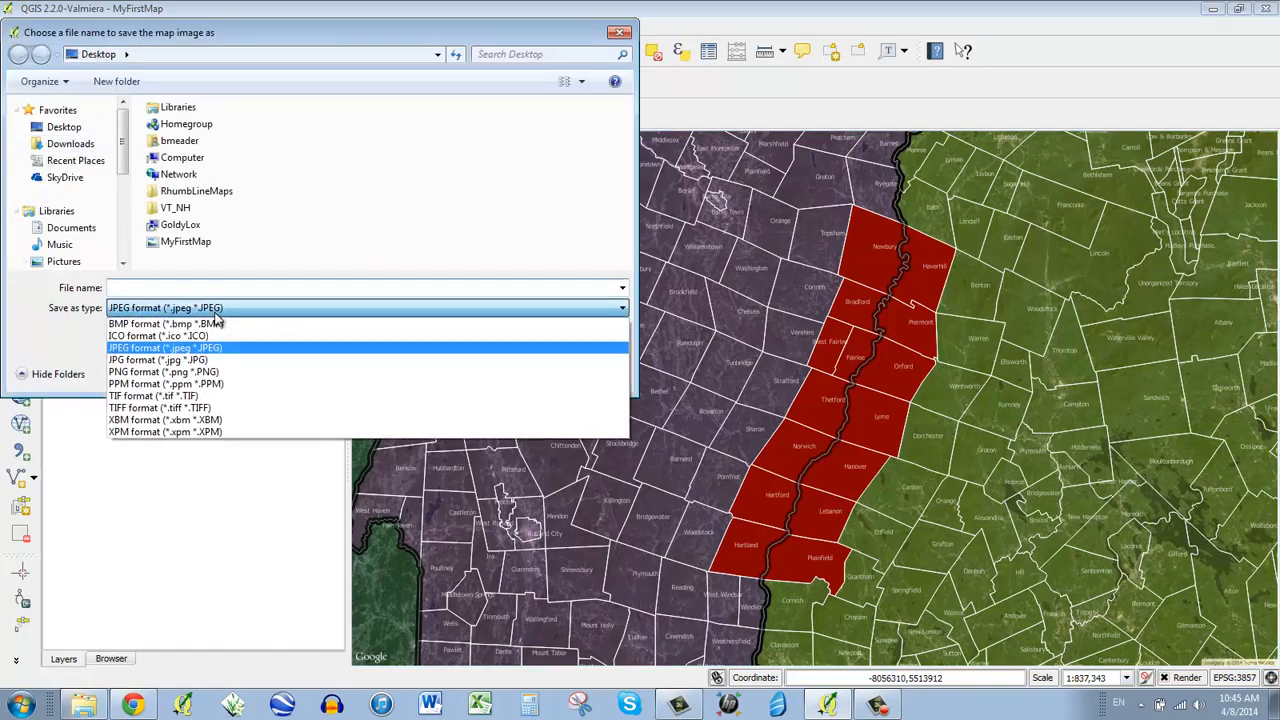
pyautogui.click(164, 408)
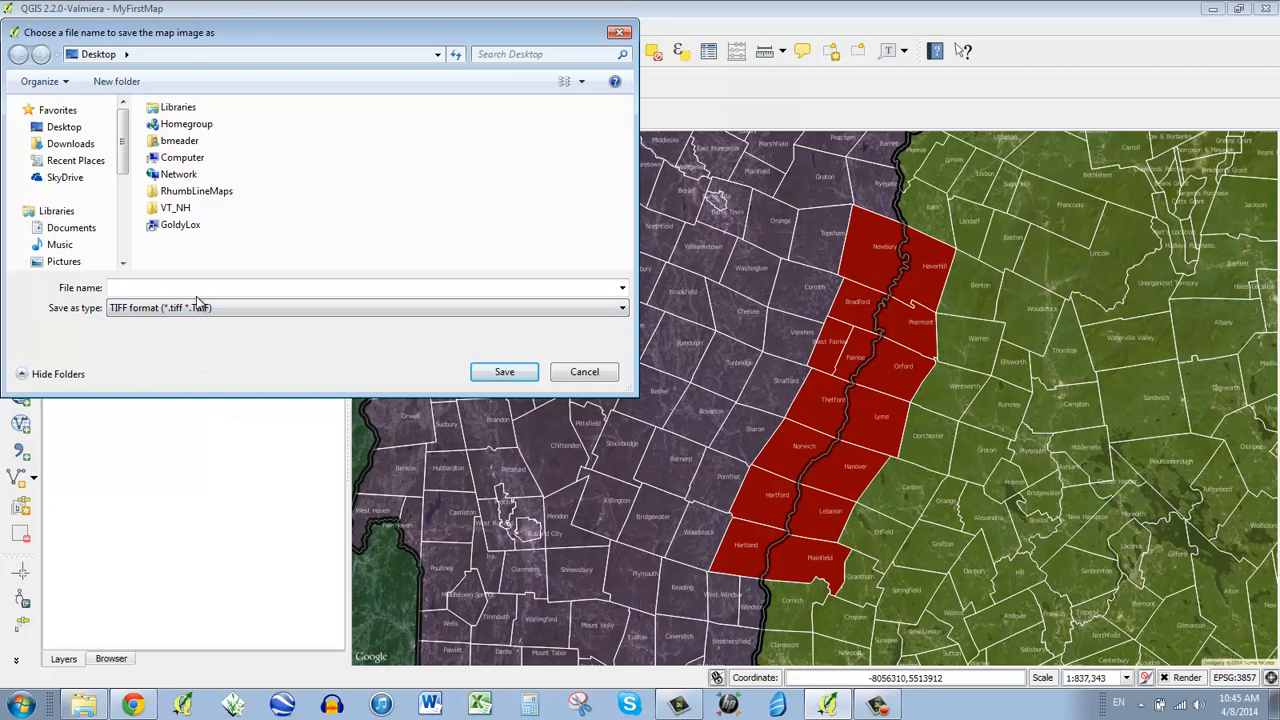
pyautogui.write('MyFirstMap')
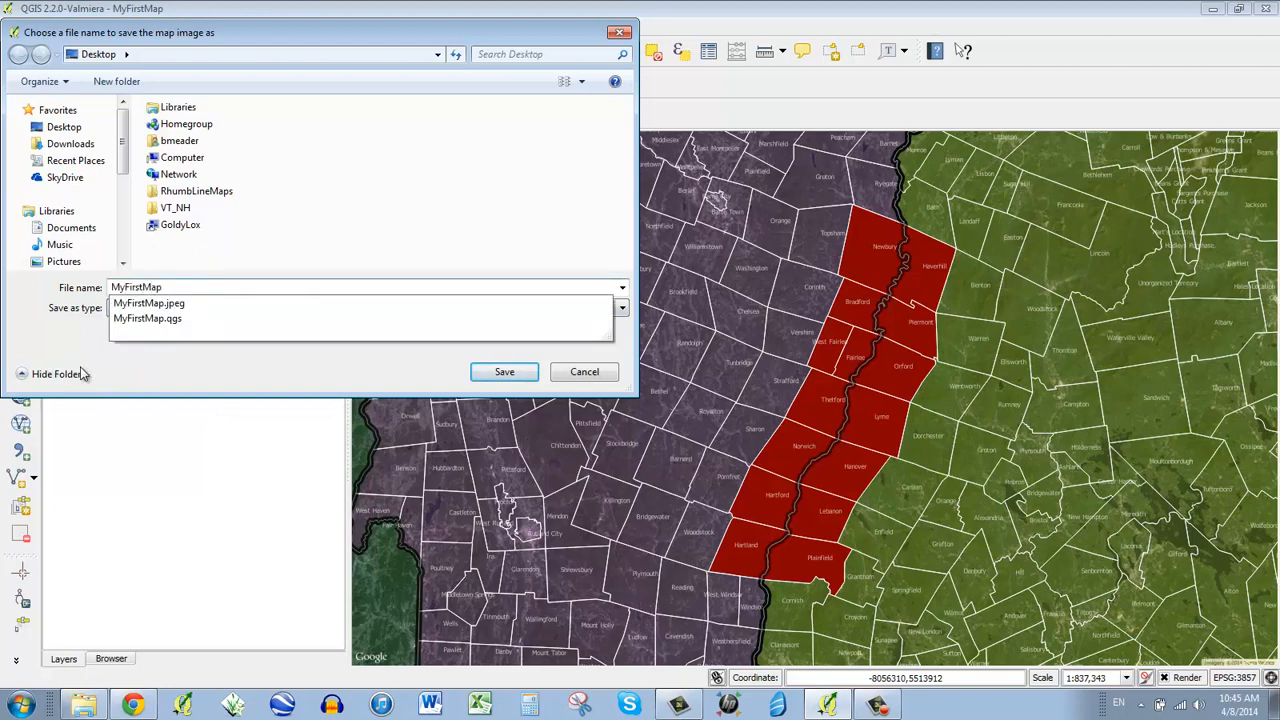
pyautogui.click(504, 370)
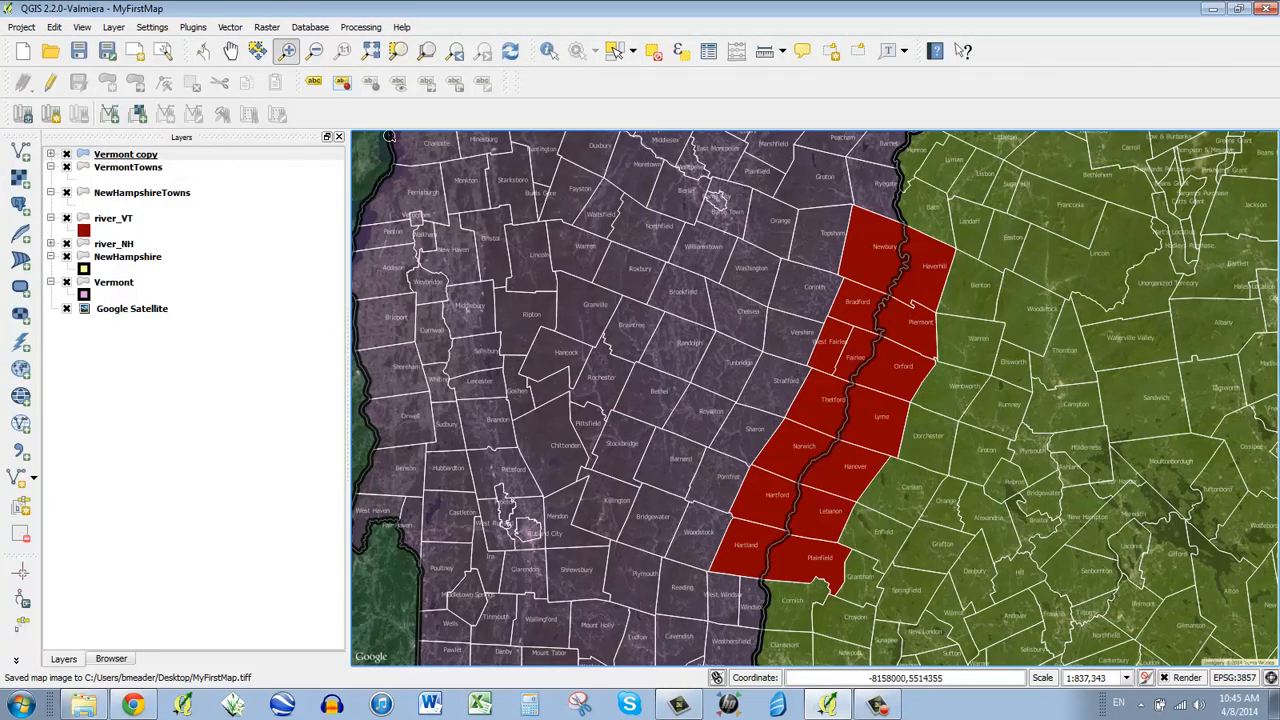
pyautogui.click(132, 308)
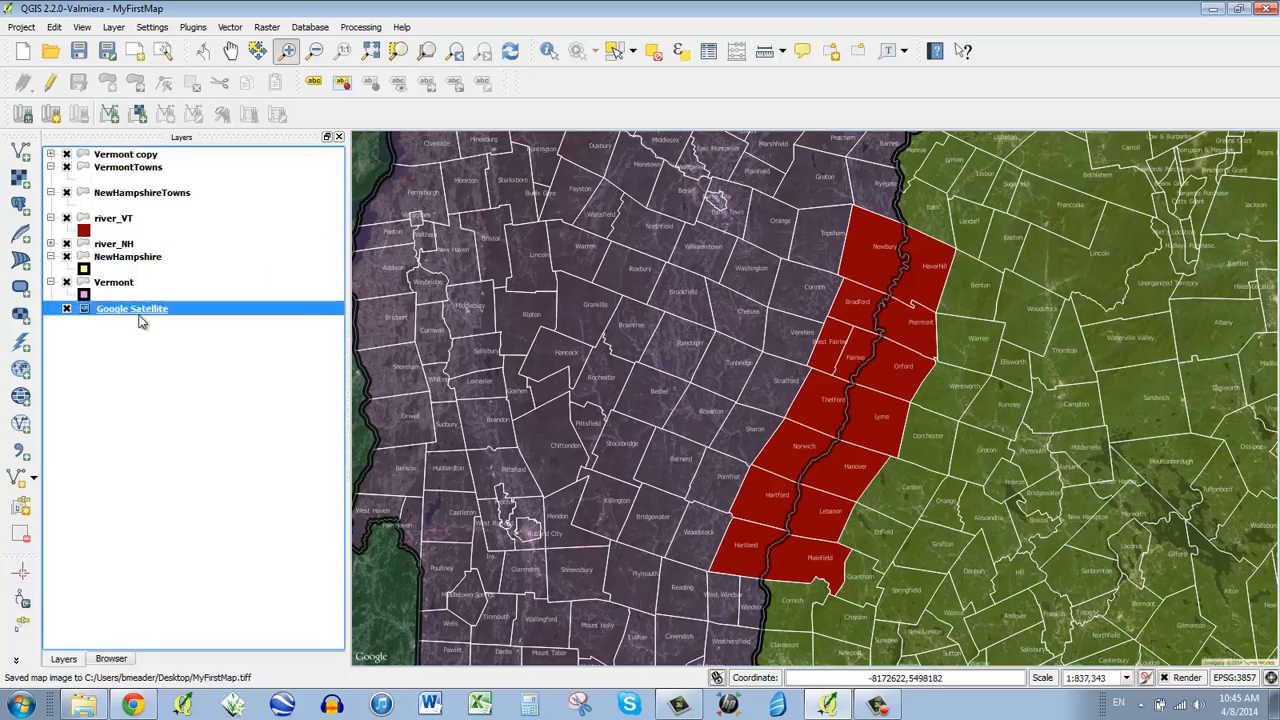
pyautogui.moveTo(132, 308)
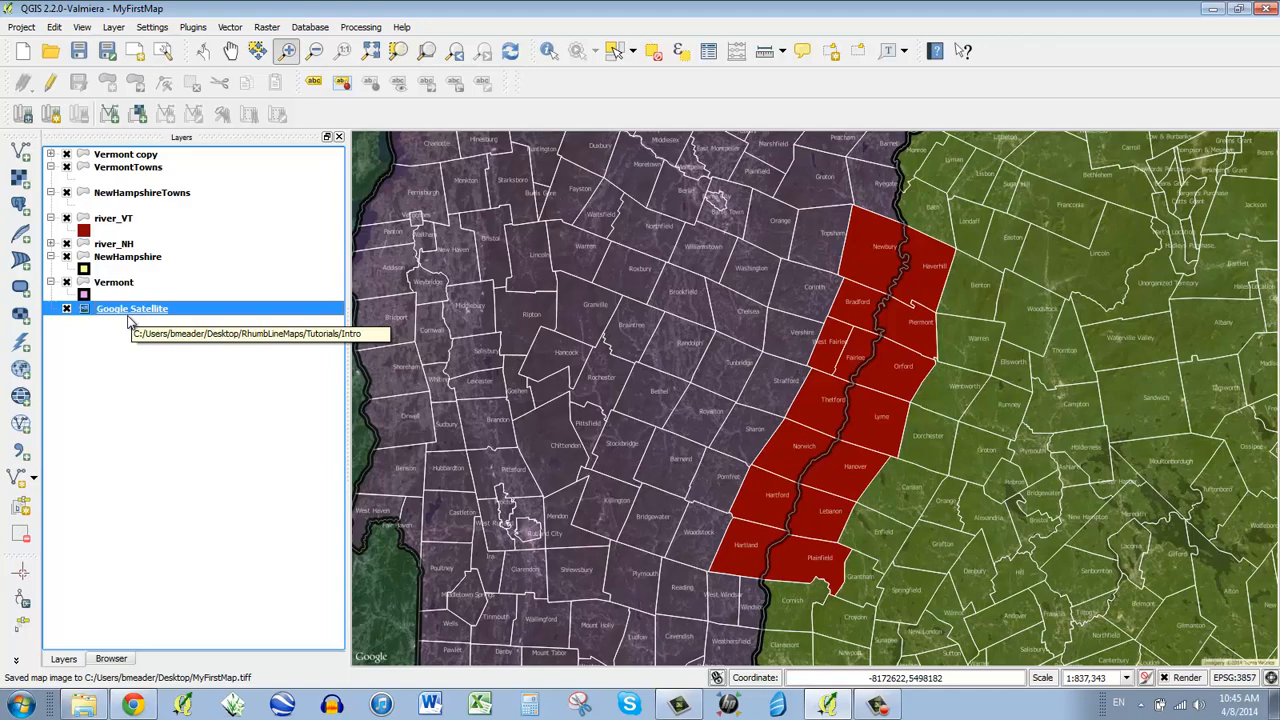
pyautogui.moveTo(196, 314)
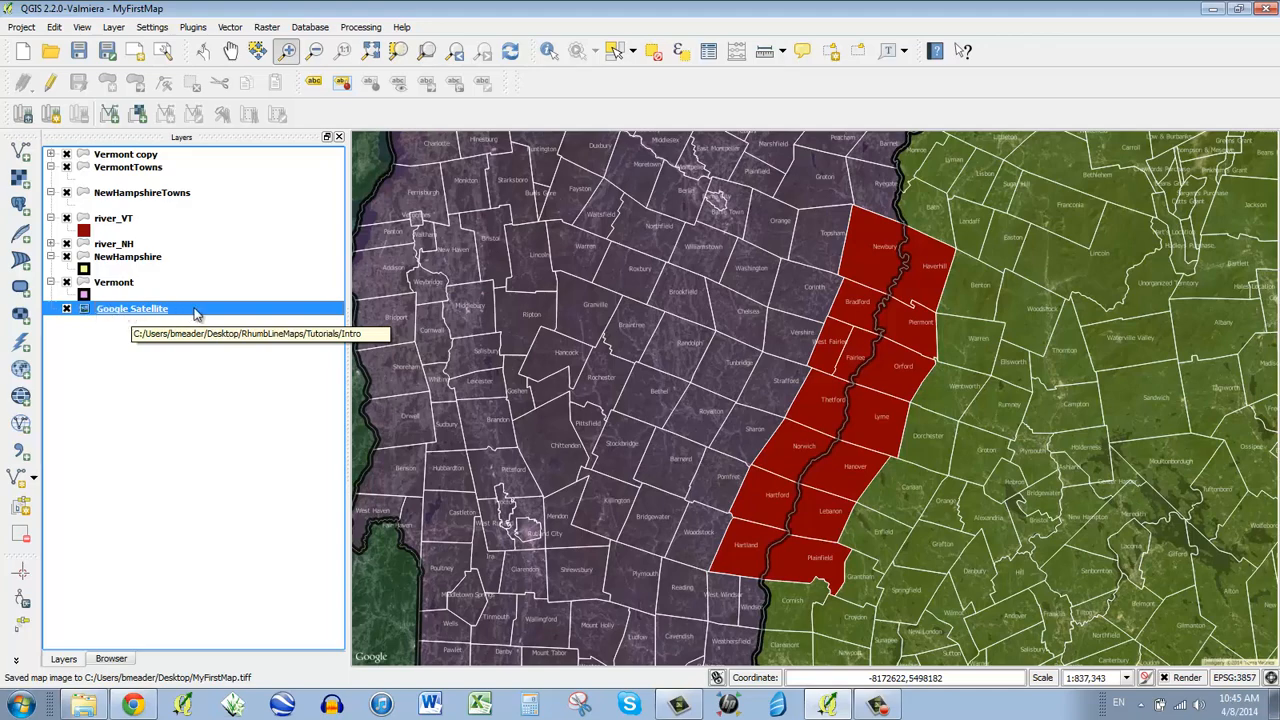
pyautogui.click(112, 282)
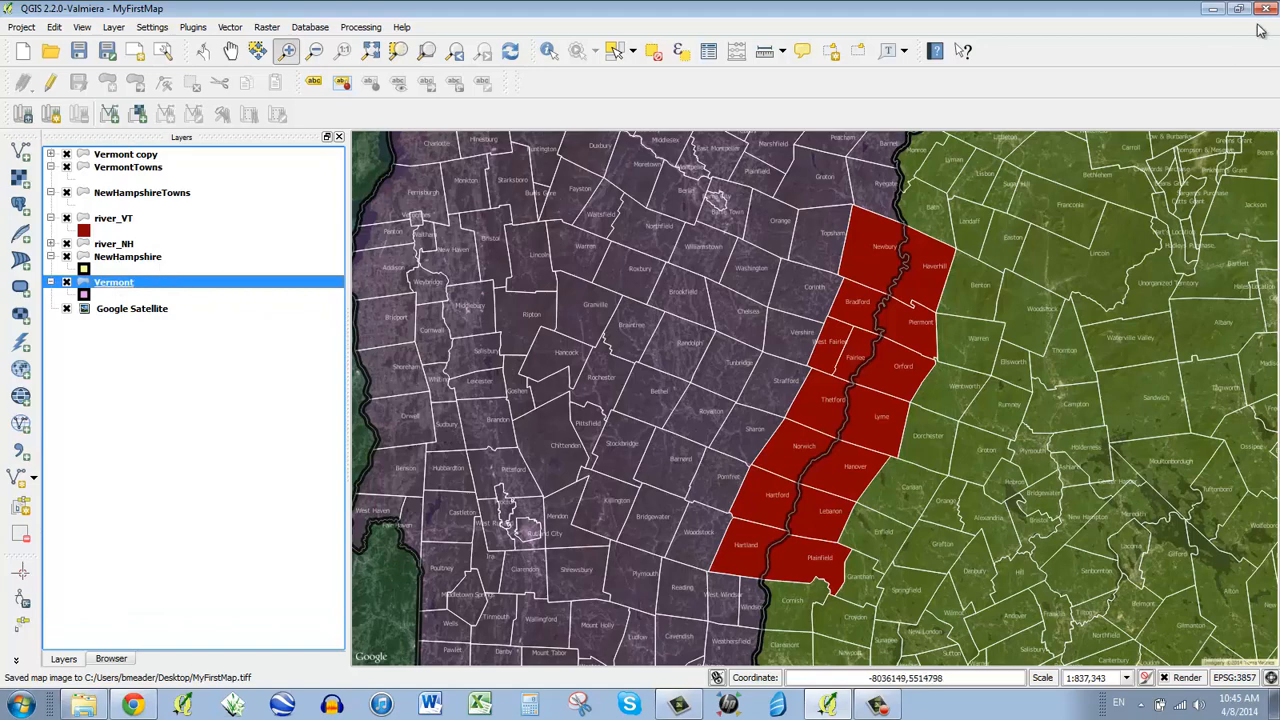
pyautogui.moveTo(1216, 10)
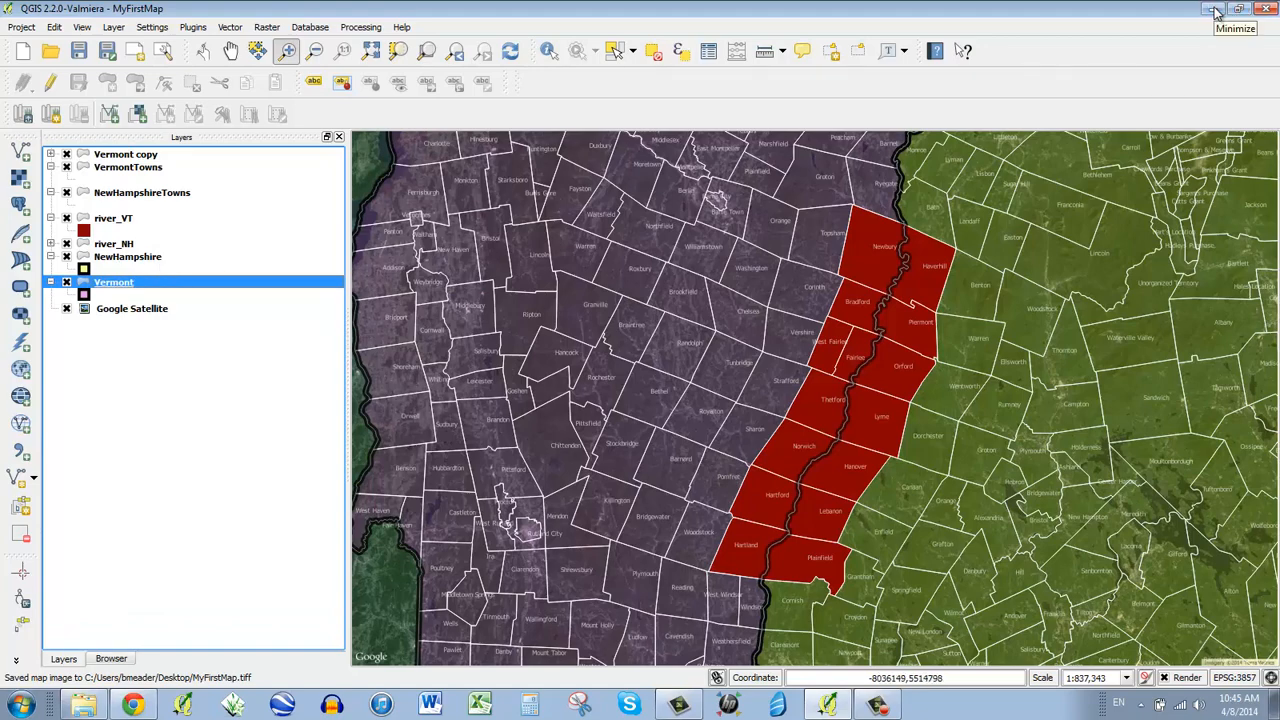
pyautogui.click(1212, 8)
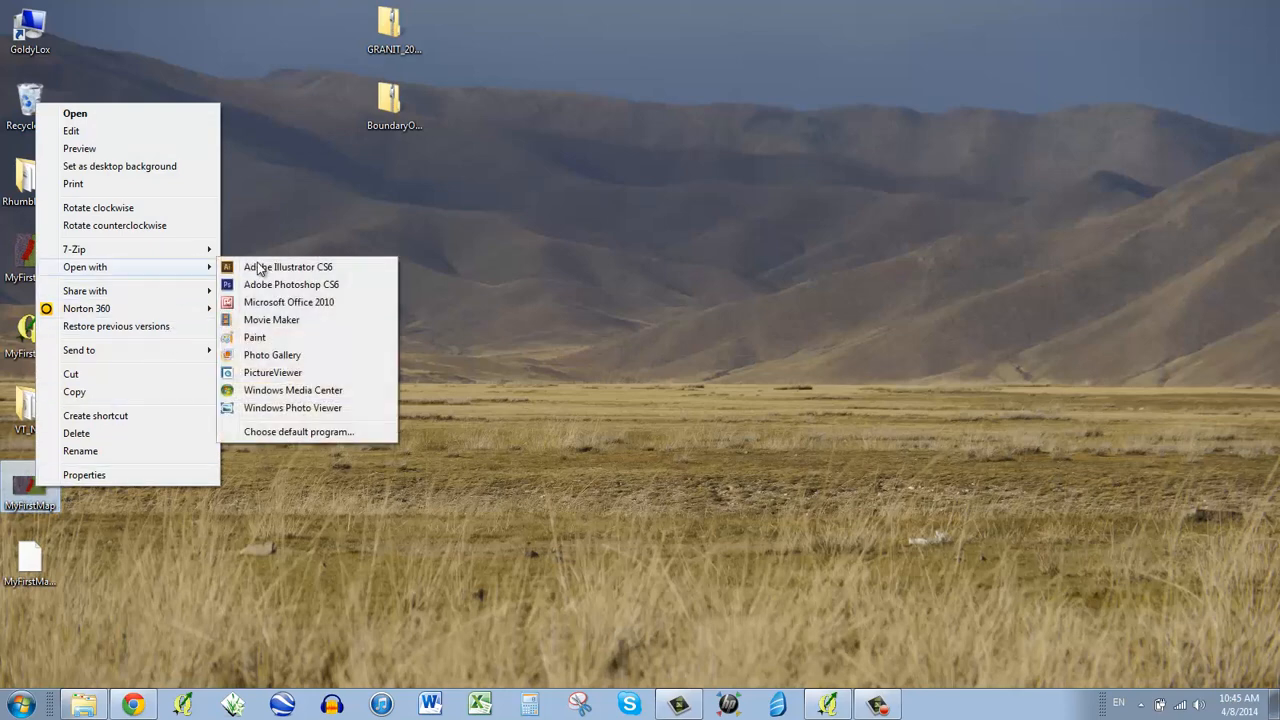
pyautogui.click(292, 408)
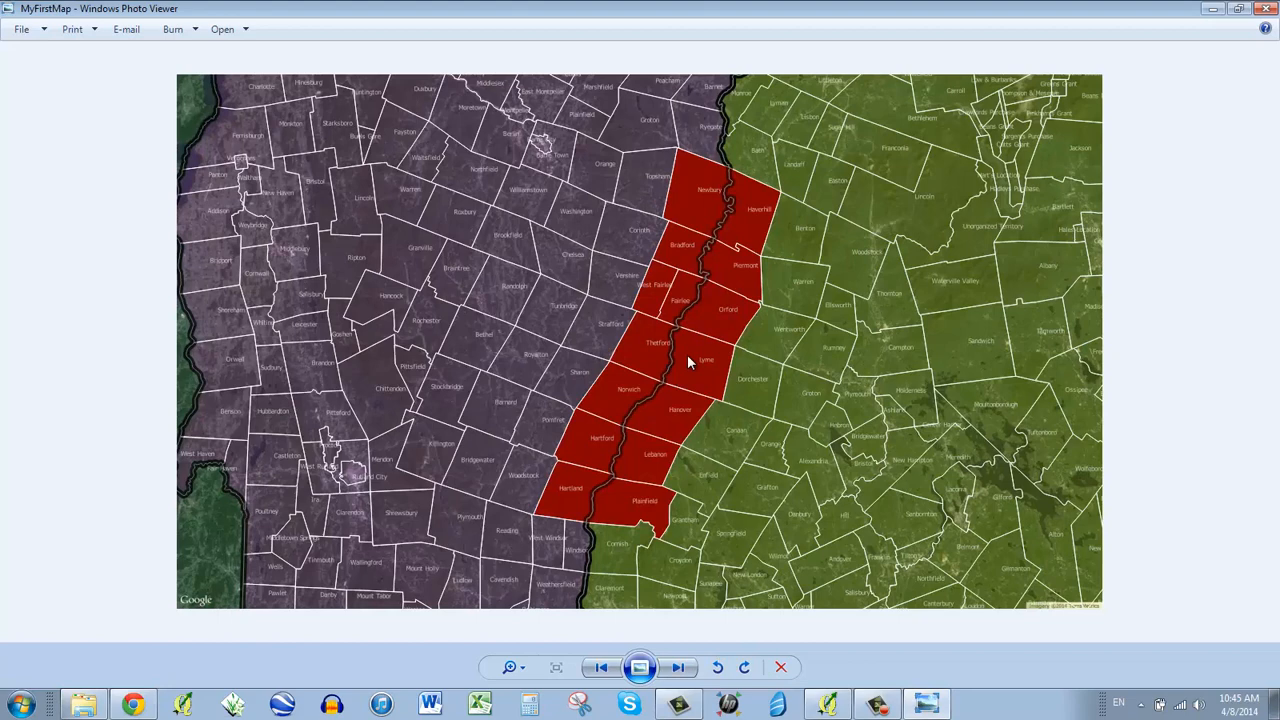
pyautogui.moveTo(416, 328)
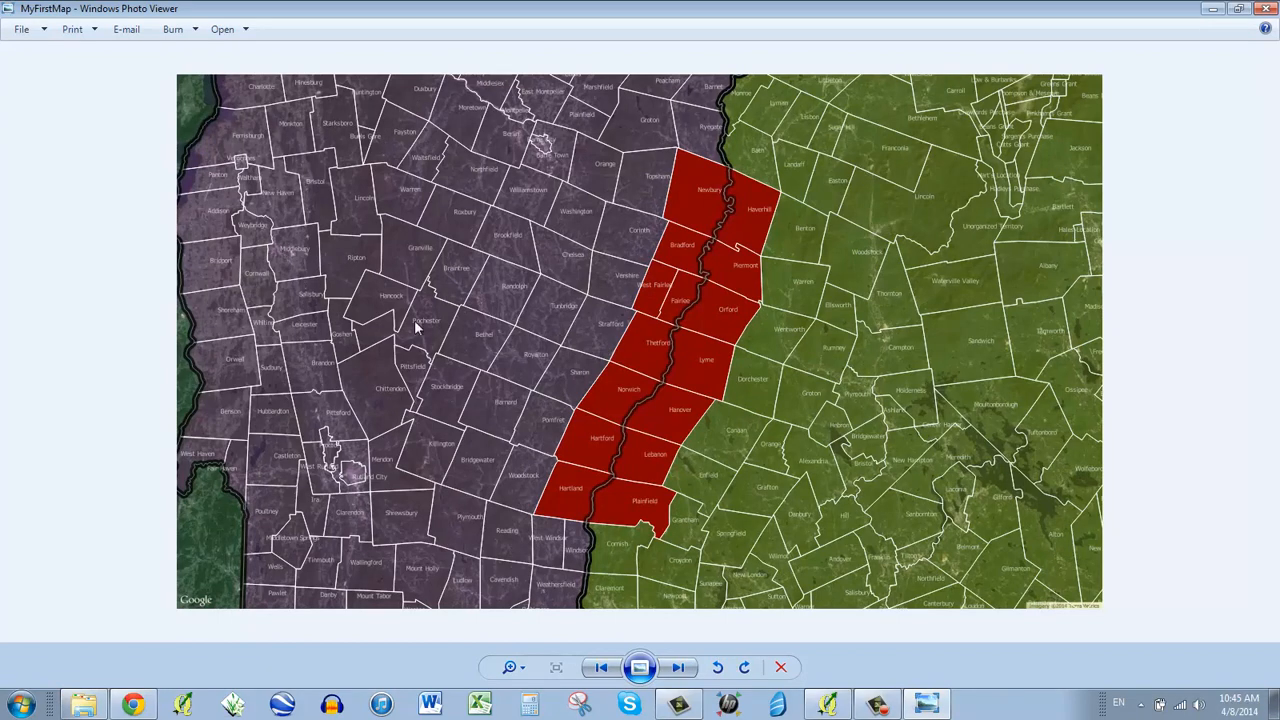
pyautogui.moveTo(728, 204)
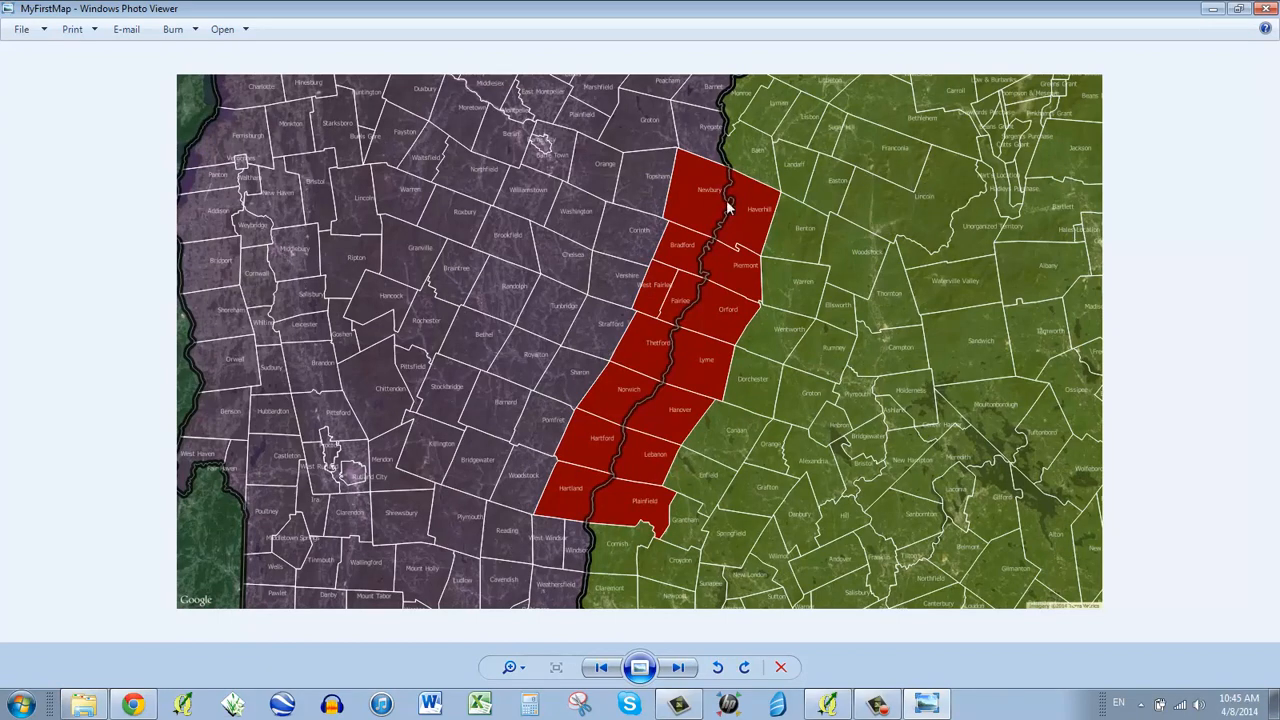
pyautogui.moveTo(704, 272)
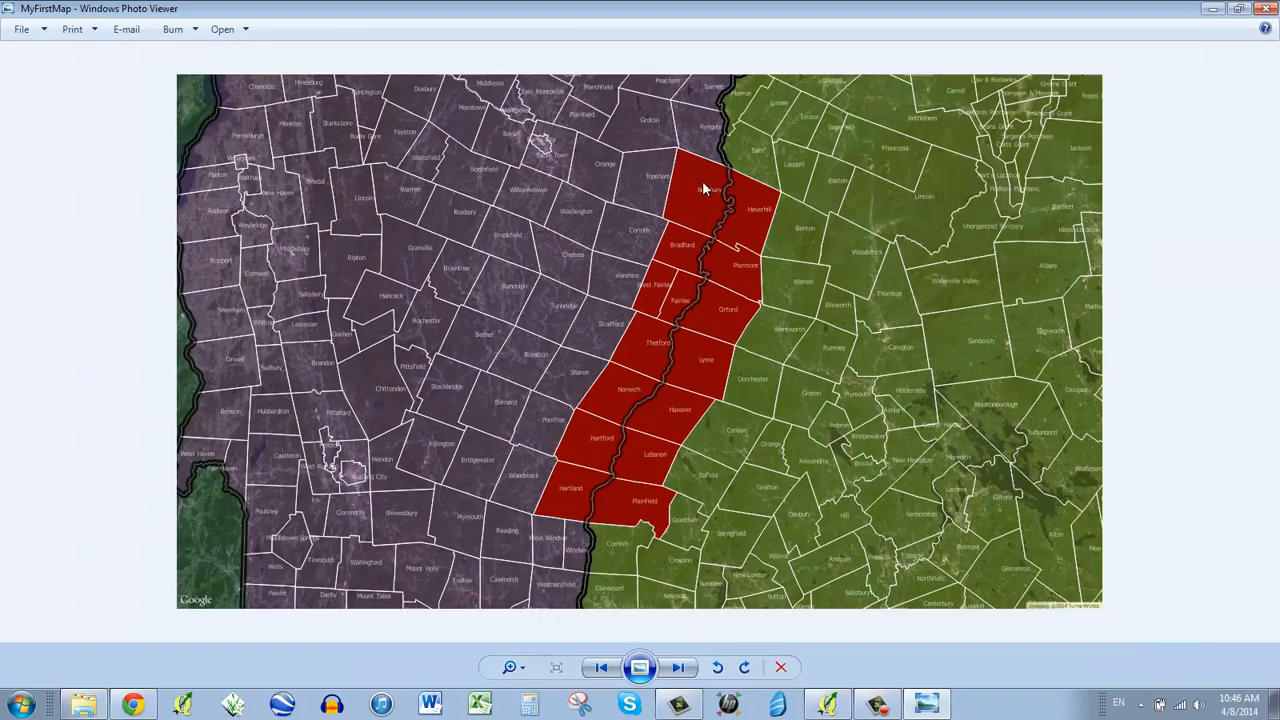
pyautogui.moveTo(472, 190)
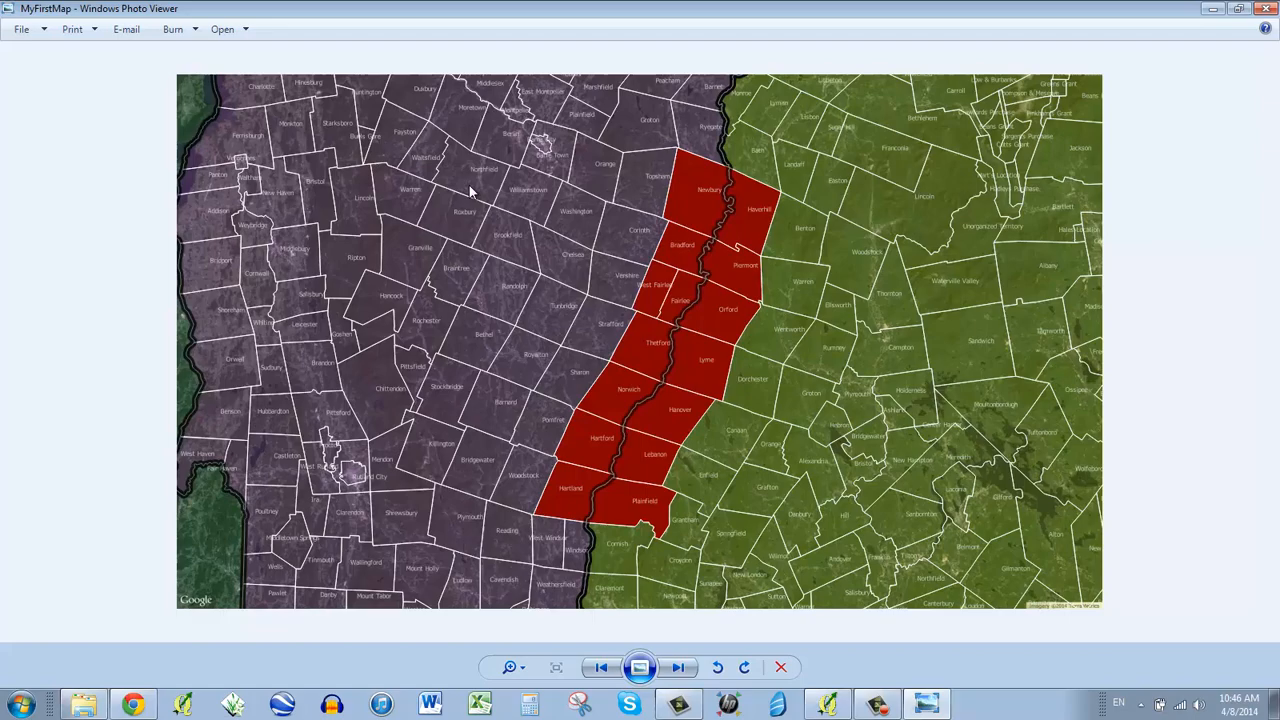
pyautogui.moveTo(604, 264)
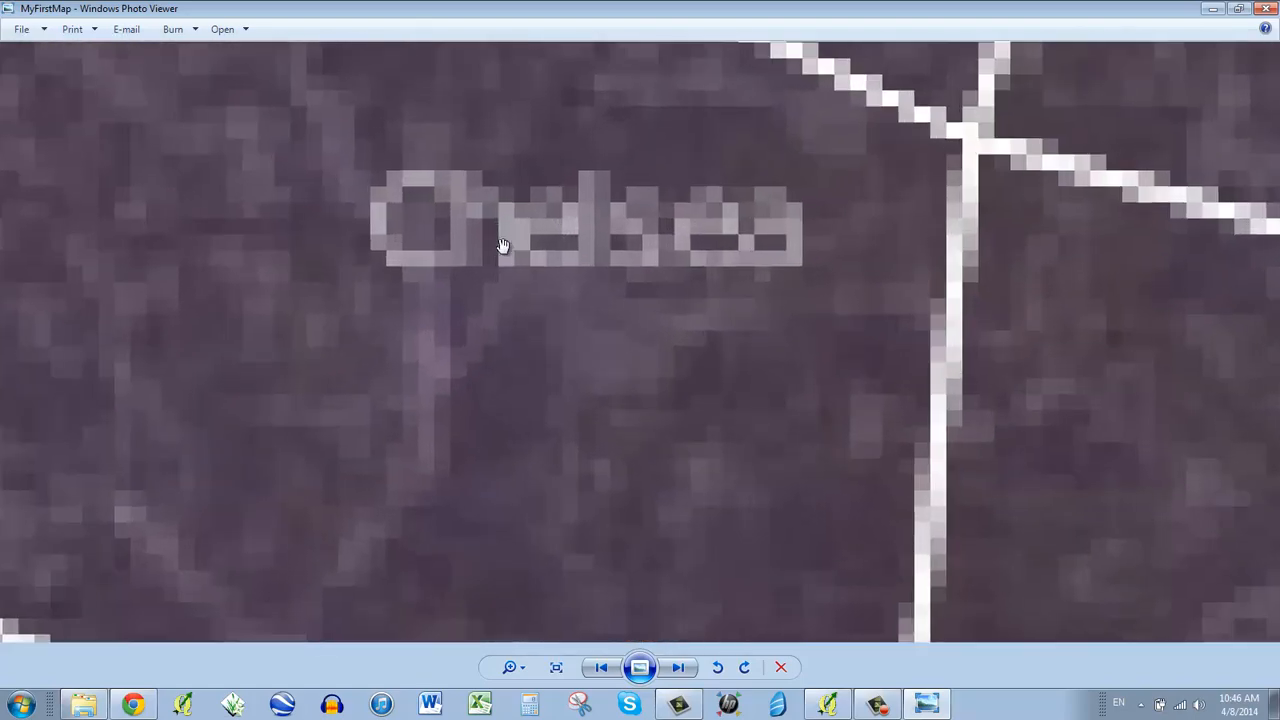
pyautogui.click(556, 668)
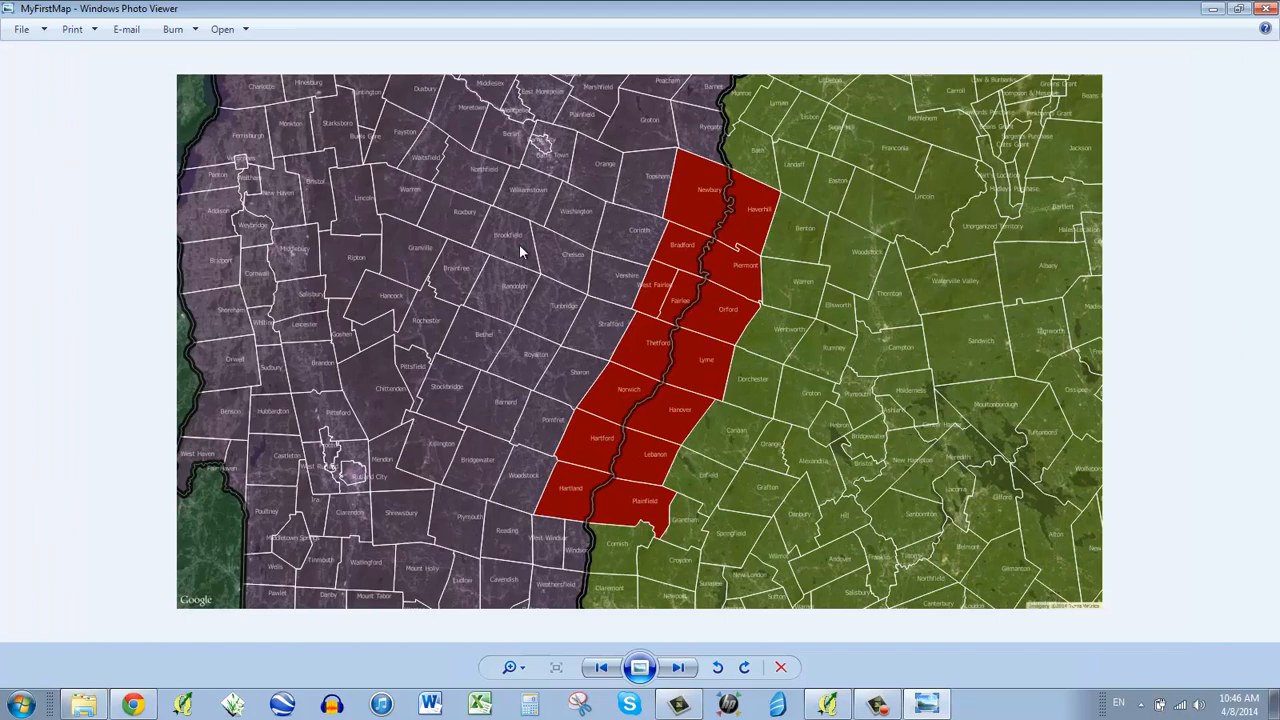
pyautogui.moveTo(1268, 8)
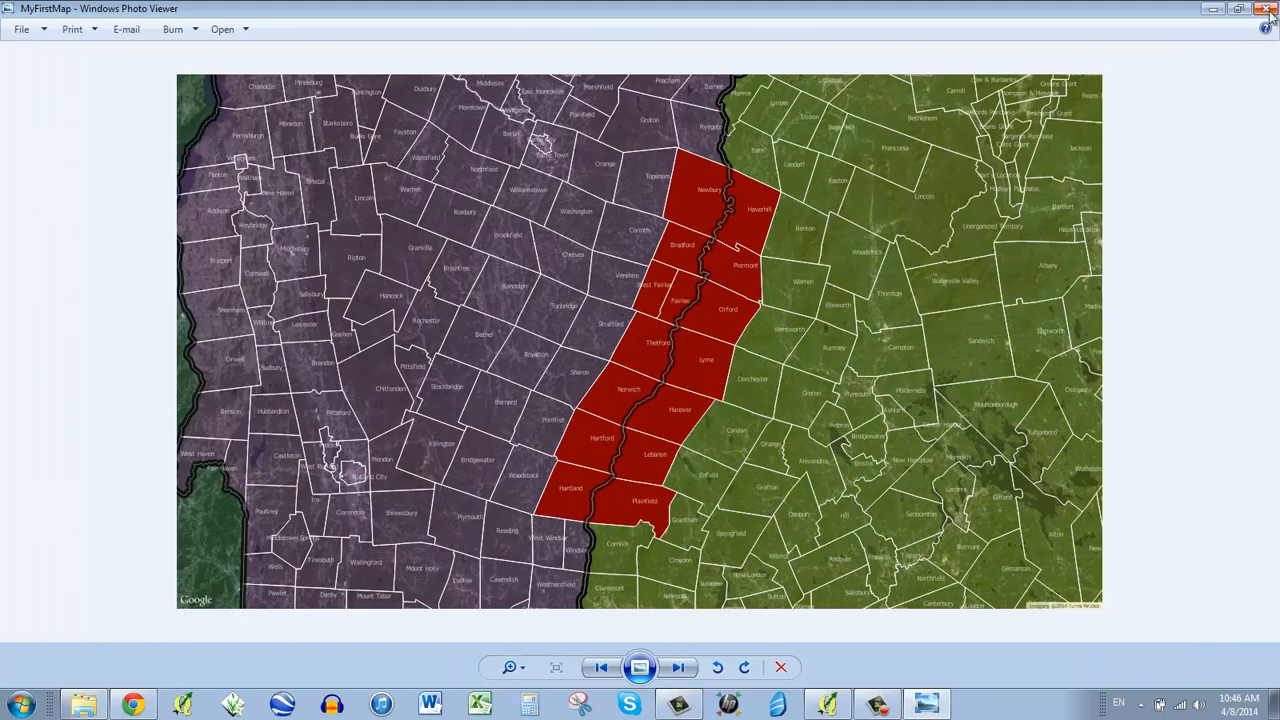
pyautogui.click(1268, 8)
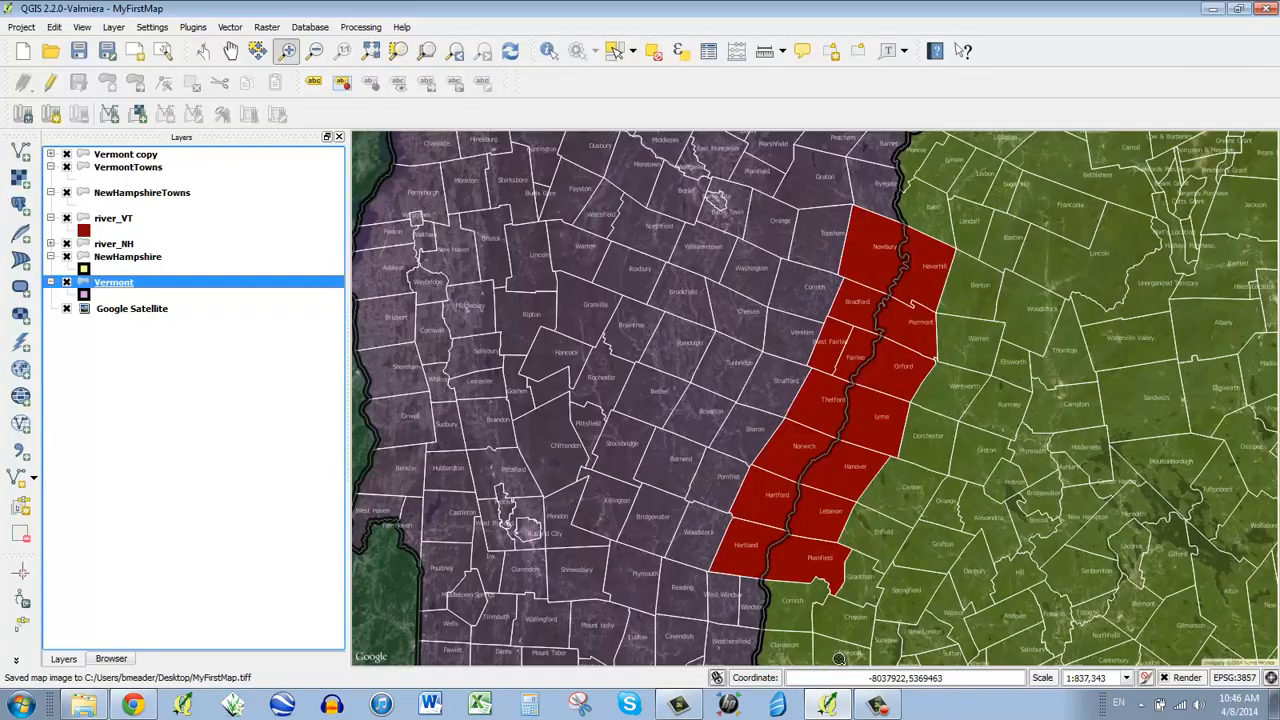
pyautogui.moveTo(660, 420)
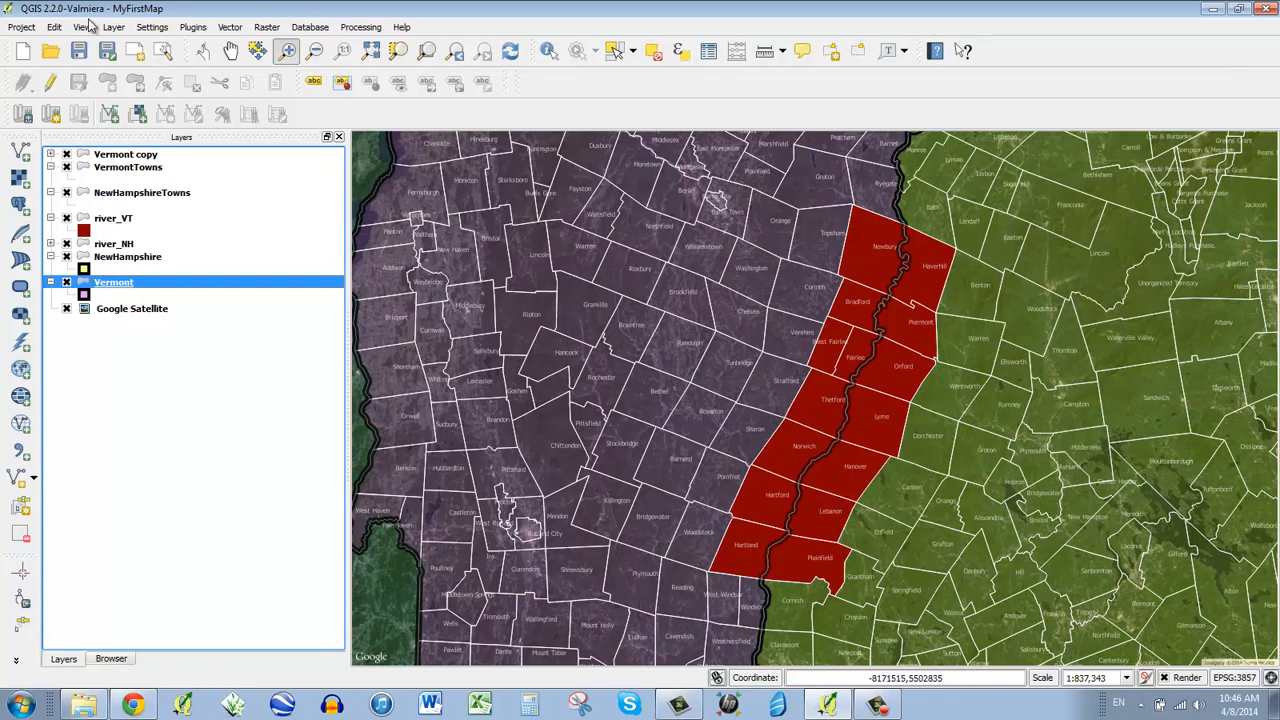
# Create a new print composer titled MyFirstLayout
pyautogui.click(20, 28)
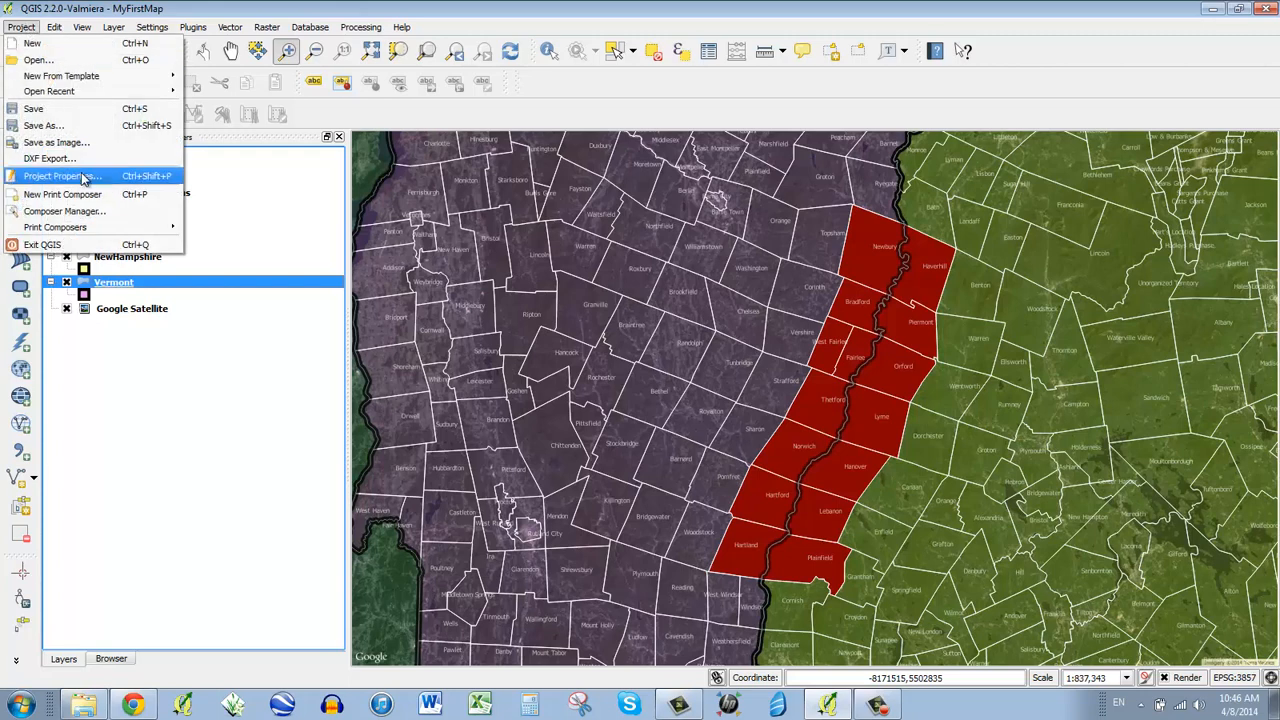
pyautogui.moveTo(62, 194)
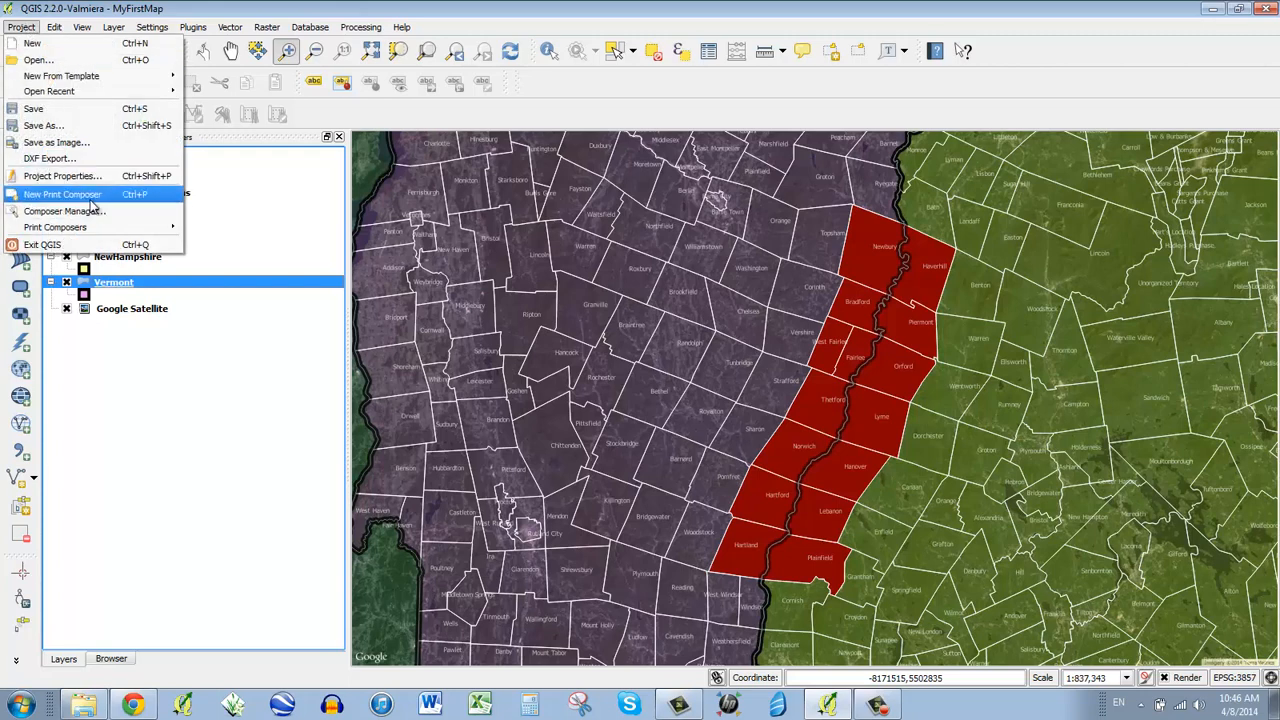
pyautogui.moveTo(48, 206)
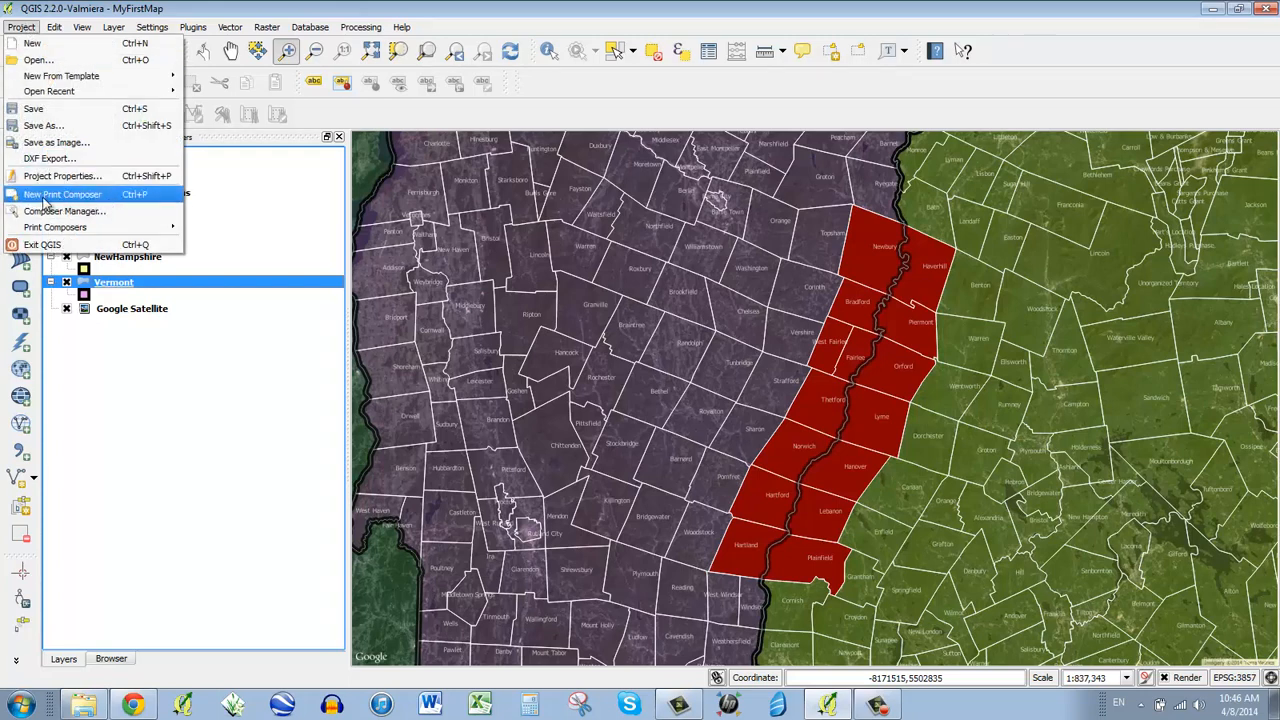
pyautogui.moveTo(84, 200)
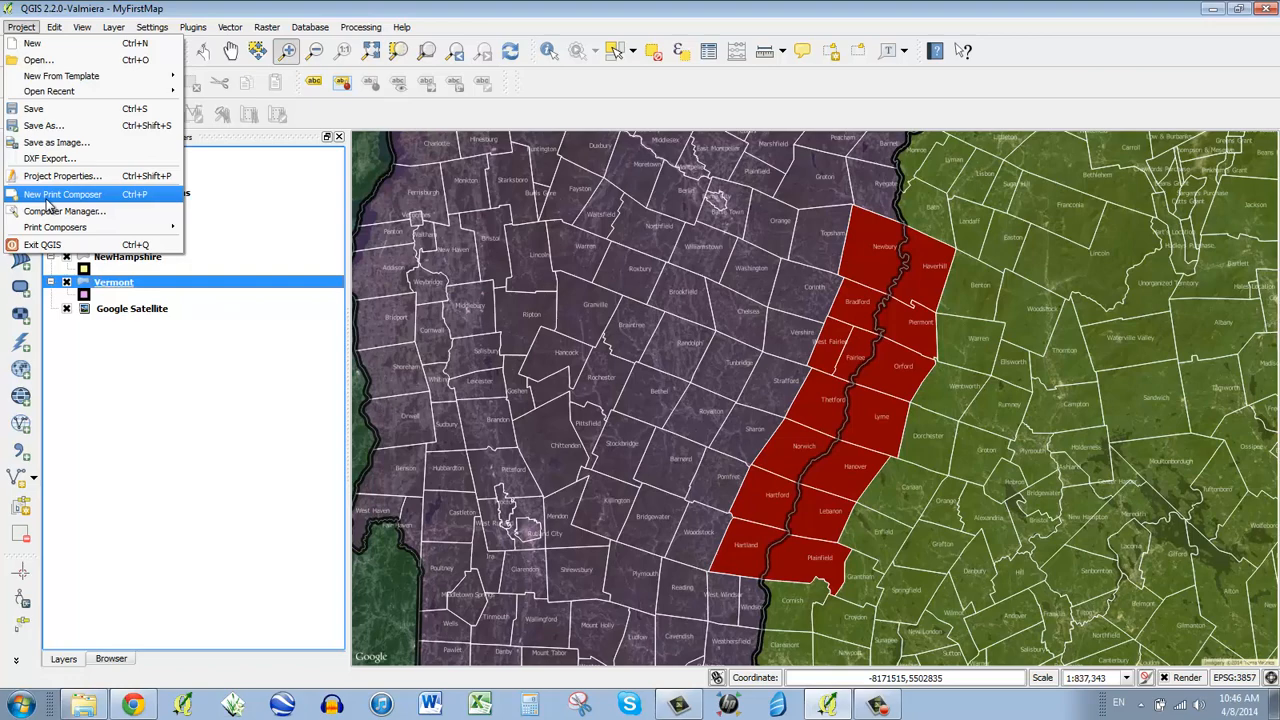
pyautogui.click(62, 194)
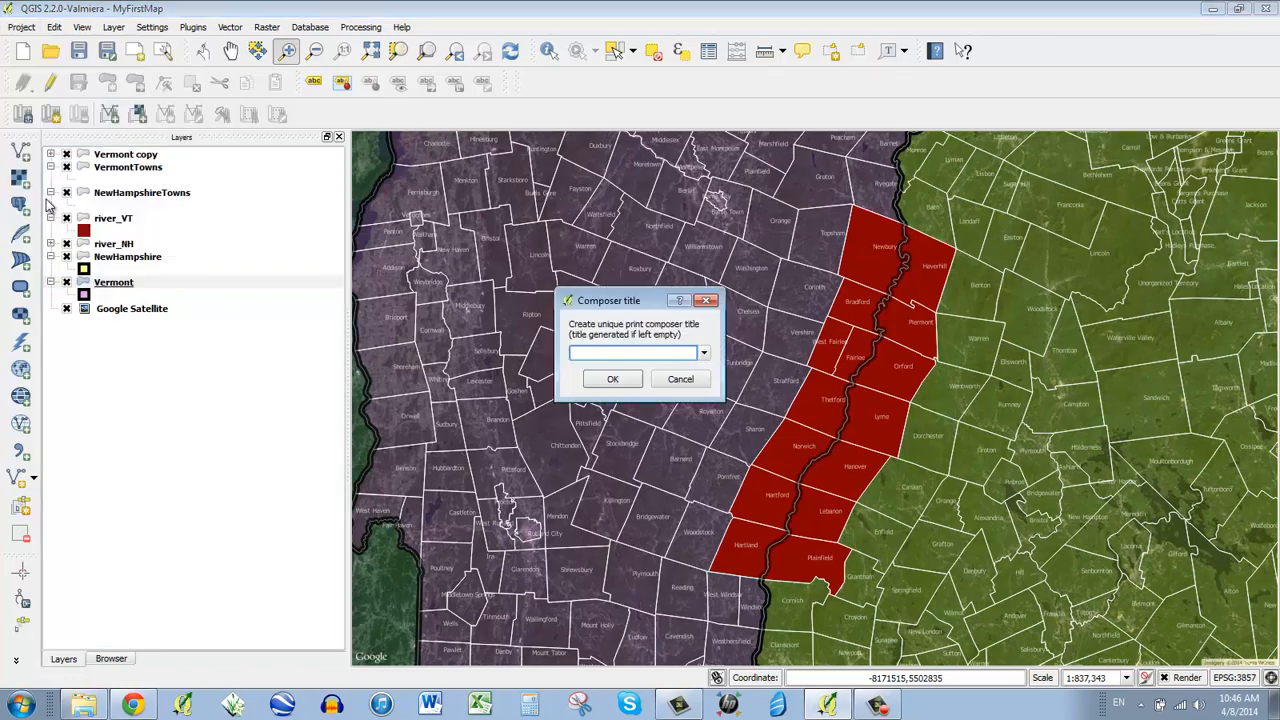
pyautogui.write('MyFirst')
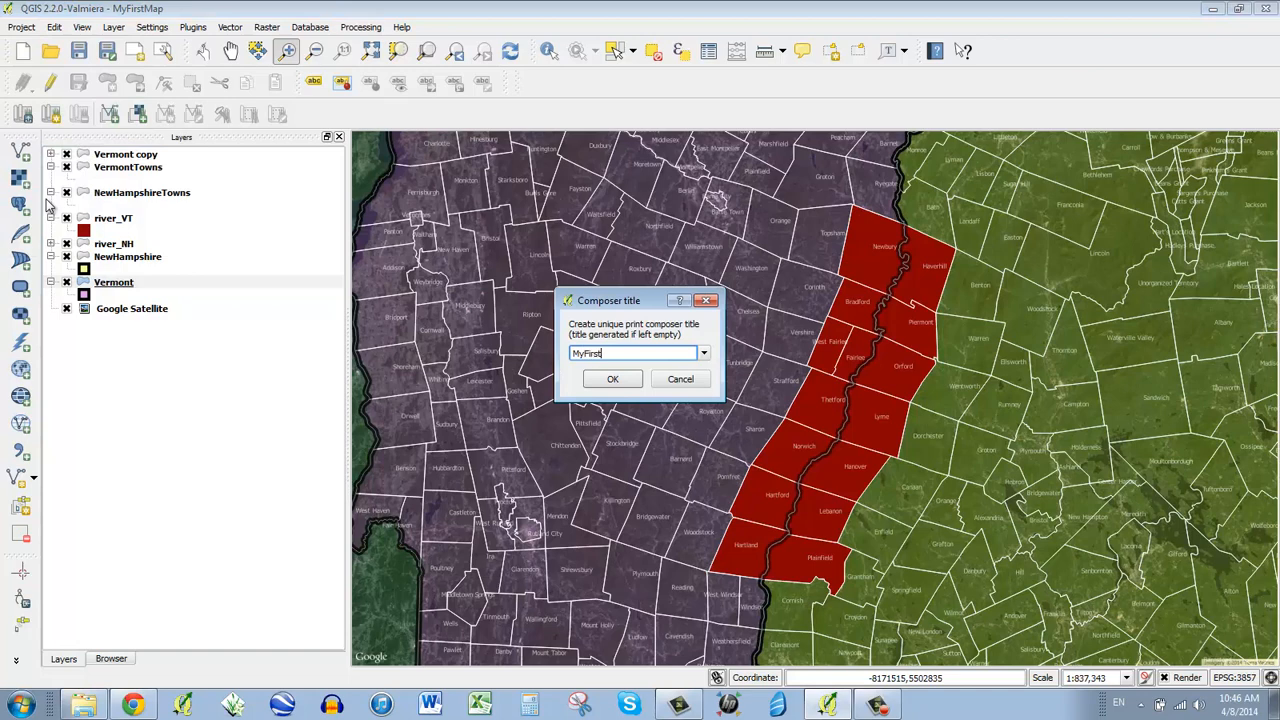
pyautogui.write('Layout')
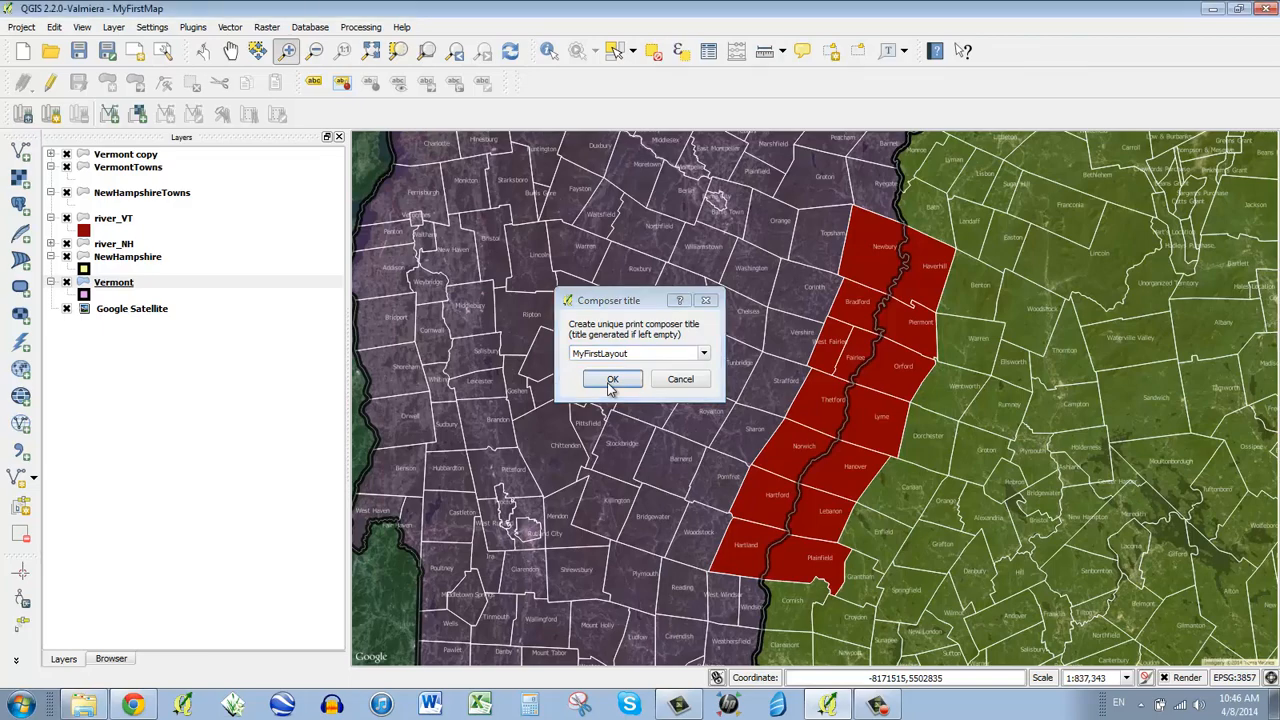
pyautogui.click(612, 380)
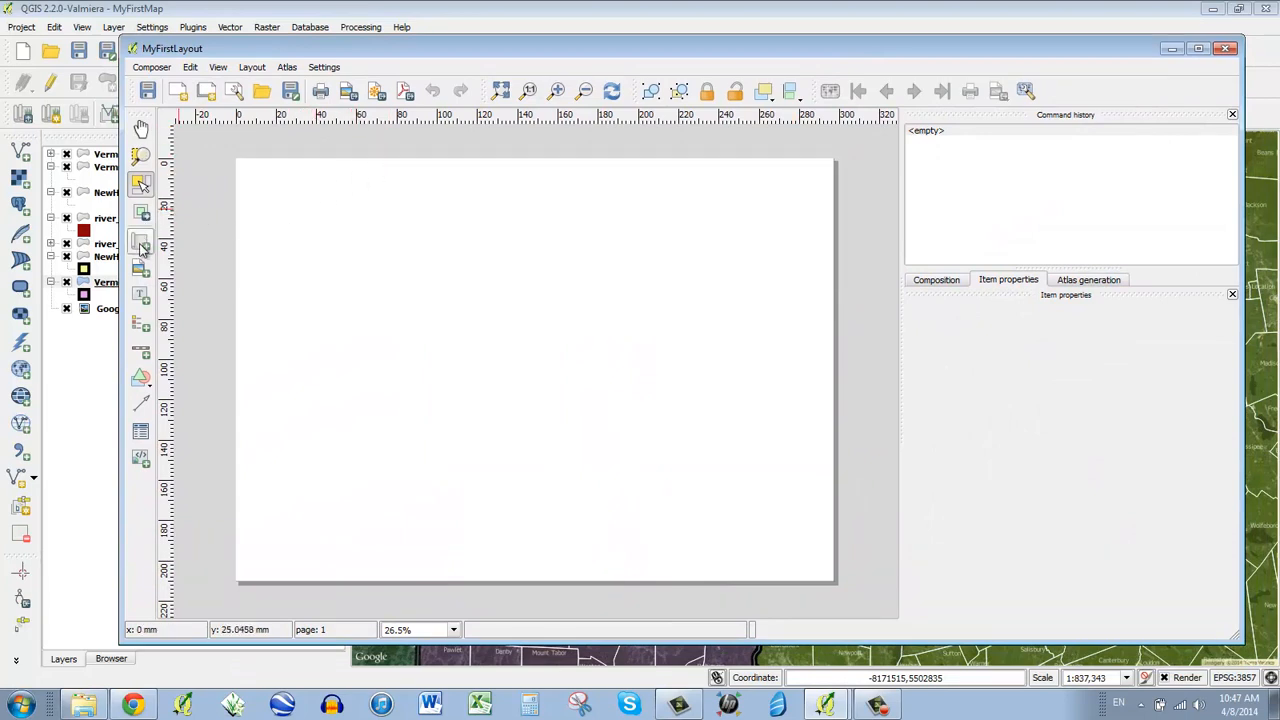
pyautogui.moveTo(140, 242)
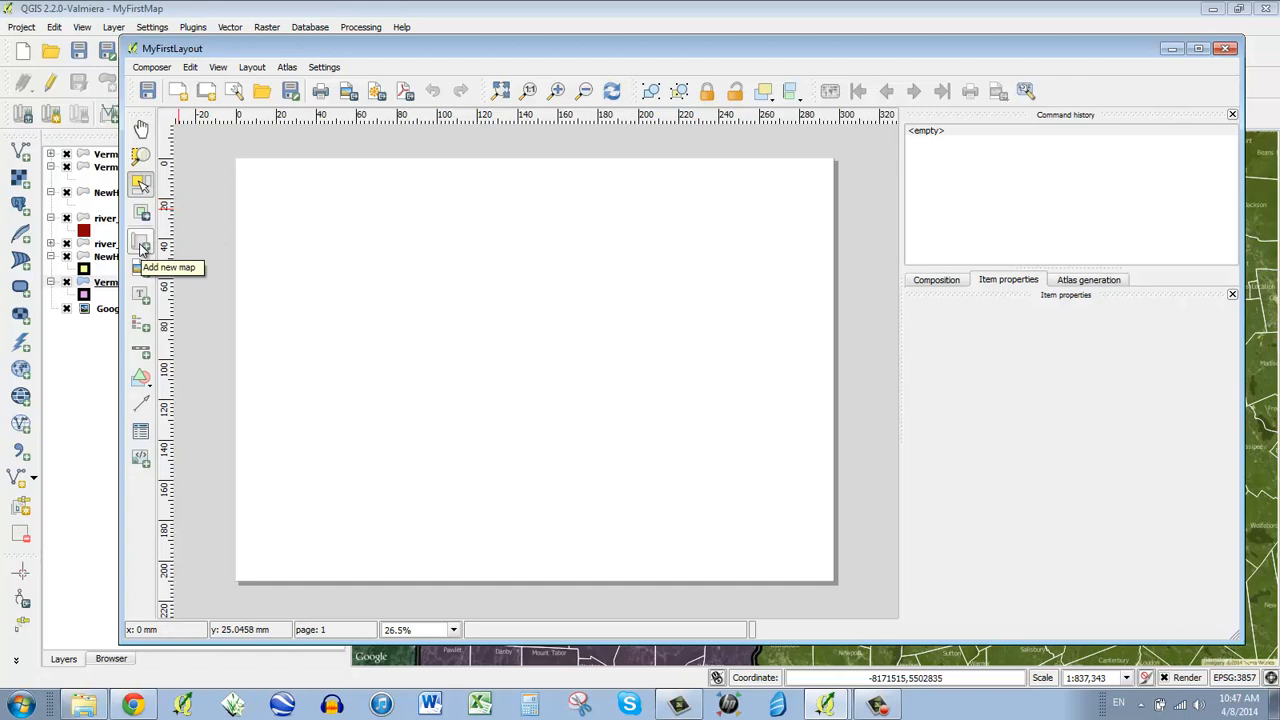
pyautogui.moveTo(696, 252)
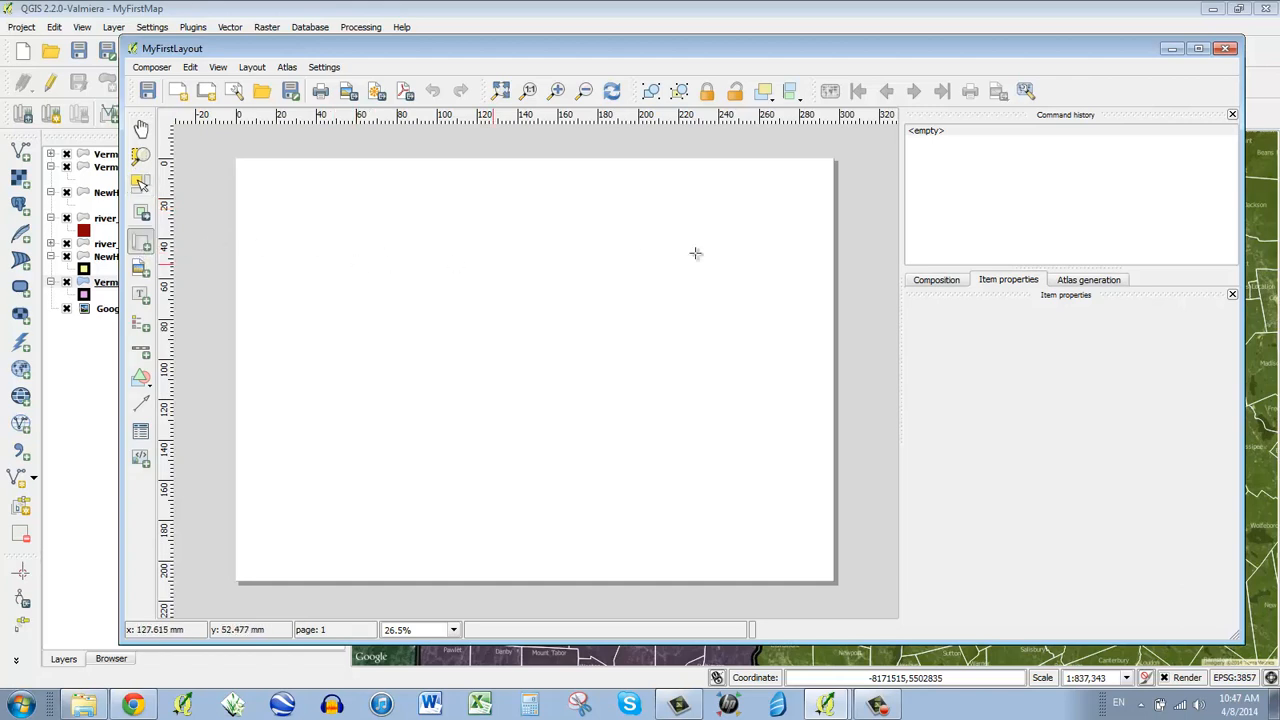
pyautogui.moveTo(838, 414)
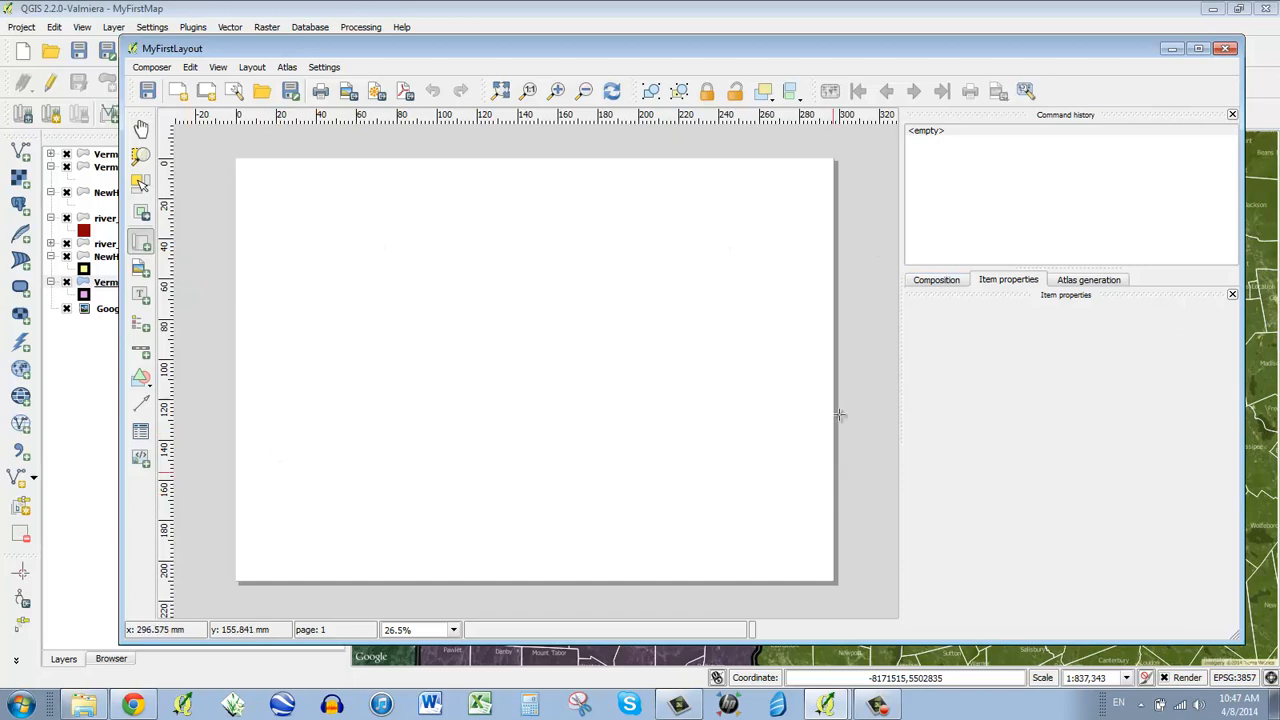
# Show the Composition page settings (A4 landscape, 300 dpi) in the composer
pyautogui.click(936, 280)
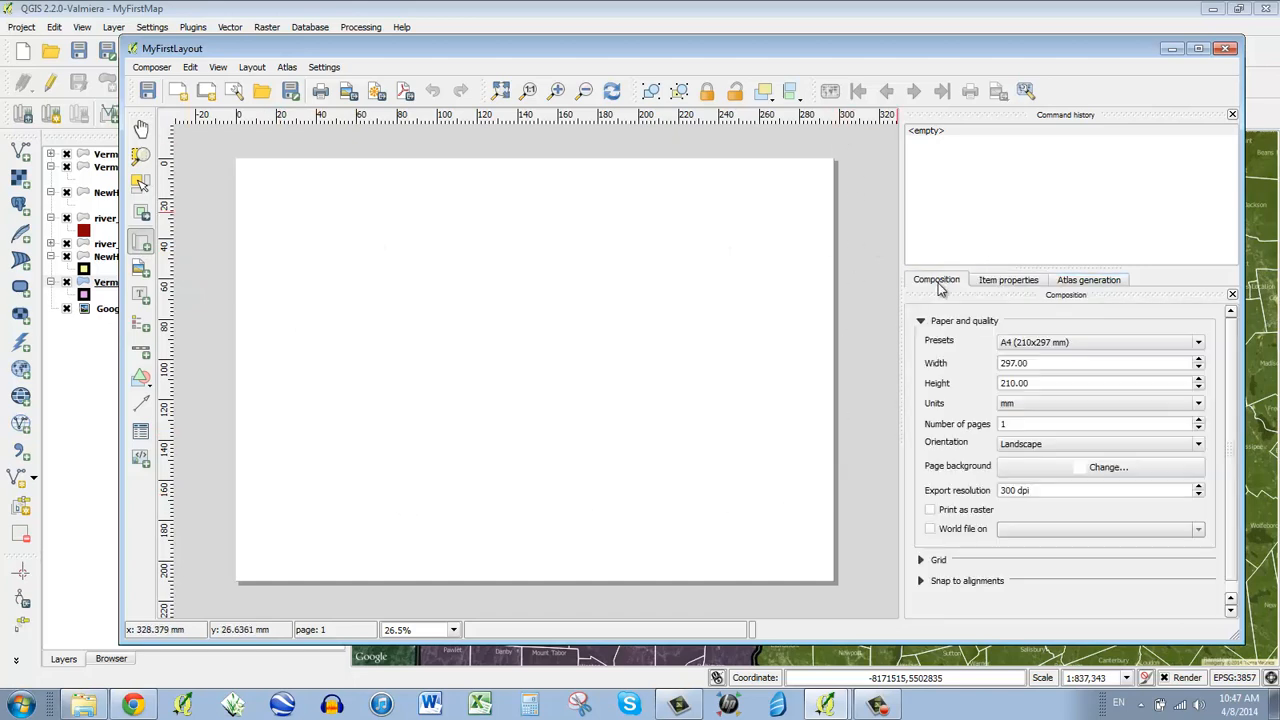
pyautogui.moveTo(944, 290)
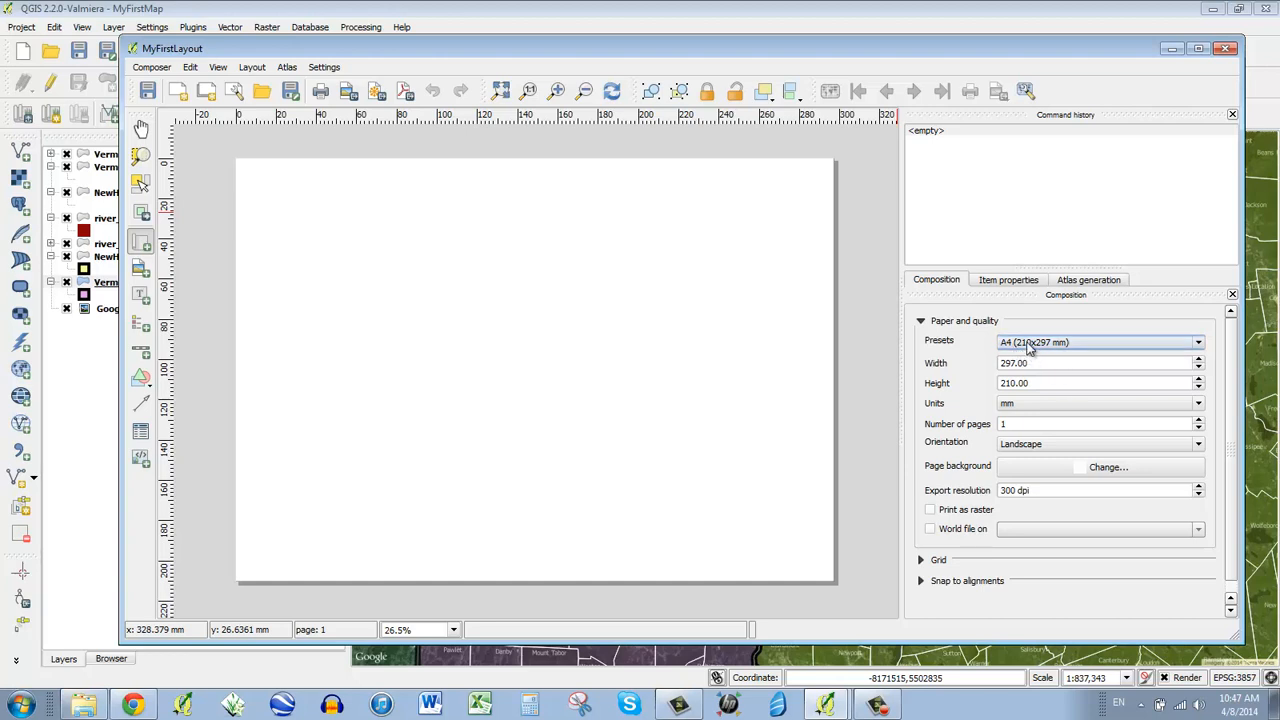
# Set the page preset to ANSI B (Tabloid) 11x17 in, landscape
pyautogui.click(1198, 342)
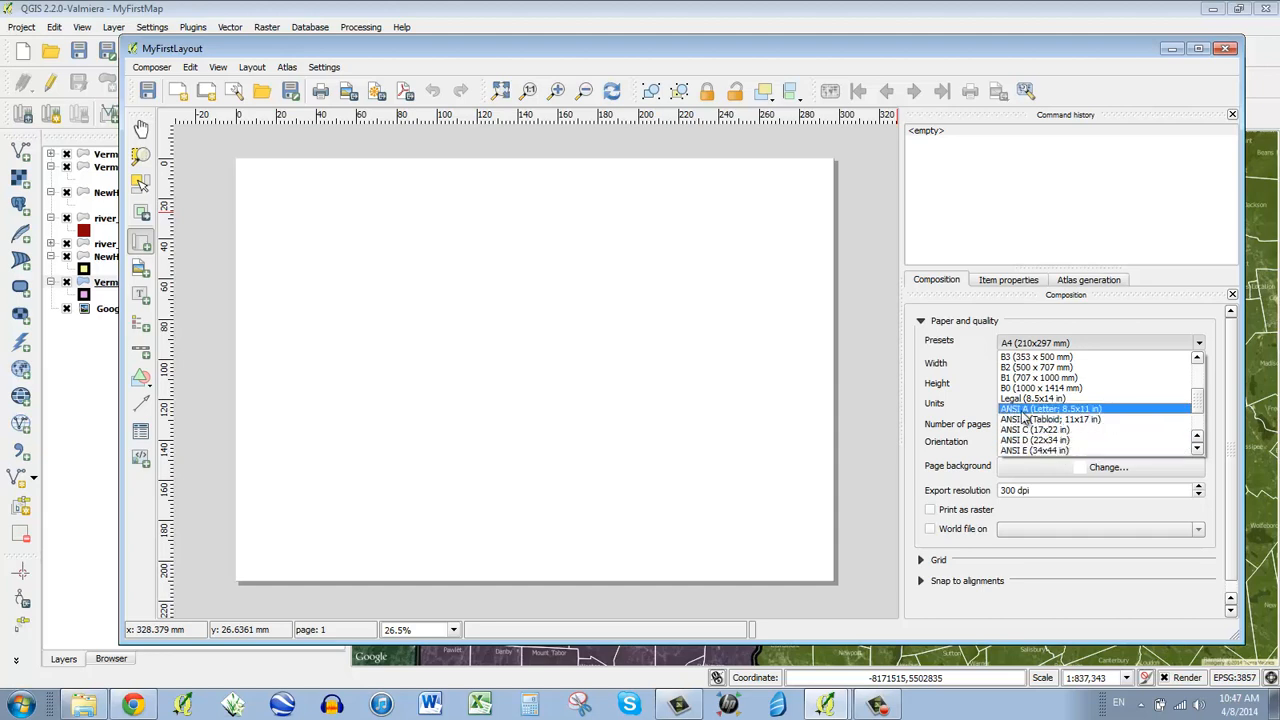
pyautogui.scroll(-3)
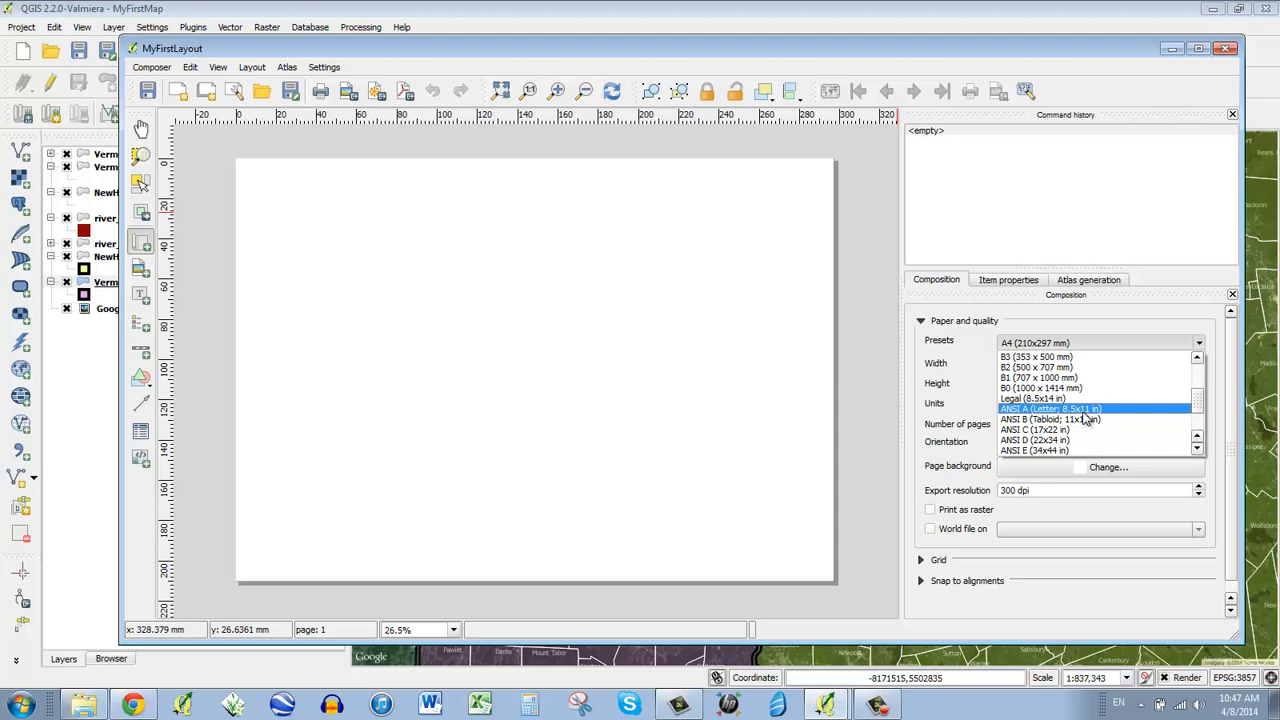
pyautogui.click(1050, 420)
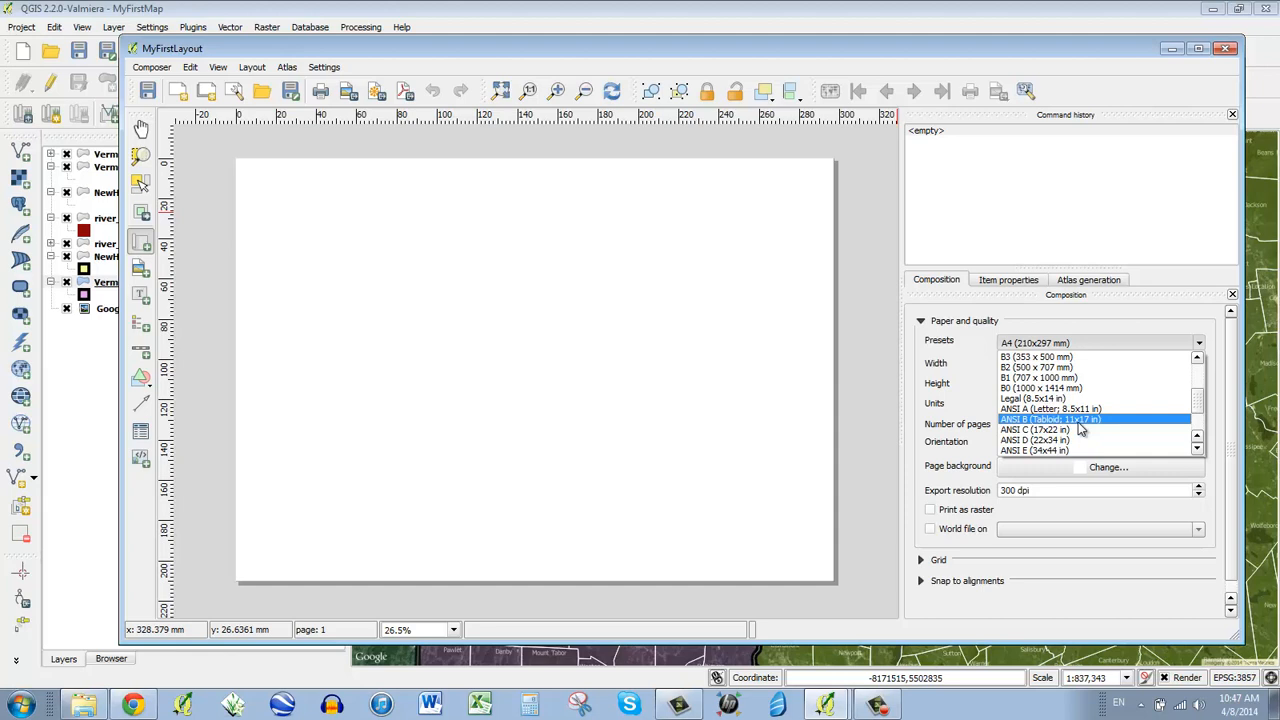
pyautogui.click(1050, 418)
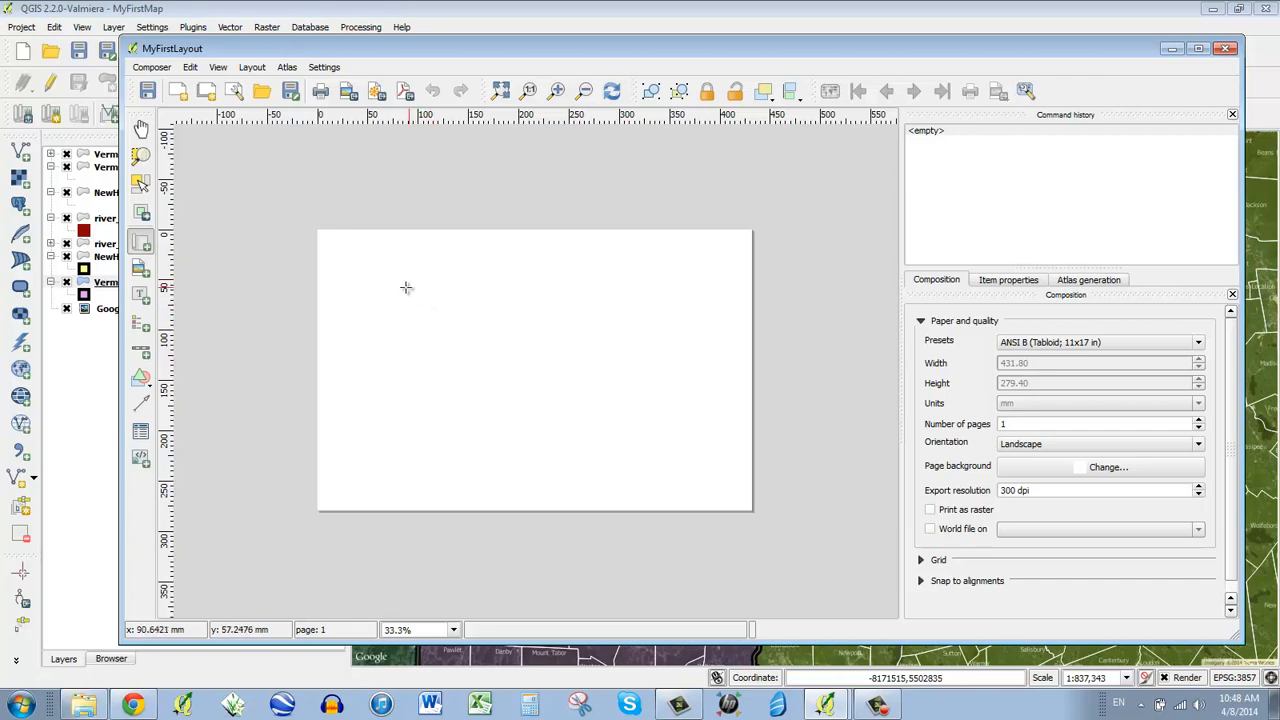
pyautogui.moveTo(350, 264)
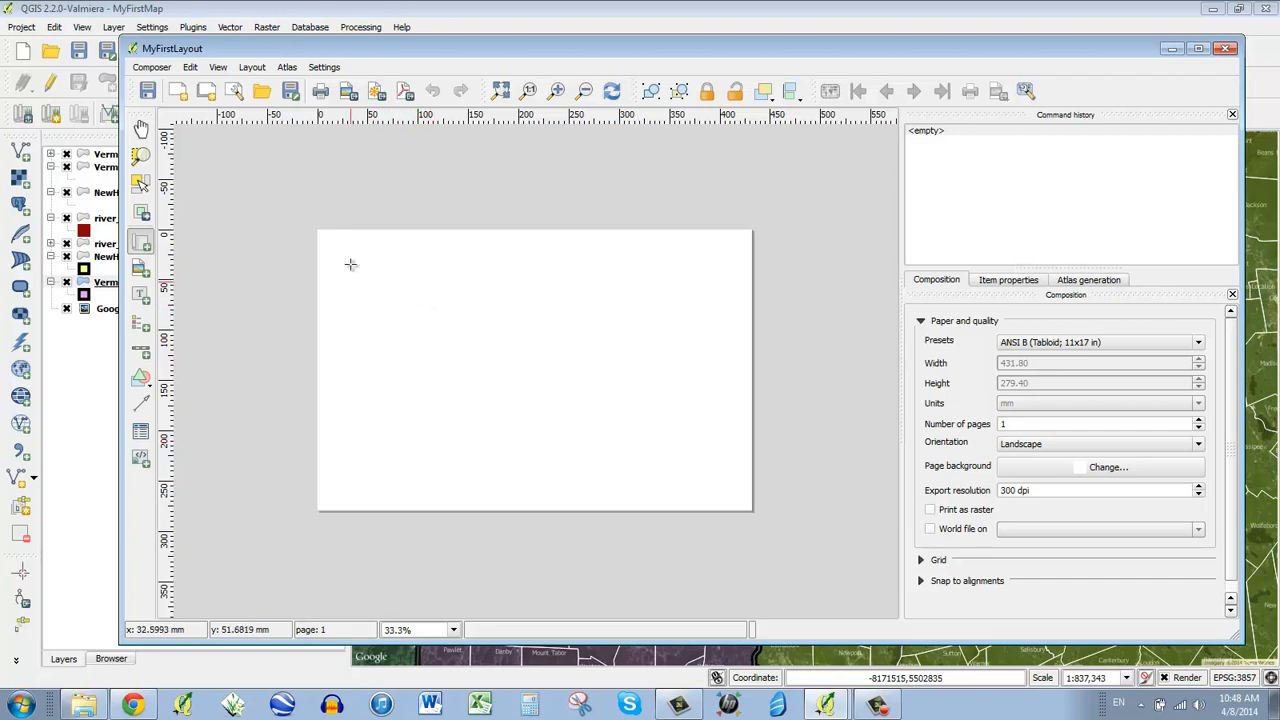
# Place a map frame of the red river towns and resize it into a wide strip across the upper page
pyautogui.moveTo(350, 264); pyautogui.dragTo(710, 470)
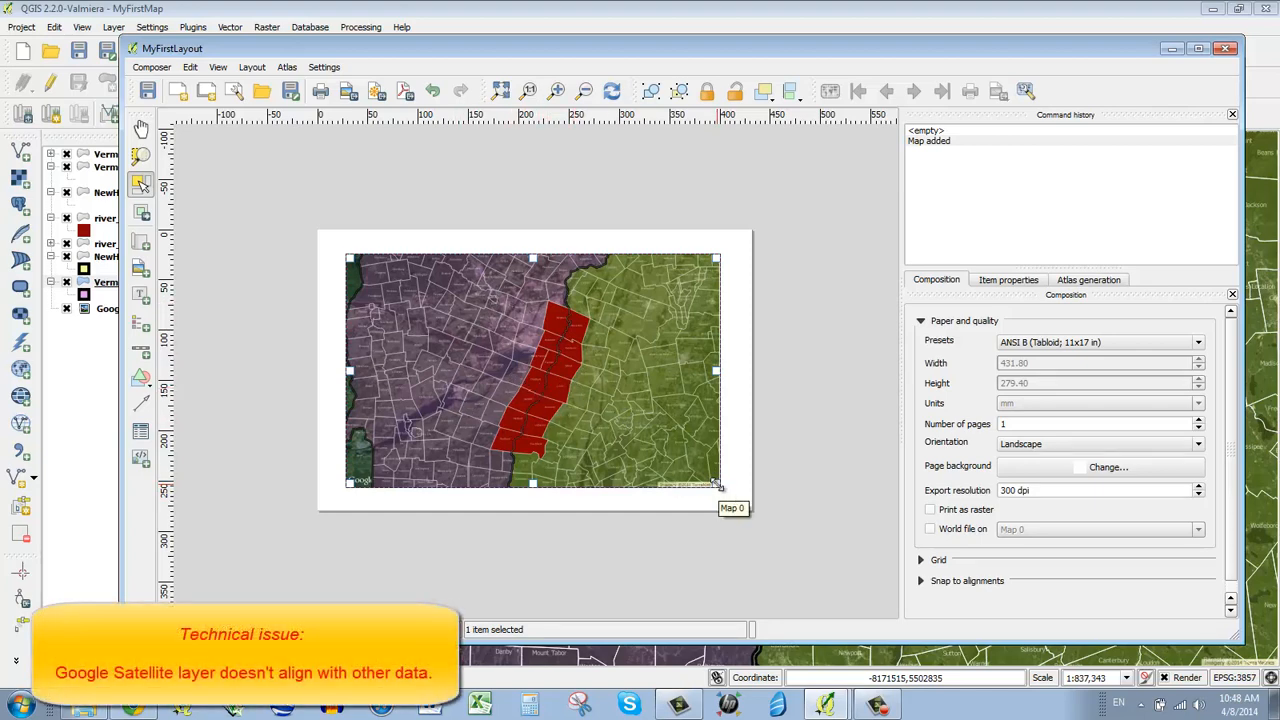
pyautogui.moveTo(718, 488); pyautogui.dragTo(612, 492)
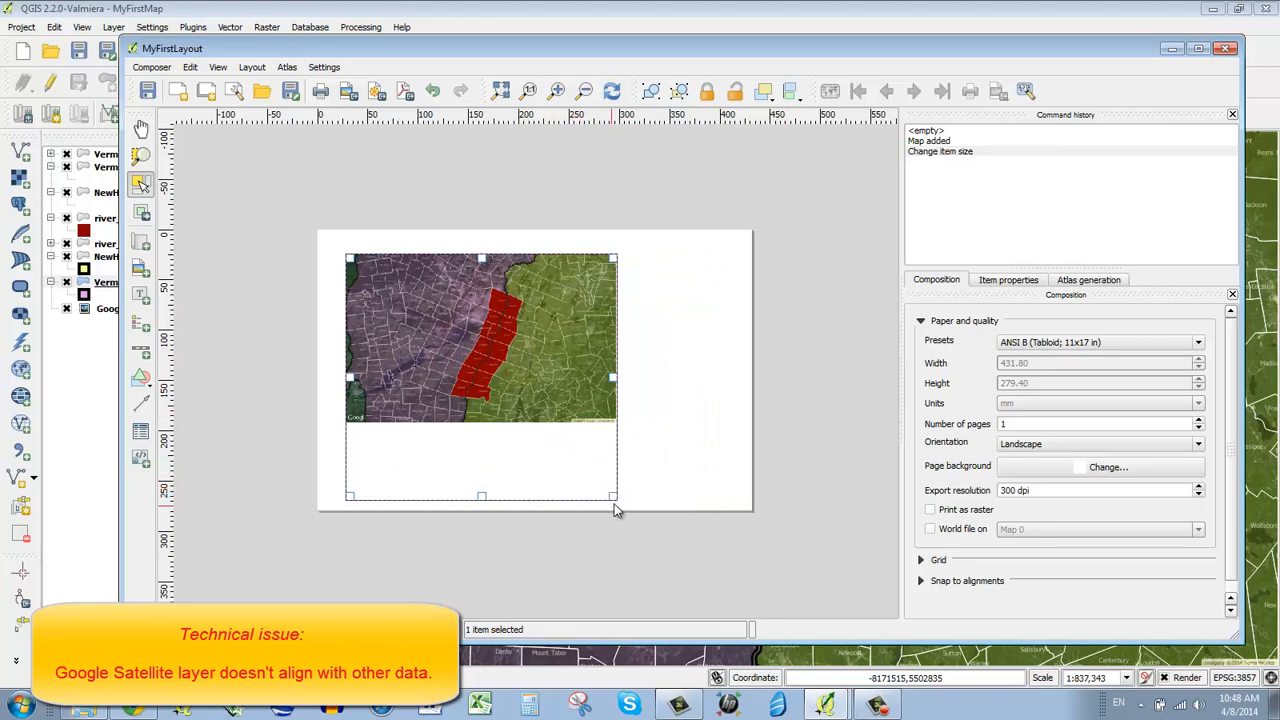
pyautogui.moveTo(612, 496); pyautogui.dragTo(610, 482)
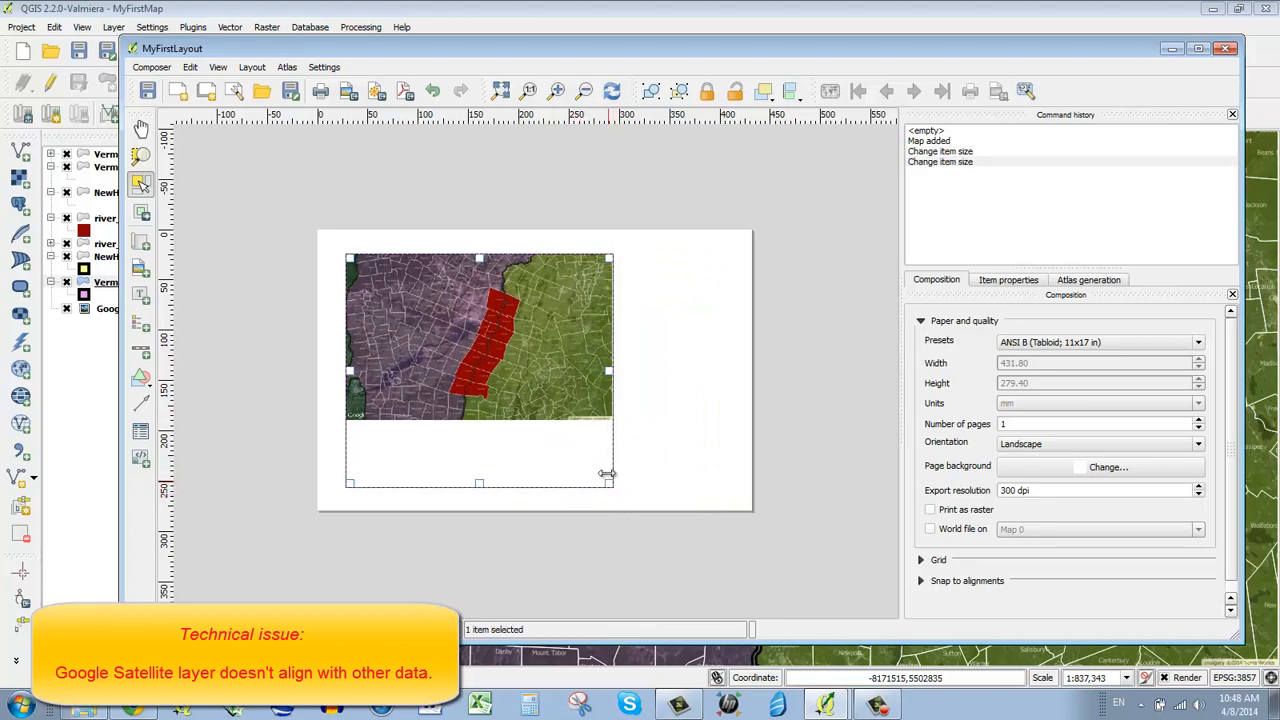
pyautogui.moveTo(608, 482); pyautogui.dragTo(692, 428)
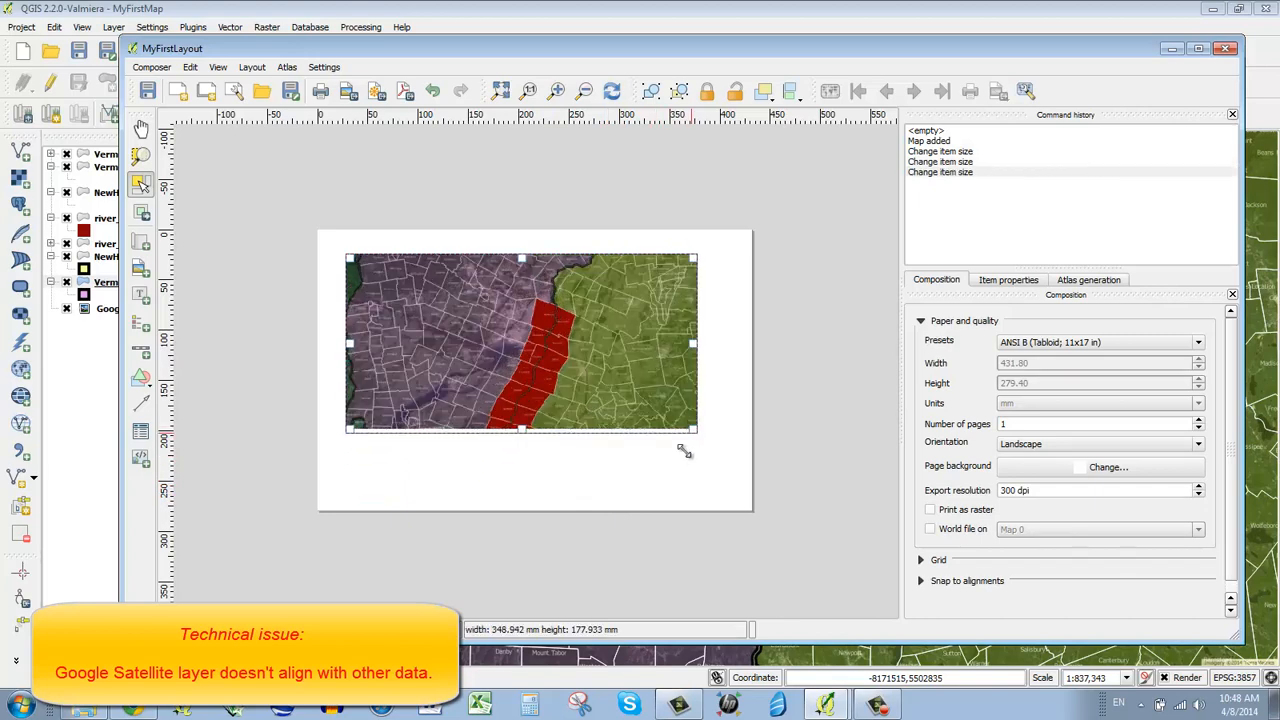
pyautogui.moveTo(692, 428); pyautogui.dragTo(686, 456)
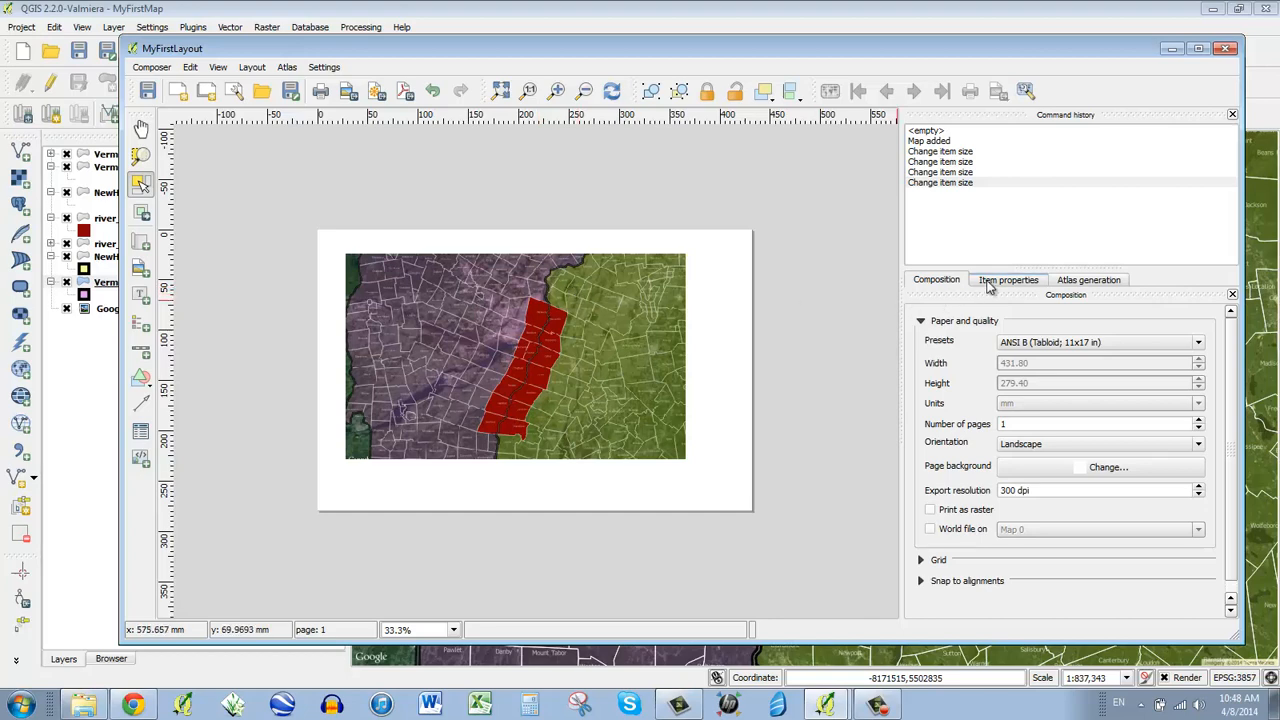
# Set the layout map item's scale to 800000 in Item properties
pyautogui.click(1008, 280)
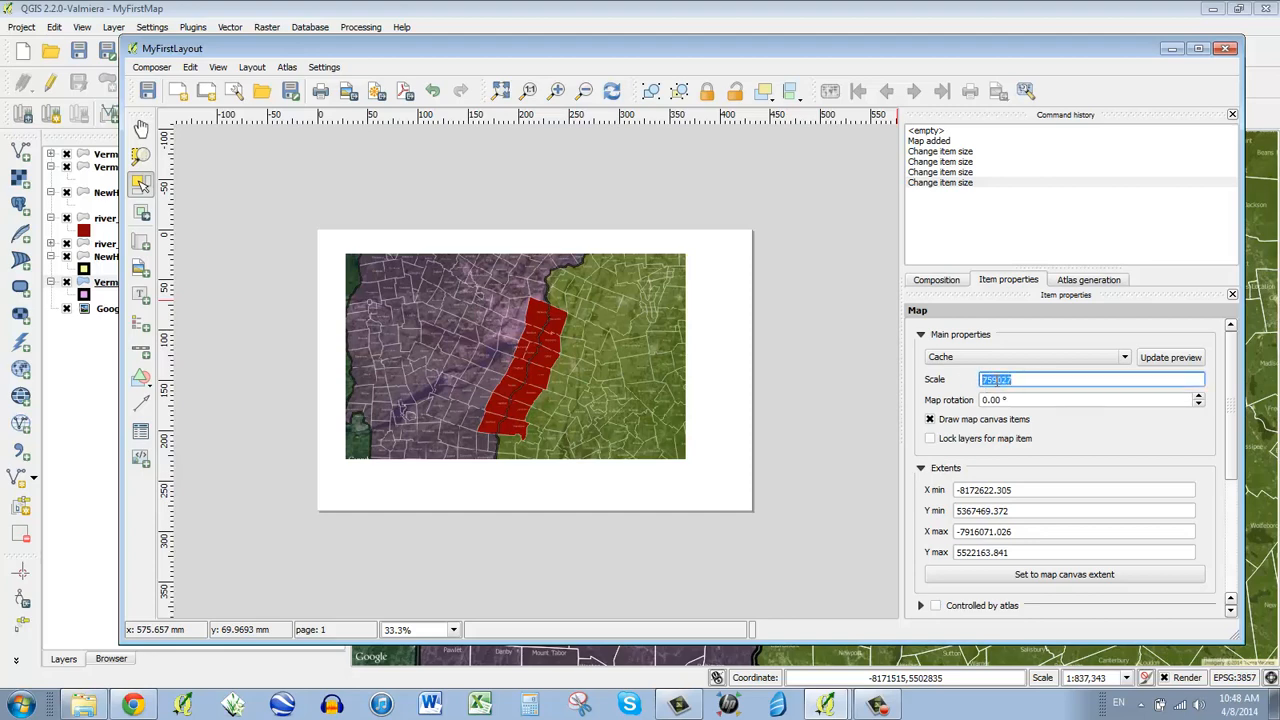
pyautogui.moveTo(560, 380)
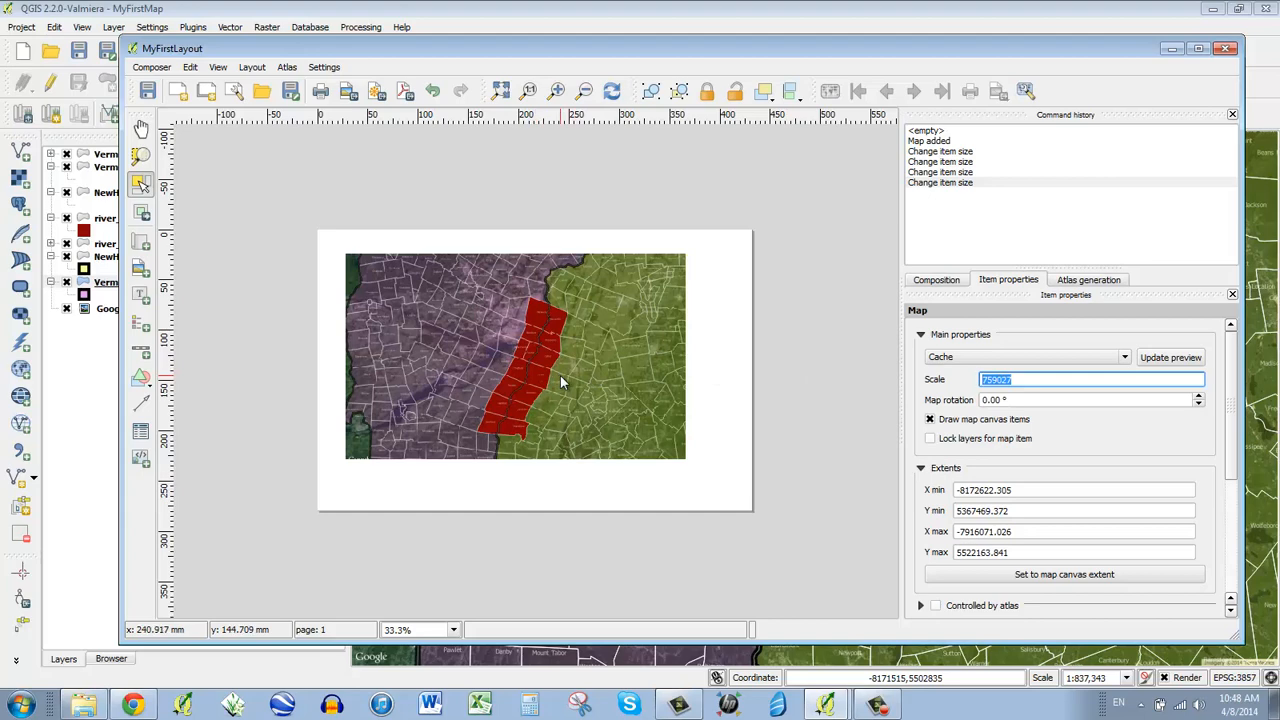
pyautogui.click(1024, 380)
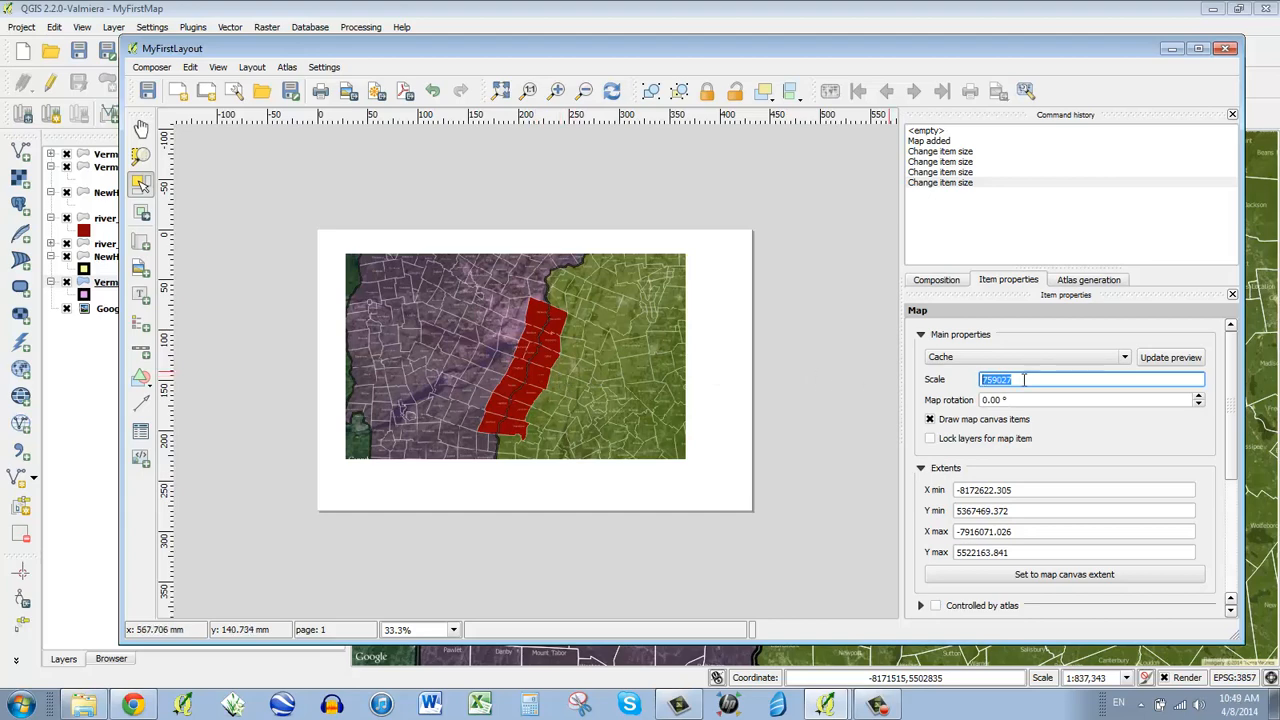
pyautogui.write('800000')
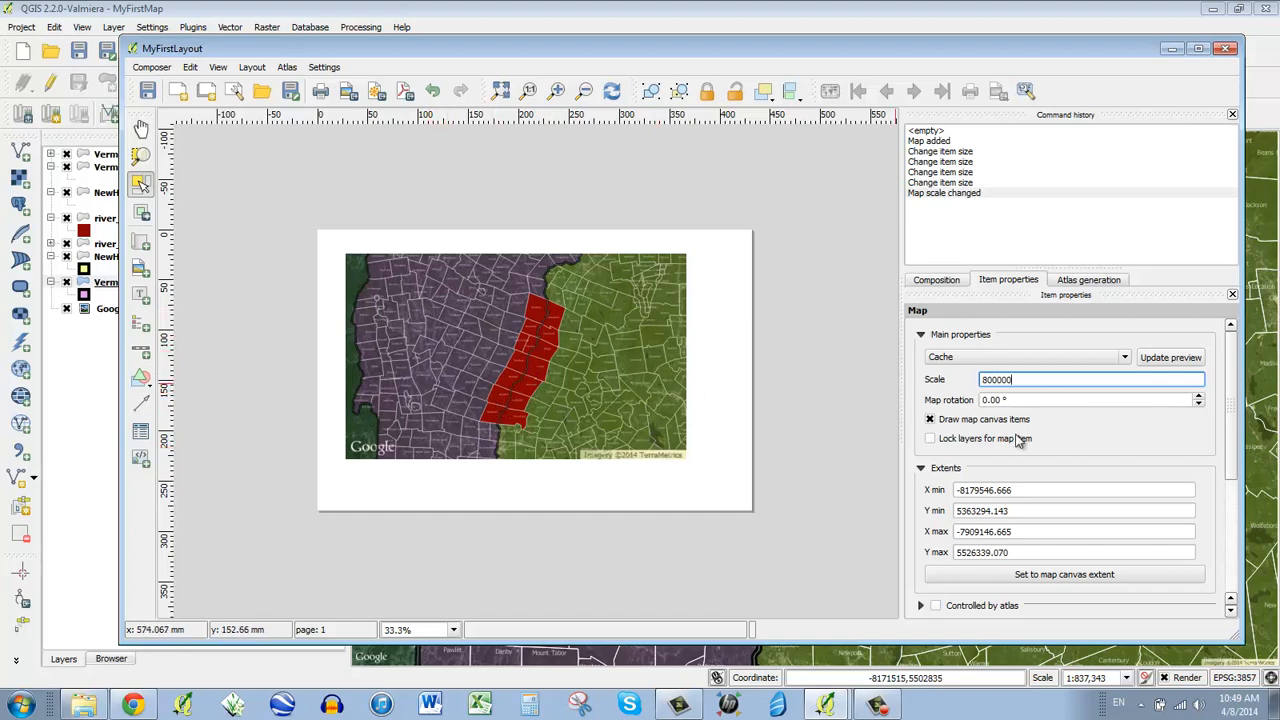
pyautogui.moveTo(1220, 432)
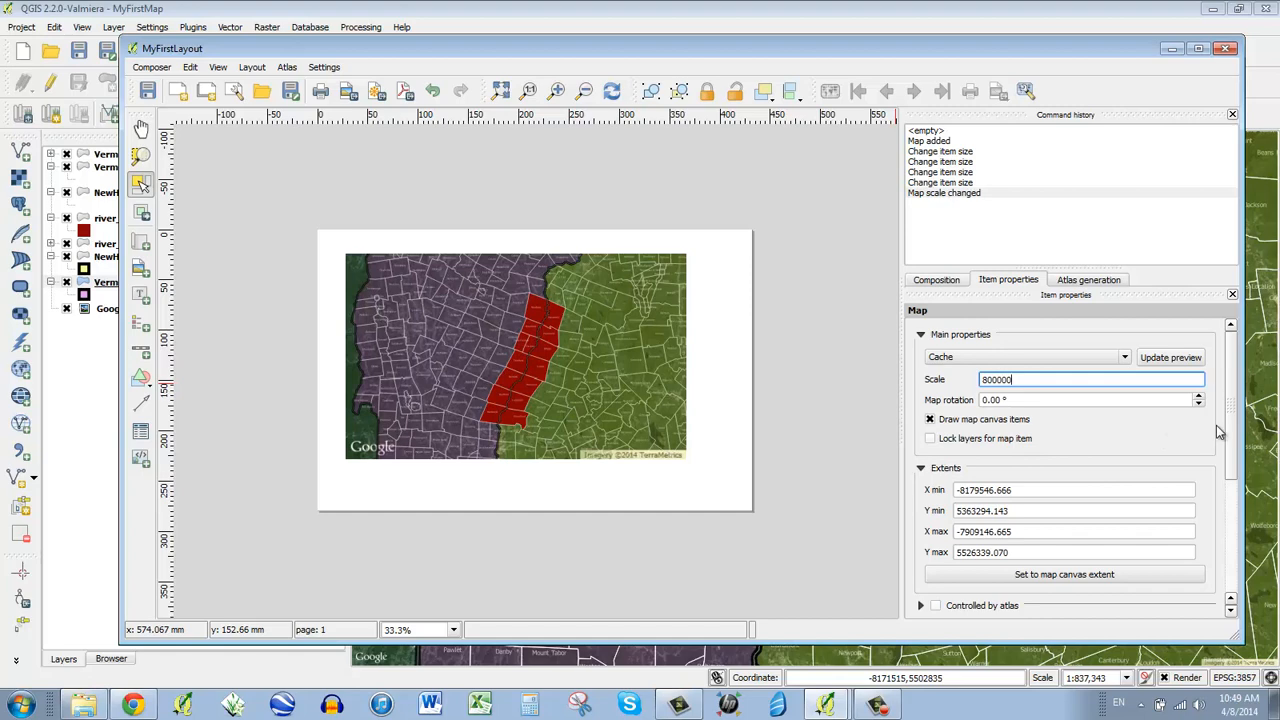
pyautogui.scroll(-3)
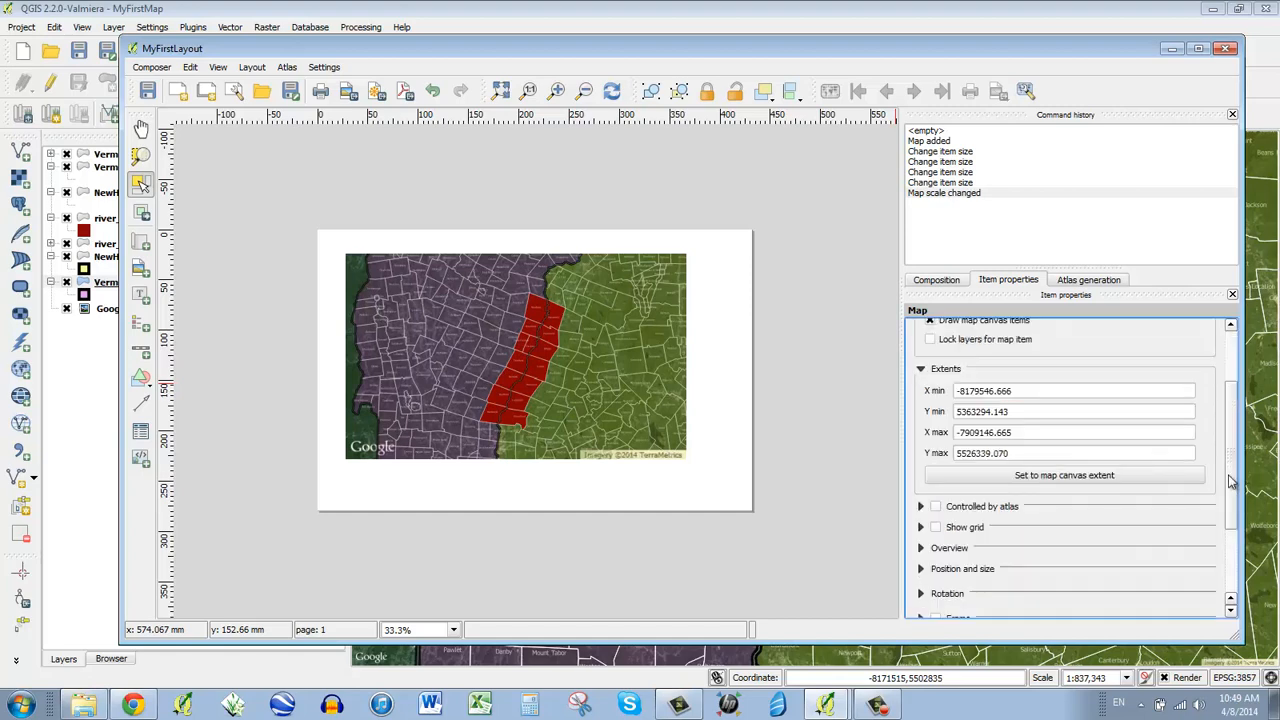
pyautogui.moveTo(1236, 480)
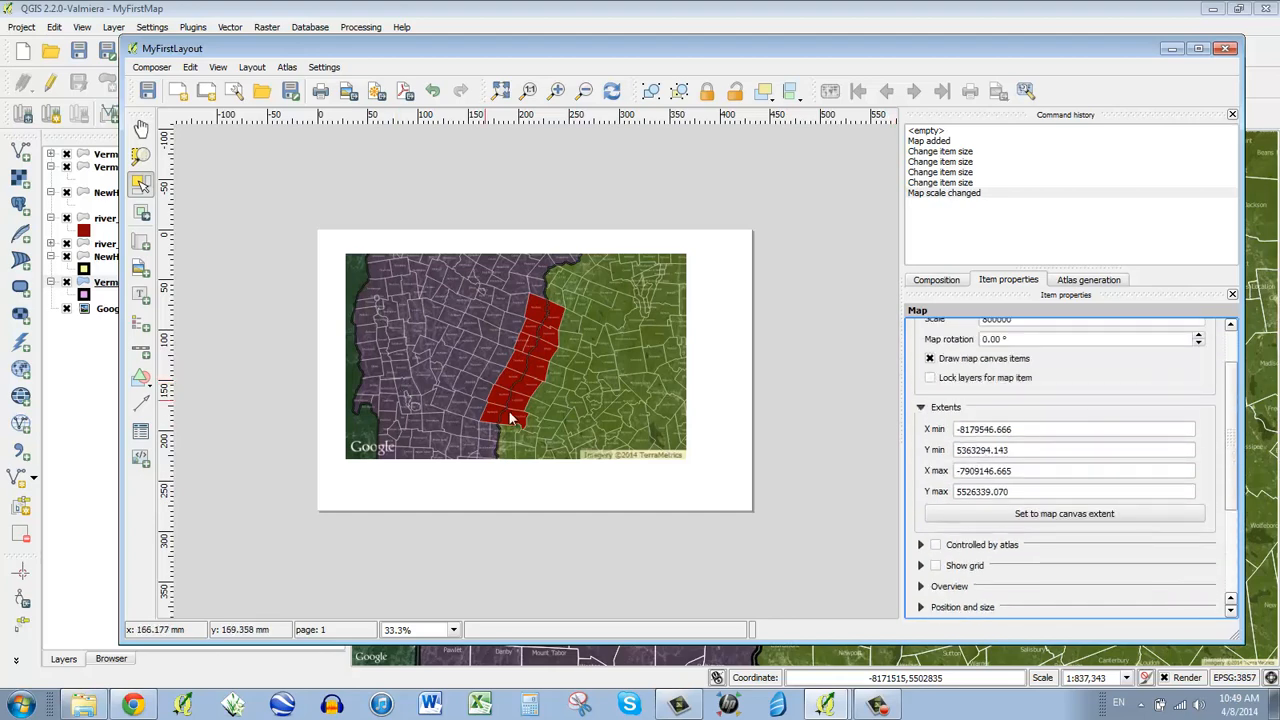
pyautogui.moveTo(478, 376)
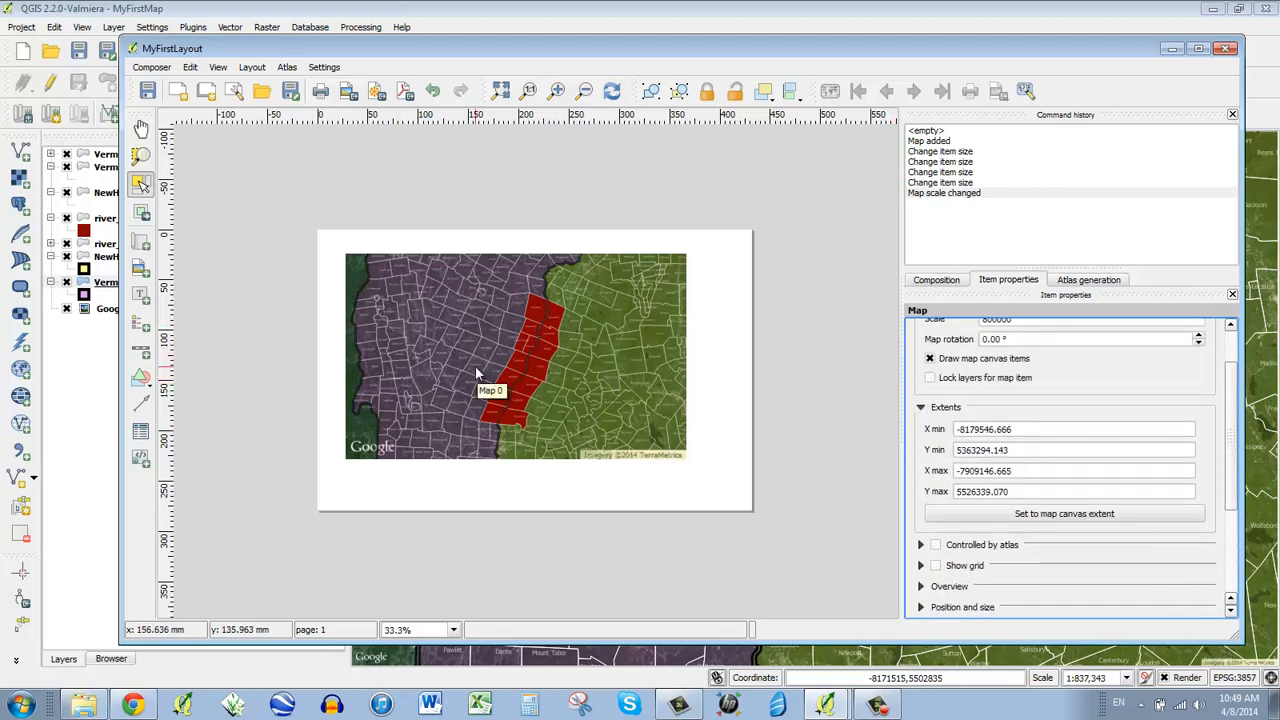
pyautogui.moveTo(490, 358)
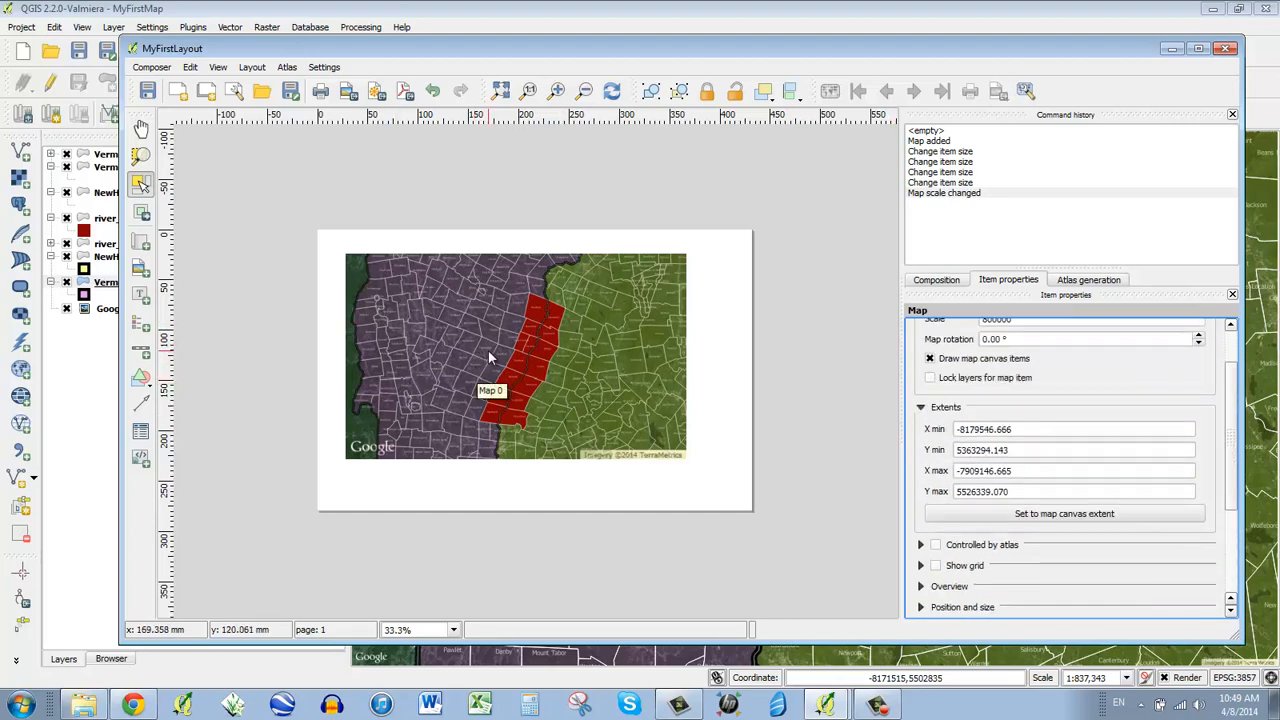
pyautogui.moveTo(446, 338)
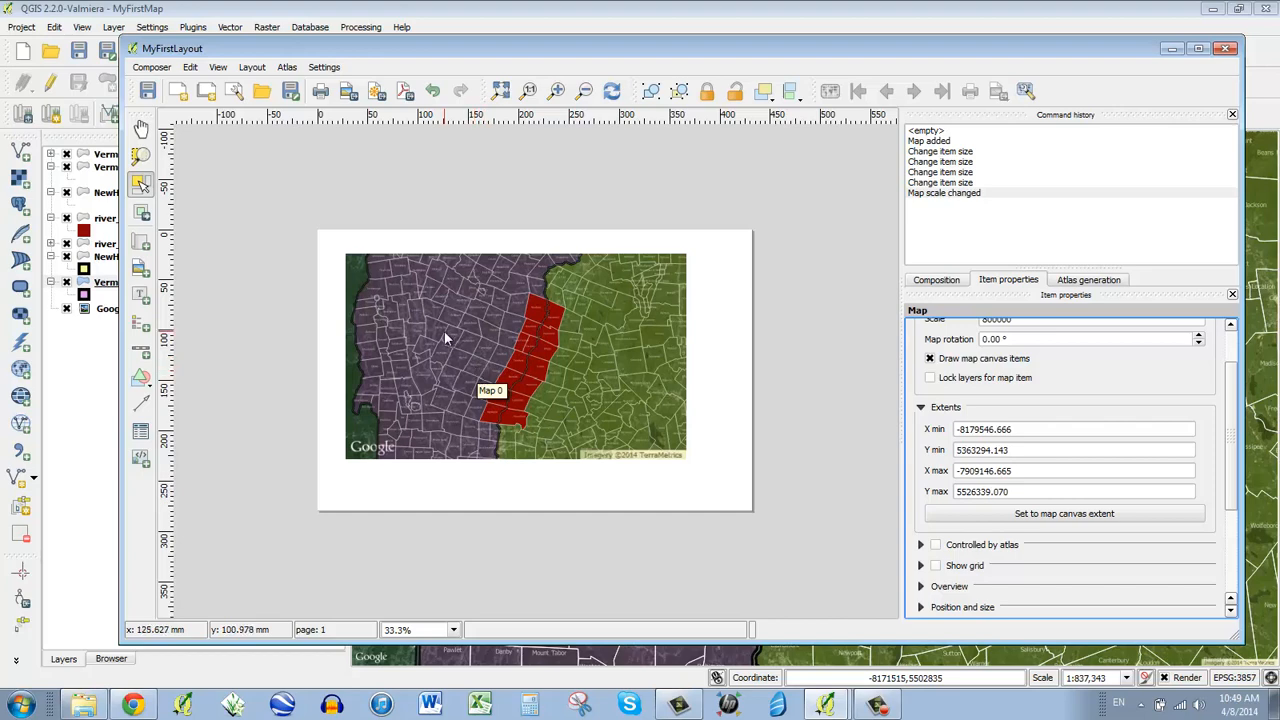
pyautogui.moveTo(560, 374)
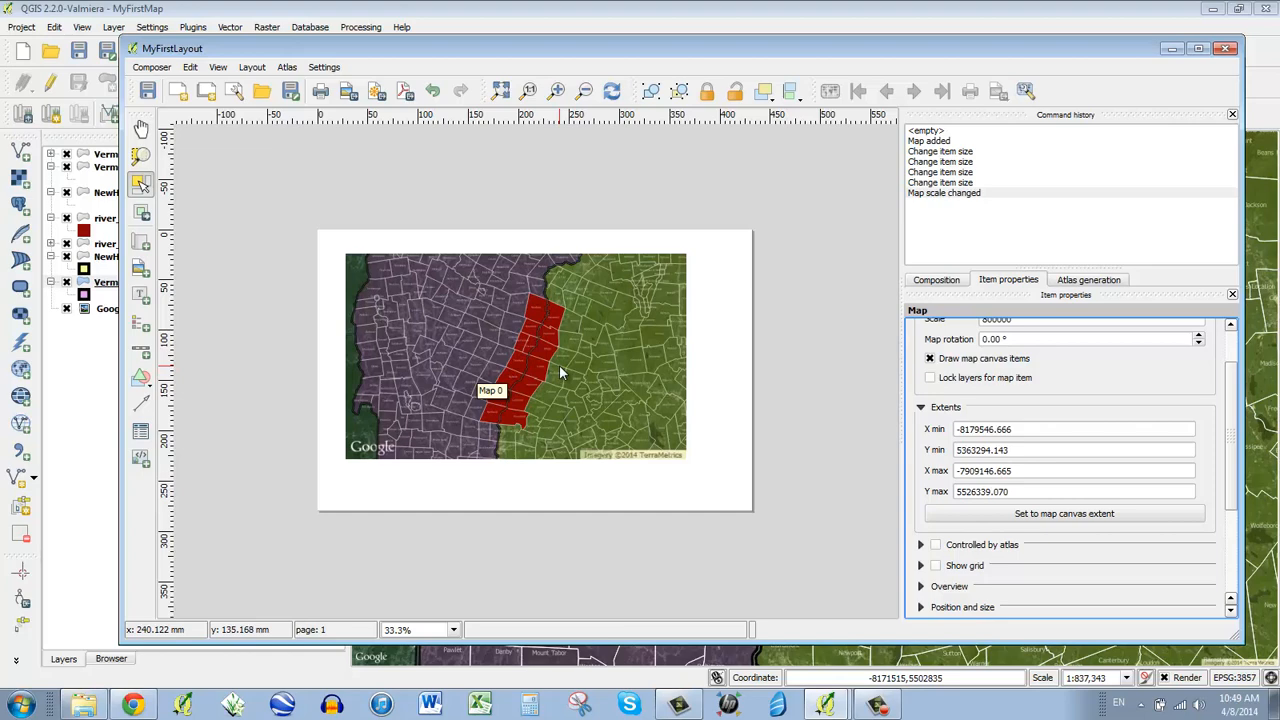
pyautogui.moveTo(476, 396)
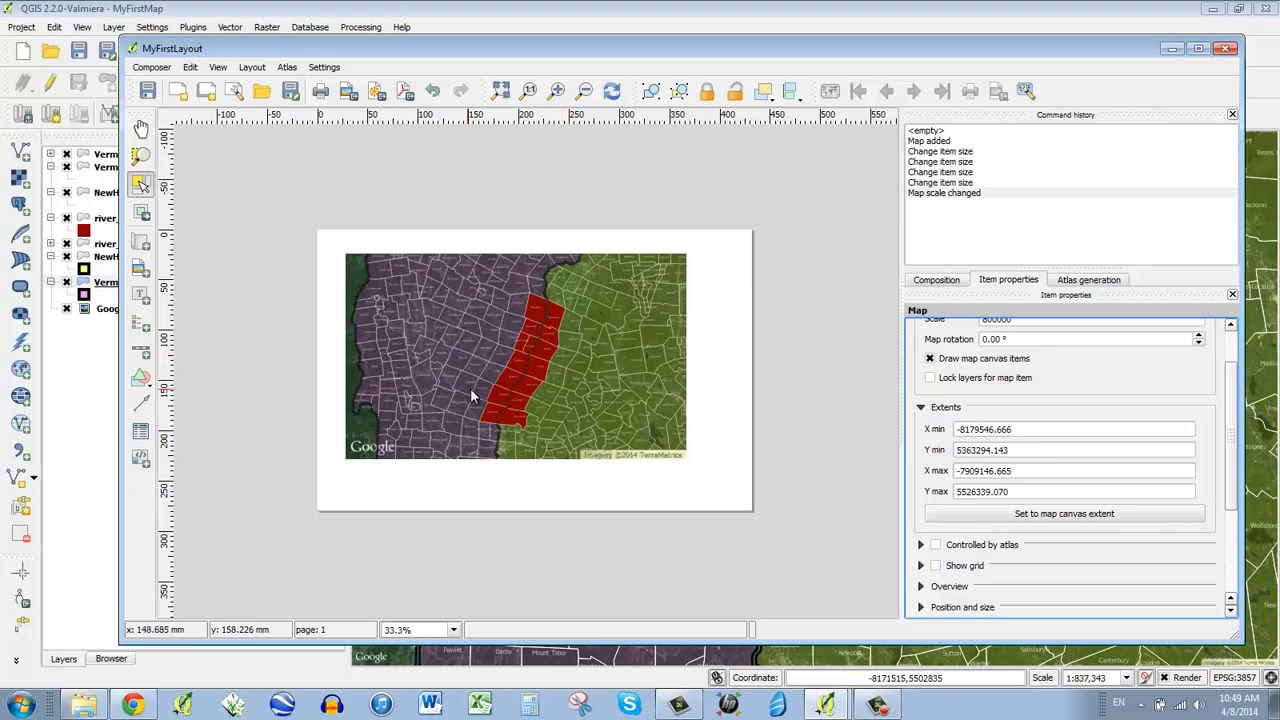
pyautogui.moveTo(504, 390)
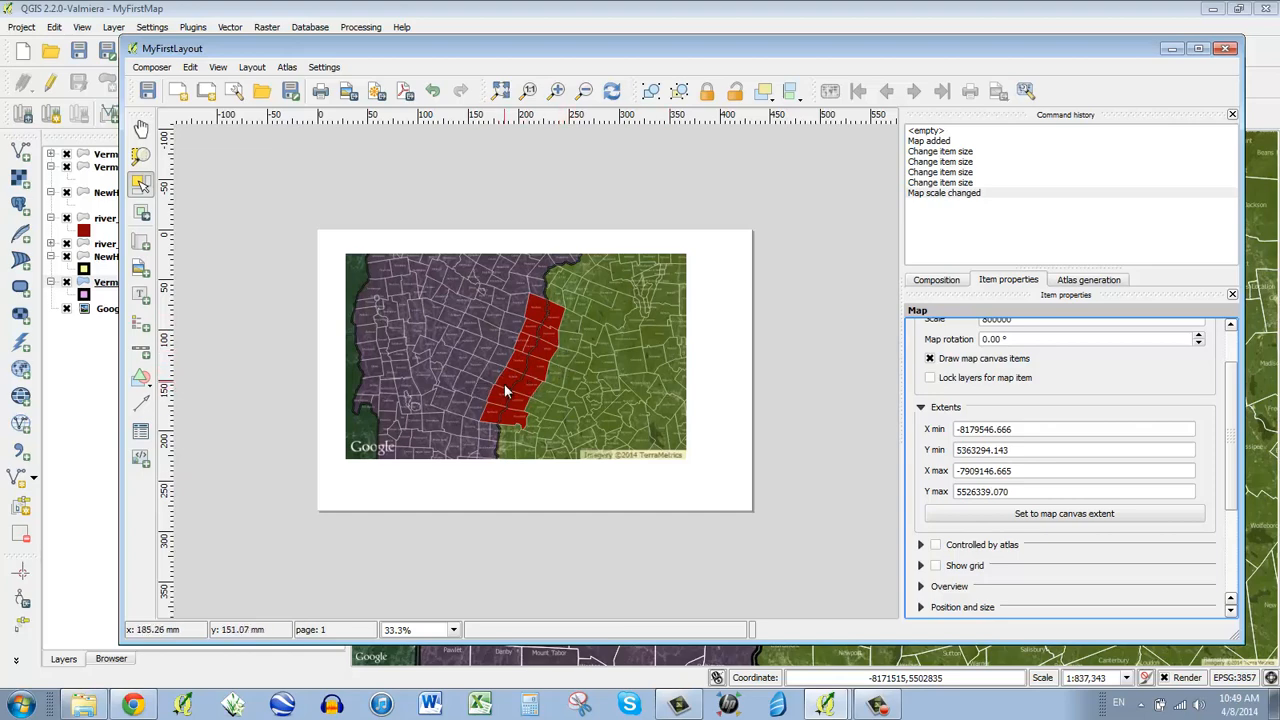
pyautogui.moveTo(458, 398)
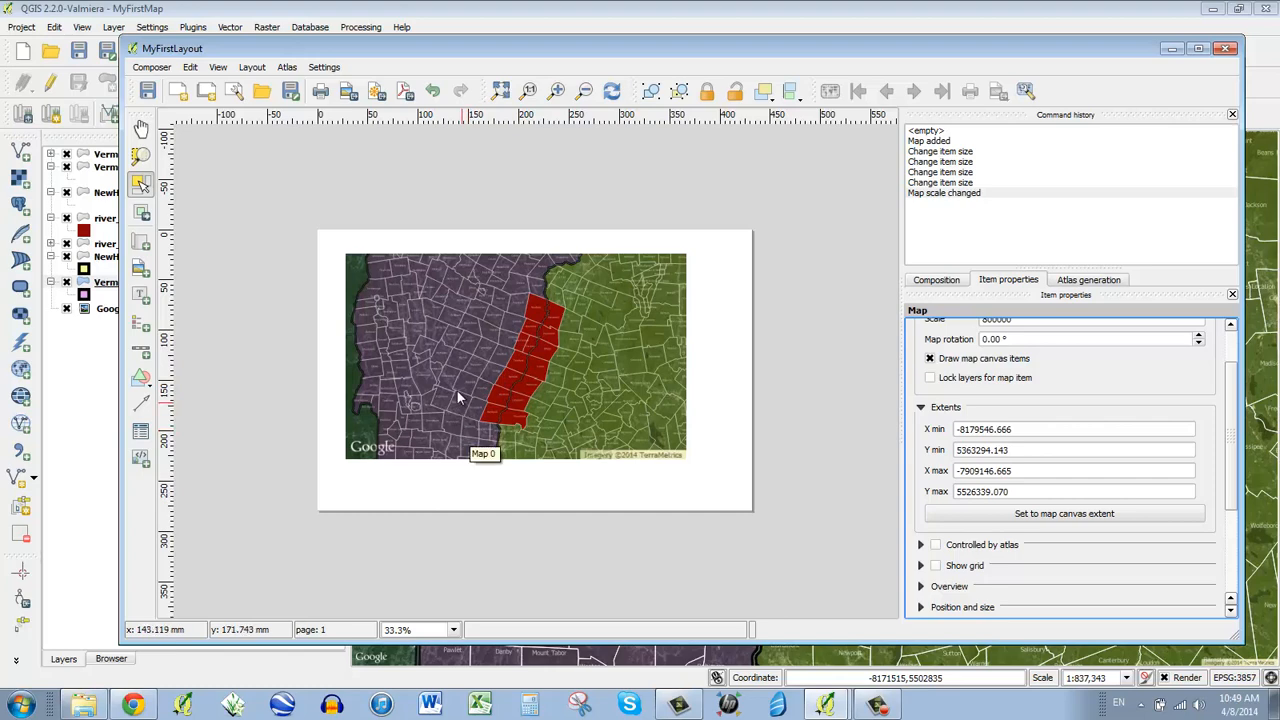
pyautogui.moveTo(368, 452)
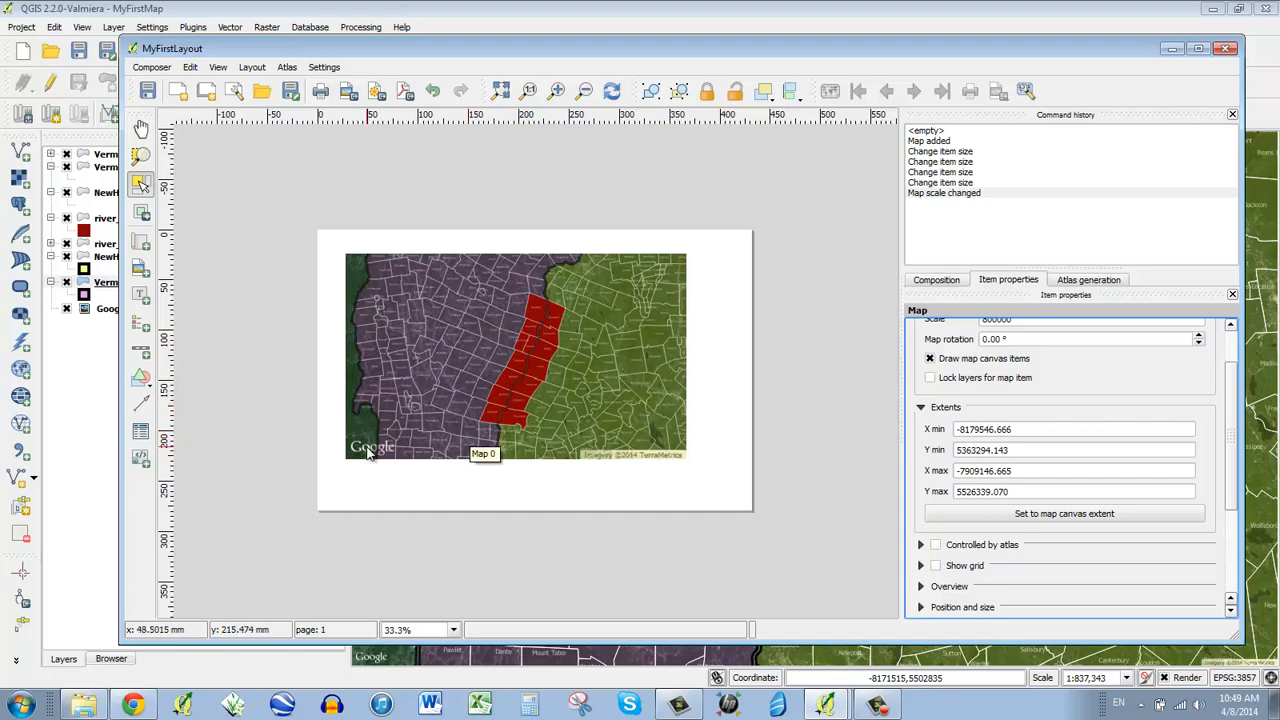
pyautogui.moveTo(408, 468)
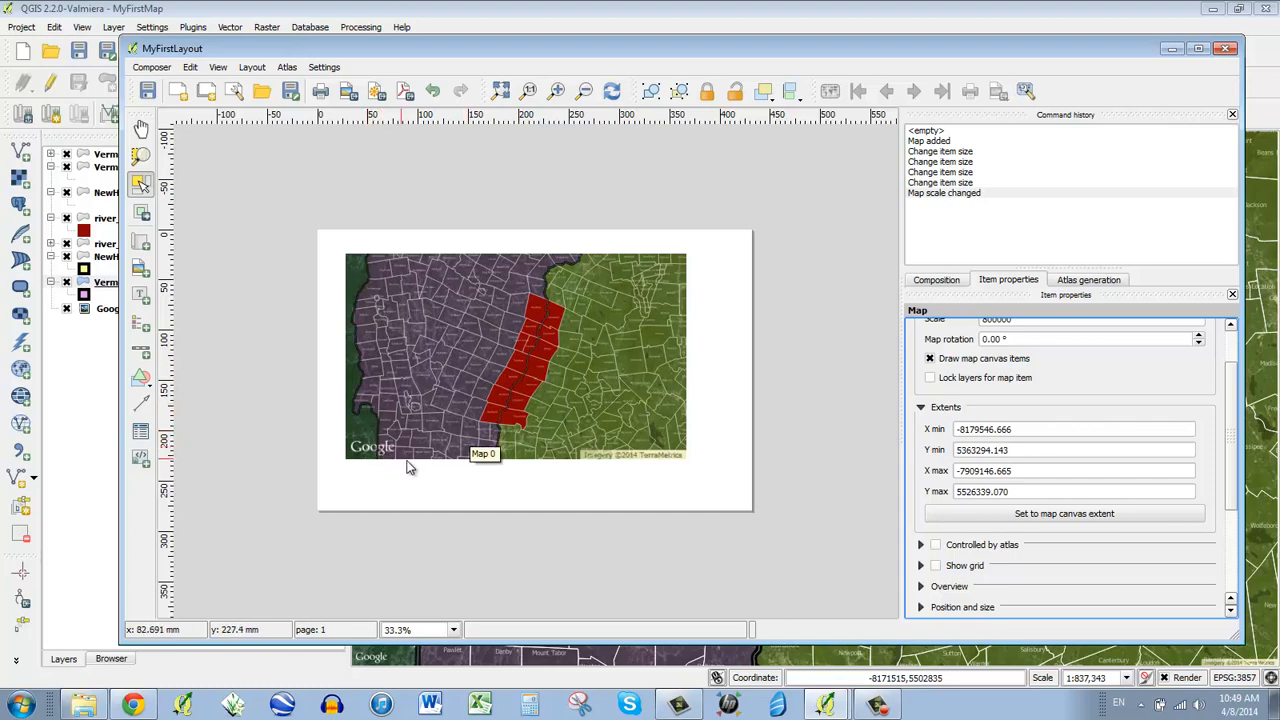
pyautogui.moveTo(436, 494)
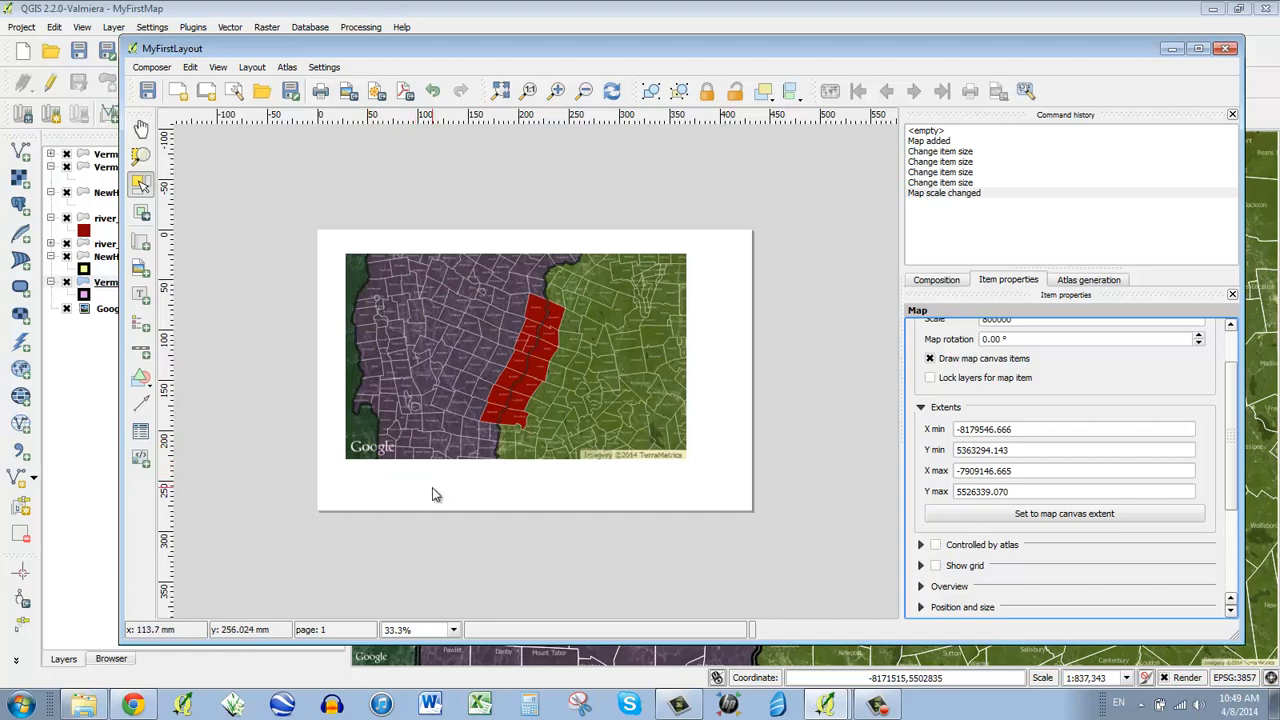
pyautogui.moveTo(532, 344)
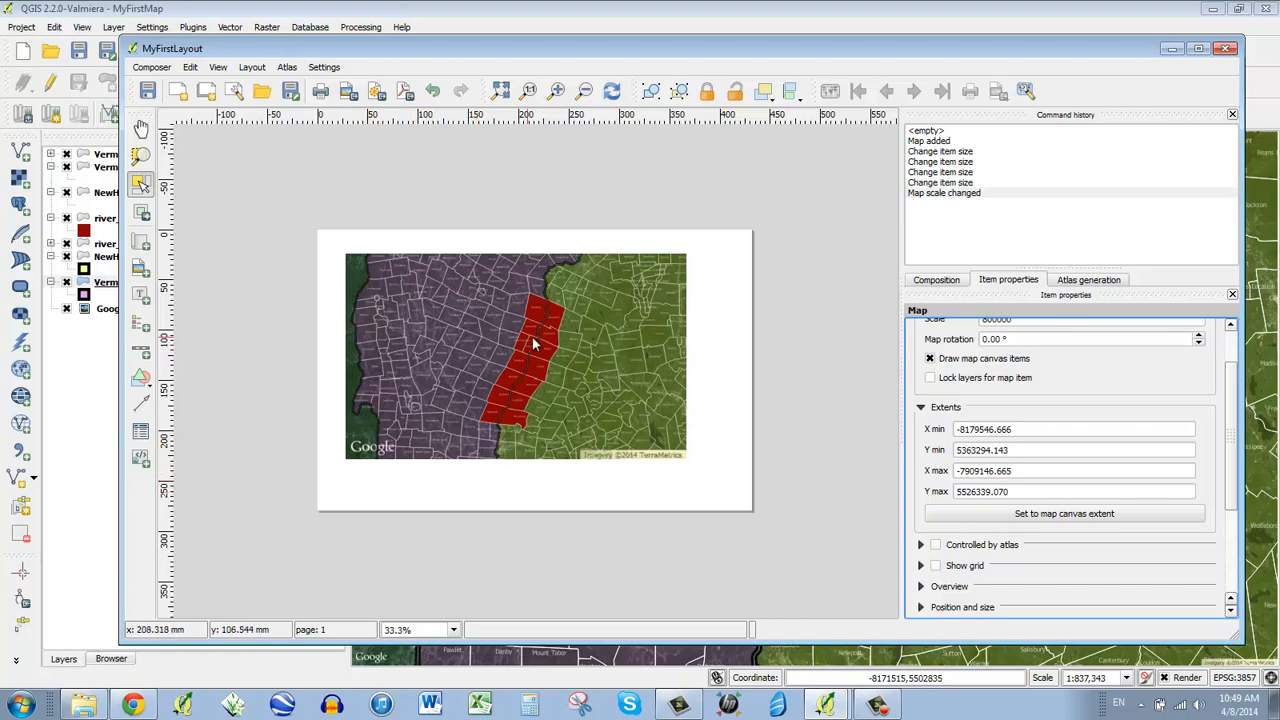
pyautogui.moveTo(510, 374)
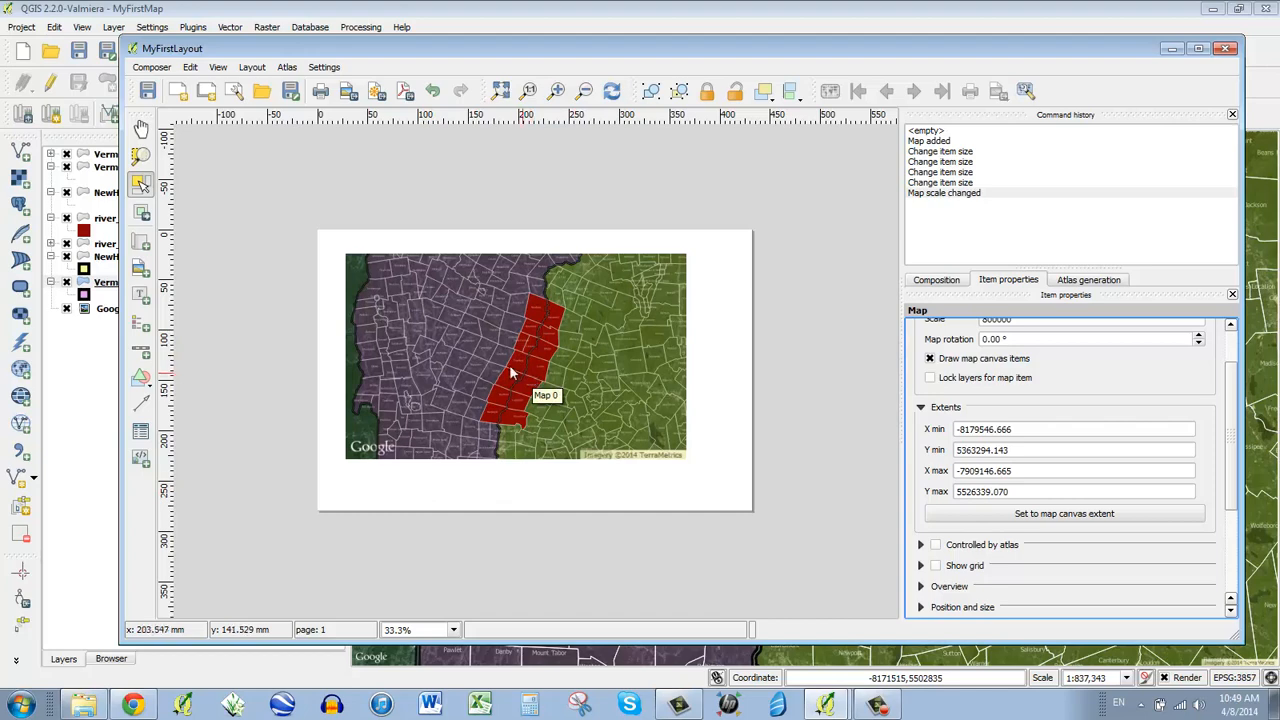
pyautogui.moveTo(440, 326)
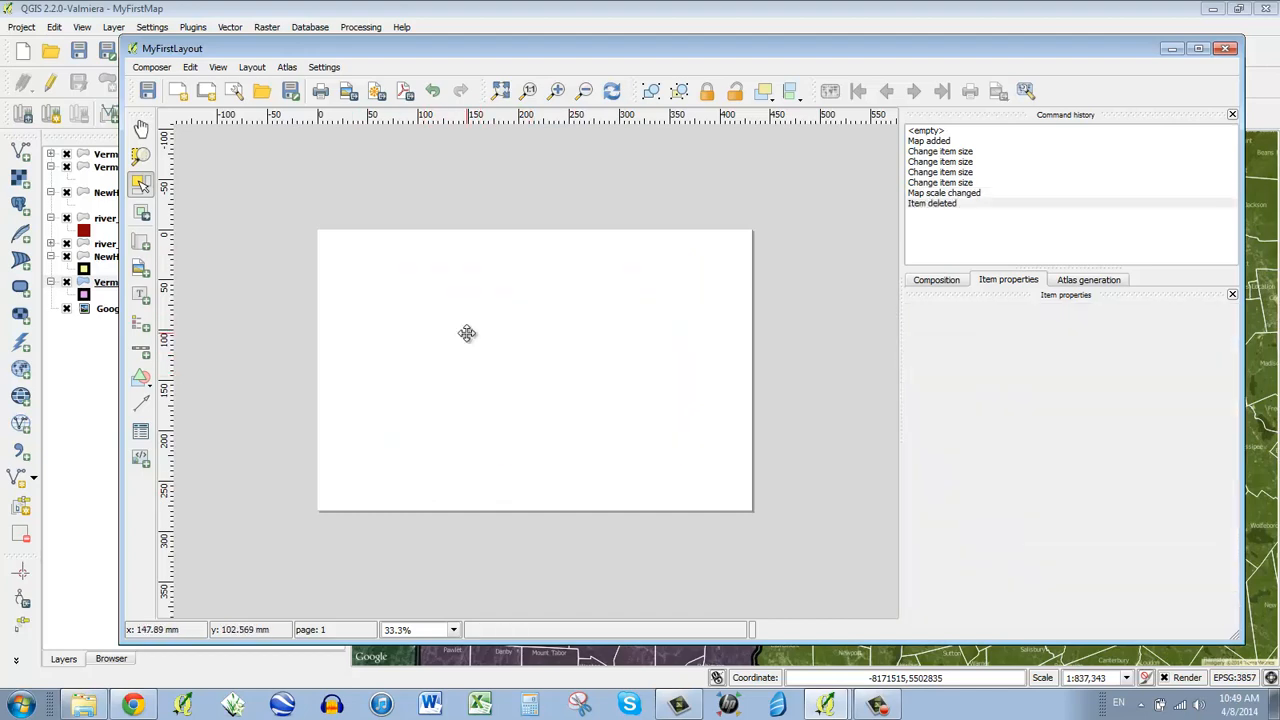
# Close the print layout and switch off the Google Satellite basemap layer
pyautogui.click(1226, 48)
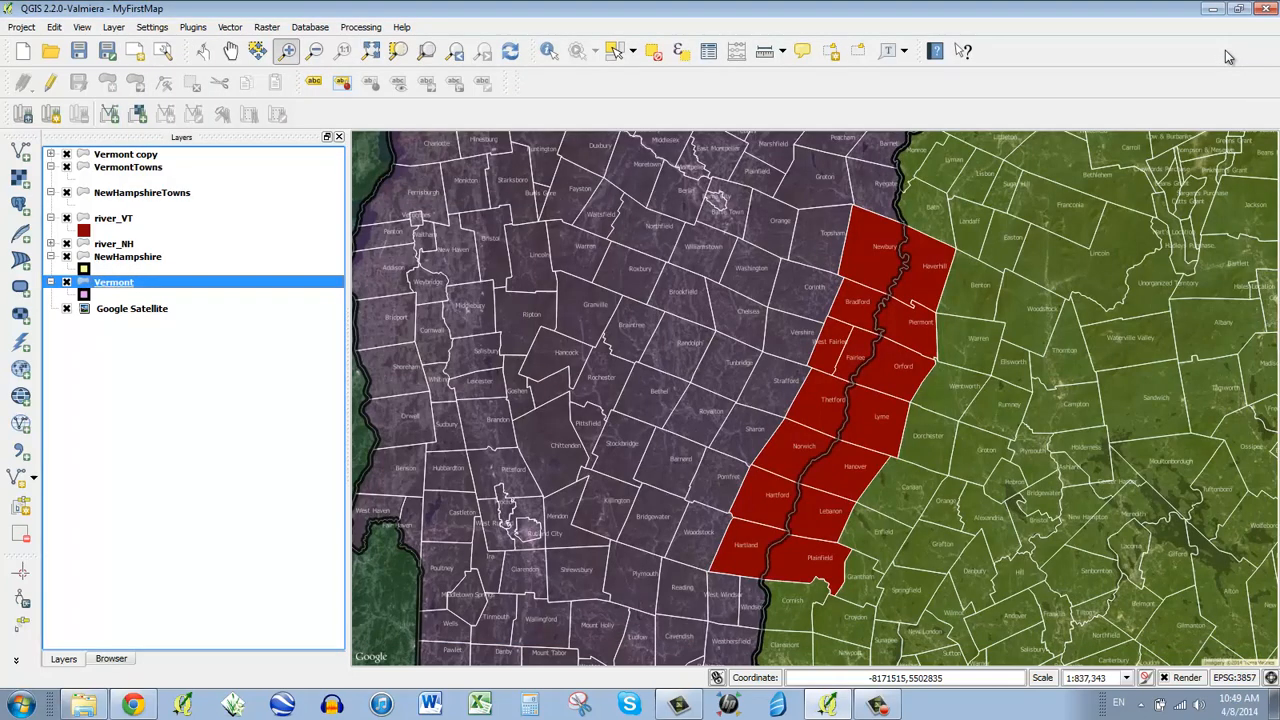
pyautogui.moveTo(20, 290)
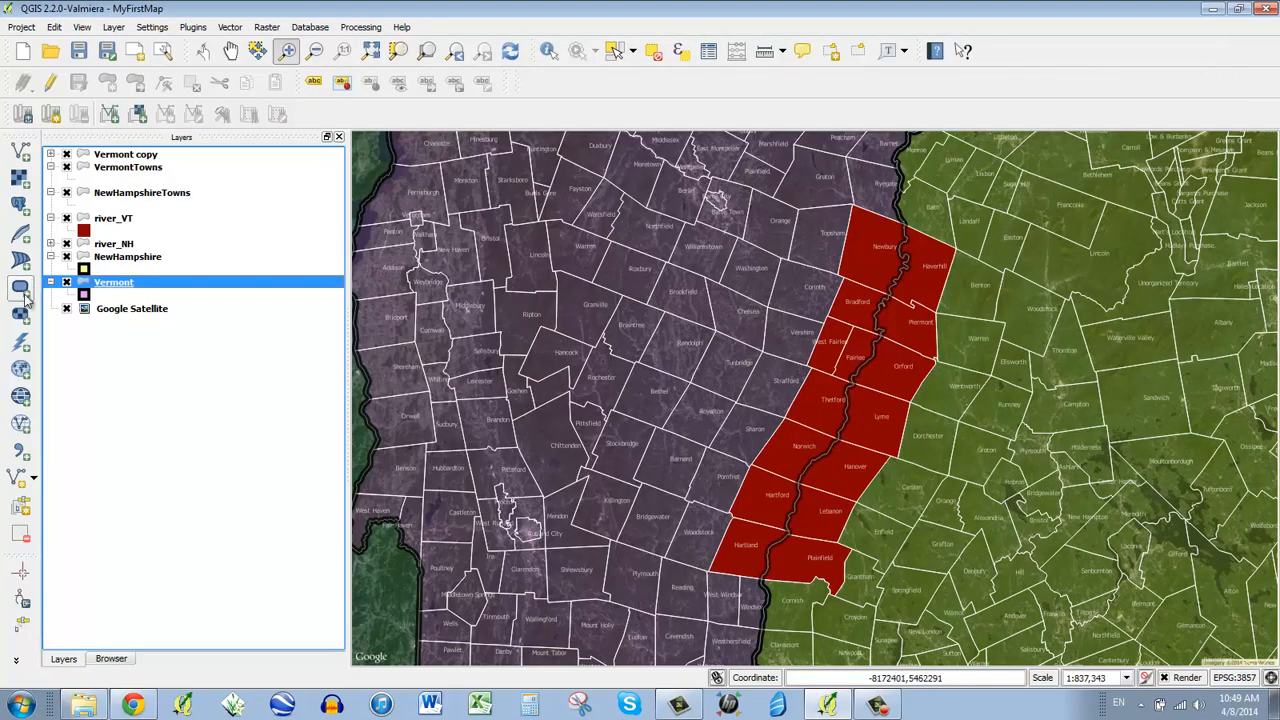
pyautogui.click(66, 308)
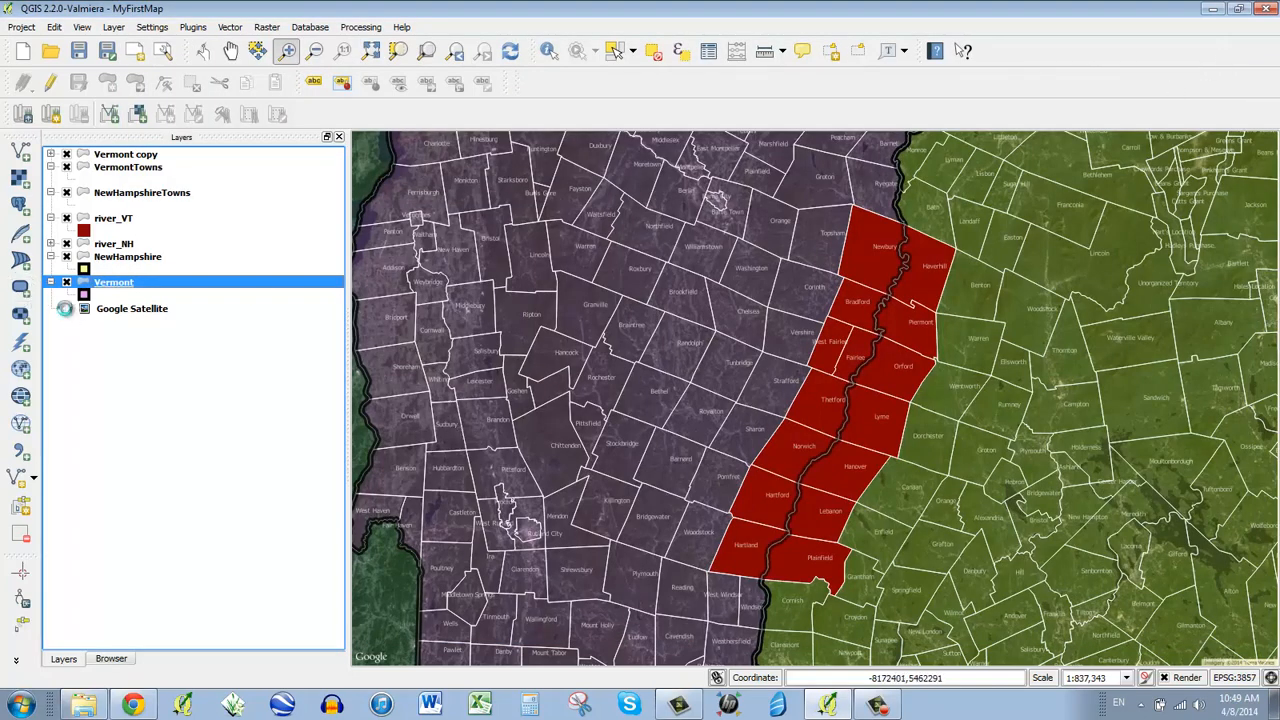
pyautogui.click(64, 308)
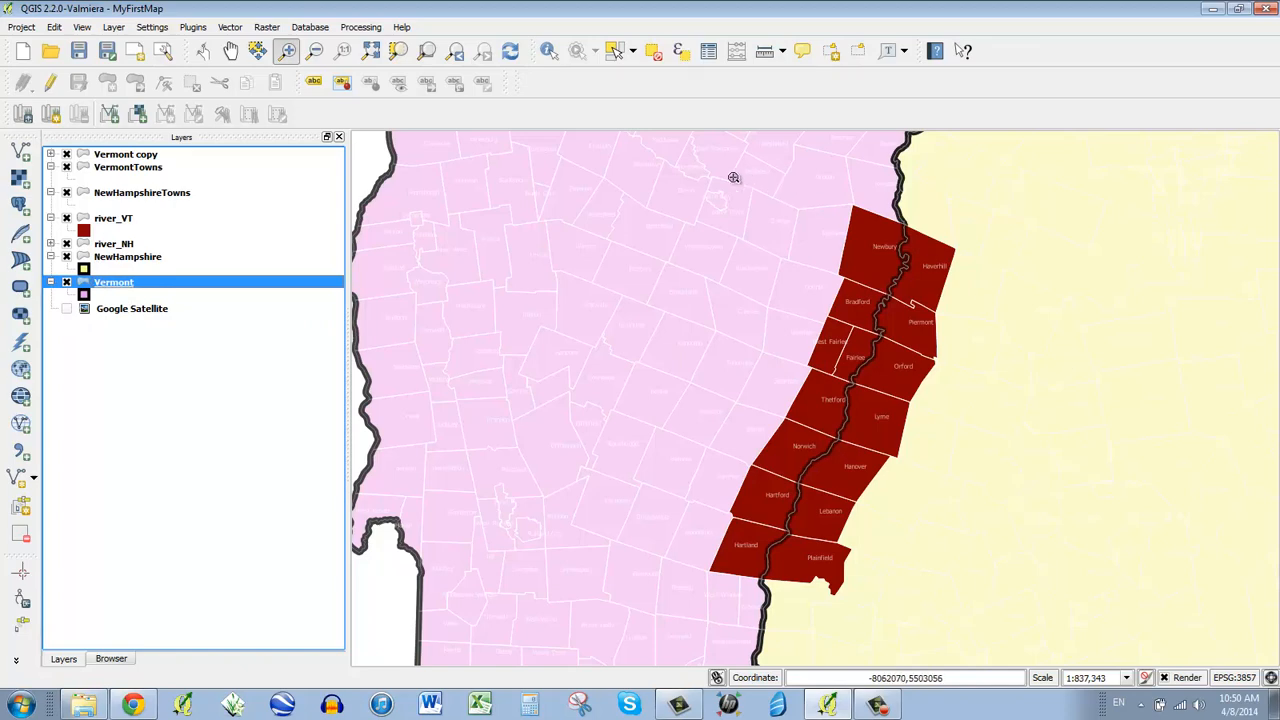
pyautogui.moveTo(604, 394)
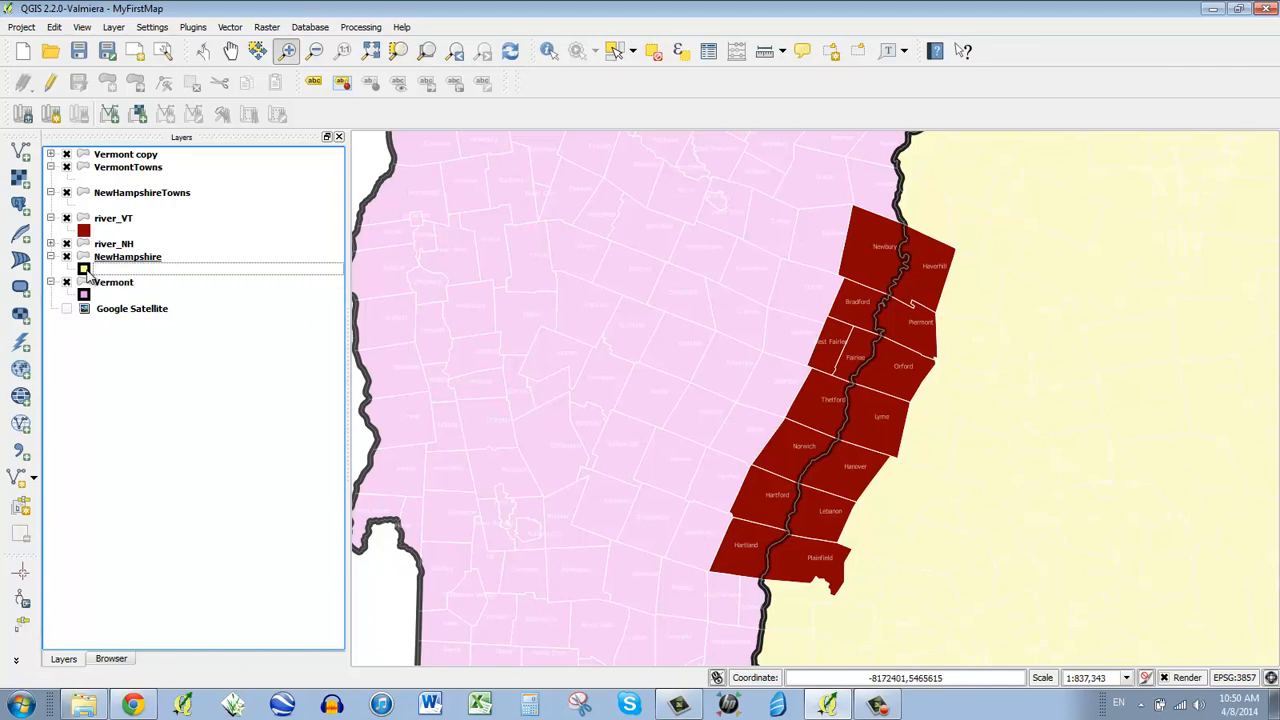
# Give the NewHampshire simple fill a dark olive colour and apply it
pyautogui.doubleClick(128, 256)
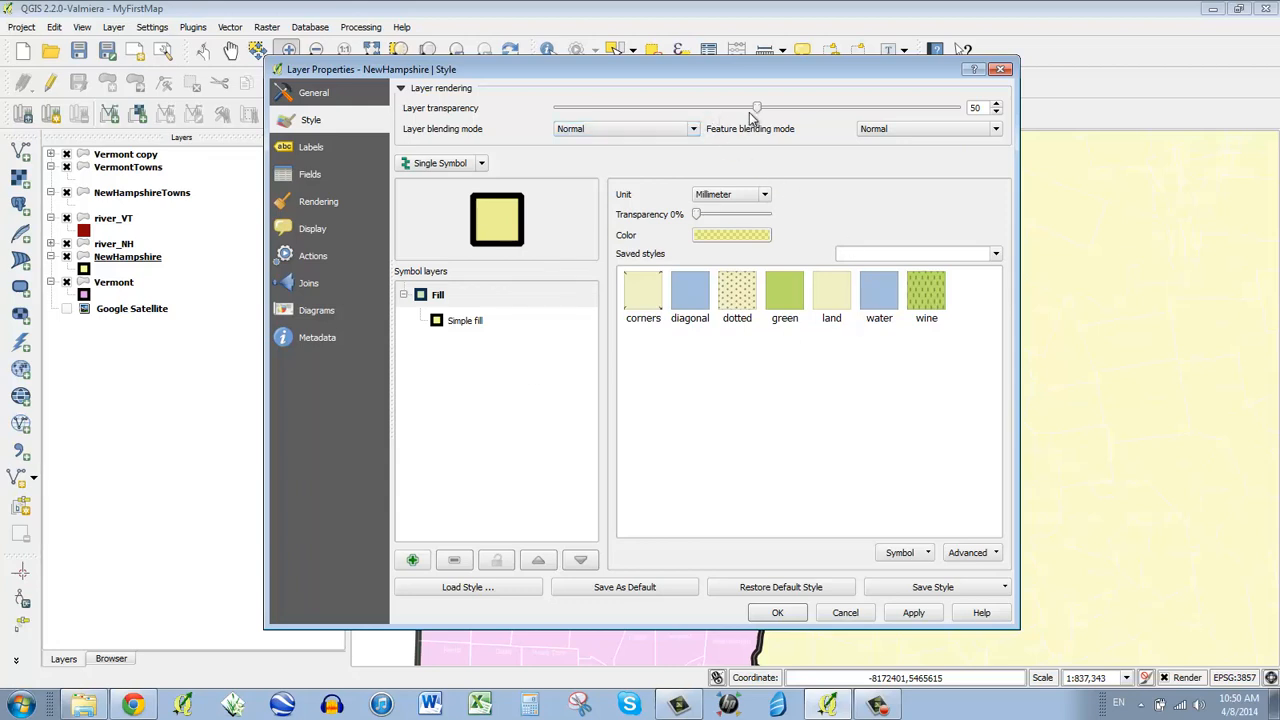
pyautogui.moveTo(768, 118)
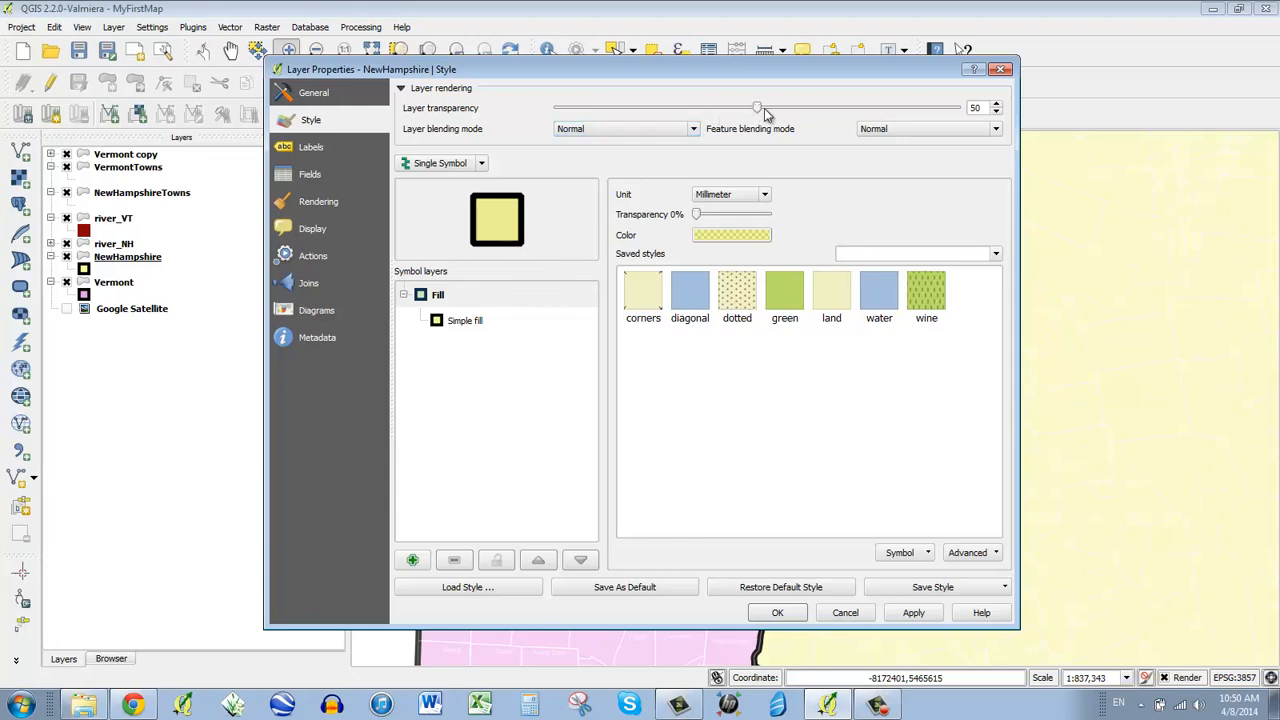
pyautogui.click(464, 320)
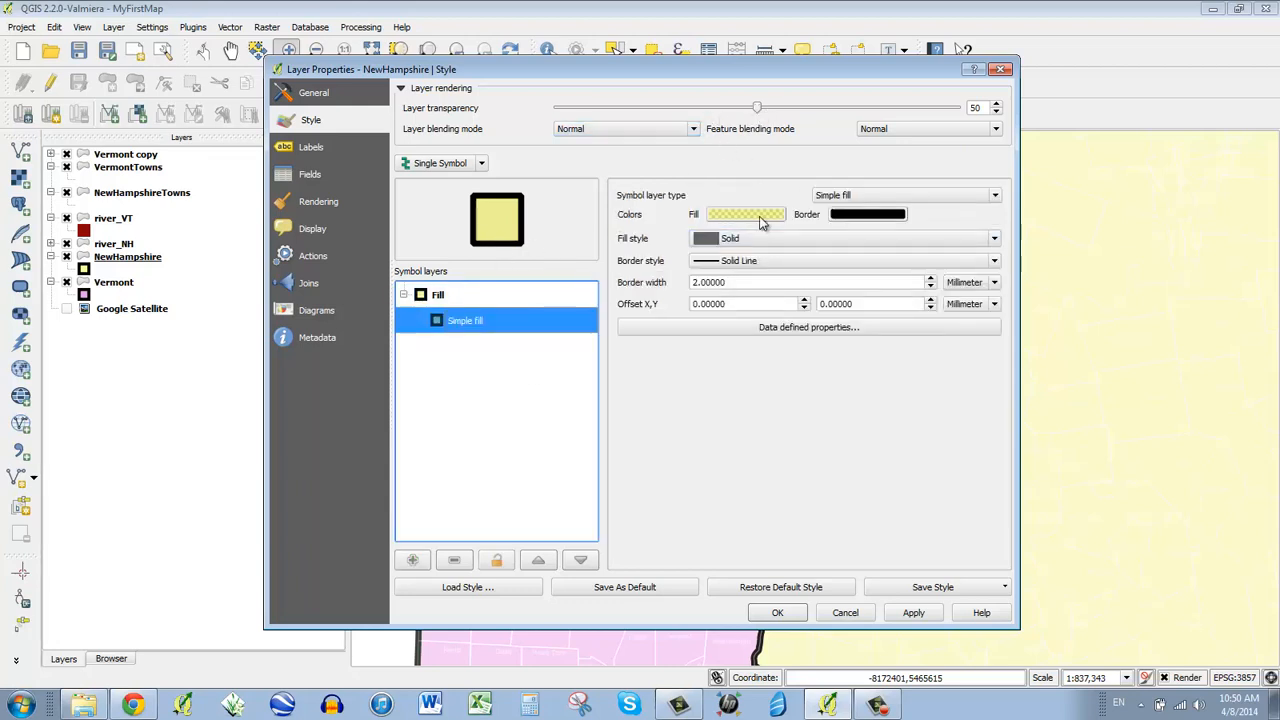
pyautogui.click(744, 214)
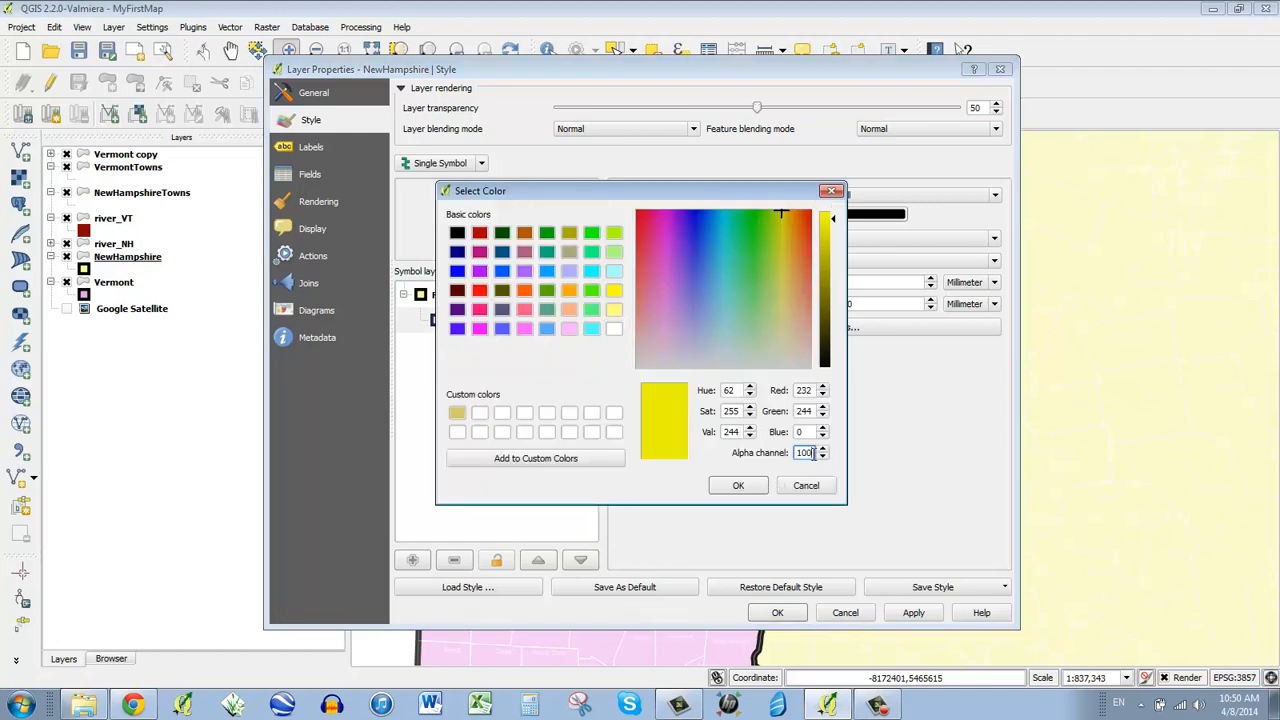
pyautogui.write('255')
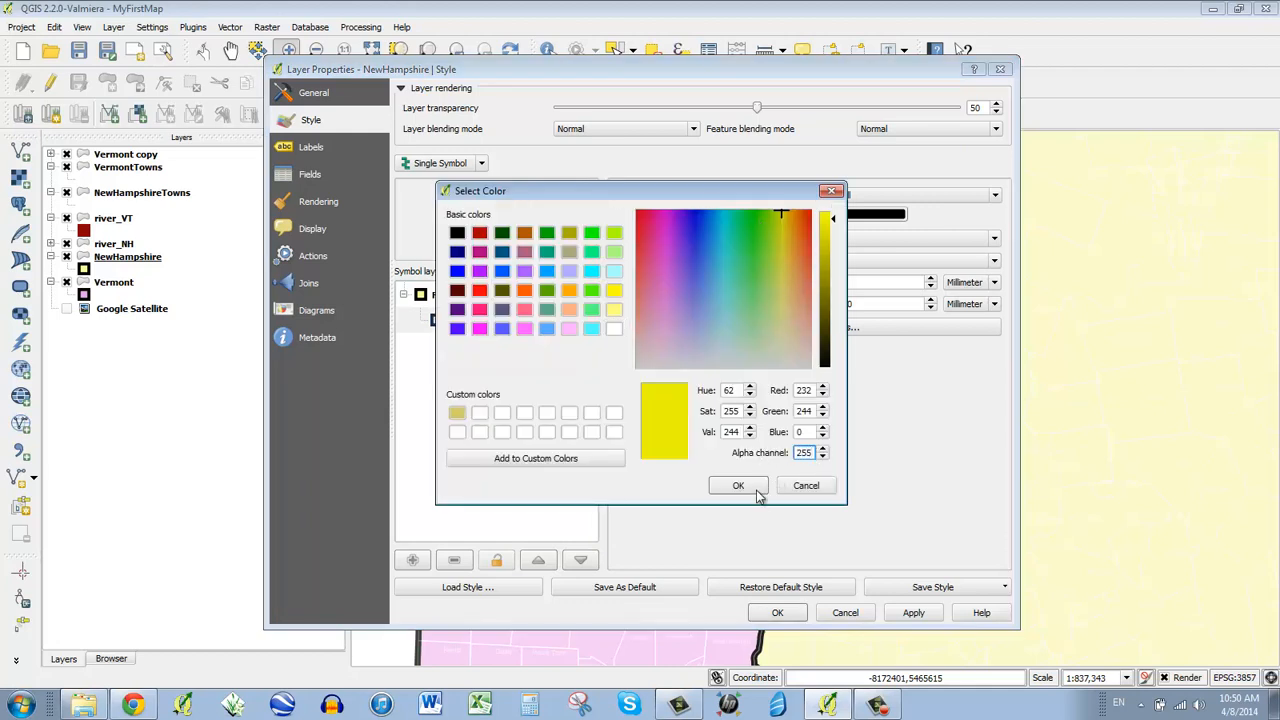
pyautogui.click(738, 486)
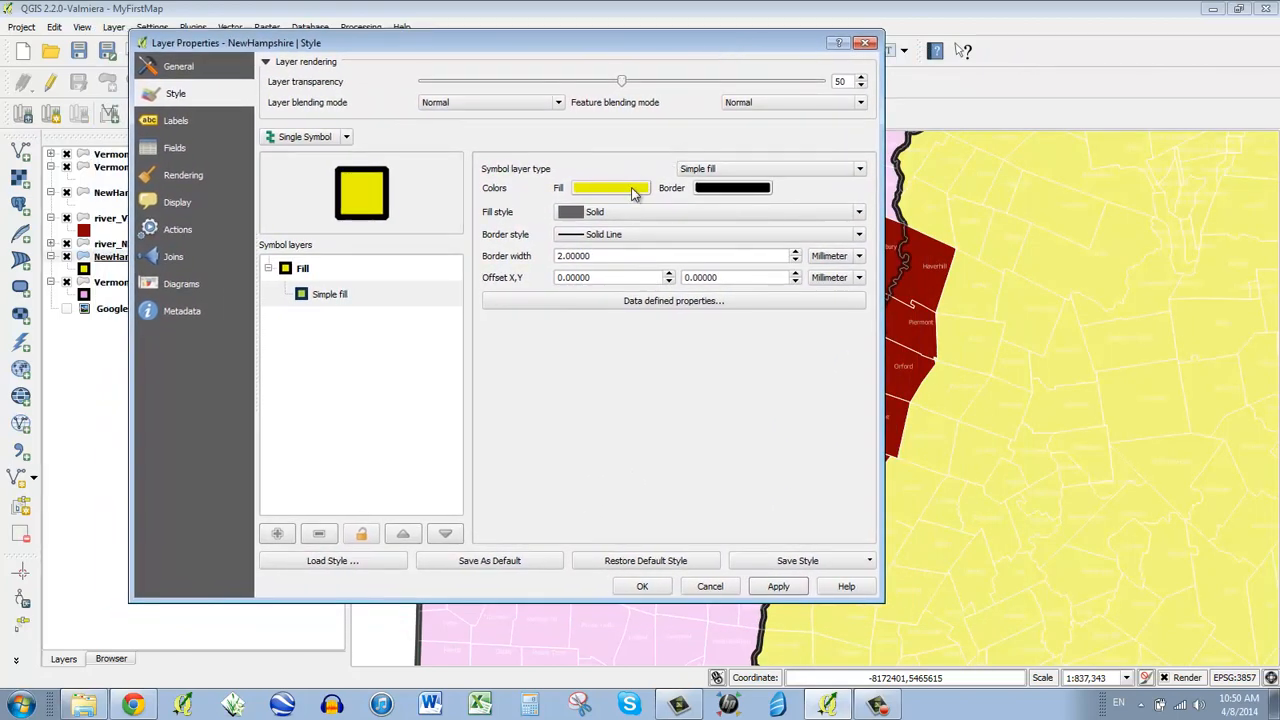
pyautogui.click(610, 188)
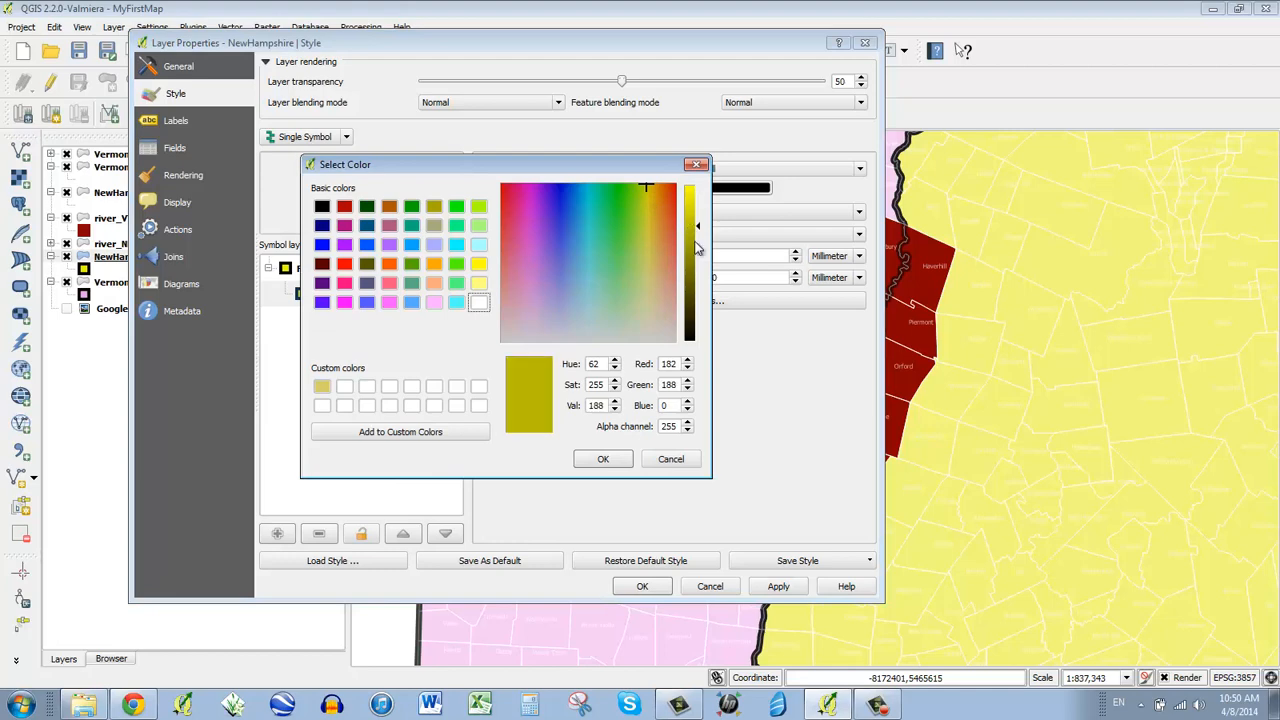
pyautogui.click(604, 458)
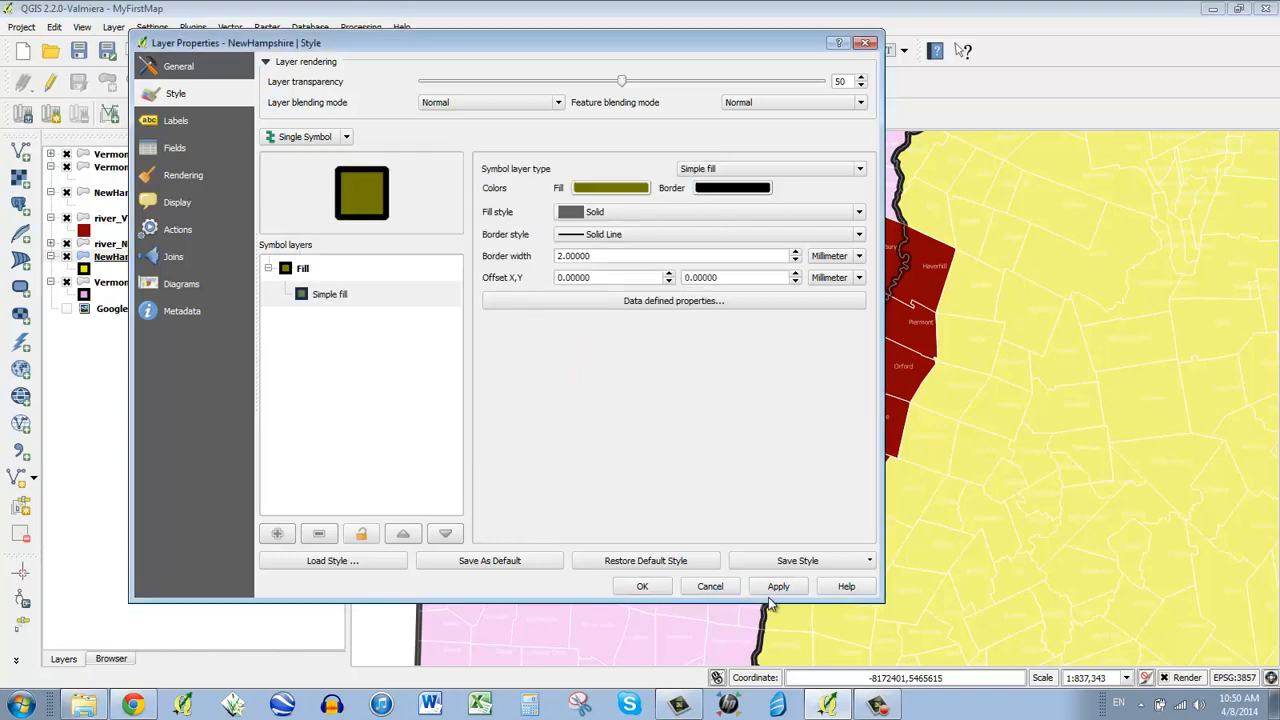
pyautogui.click(778, 586)
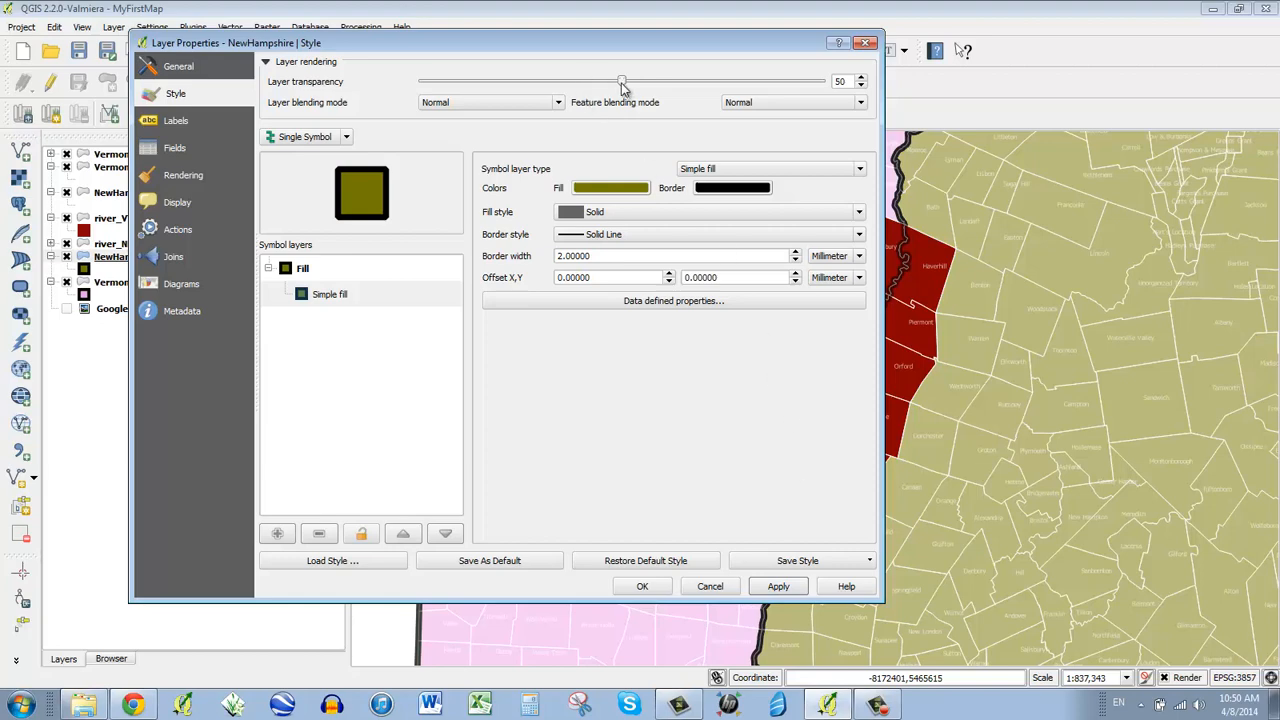
pyautogui.moveTo(1150, 372)
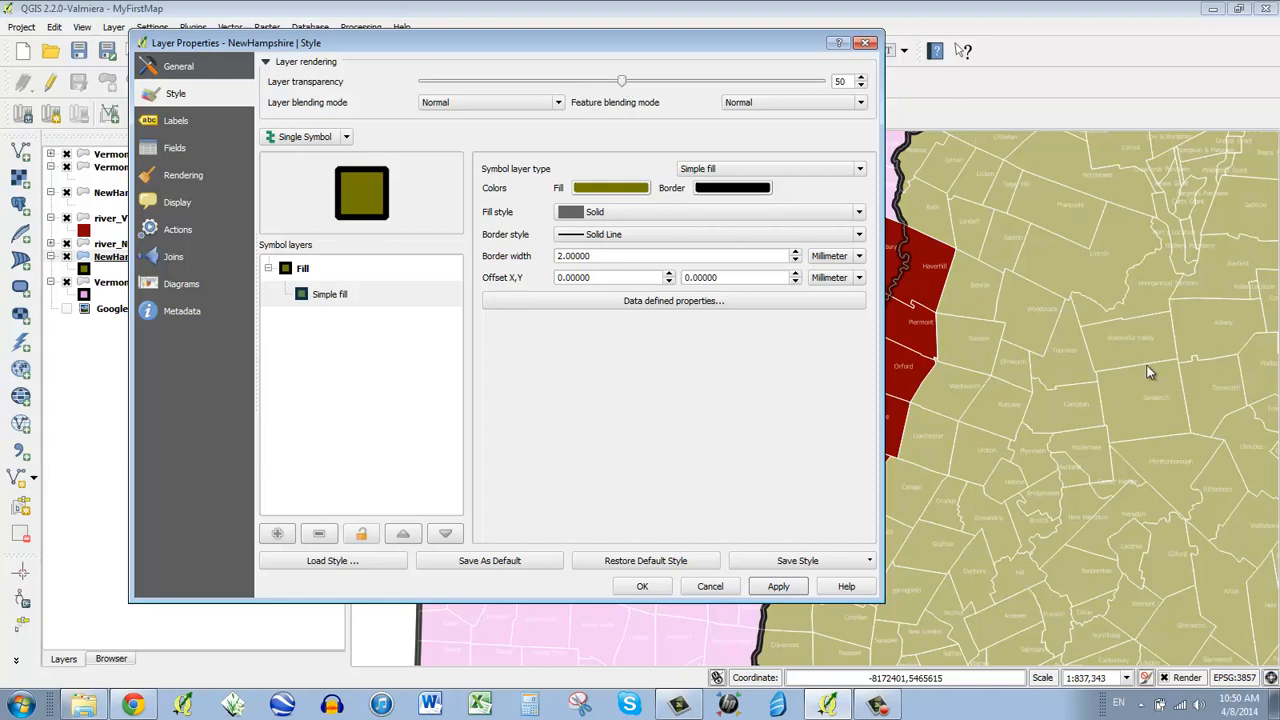
# Set the NewHampshire layer transparency to 0 so it is fully opaque, and accept
pyautogui.moveTo(624, 80); pyautogui.dragTo(422, 80)
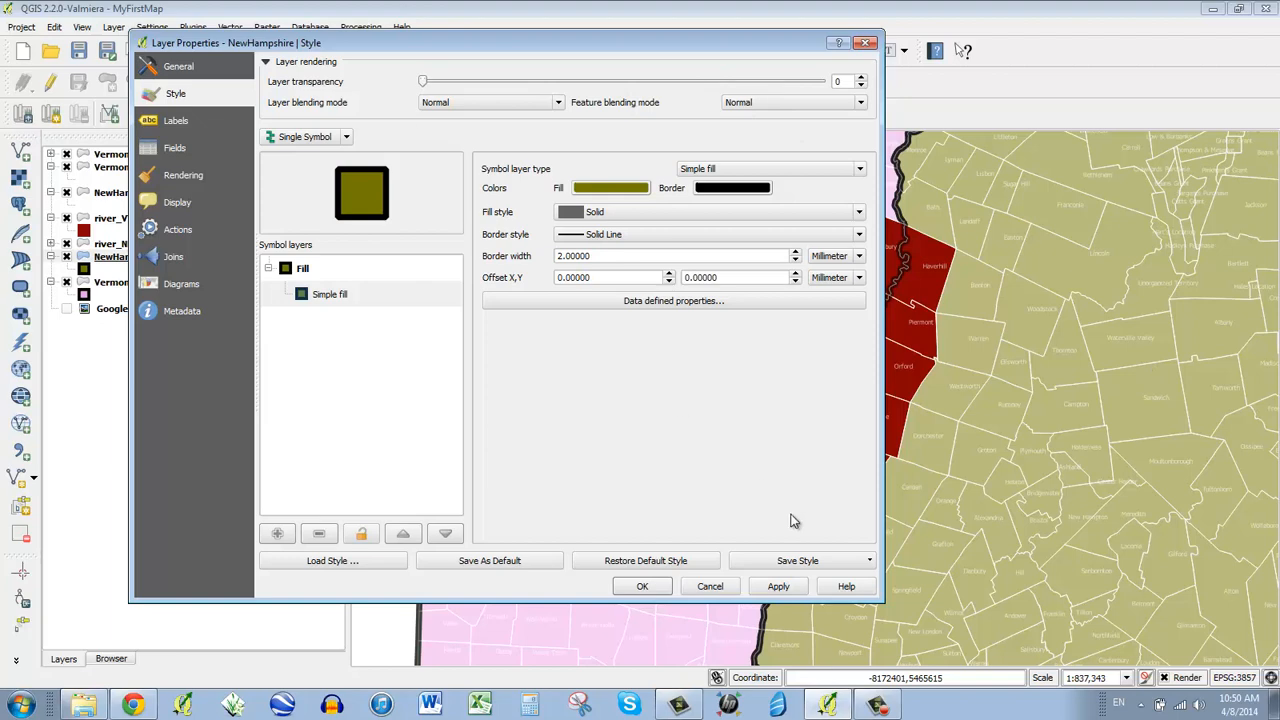
pyautogui.click(778, 586)
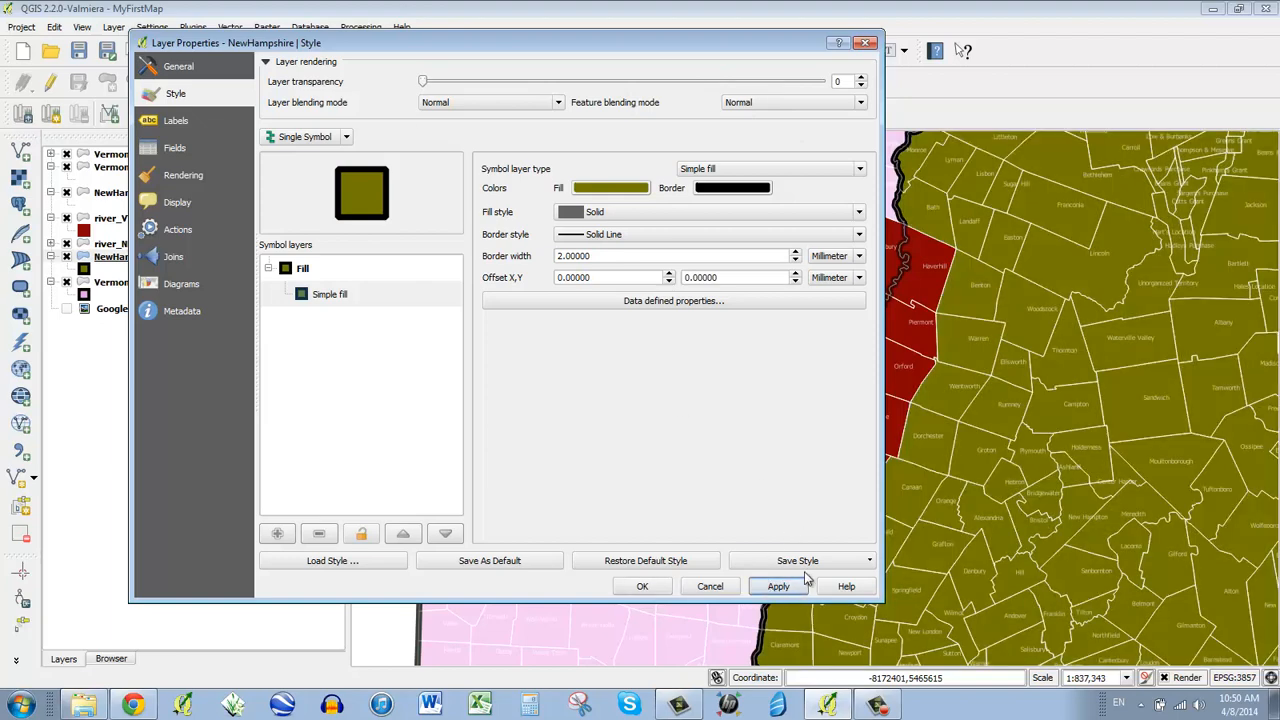
pyautogui.click(642, 586)
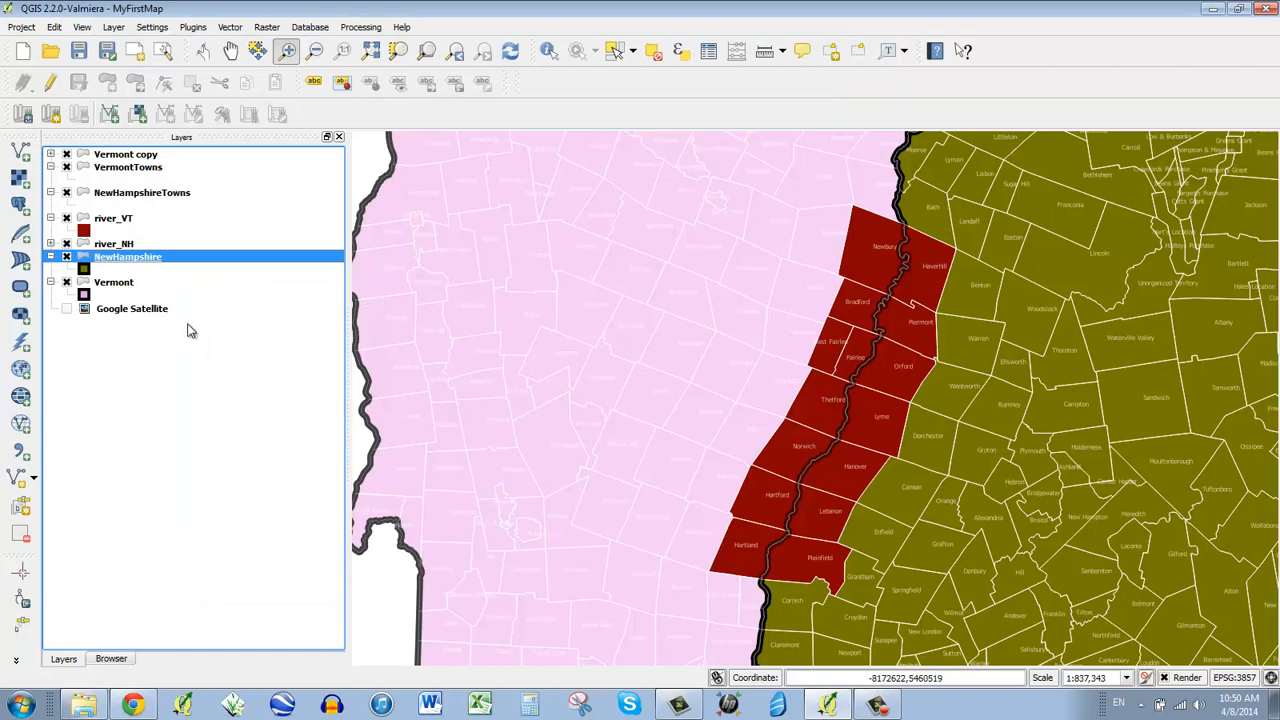
# Give the Vermont layer a magenta fill with transparency 0
pyautogui.click(112, 282)
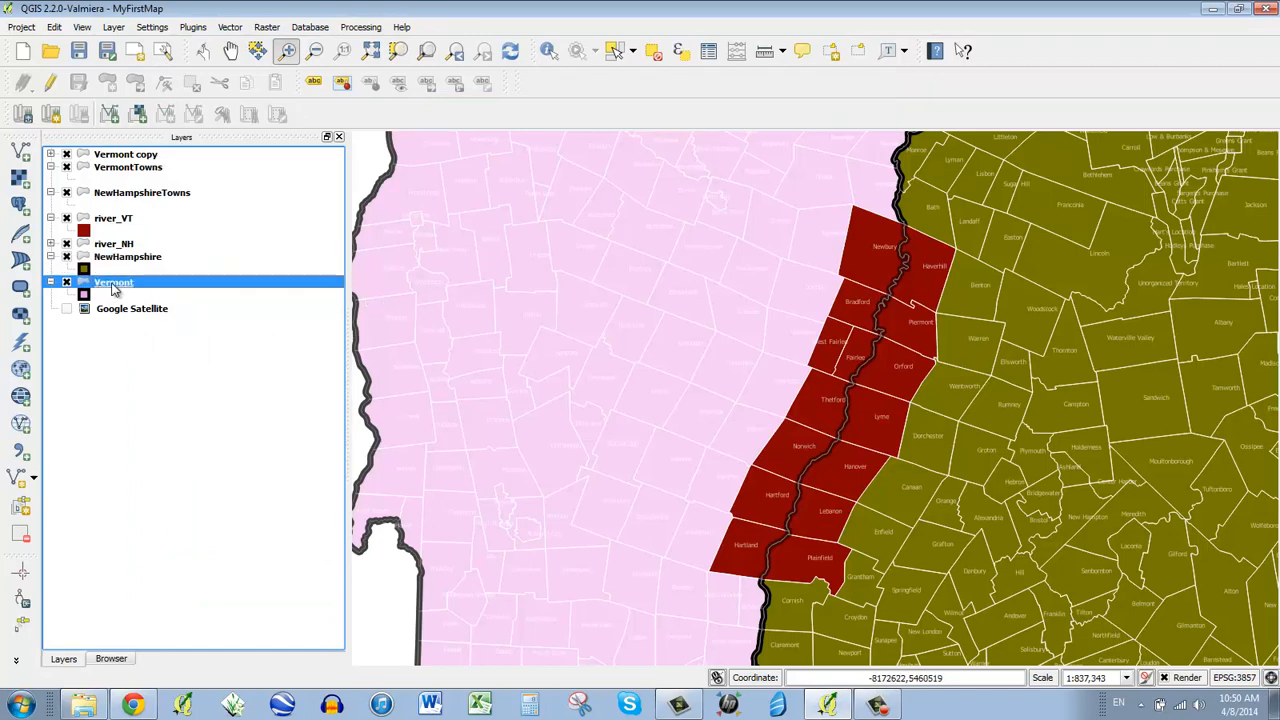
pyautogui.doubleClick(112, 282)
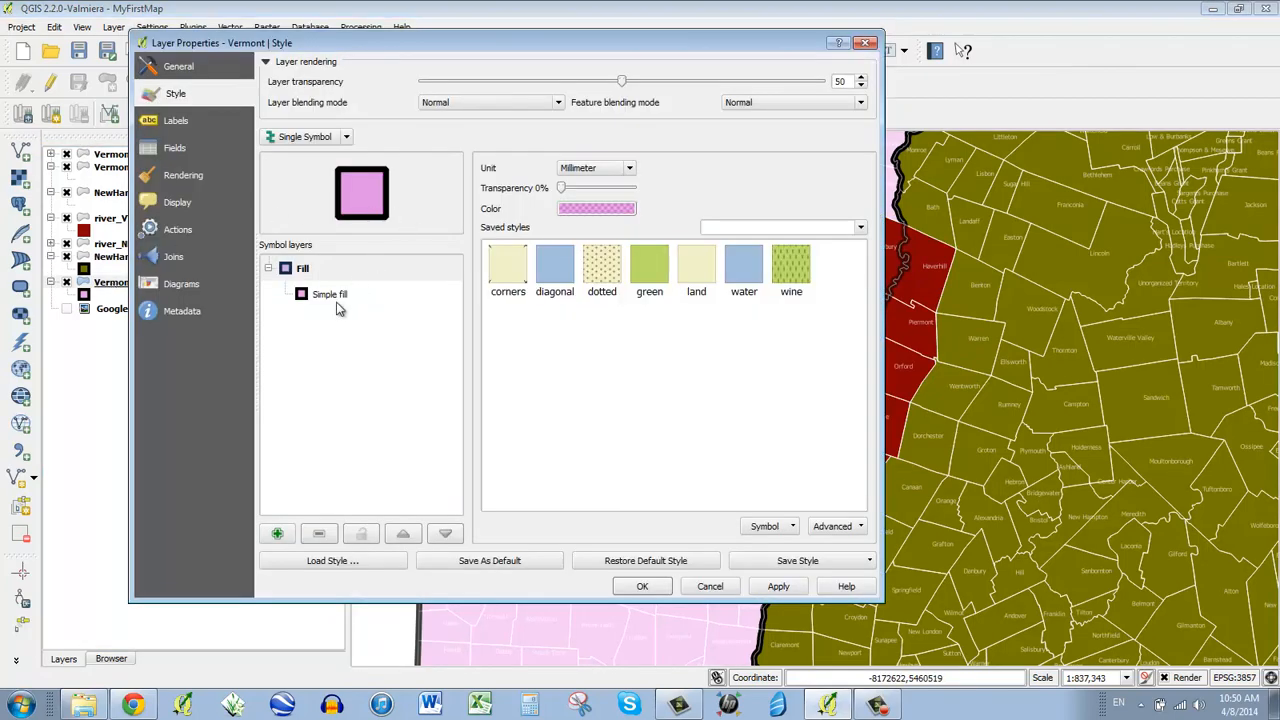
pyautogui.click(596, 208)
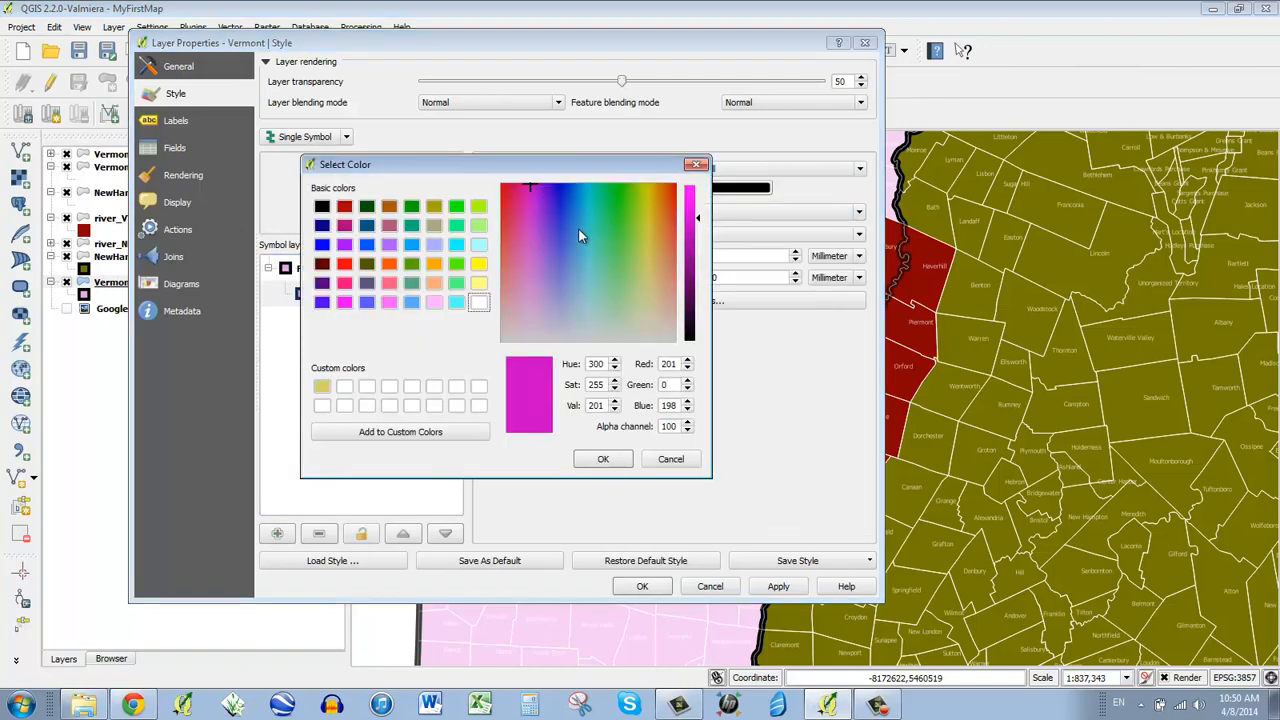
pyautogui.moveTo(684, 432)
pyautogui.write('255')
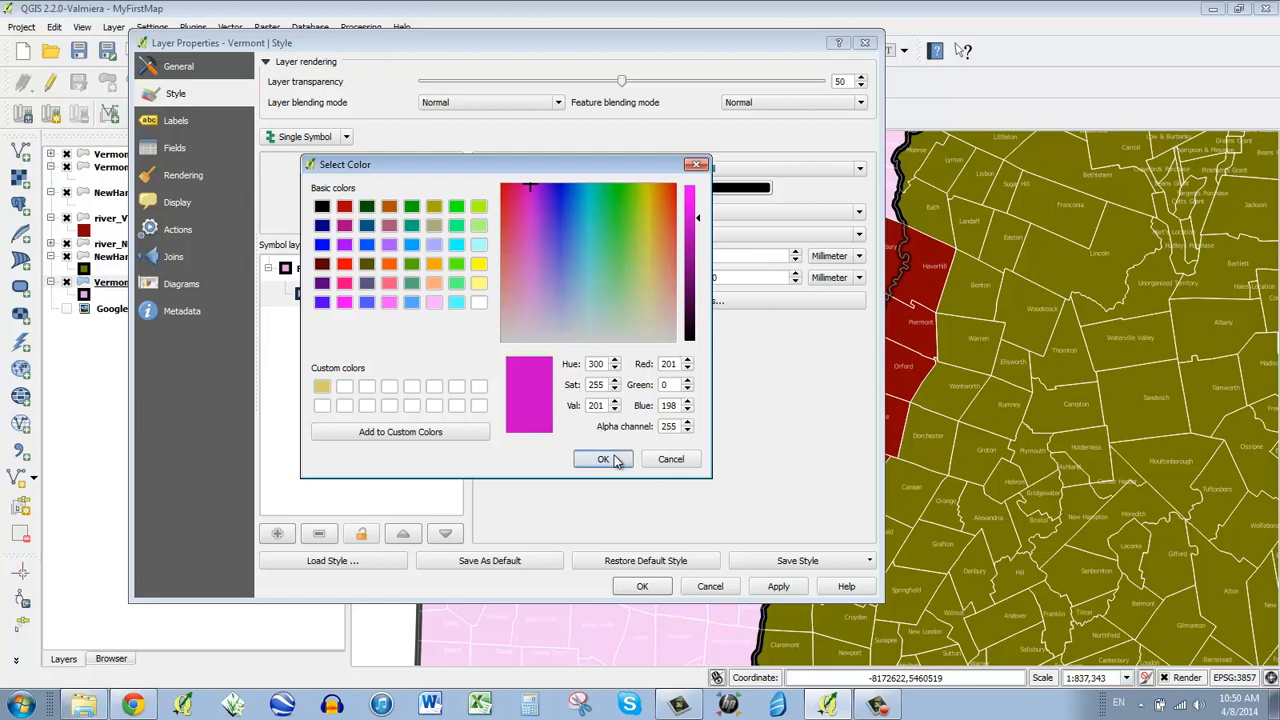
pyautogui.click(604, 458)
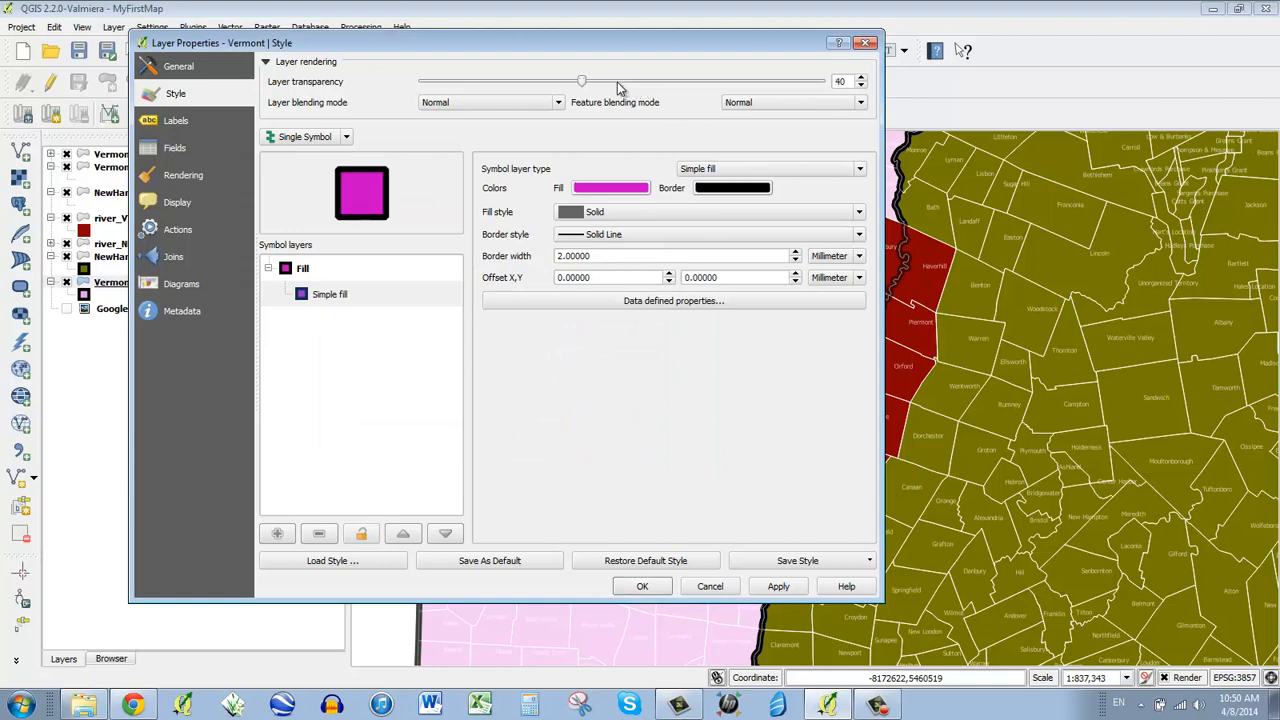
pyautogui.moveTo(582, 80); pyautogui.dragTo(432, 80)
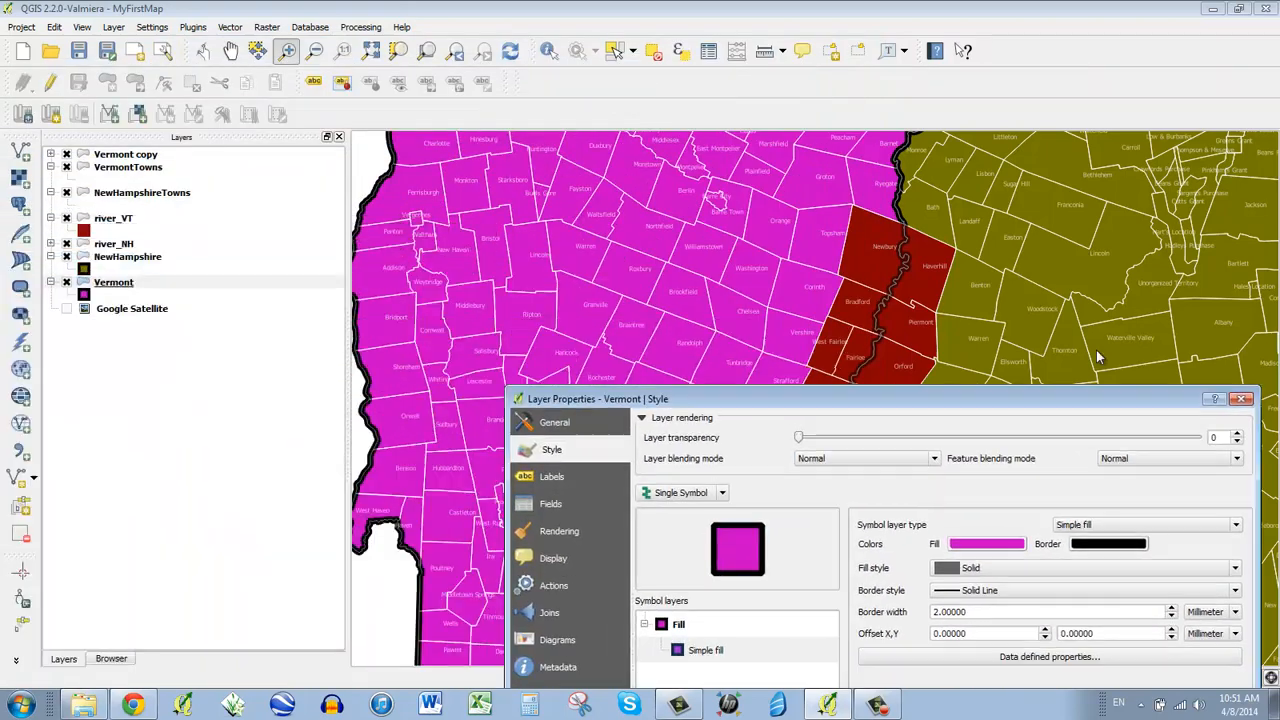
# Darken the Vermont fill to a deep purple and accept the style
pyautogui.click(988, 544)
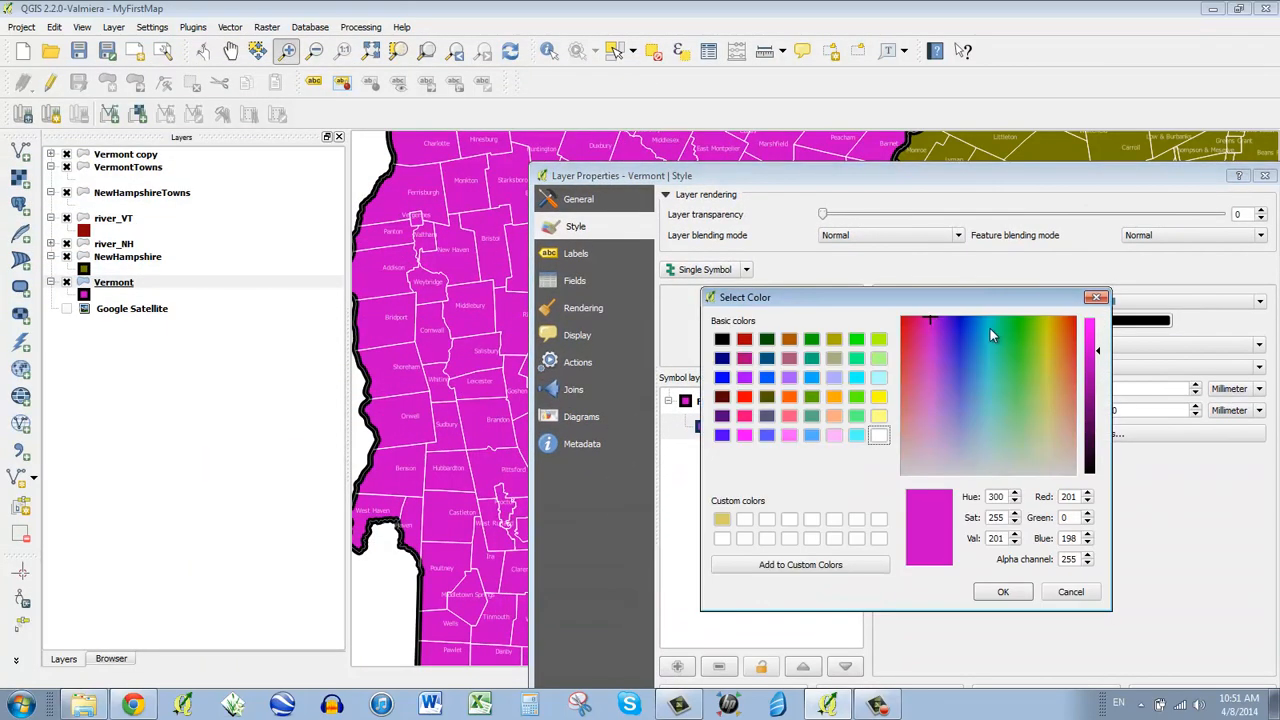
pyautogui.moveTo(1096, 350); pyautogui.dragTo(1096, 430)
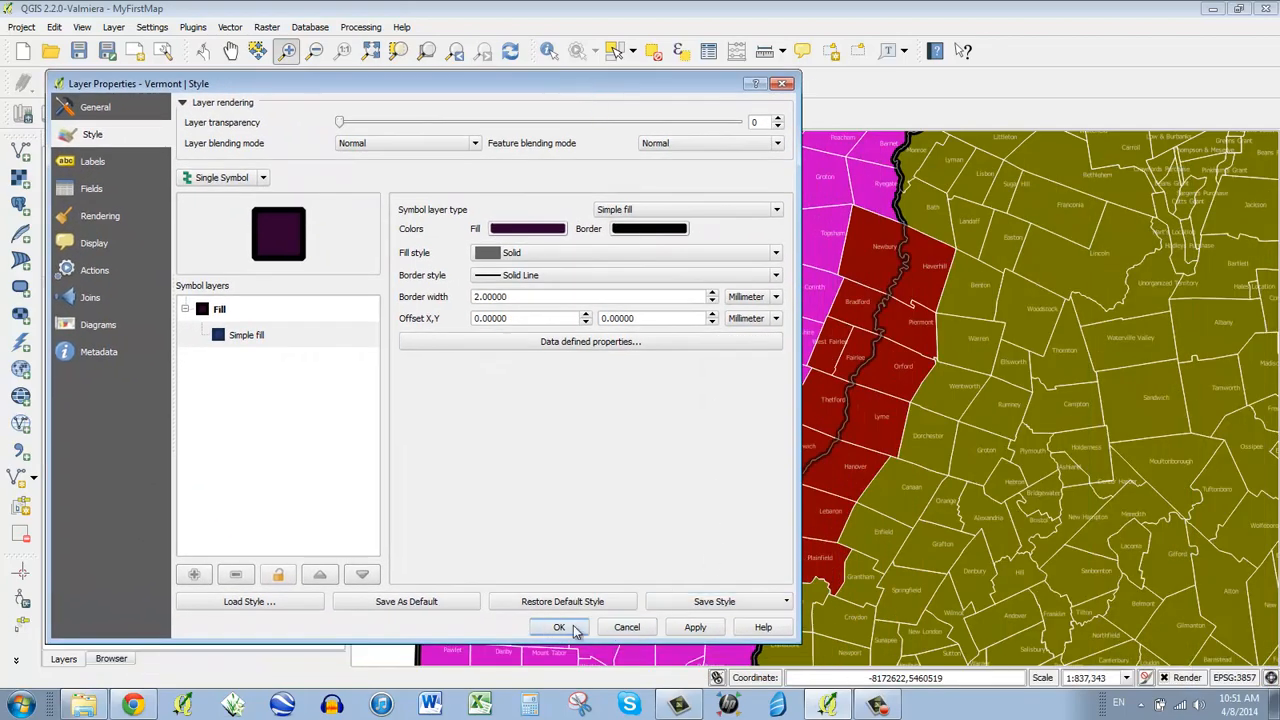
pyautogui.click(560, 628)
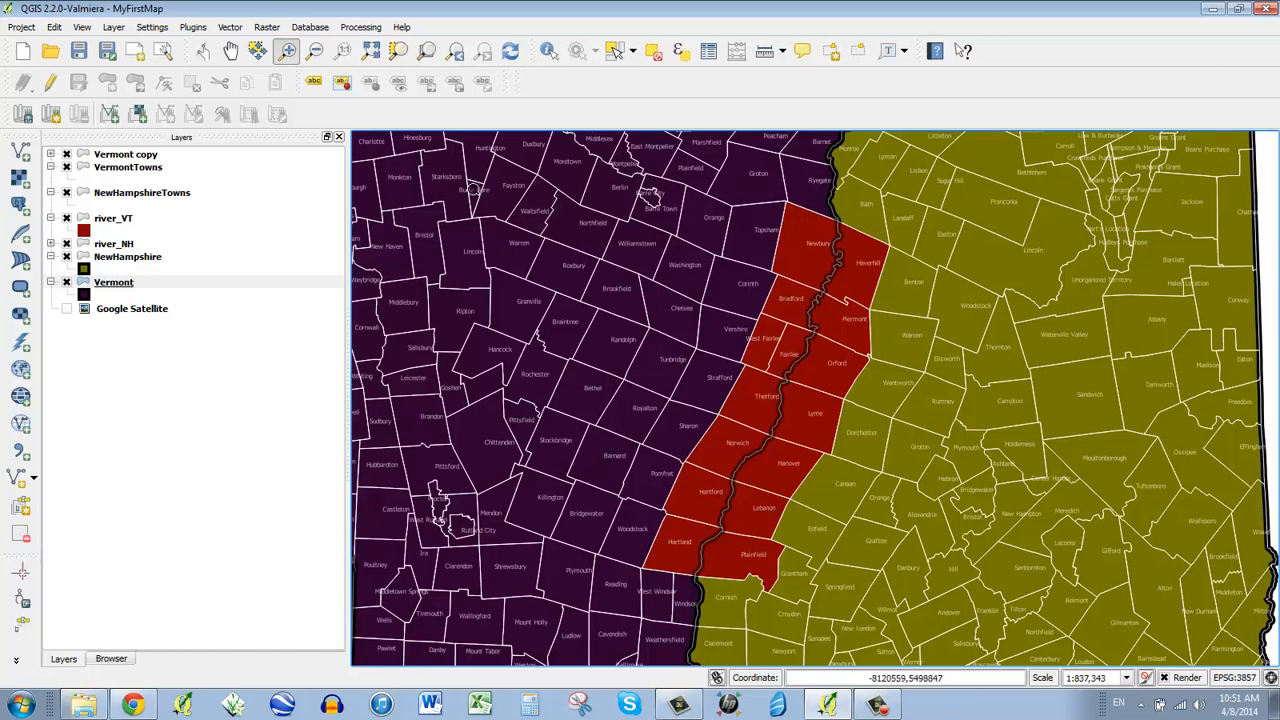
pyautogui.moveTo(648, 232)
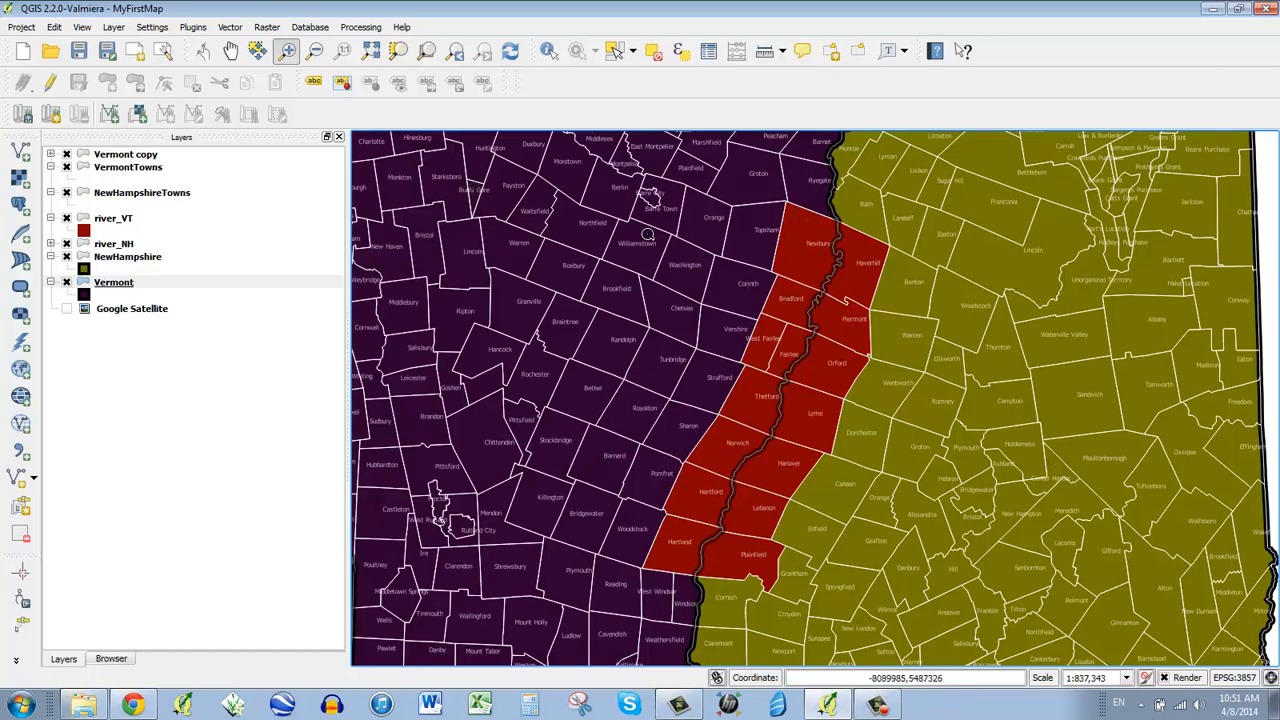
pyautogui.moveTo(718, 312)
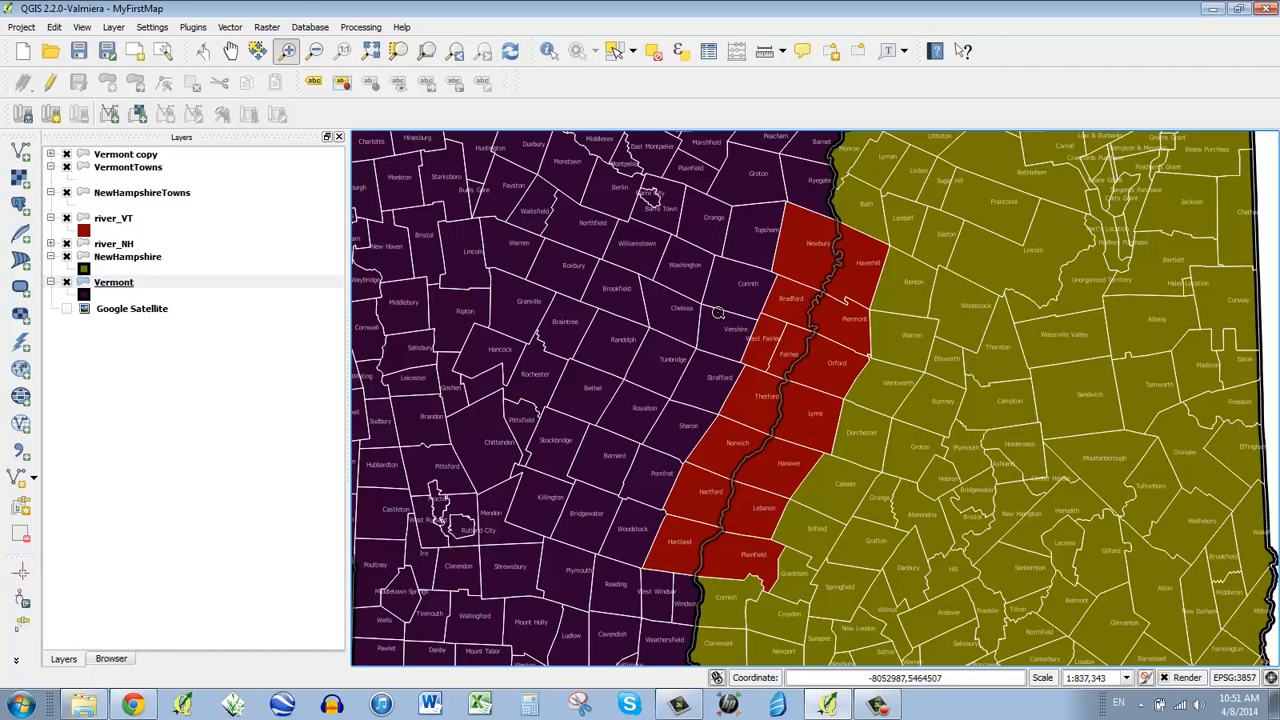
pyautogui.moveTo(690, 376)
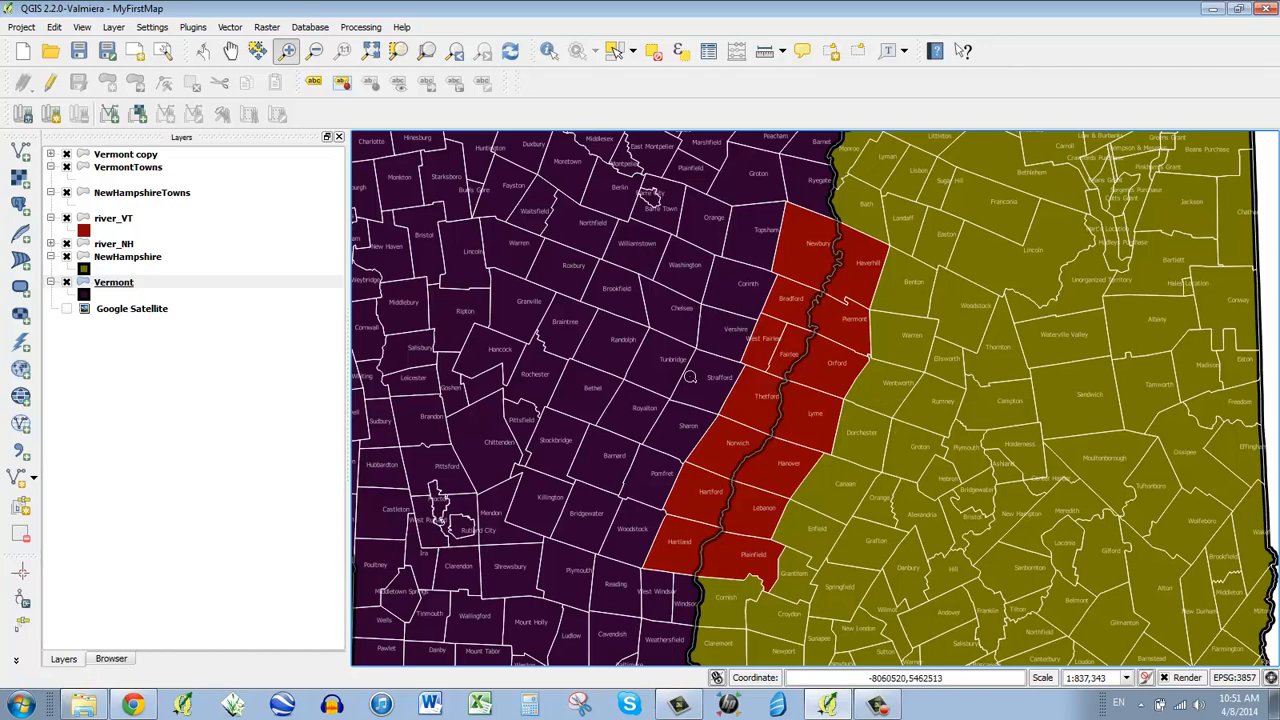
pyautogui.moveTo(530, 210)
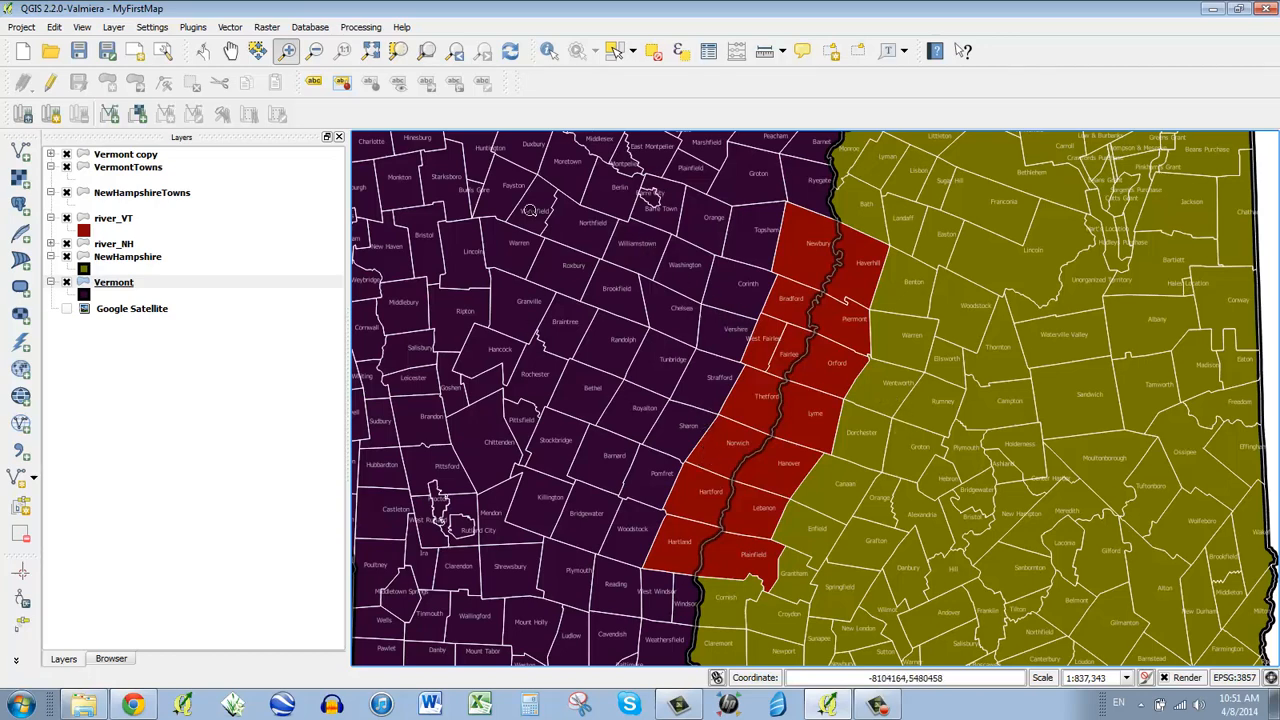
pyautogui.moveTo(838, 384)
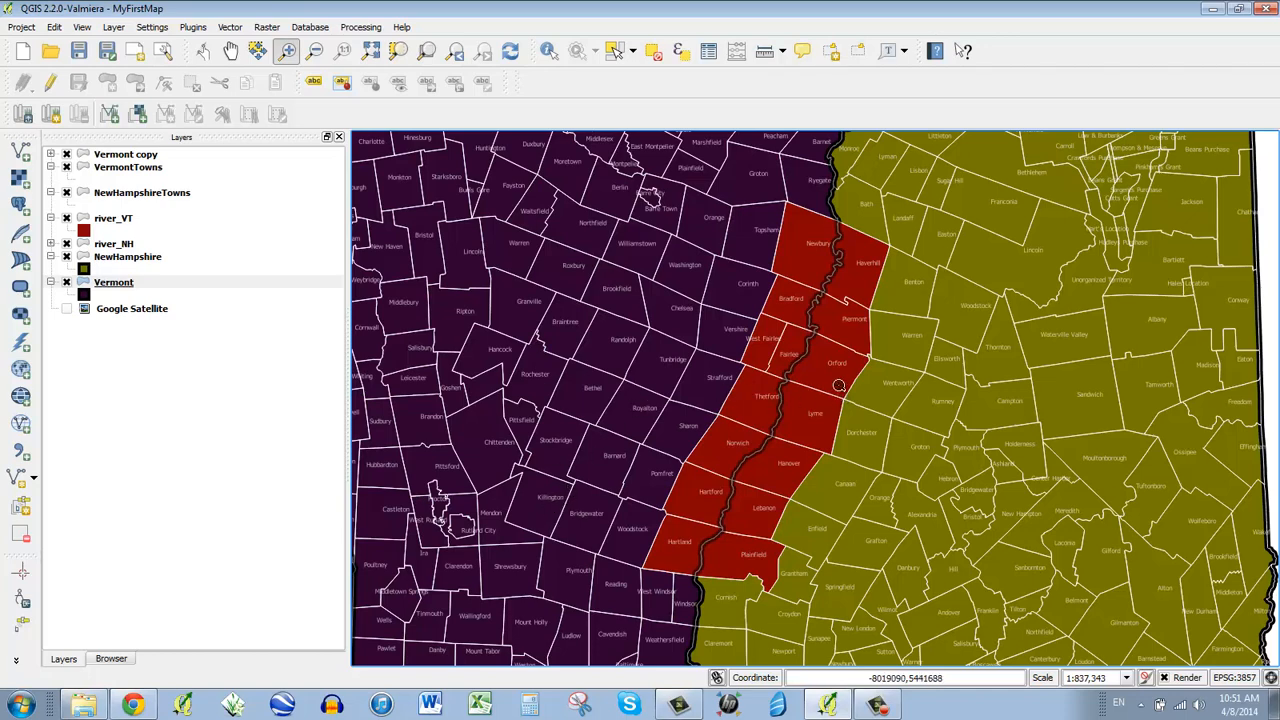
pyautogui.moveTo(816, 356)
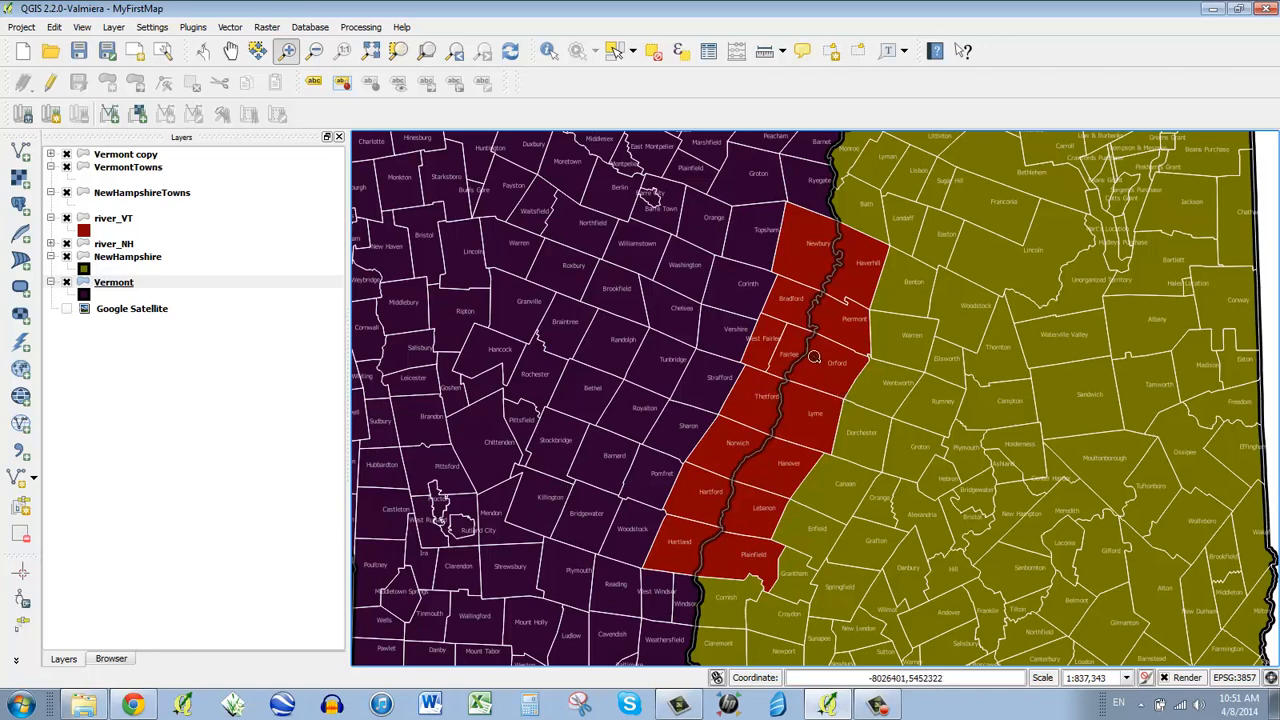
pyautogui.moveTo(810, 324)
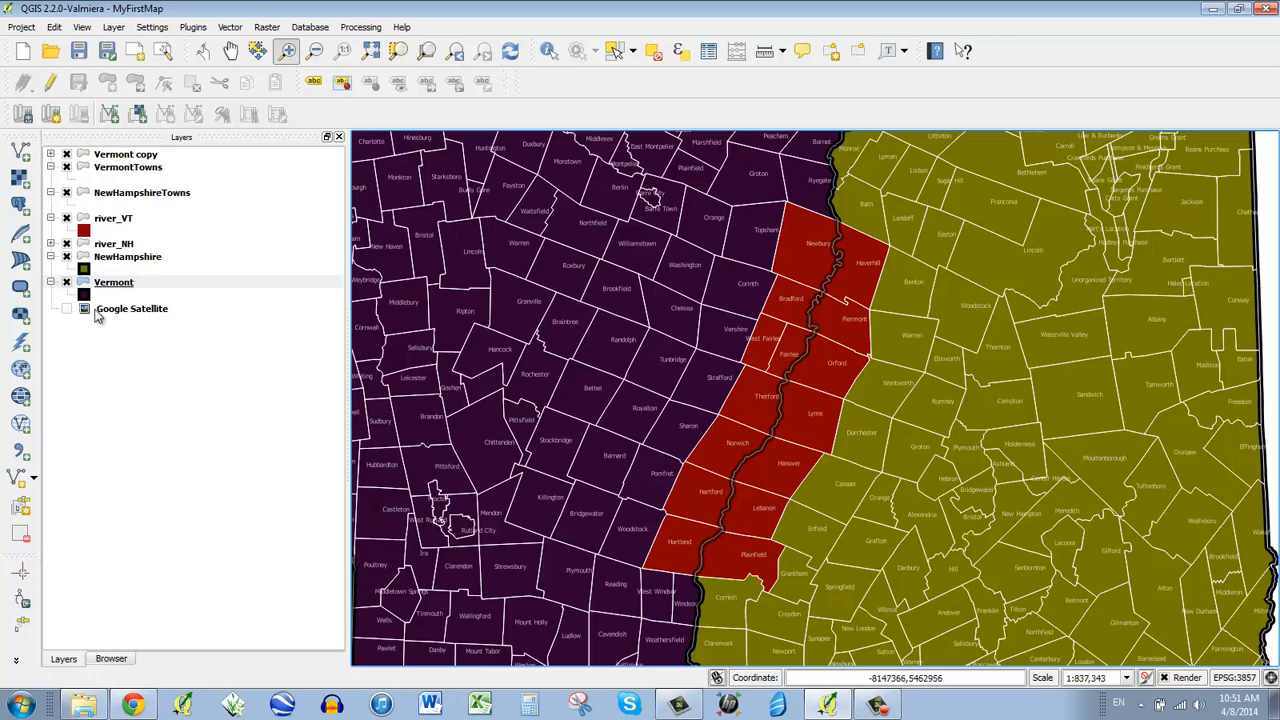
pyautogui.click(132, 308)
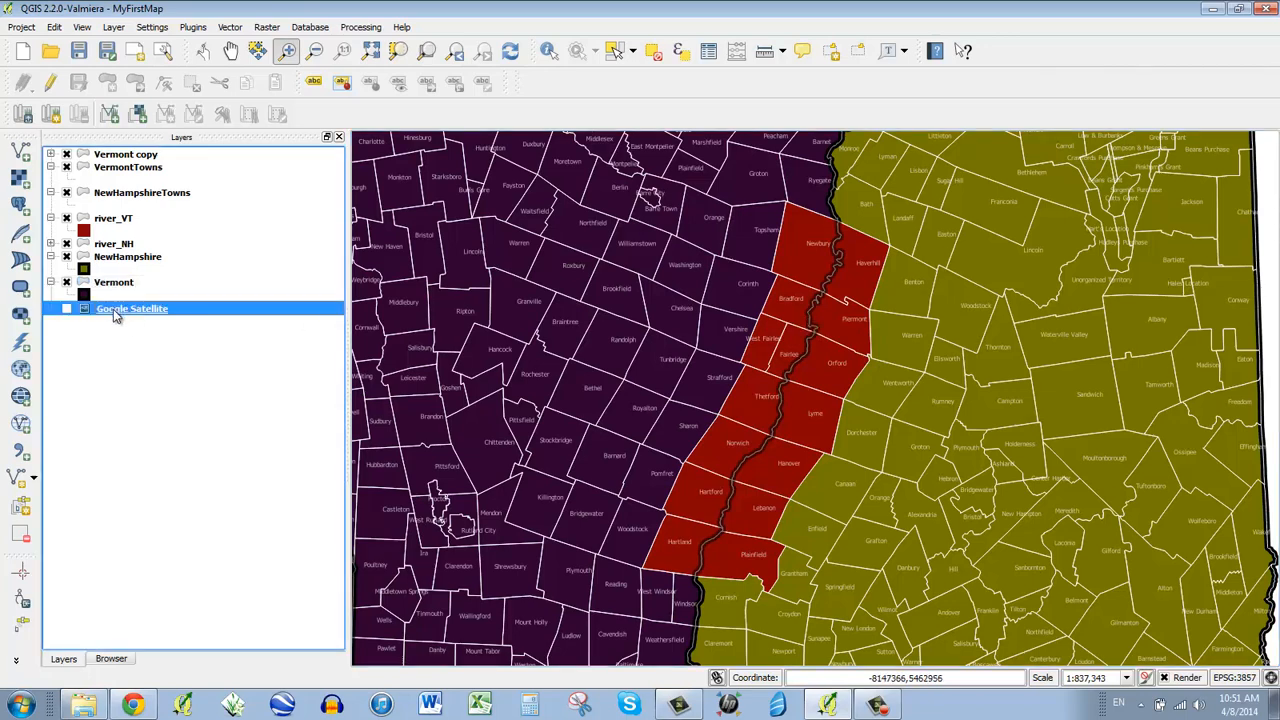
pyautogui.moveTo(132, 308)
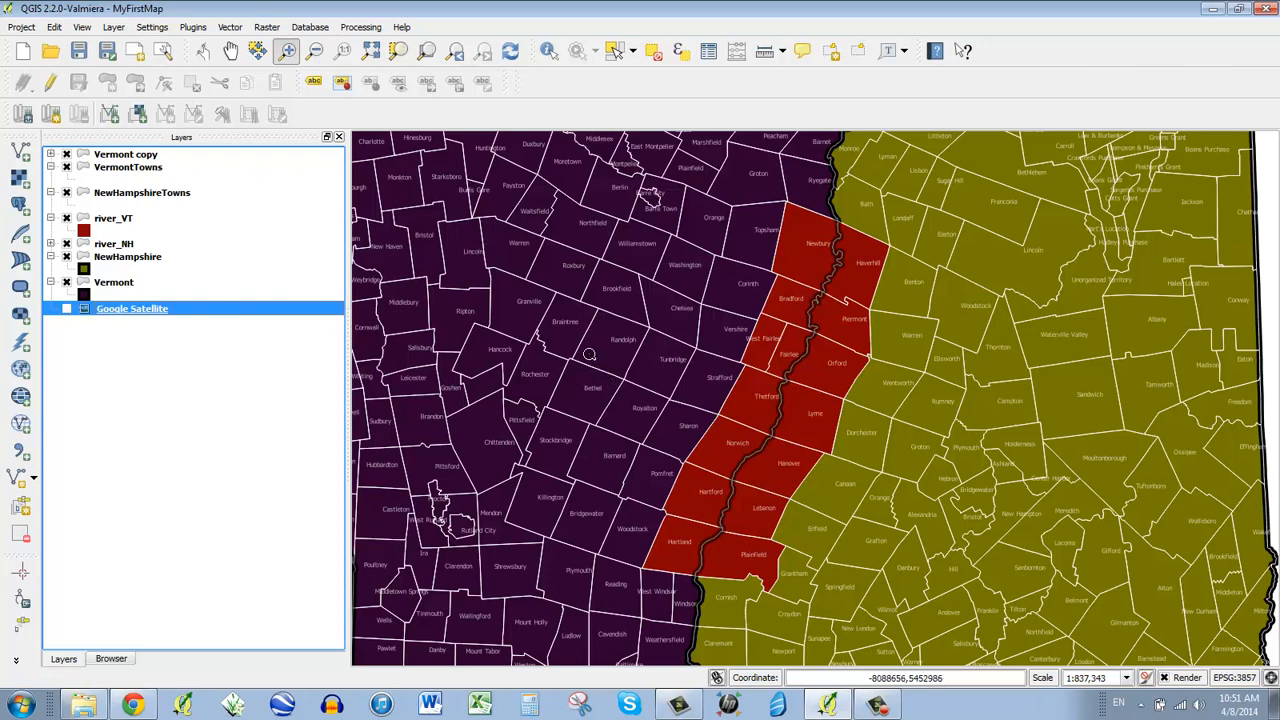
pyautogui.moveTo(630, 350)
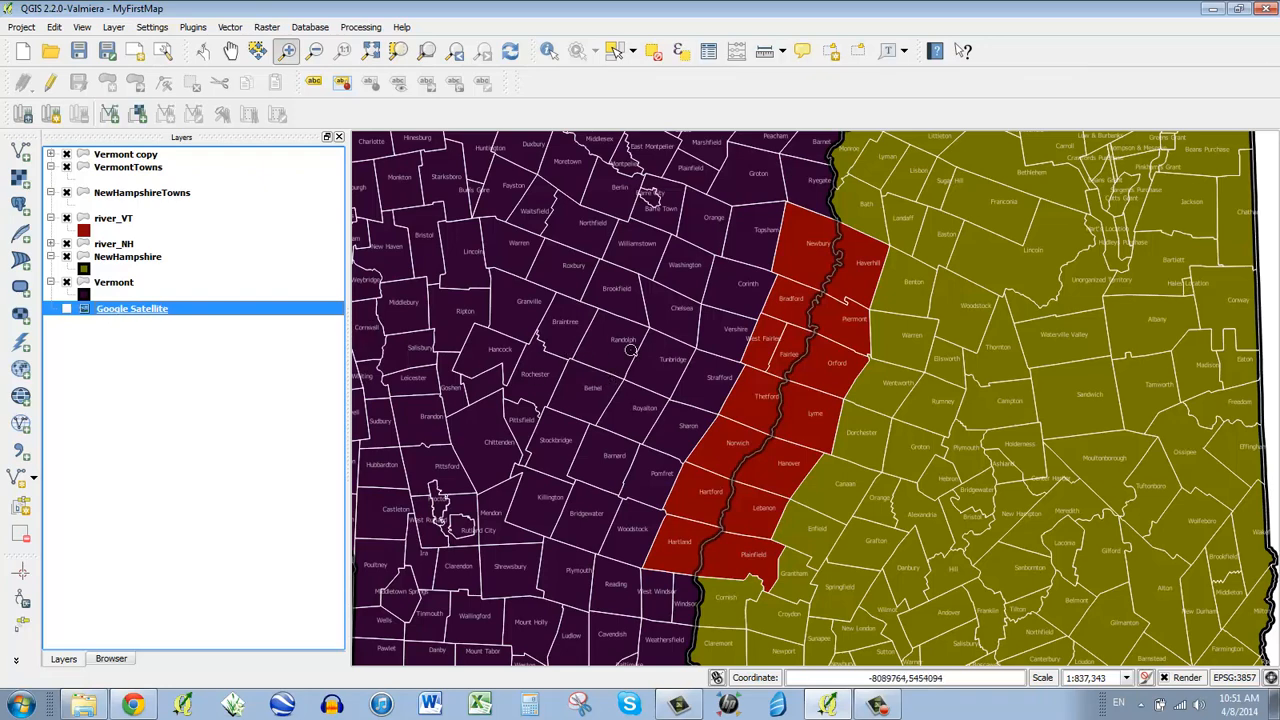
pyautogui.moveTo(864, 624)
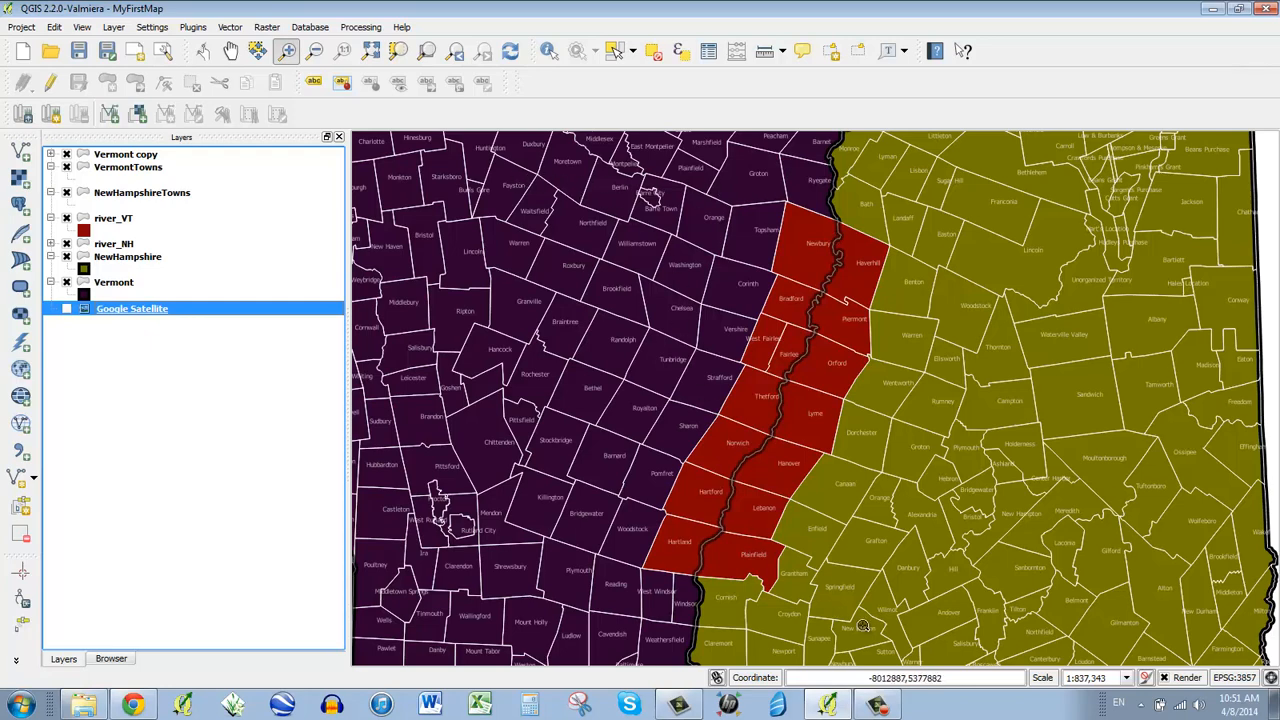
pyautogui.moveTo(180, 82)
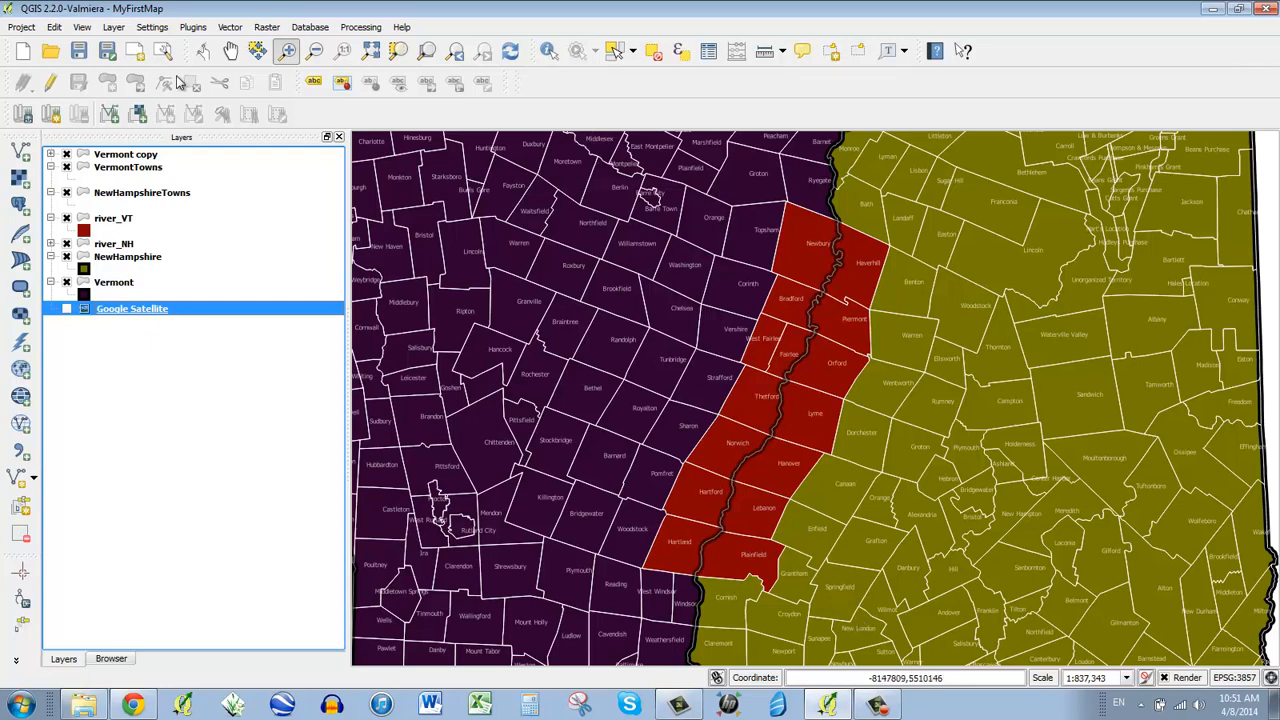
# Bring up the Project menu to reach the saved print composers
pyautogui.click(20, 28)
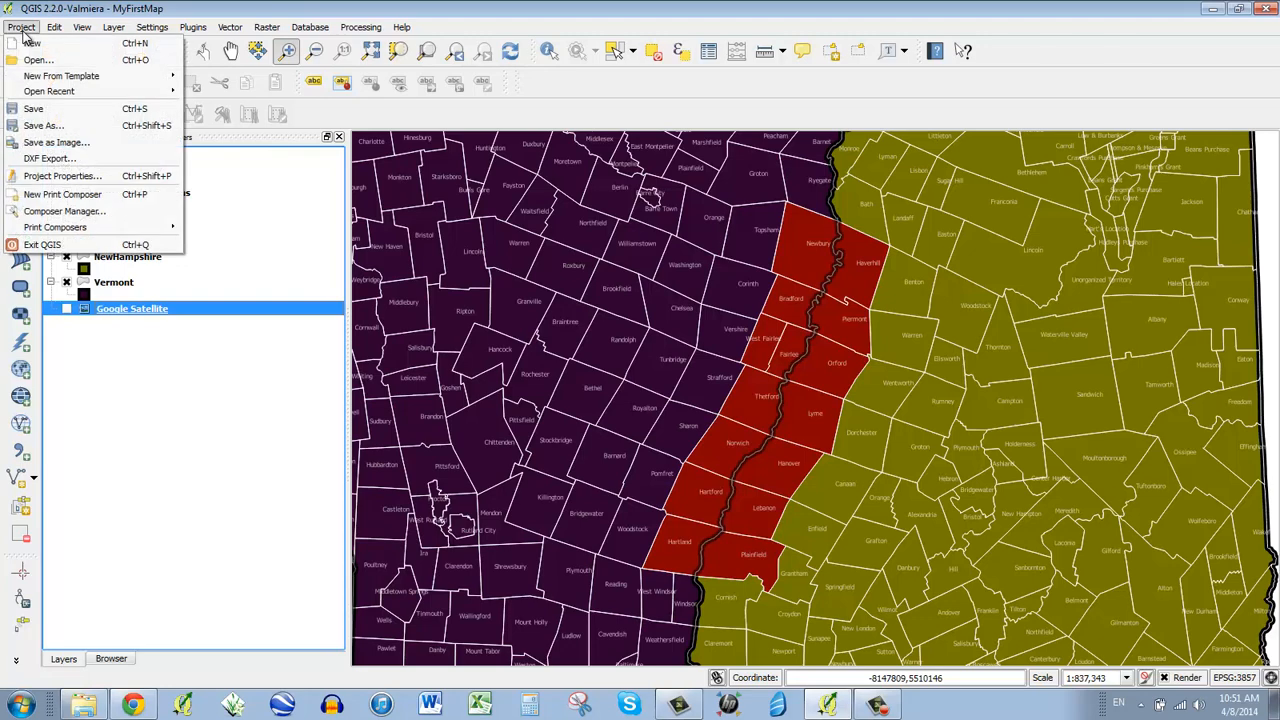
pyautogui.moveTo(24, 36)
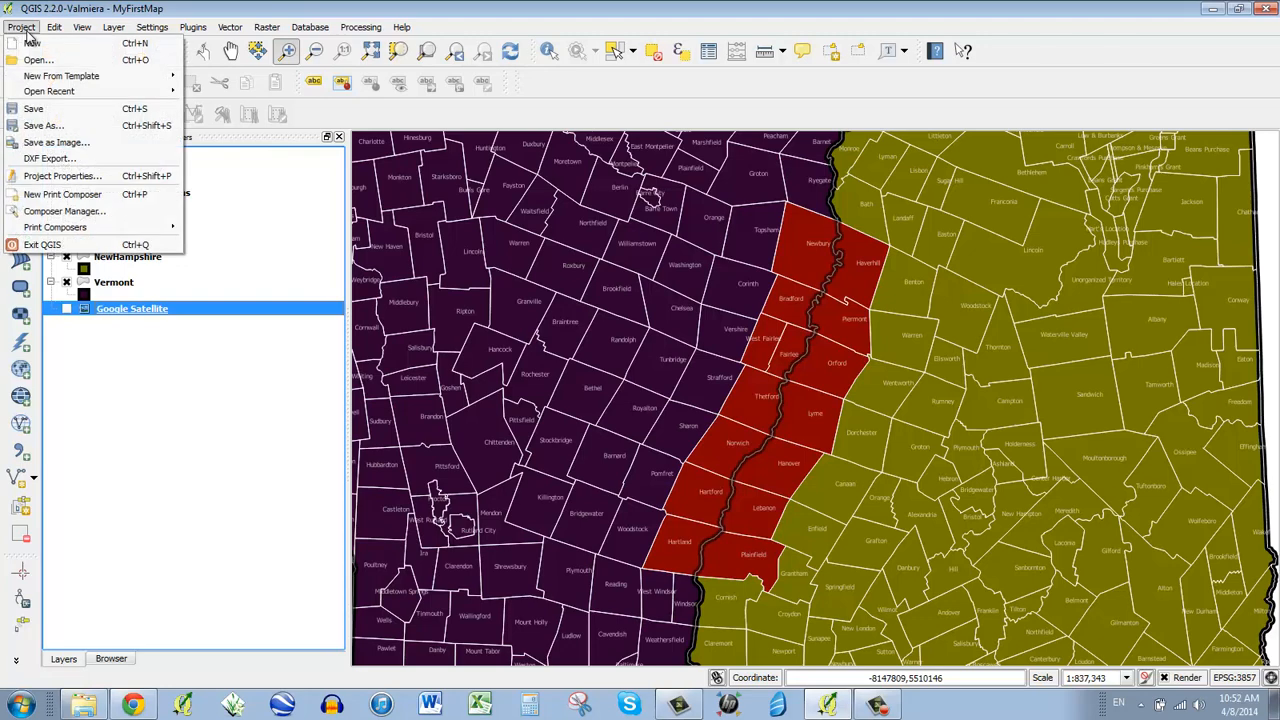
pyautogui.moveTo(56, 228)
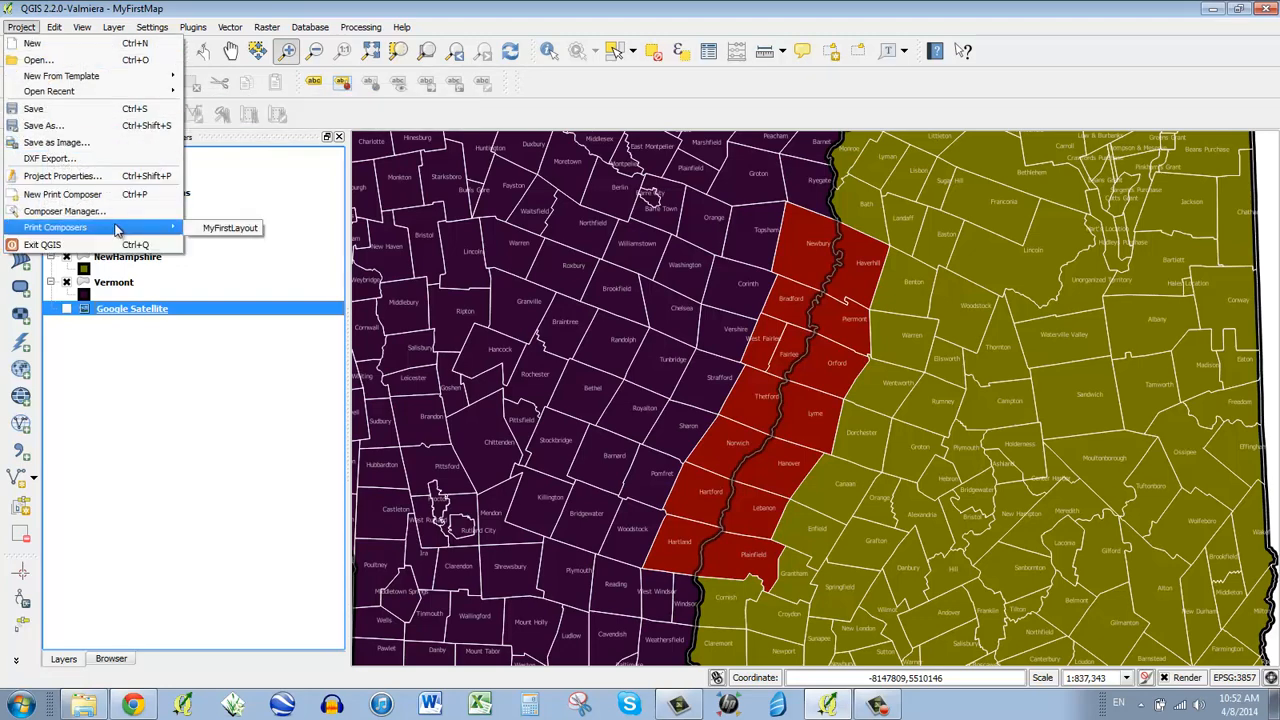
pyautogui.moveTo(230, 228)
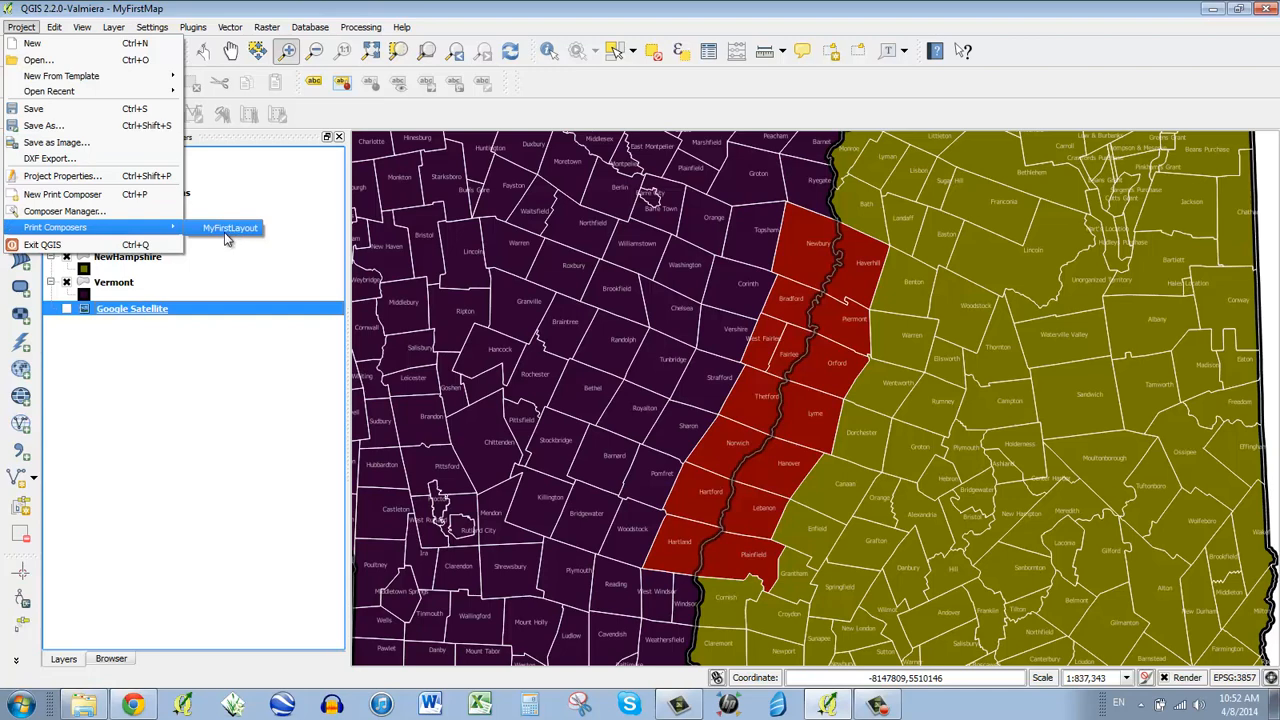
# Reopen MyFirstLayout and enlarge the new map item to fill most of the page
pyautogui.click(230, 228)
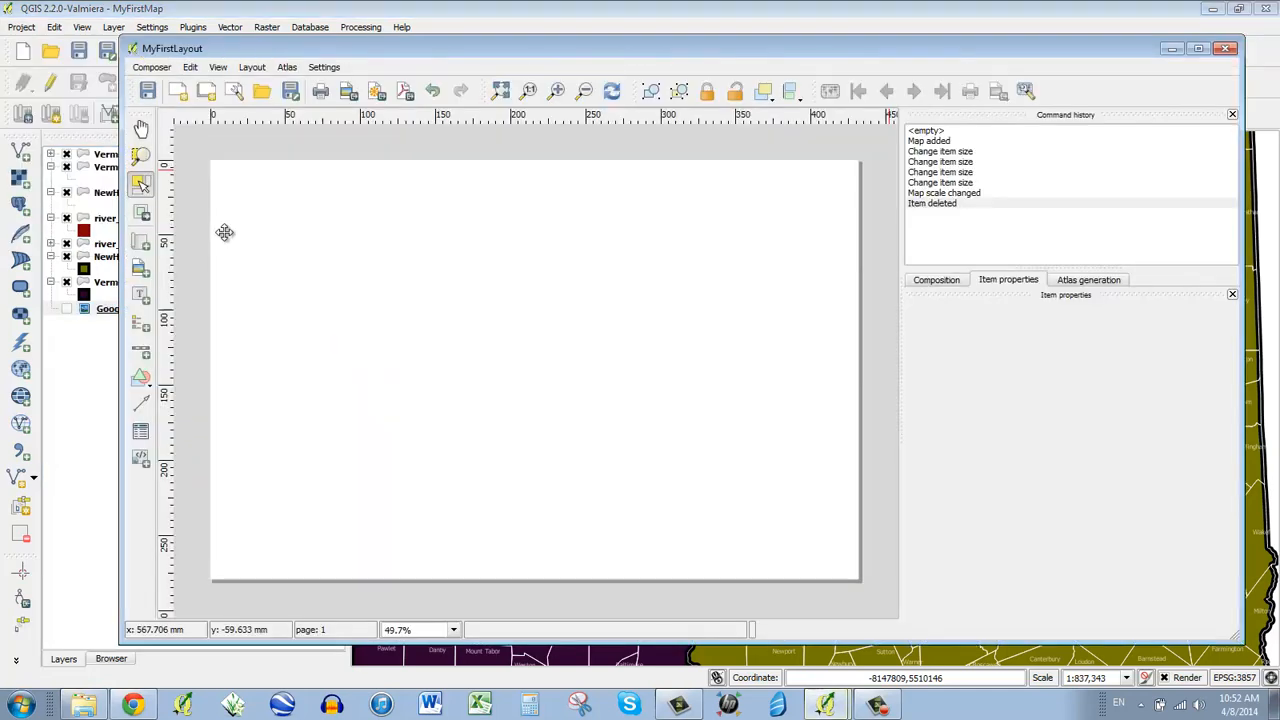
pyautogui.moveTo(156, 212)
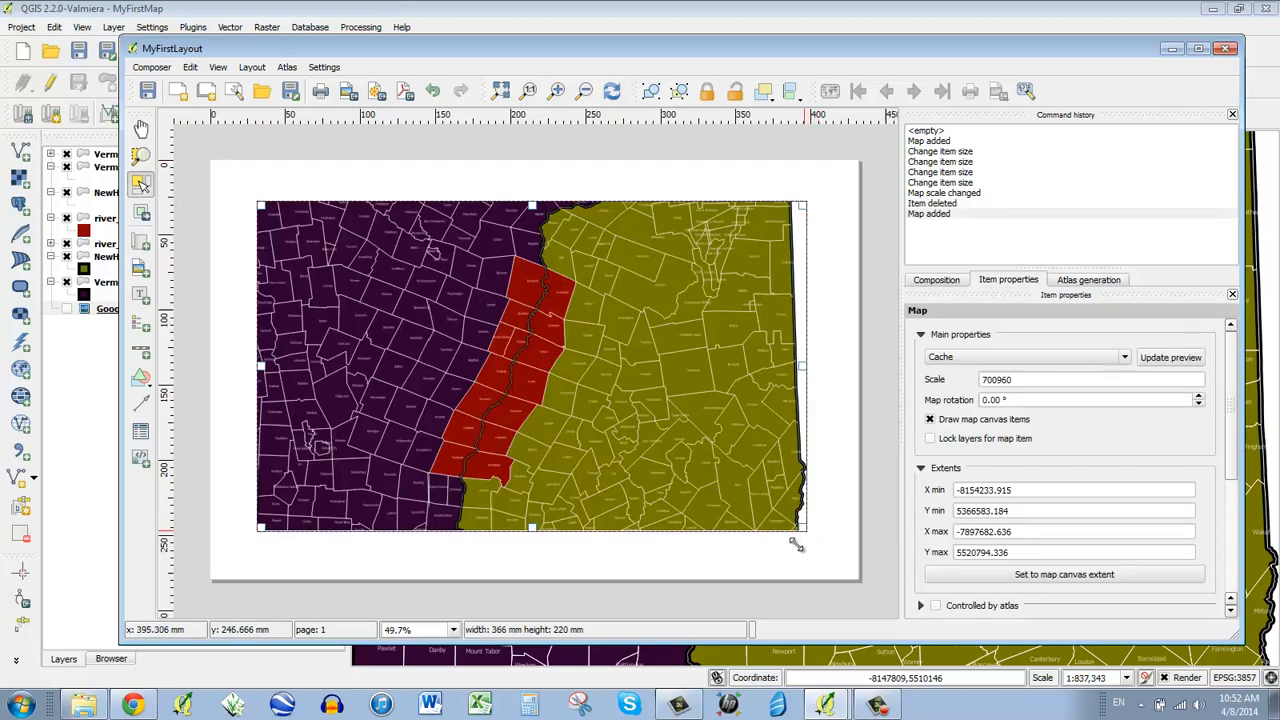
pyautogui.moveTo(800, 528); pyautogui.dragTo(762, 580)
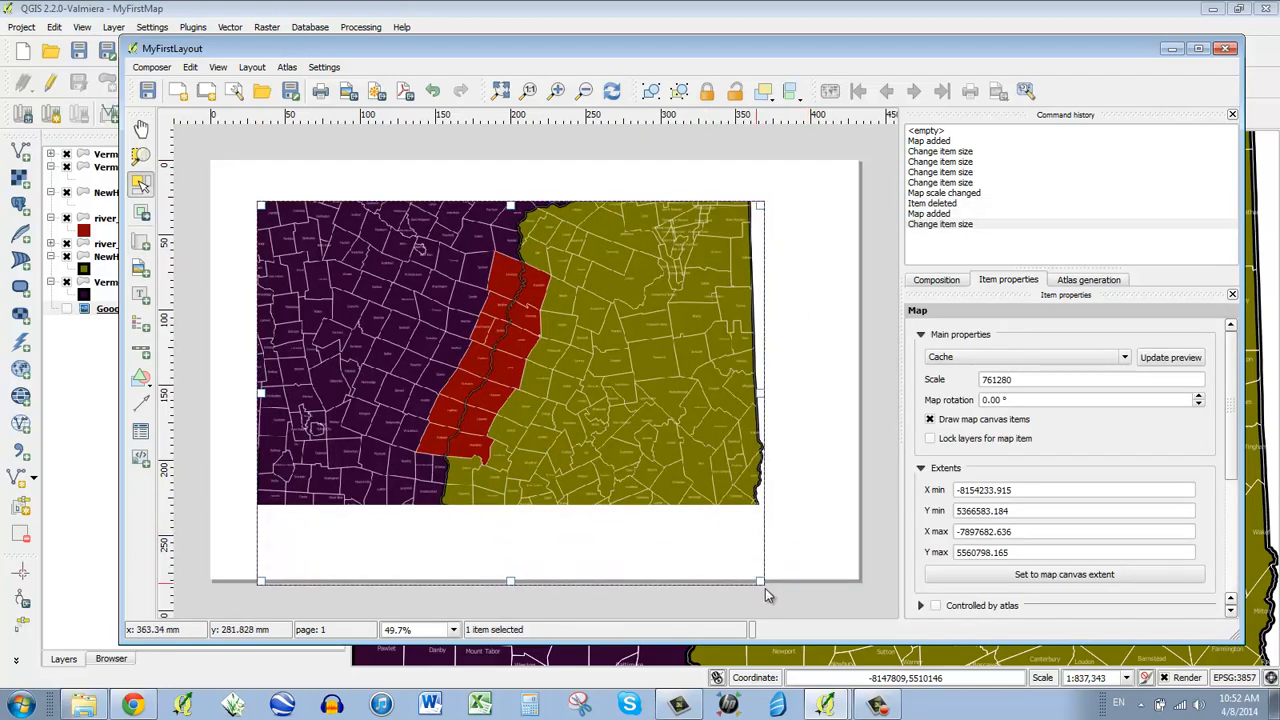
pyautogui.moveTo(760, 580); pyautogui.dragTo(718, 488)
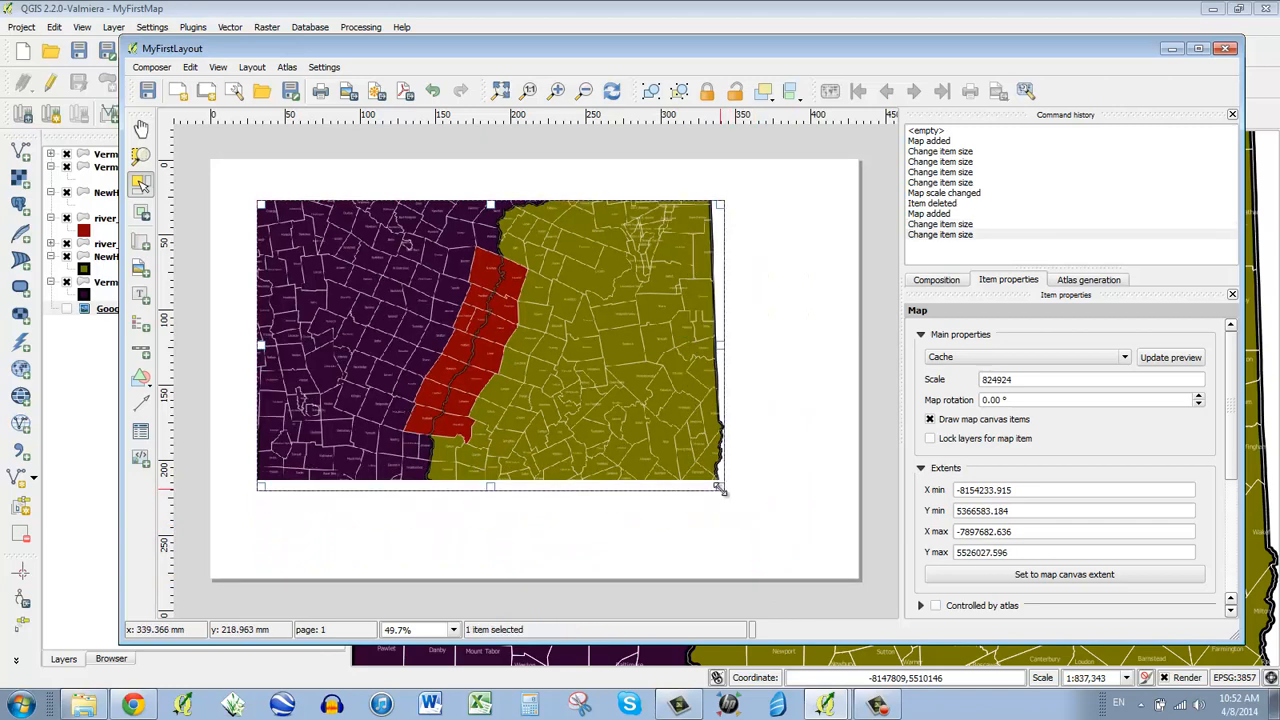
pyautogui.moveTo(720, 490); pyautogui.dragTo(816, 556)
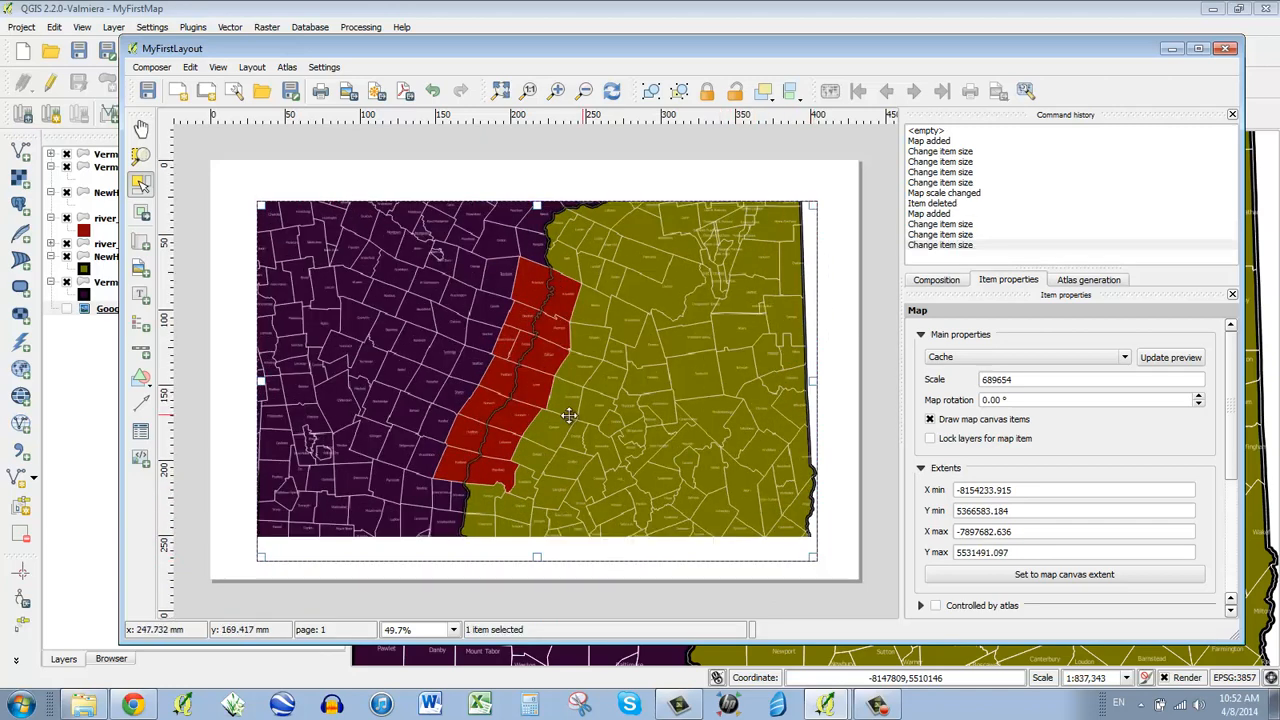
pyautogui.moveTo(532, 448)
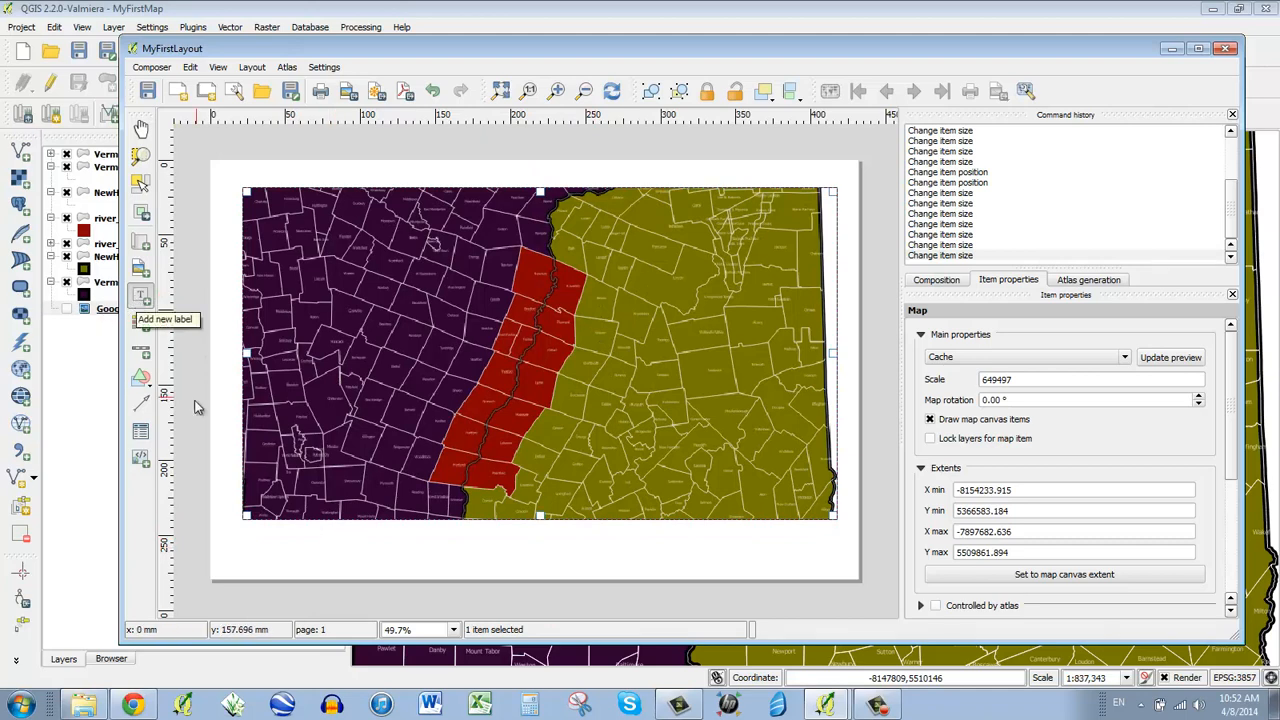
# Add a label below the map reading 'Cultural Region of the Upper Valley'
pyautogui.click(386, 552)
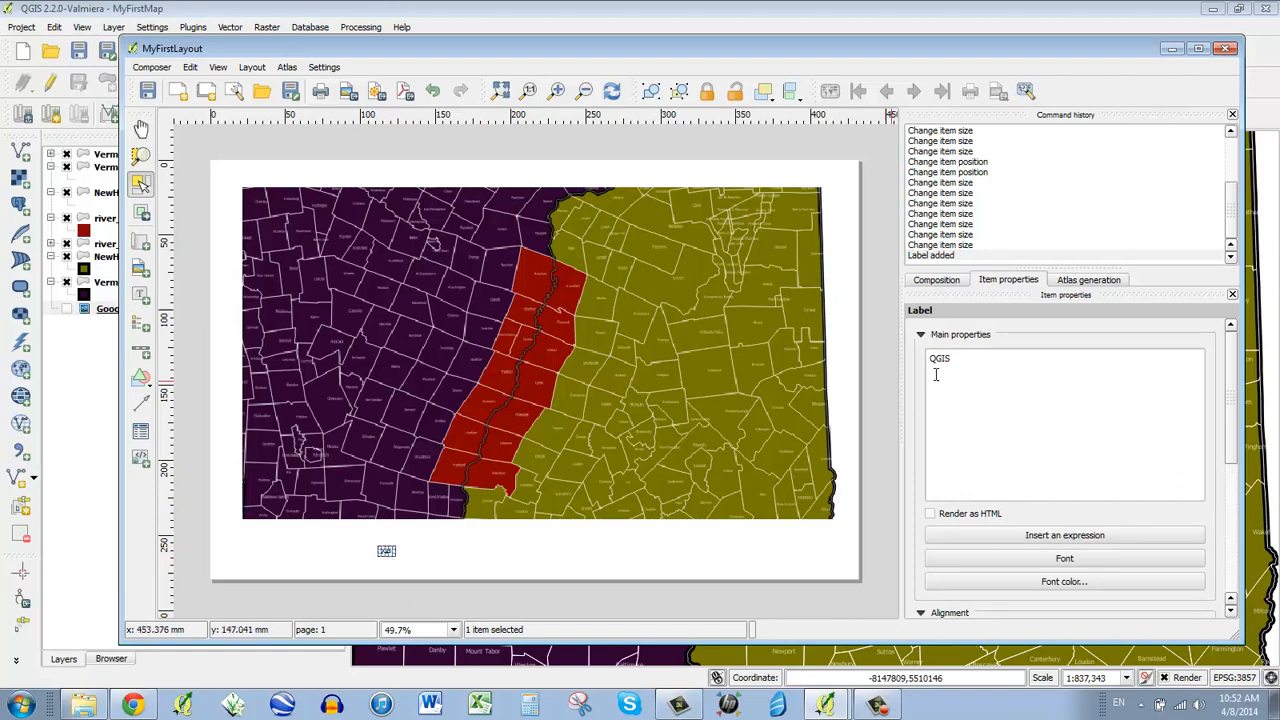
pyautogui.moveTo(998, 352)
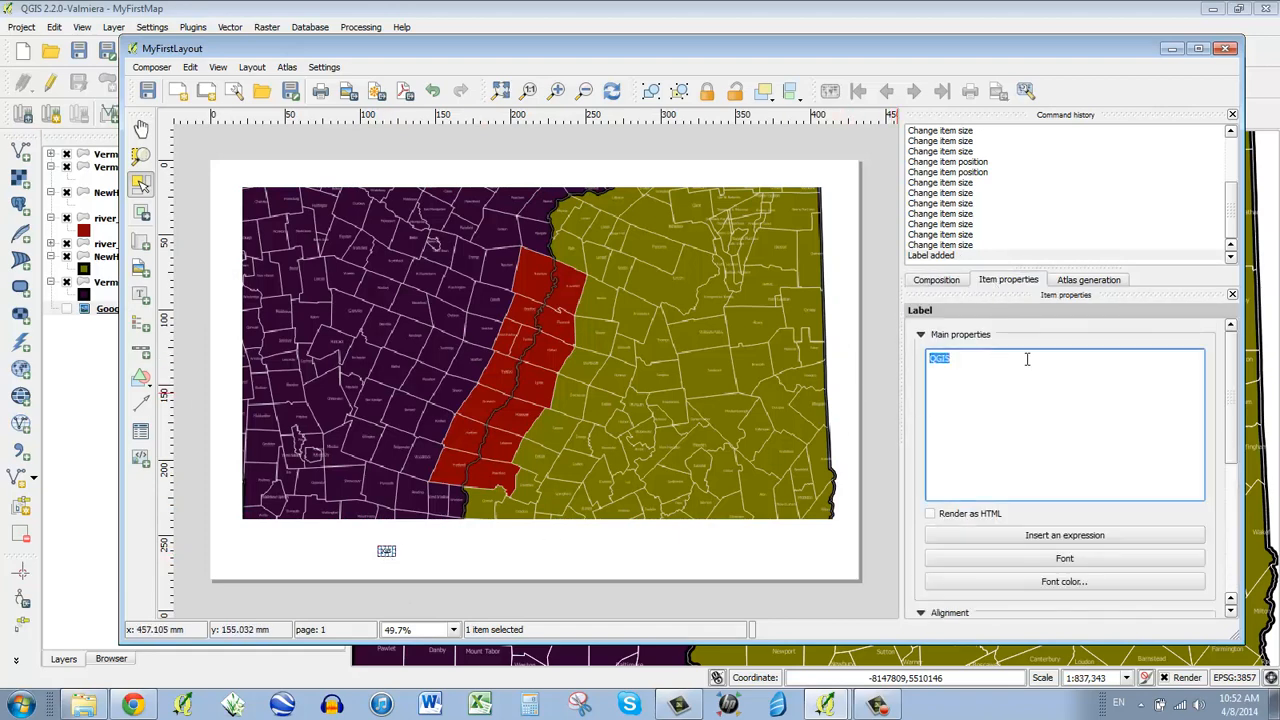
pyautogui.write('c')
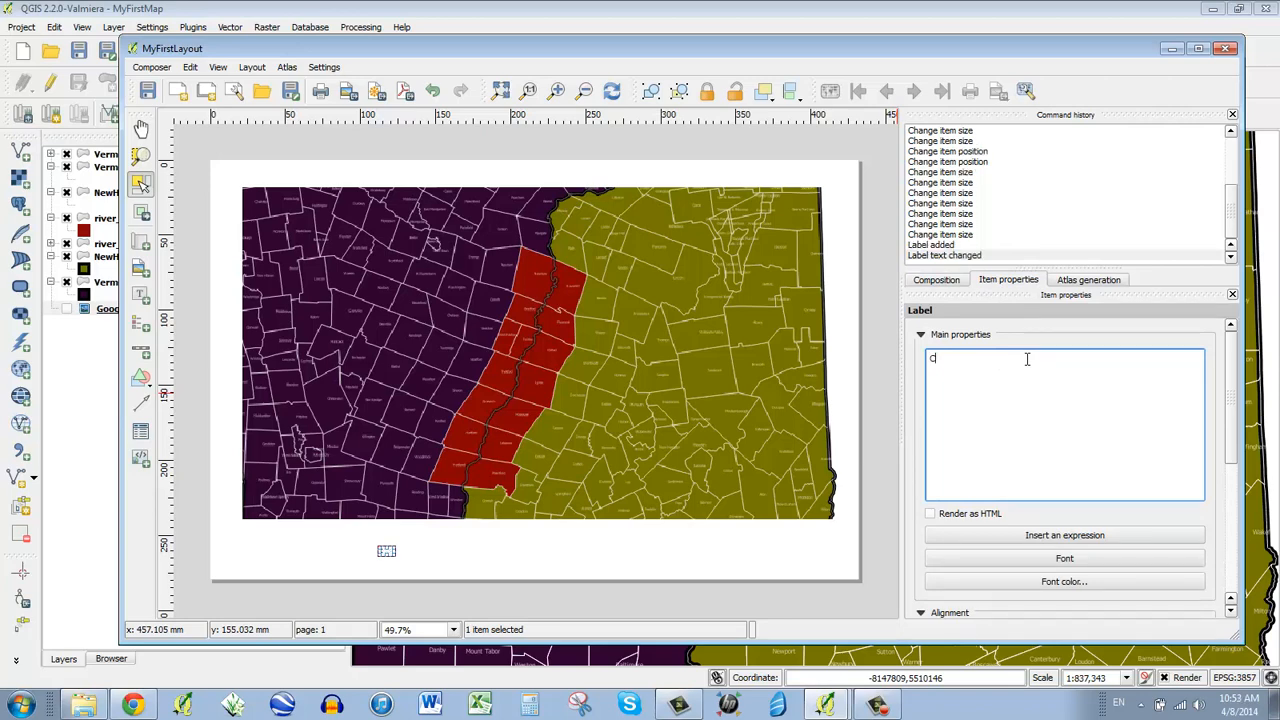
pyautogui.write('ultural Region of the U')
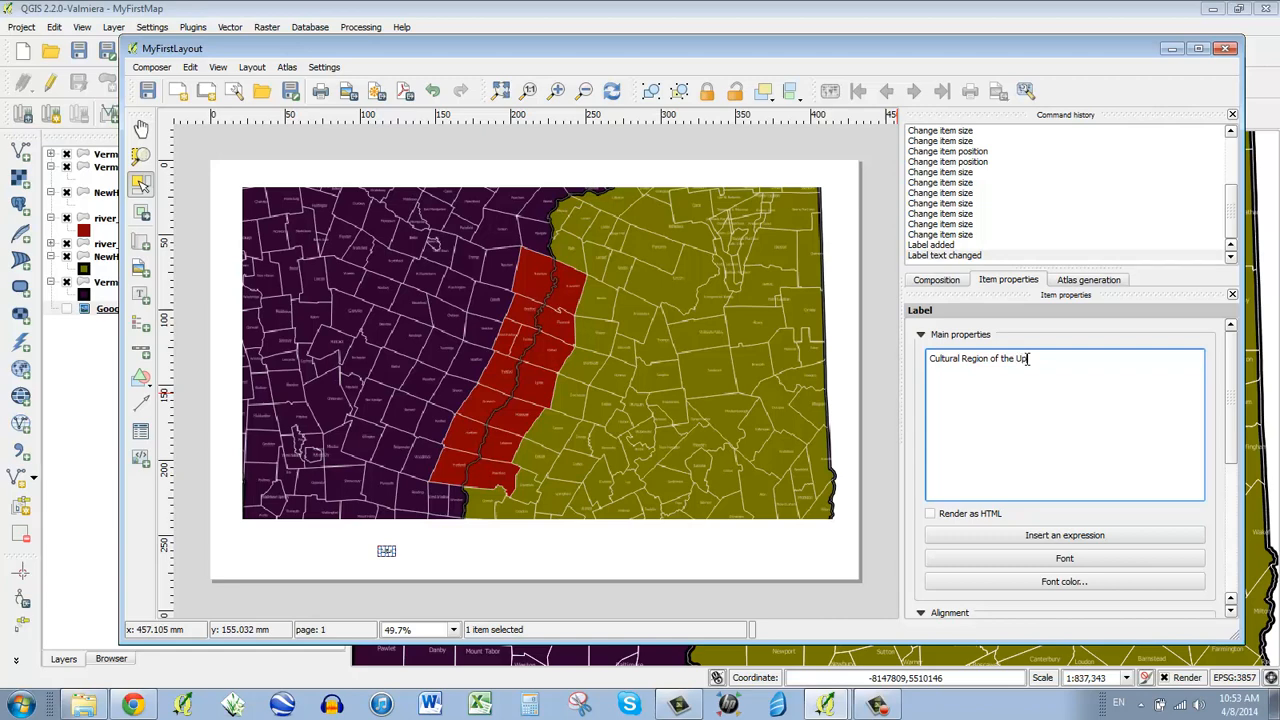
pyautogui.write('per Valley')
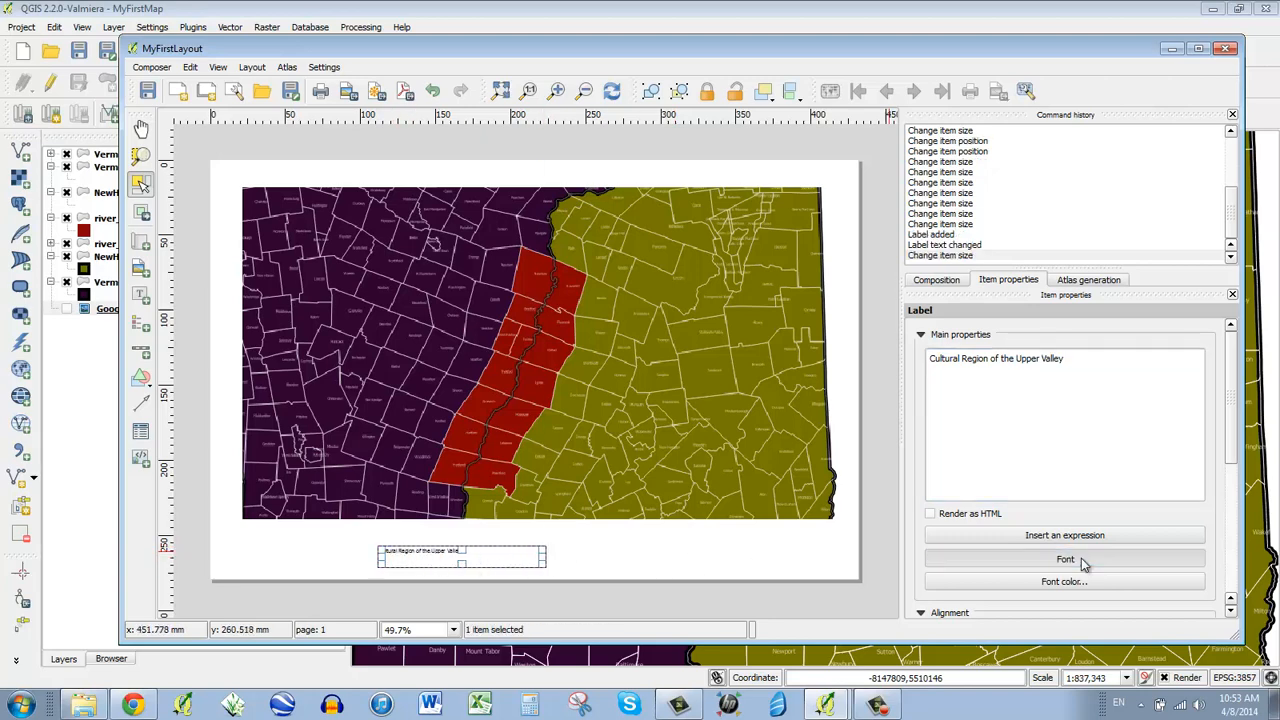
# Enlarge the title font and resize its box so the full text fits
pyautogui.click(1064, 558)
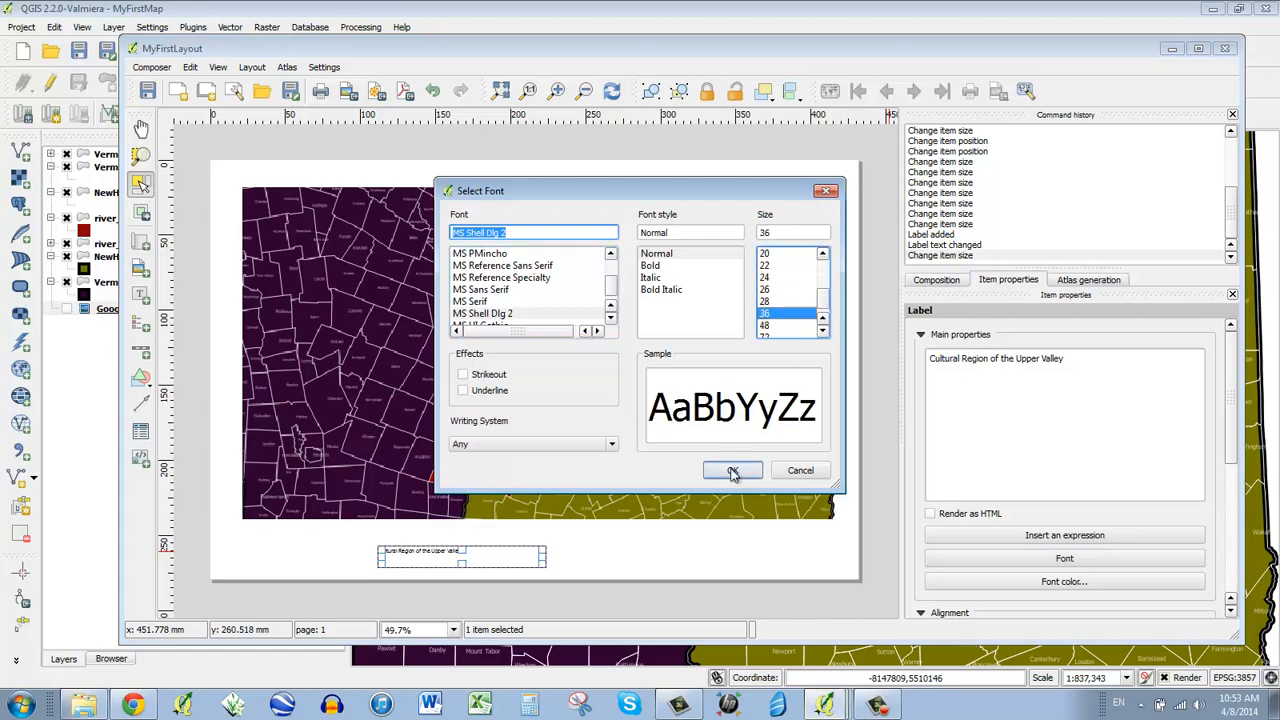
pyautogui.click(732, 470)
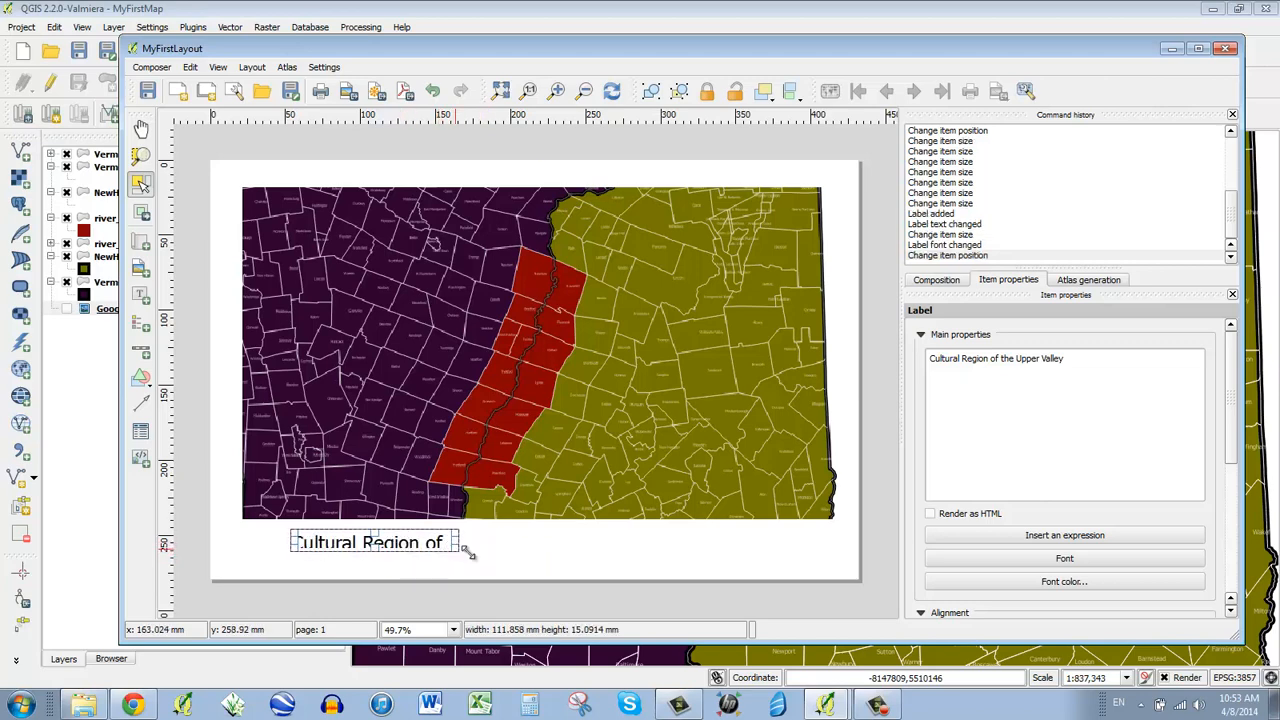
pyautogui.moveTo(458, 542); pyautogui.dragTo(724, 544)
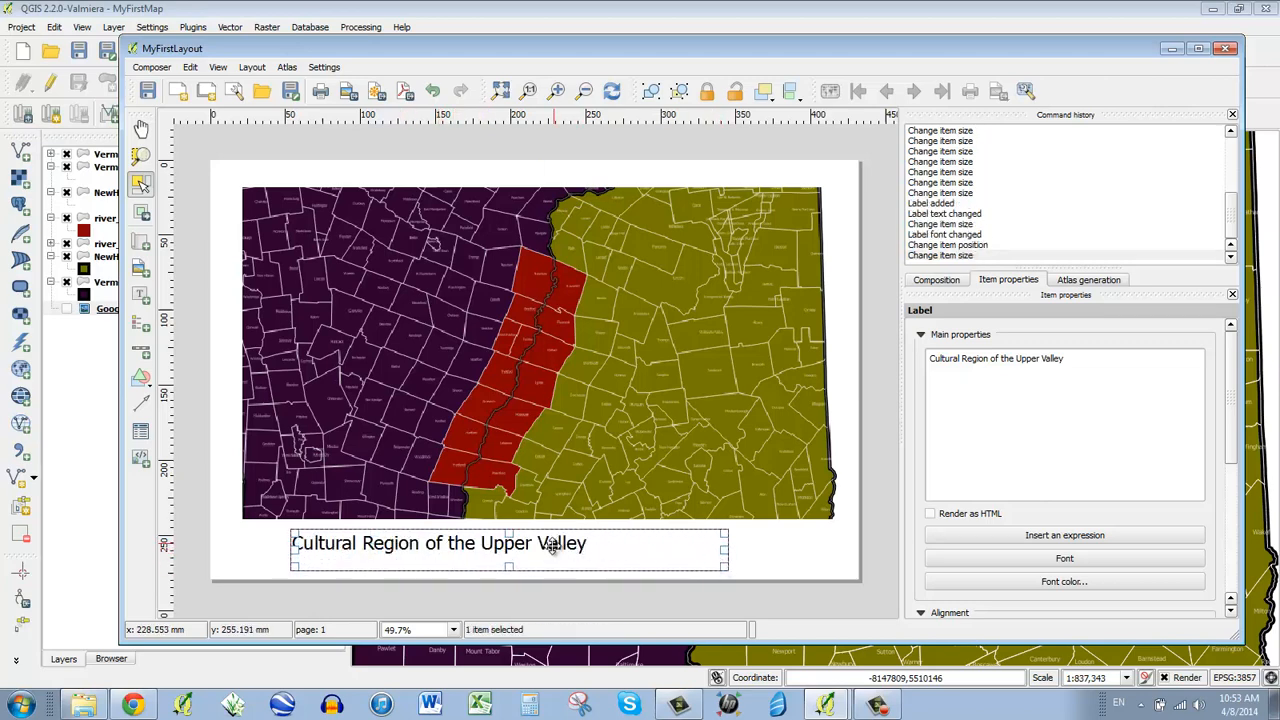
pyautogui.moveTo(724, 568); pyautogui.dragTo(622, 560)
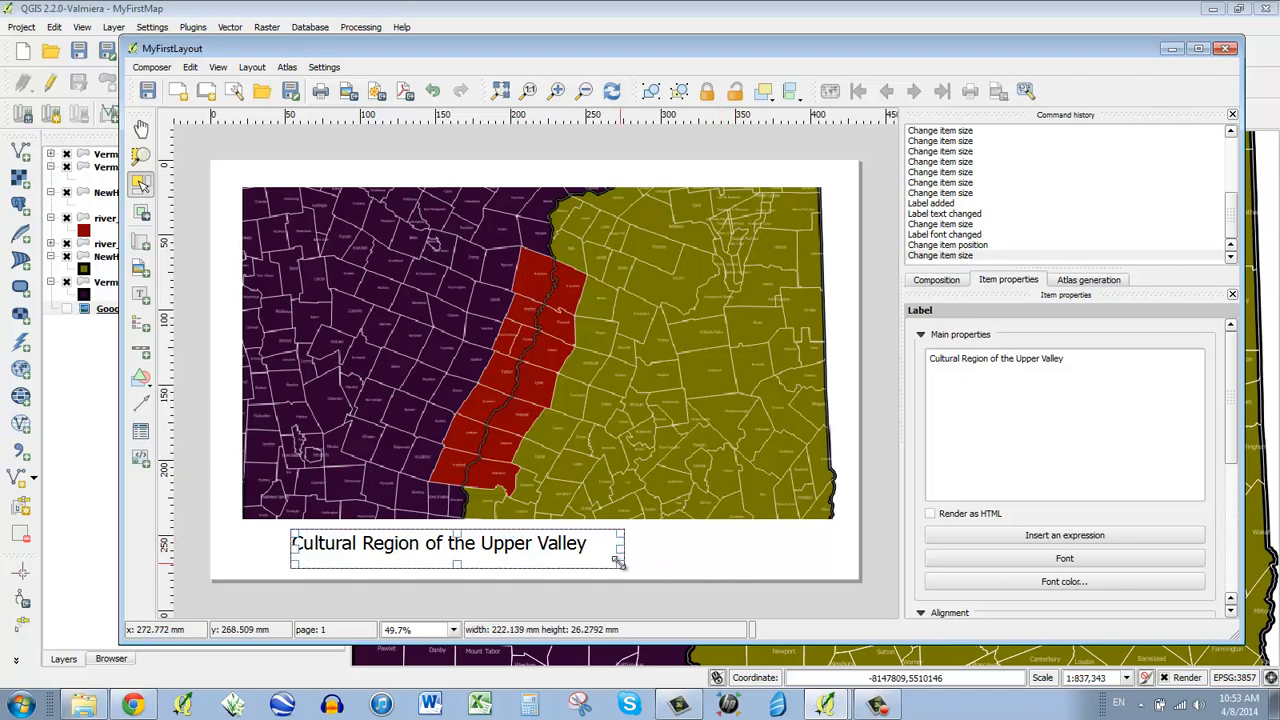
pyautogui.moveTo(456, 556); pyautogui.dragTo(424, 548)
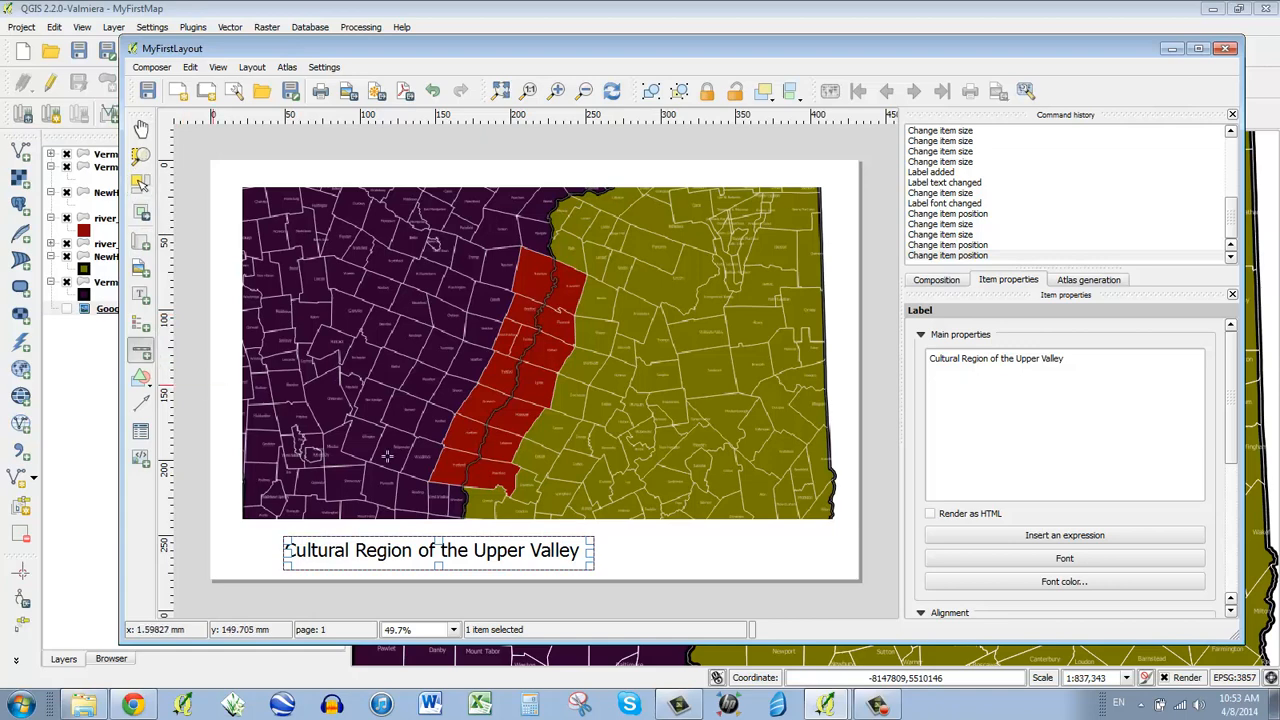
# Place a kilometre scale bar below the map beside the title
pyautogui.click(140, 348)
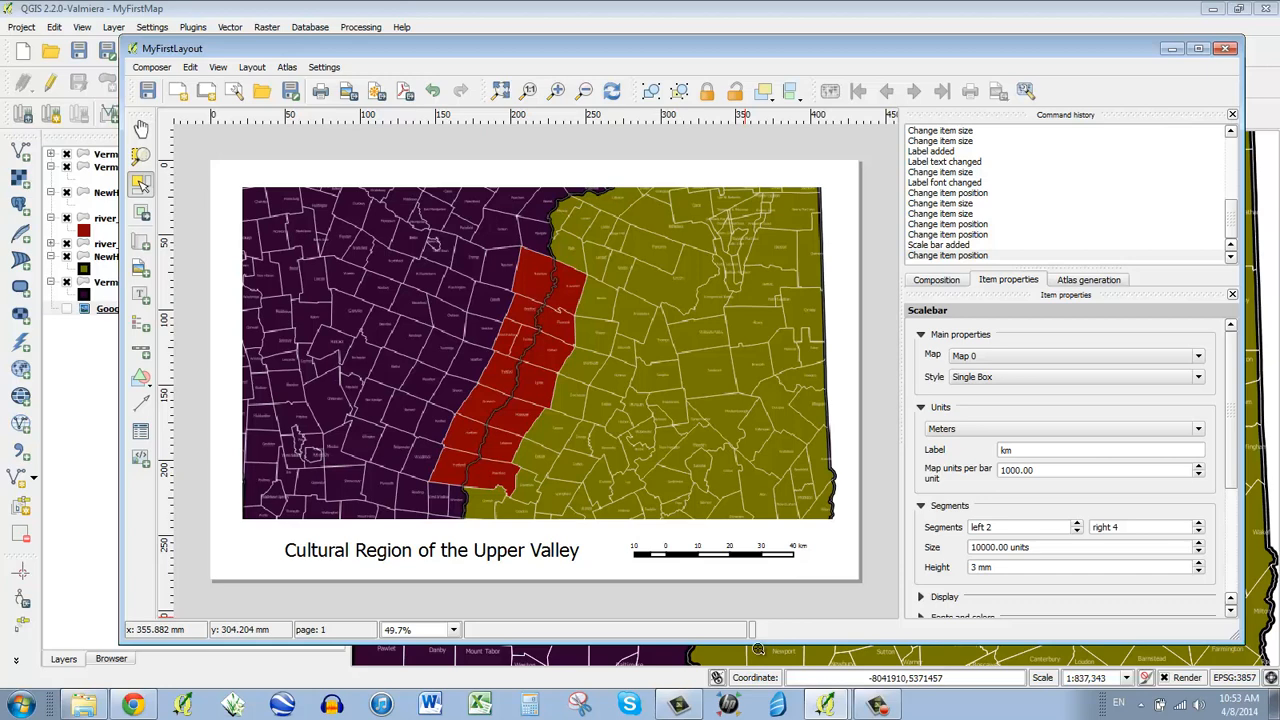
pyautogui.moveTo(584, 420)
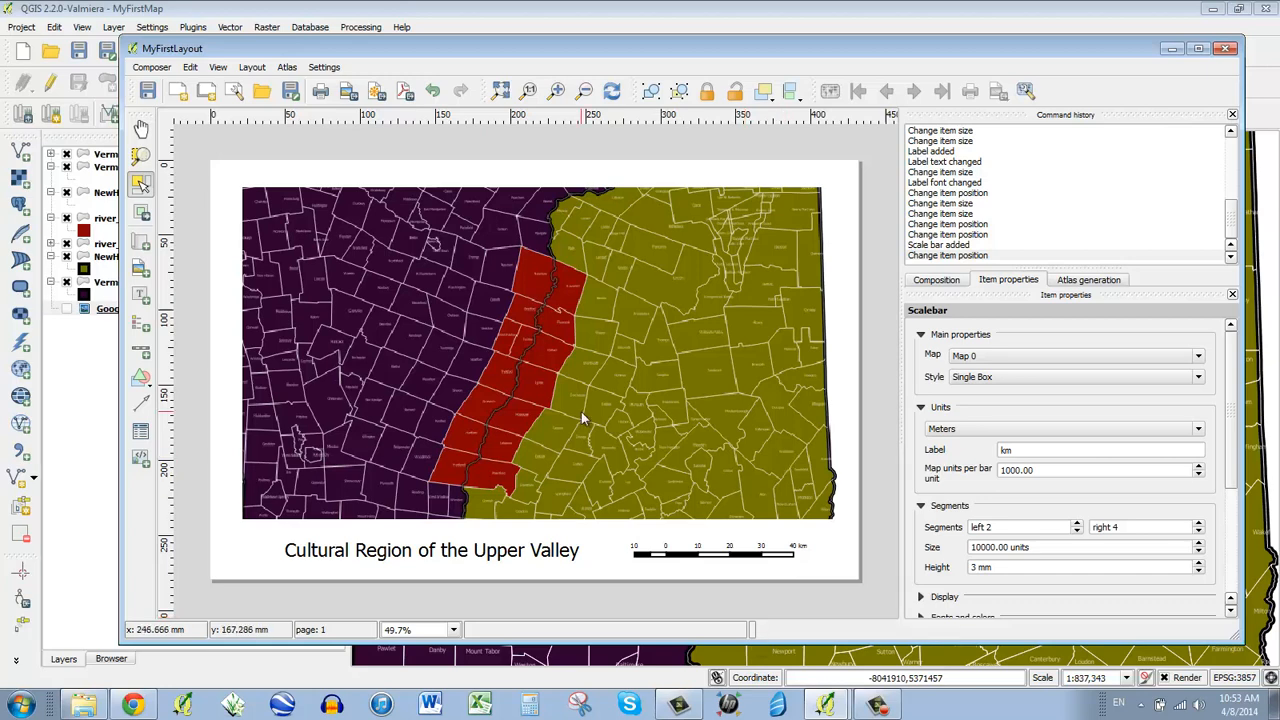
pyautogui.moveTo(488, 490)
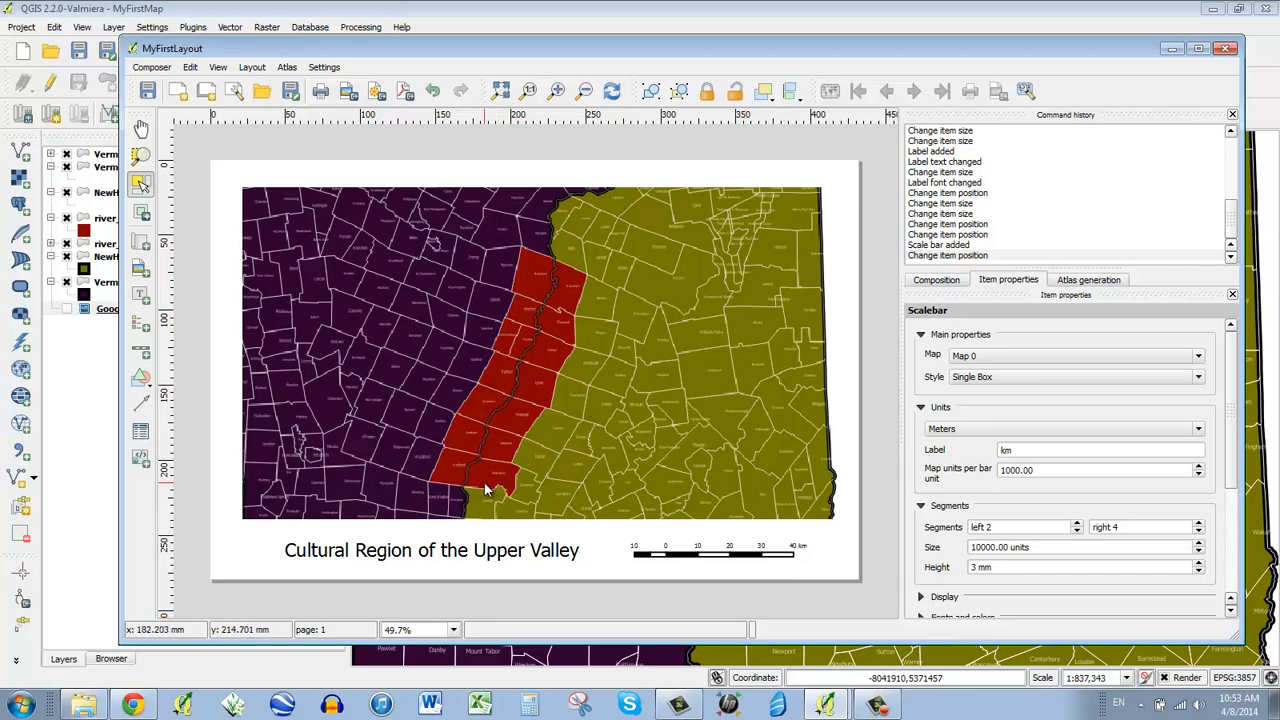
pyautogui.moveTo(610, 376)
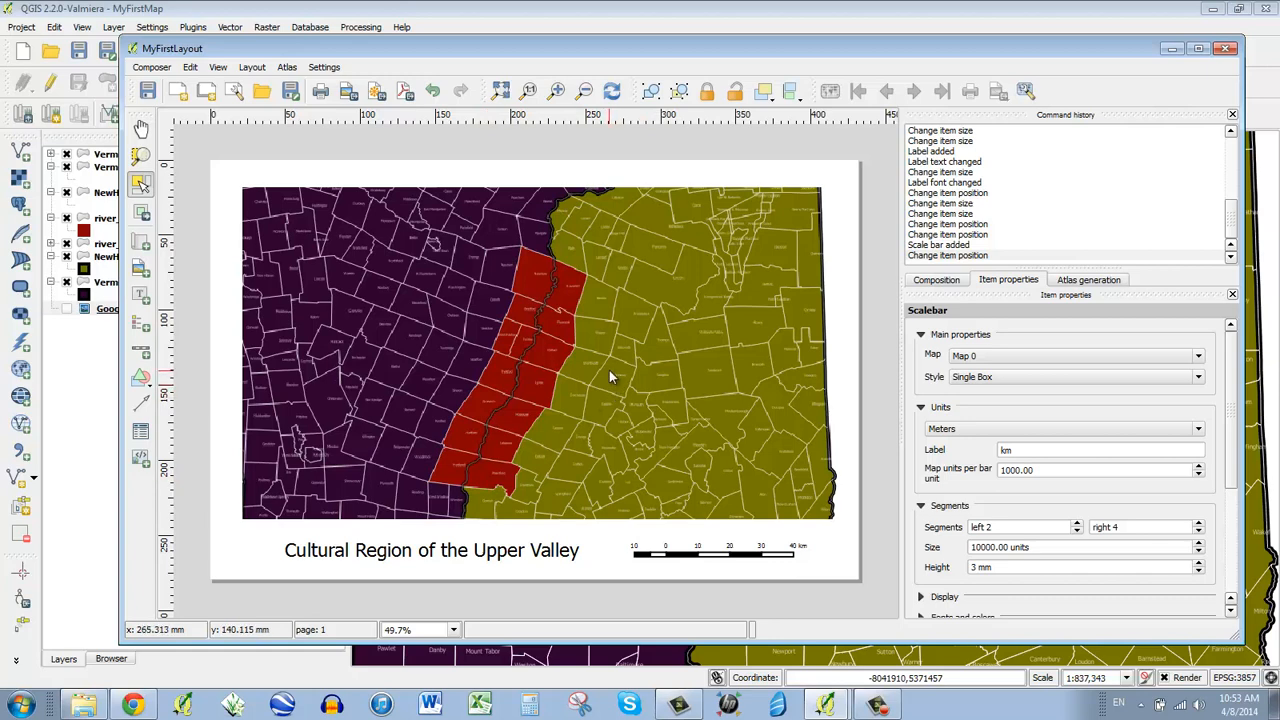
pyautogui.moveTo(610, 360)
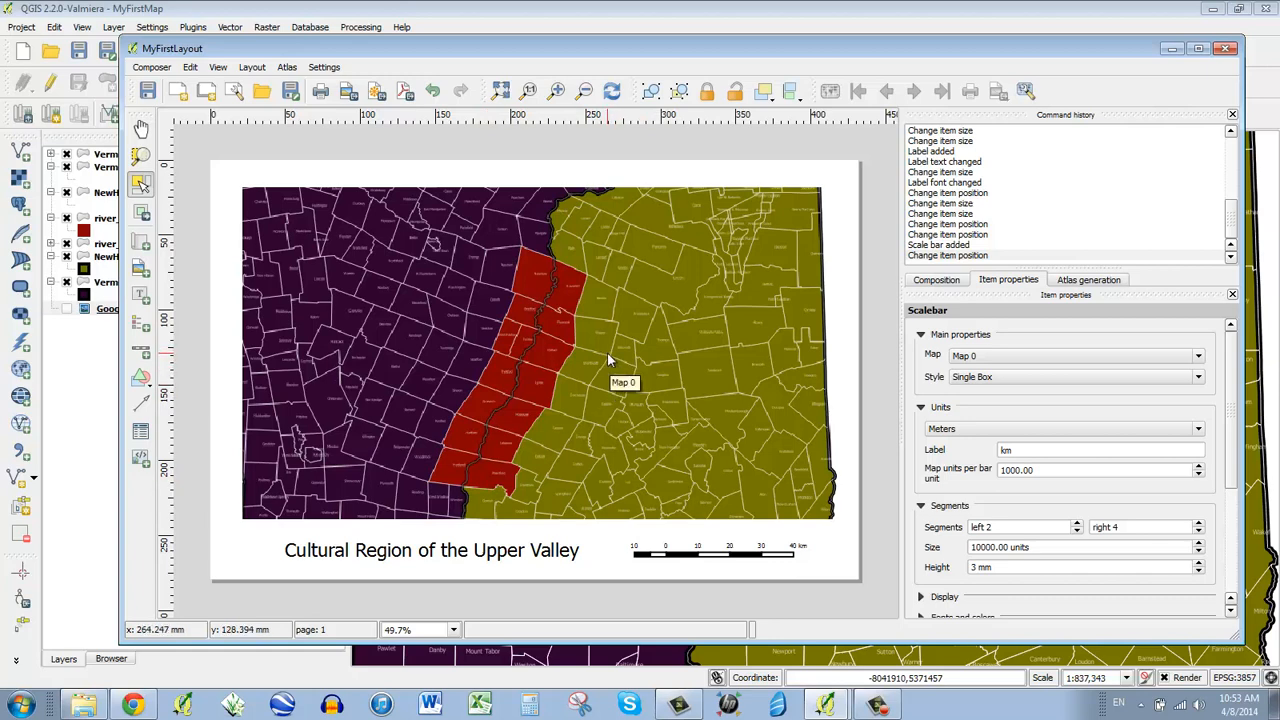
pyautogui.moveTo(476, 144)
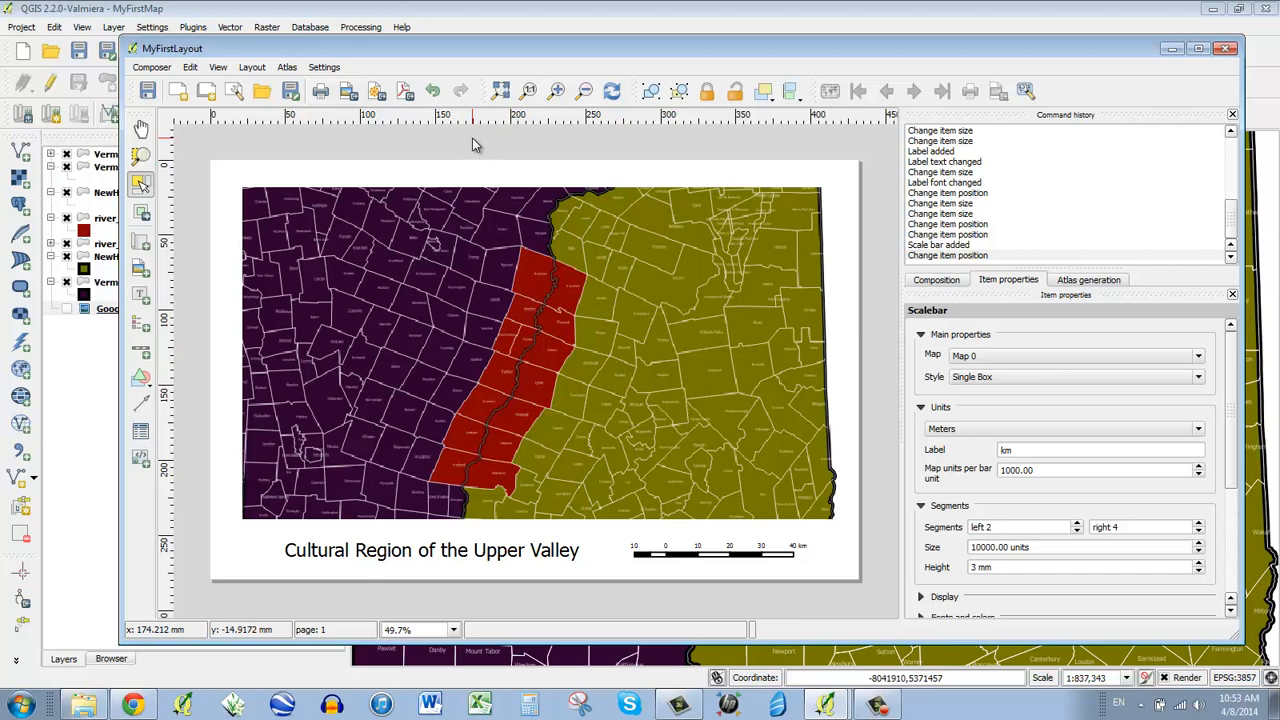
pyautogui.moveTo(348, 92)
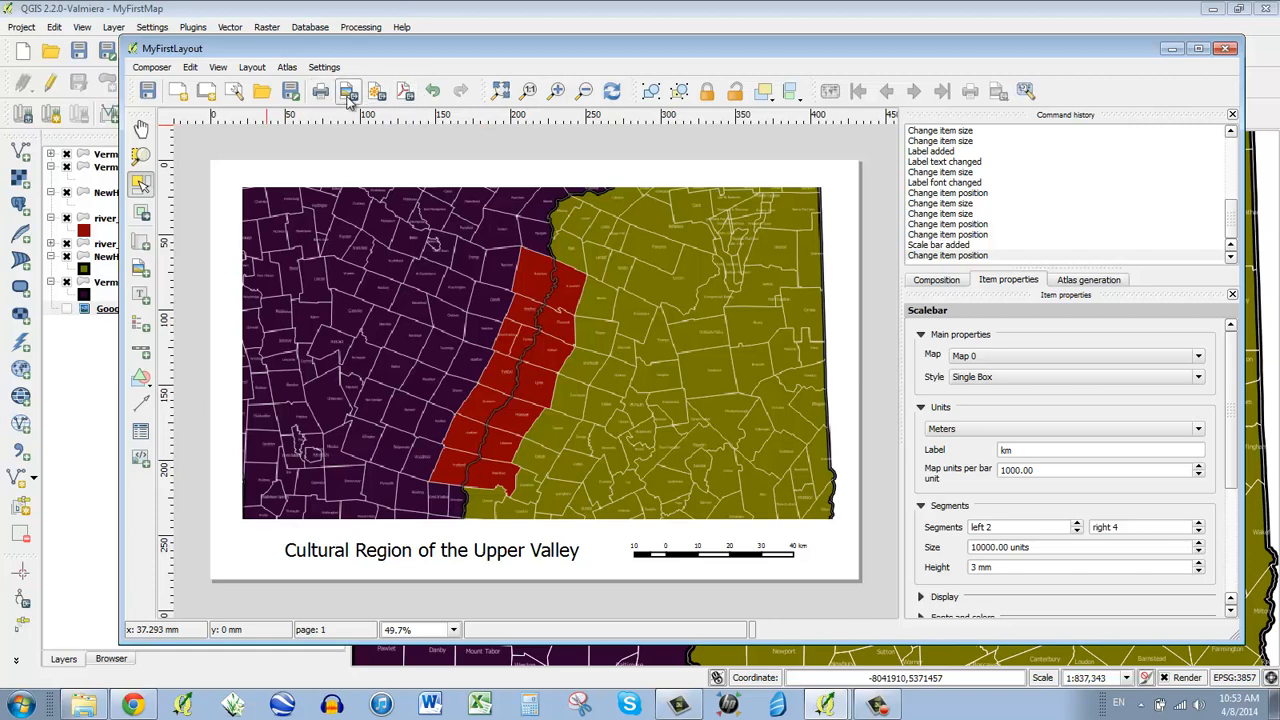
pyautogui.moveTo(376, 92)
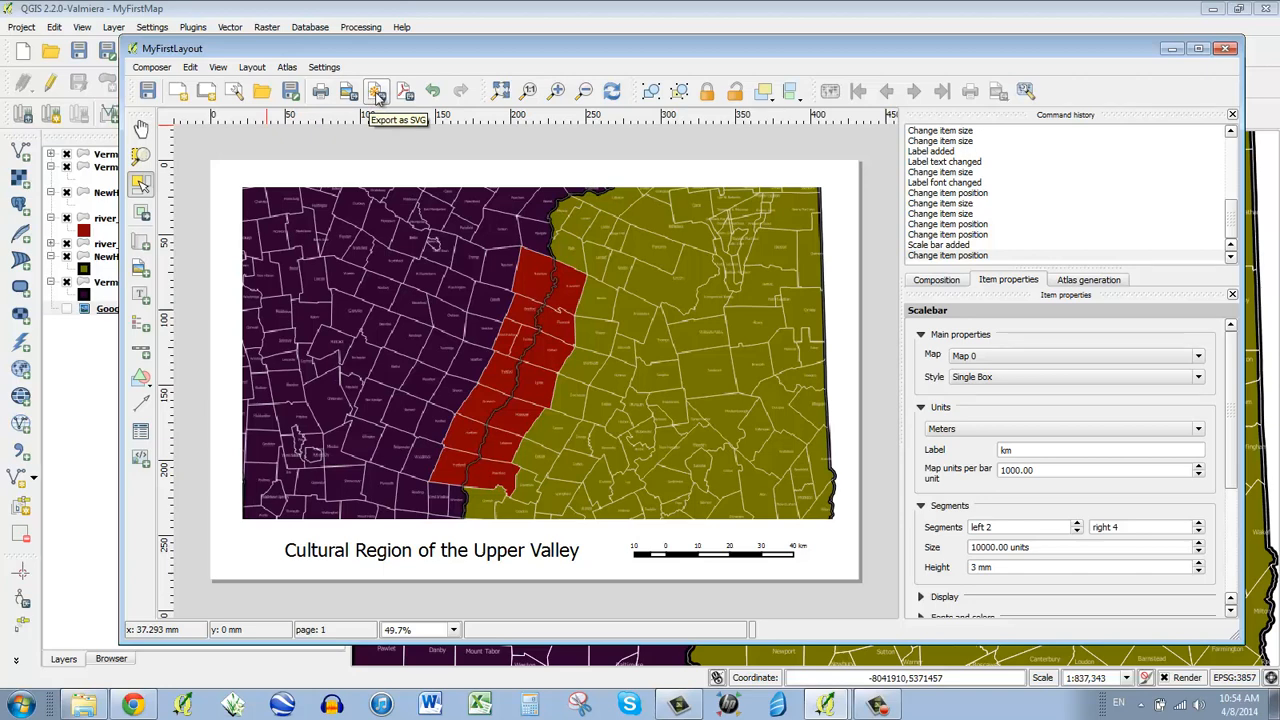
pyautogui.moveTo(404, 92)
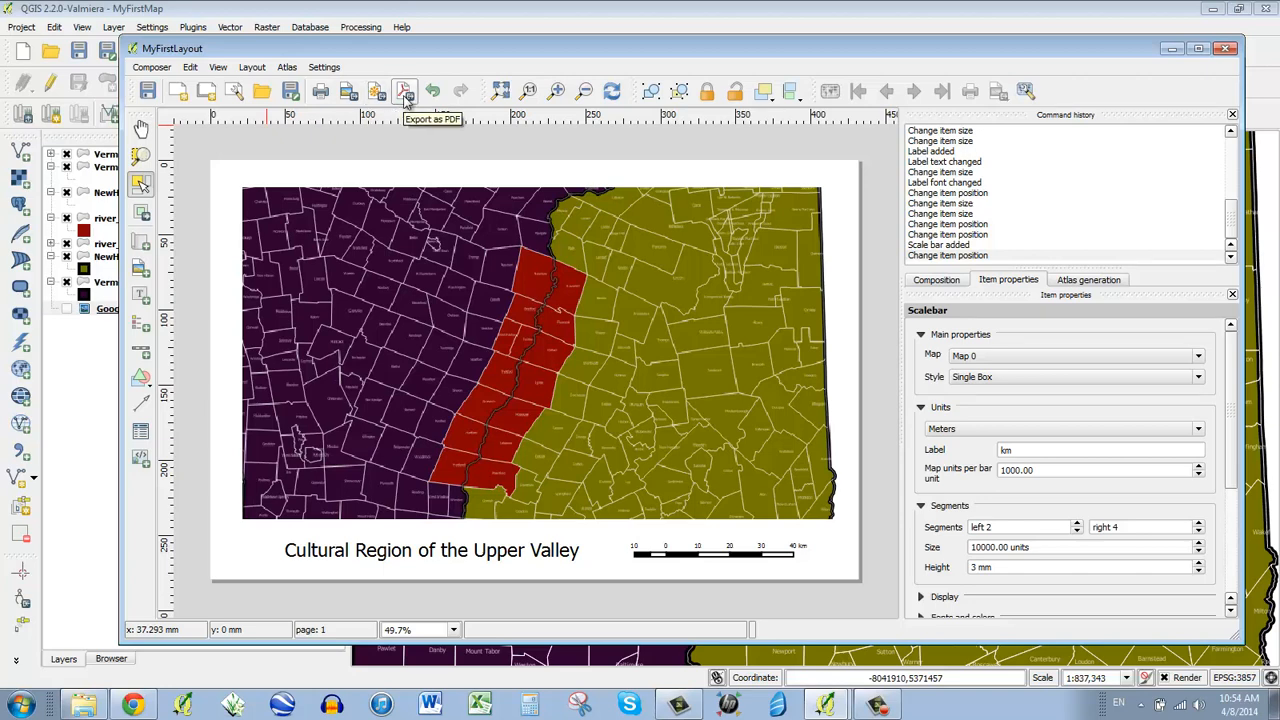
# Start the PDF export and dismiss the composition effects warning
pyautogui.click(404, 92)
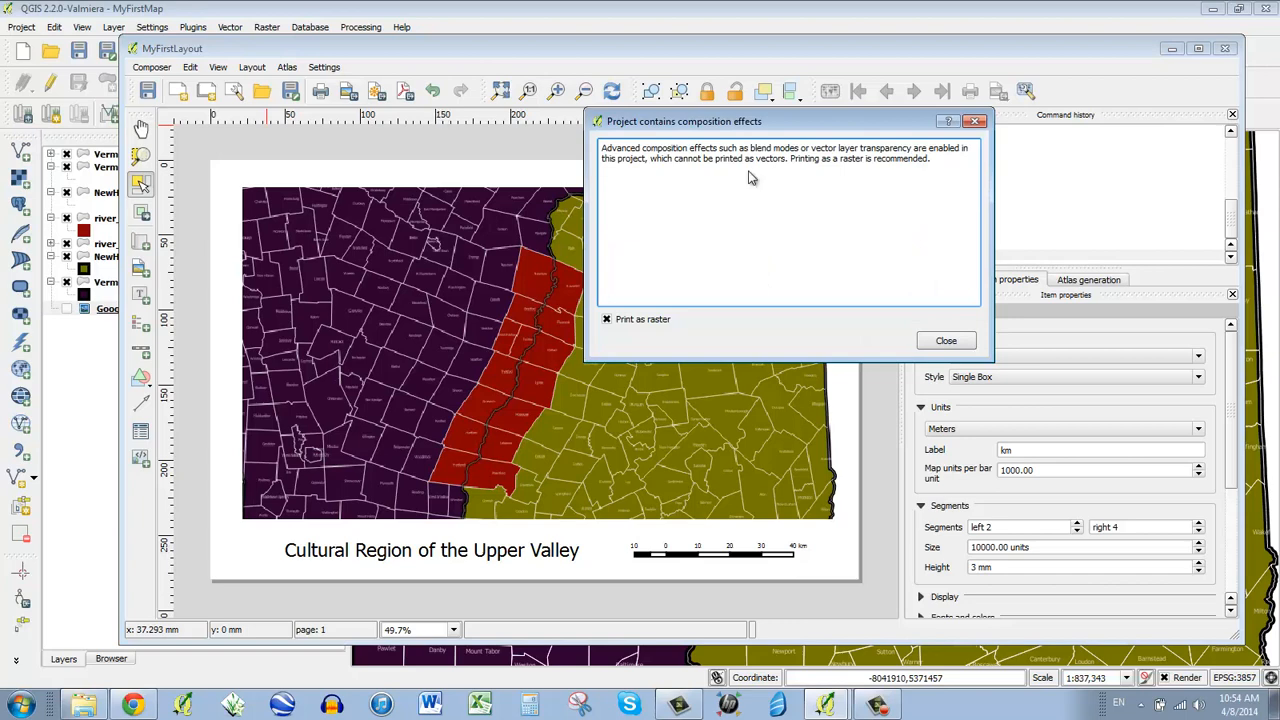
pyautogui.moveTo(876, 160)
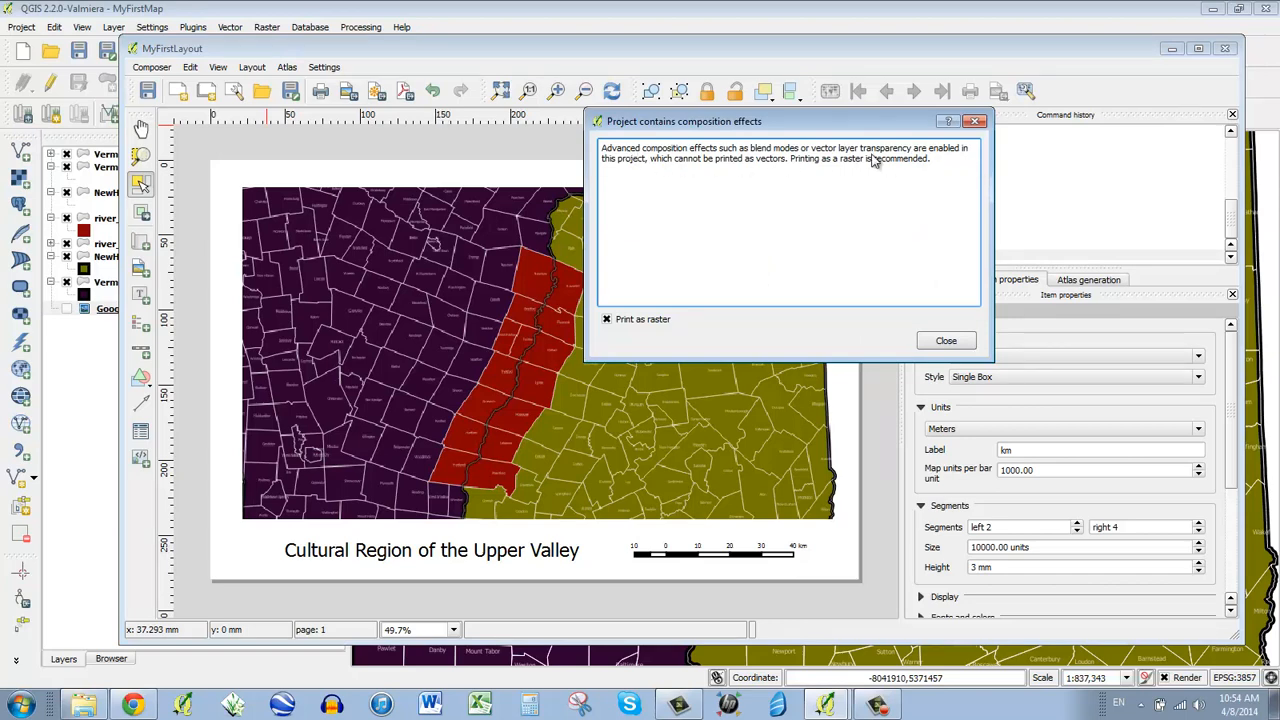
pyautogui.moveTo(660, 162)
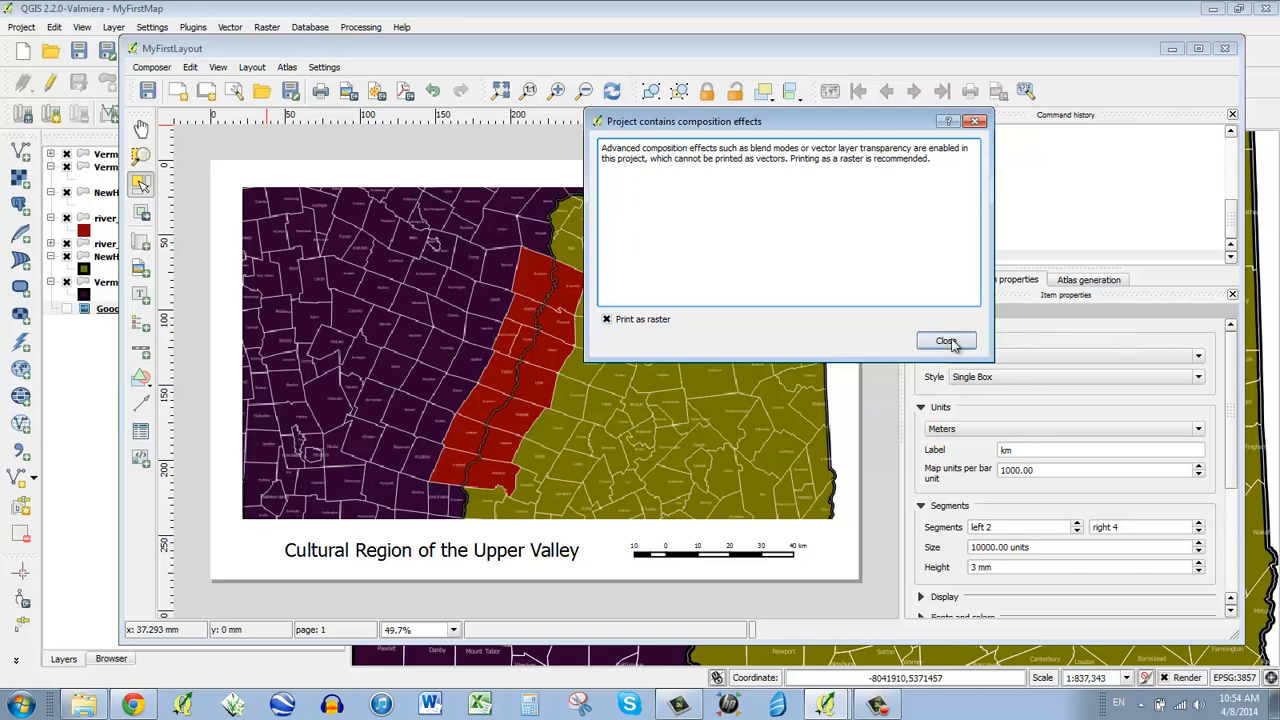
pyautogui.click(944, 340)
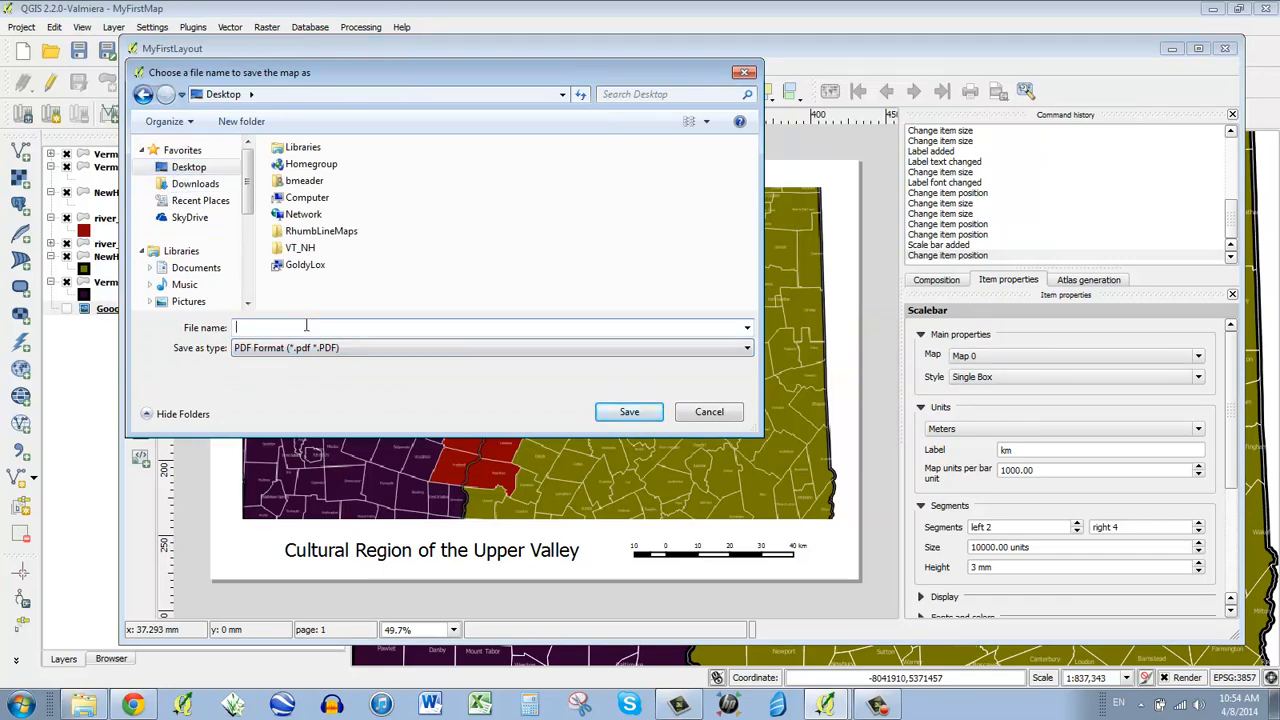
# Save the PDF to the Desktop as MyFirstLayout and minimise QGIS
pyautogui.write('MyFirstLayout')
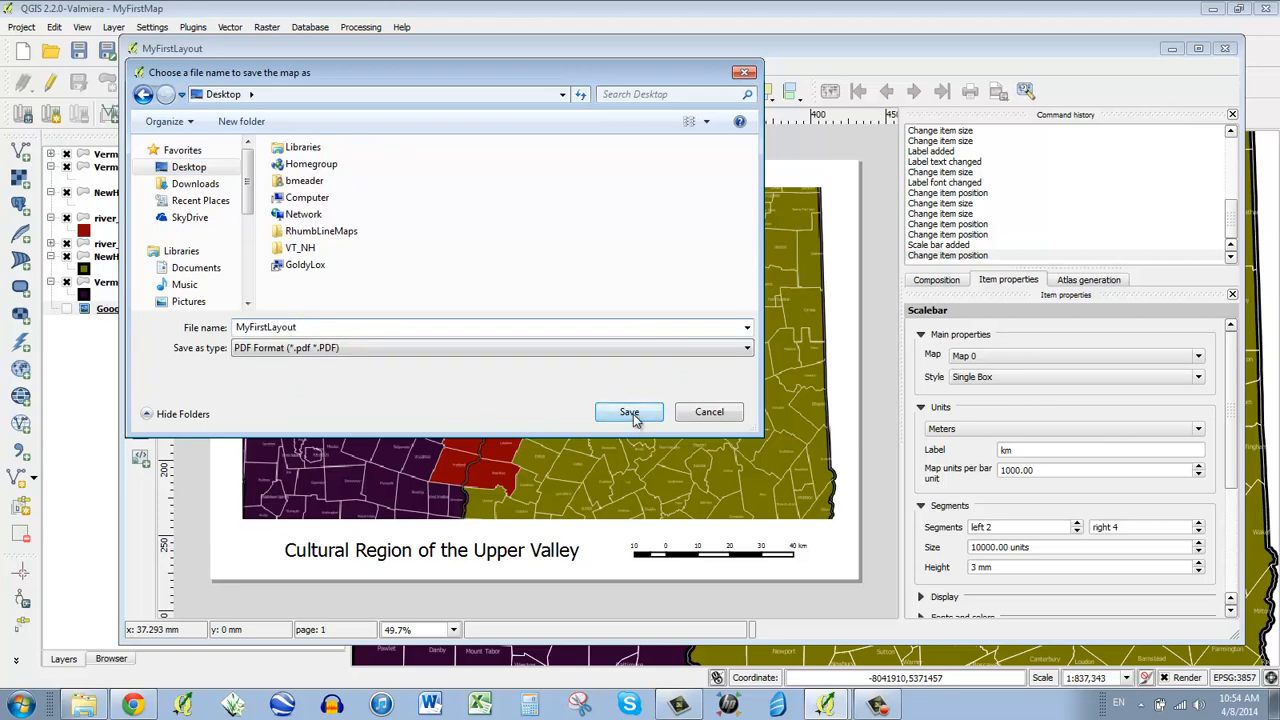
pyautogui.click(628, 412)
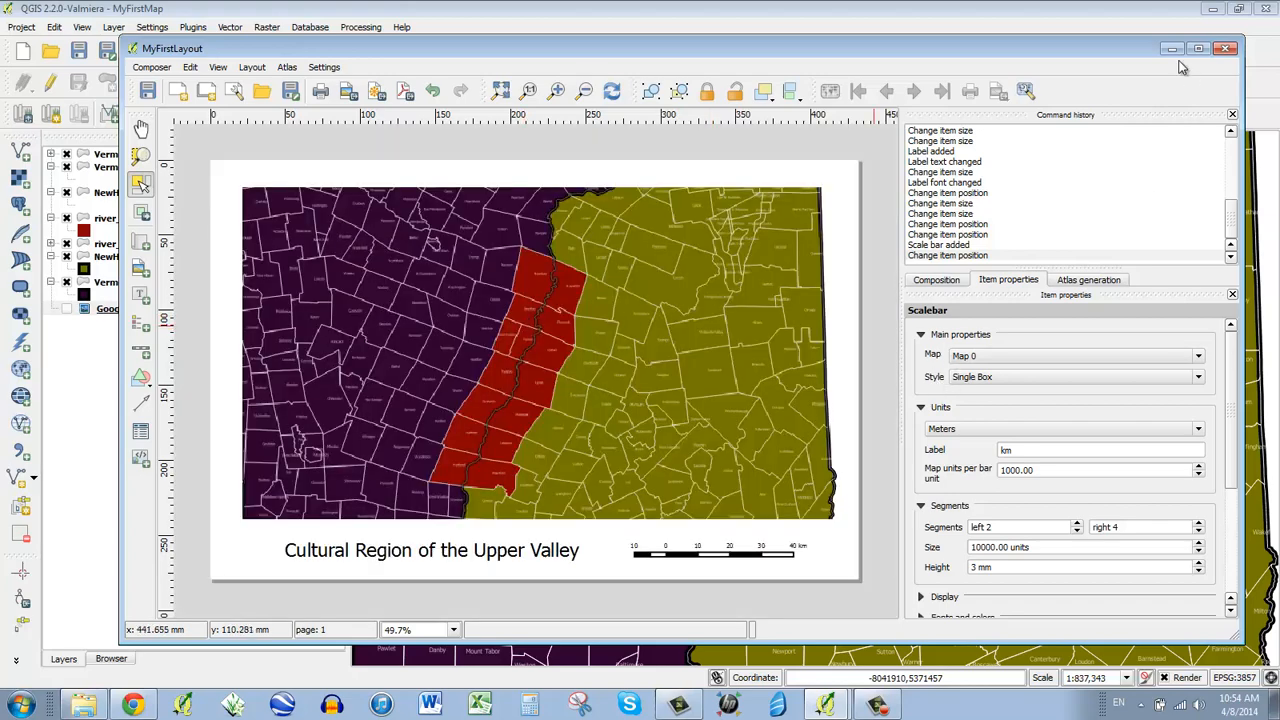
pyautogui.click(1224, 48)
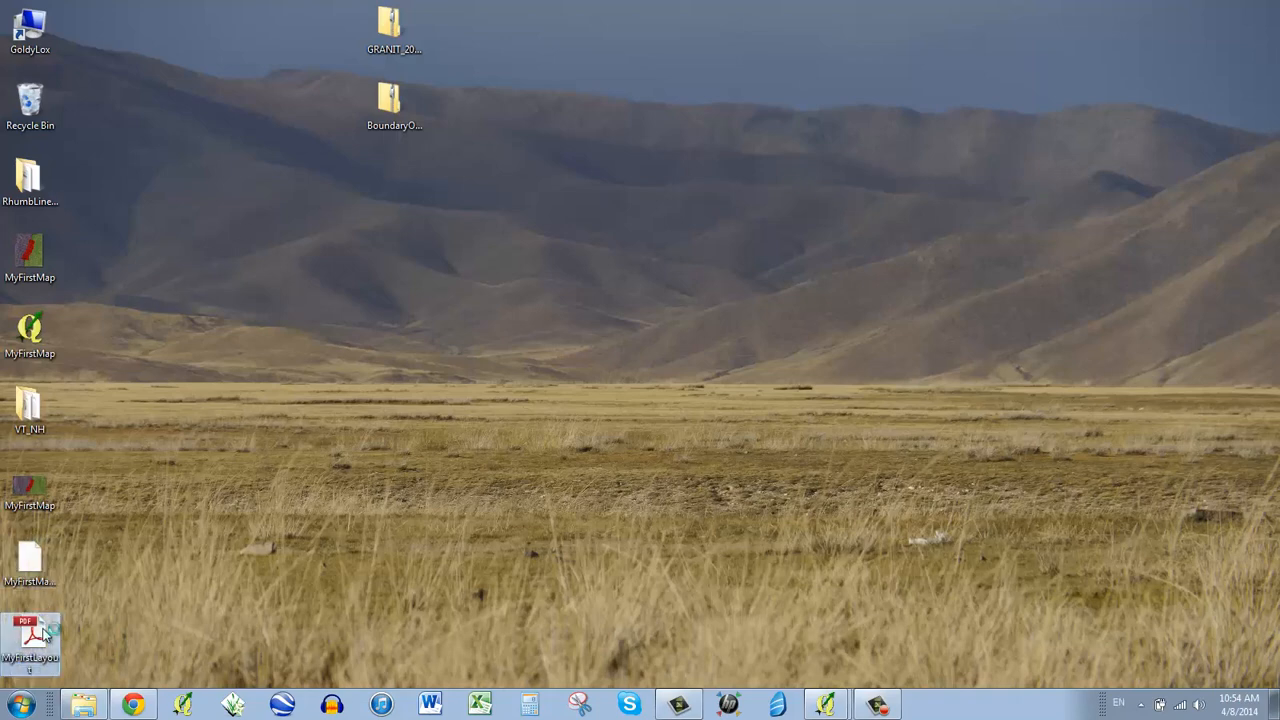
# Open the exported MyFirstLayout.pdf from the desktop in Adobe Reader
pyautogui.doubleClick(30, 638)
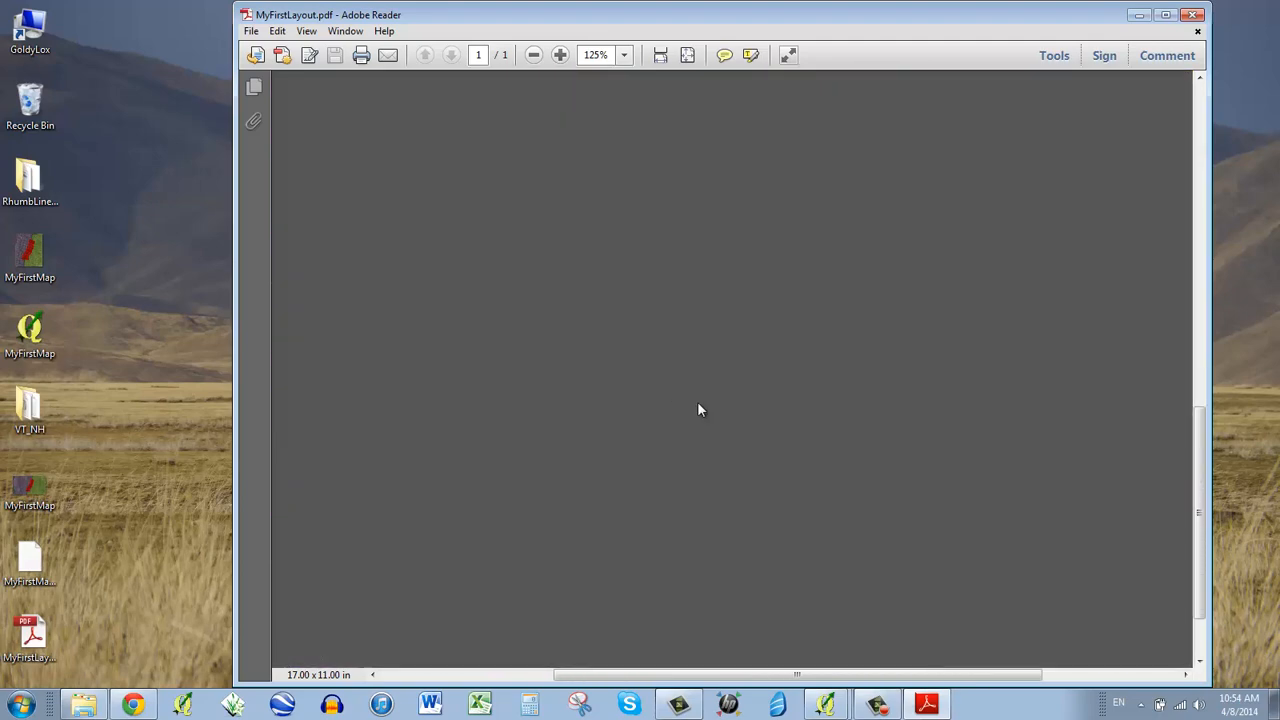
# Fit the whole exported map page, with its title and kilometre scale bar, in view
pyautogui.click(532, 56)
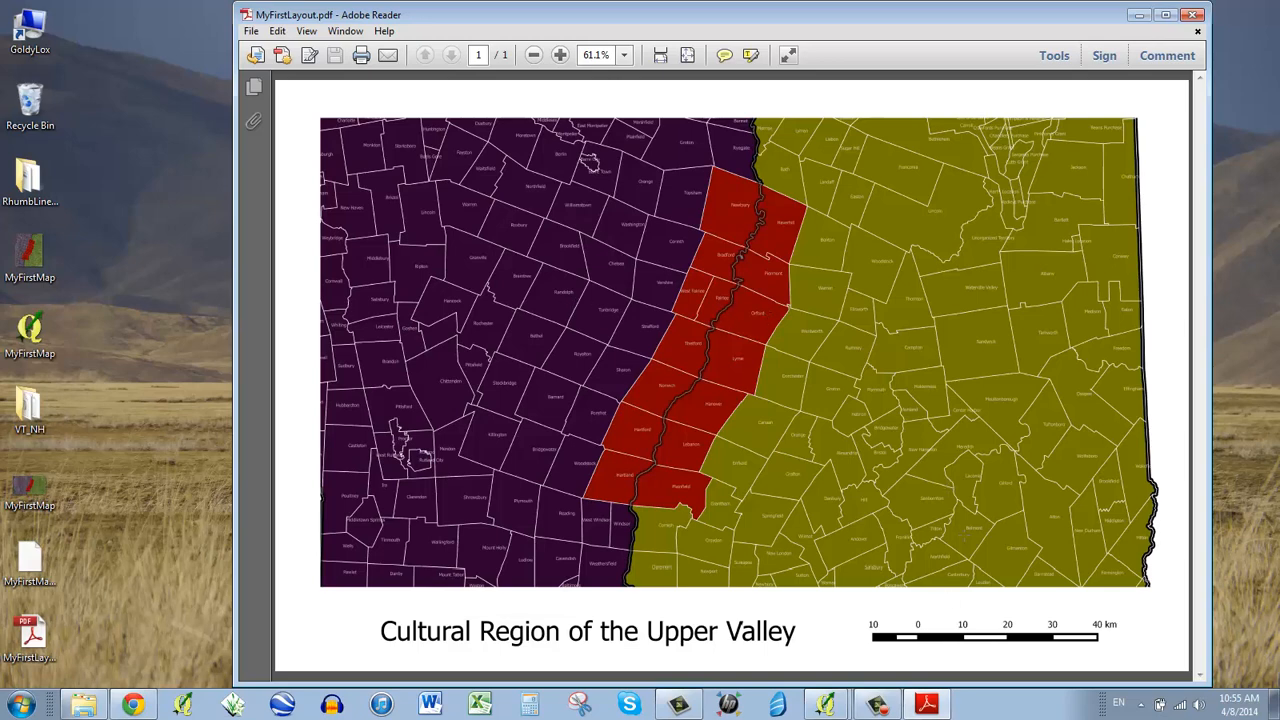
pyautogui.moveTo(948, 636)
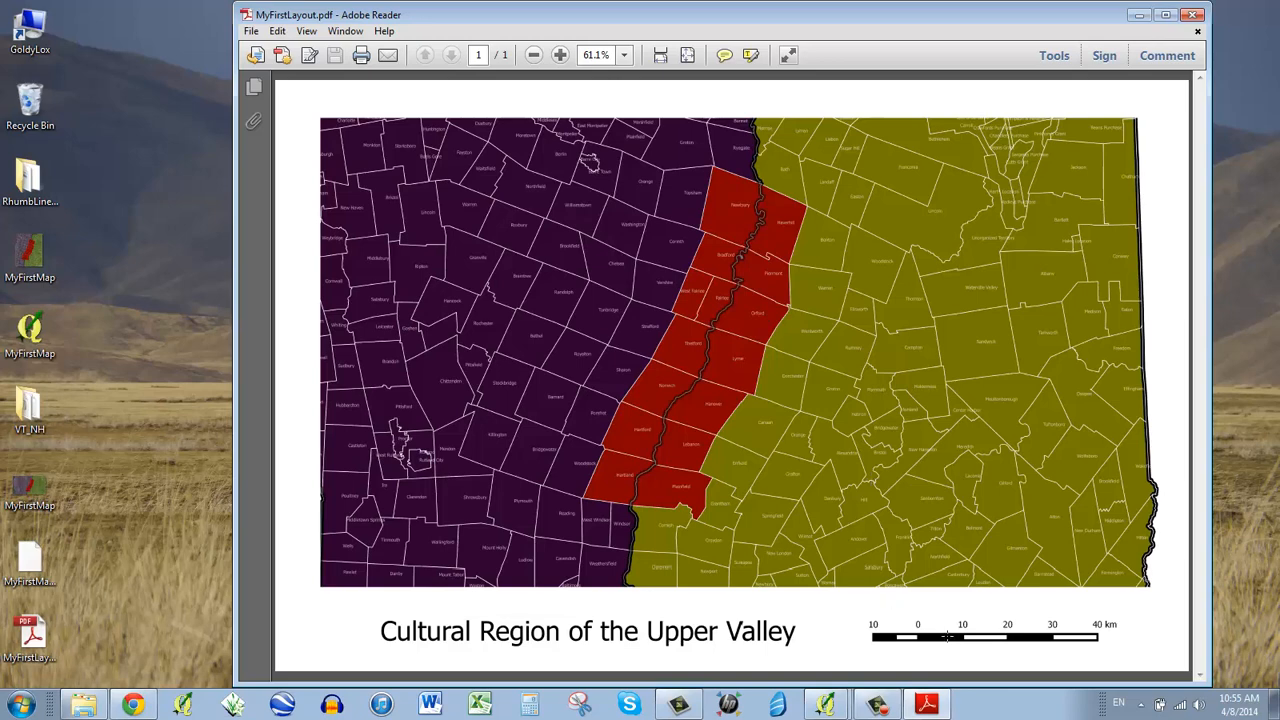